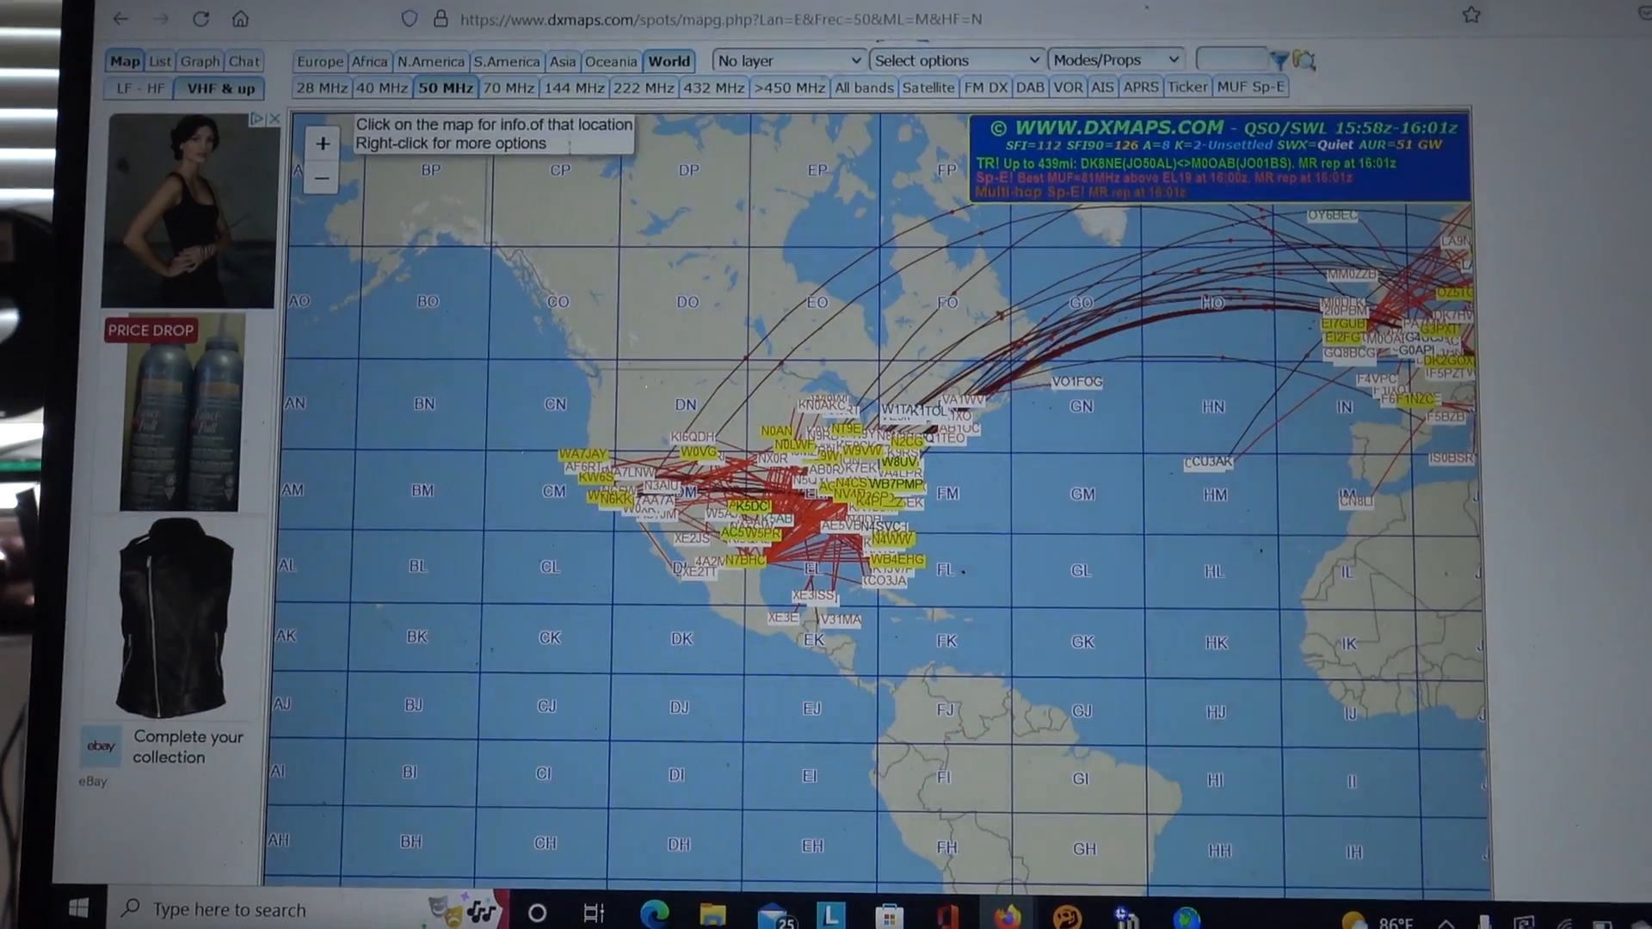
Scroll through the Ham Radio Prep homepage, advance the student reviews carousel, and view the course cards.
left_click(939, 4)
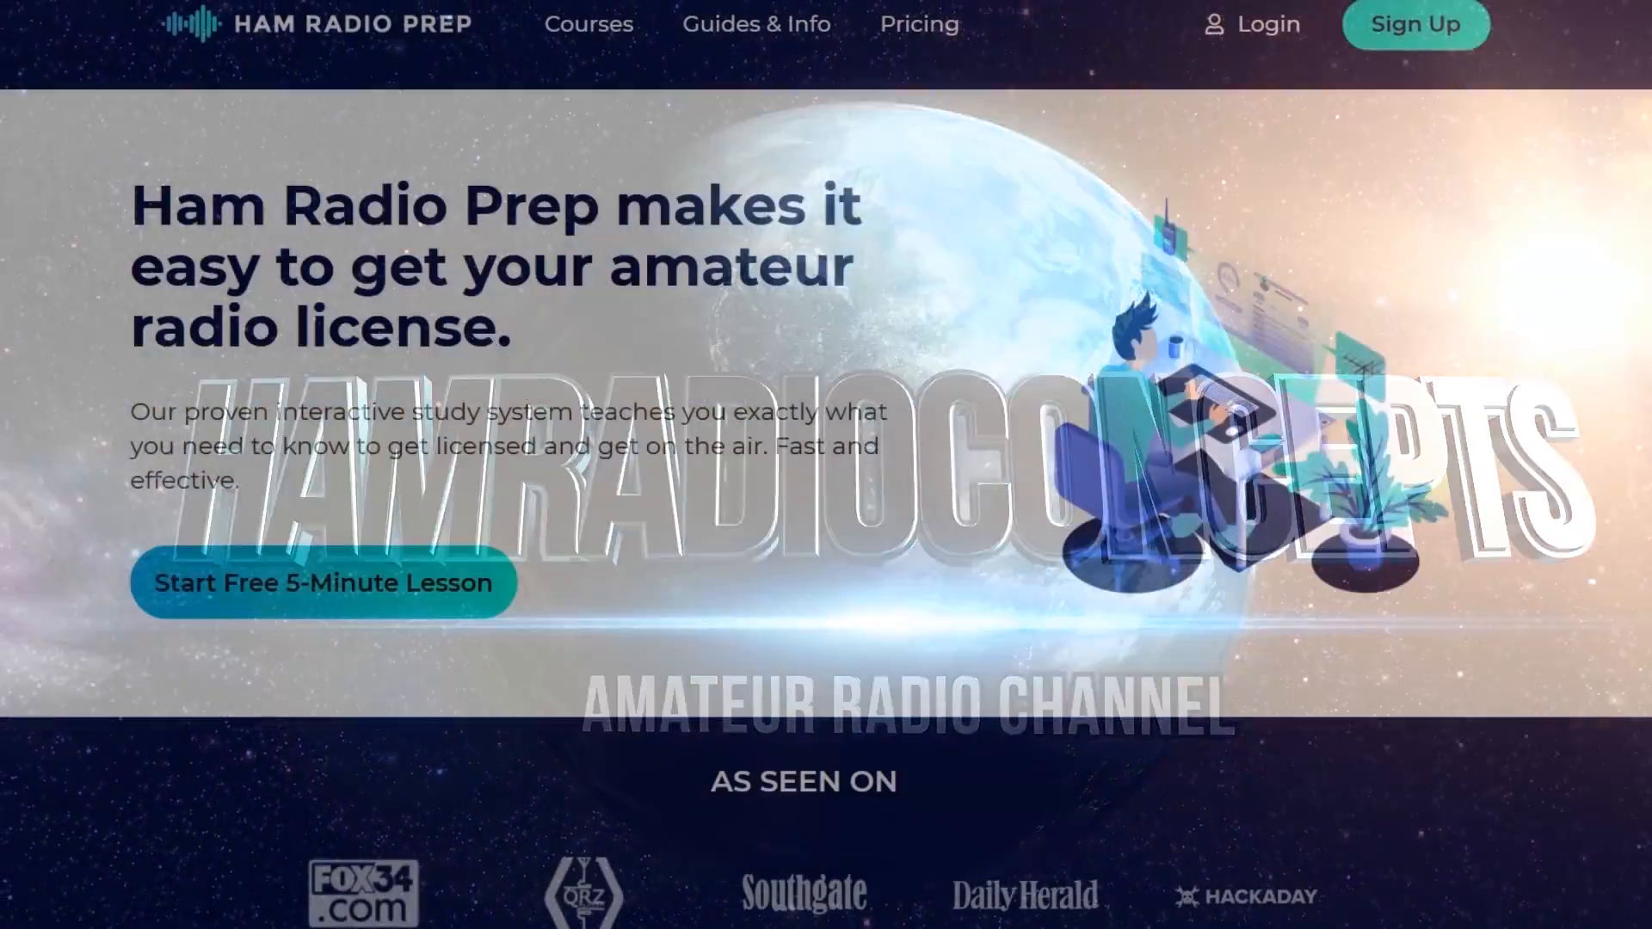
scroll("down", 3)
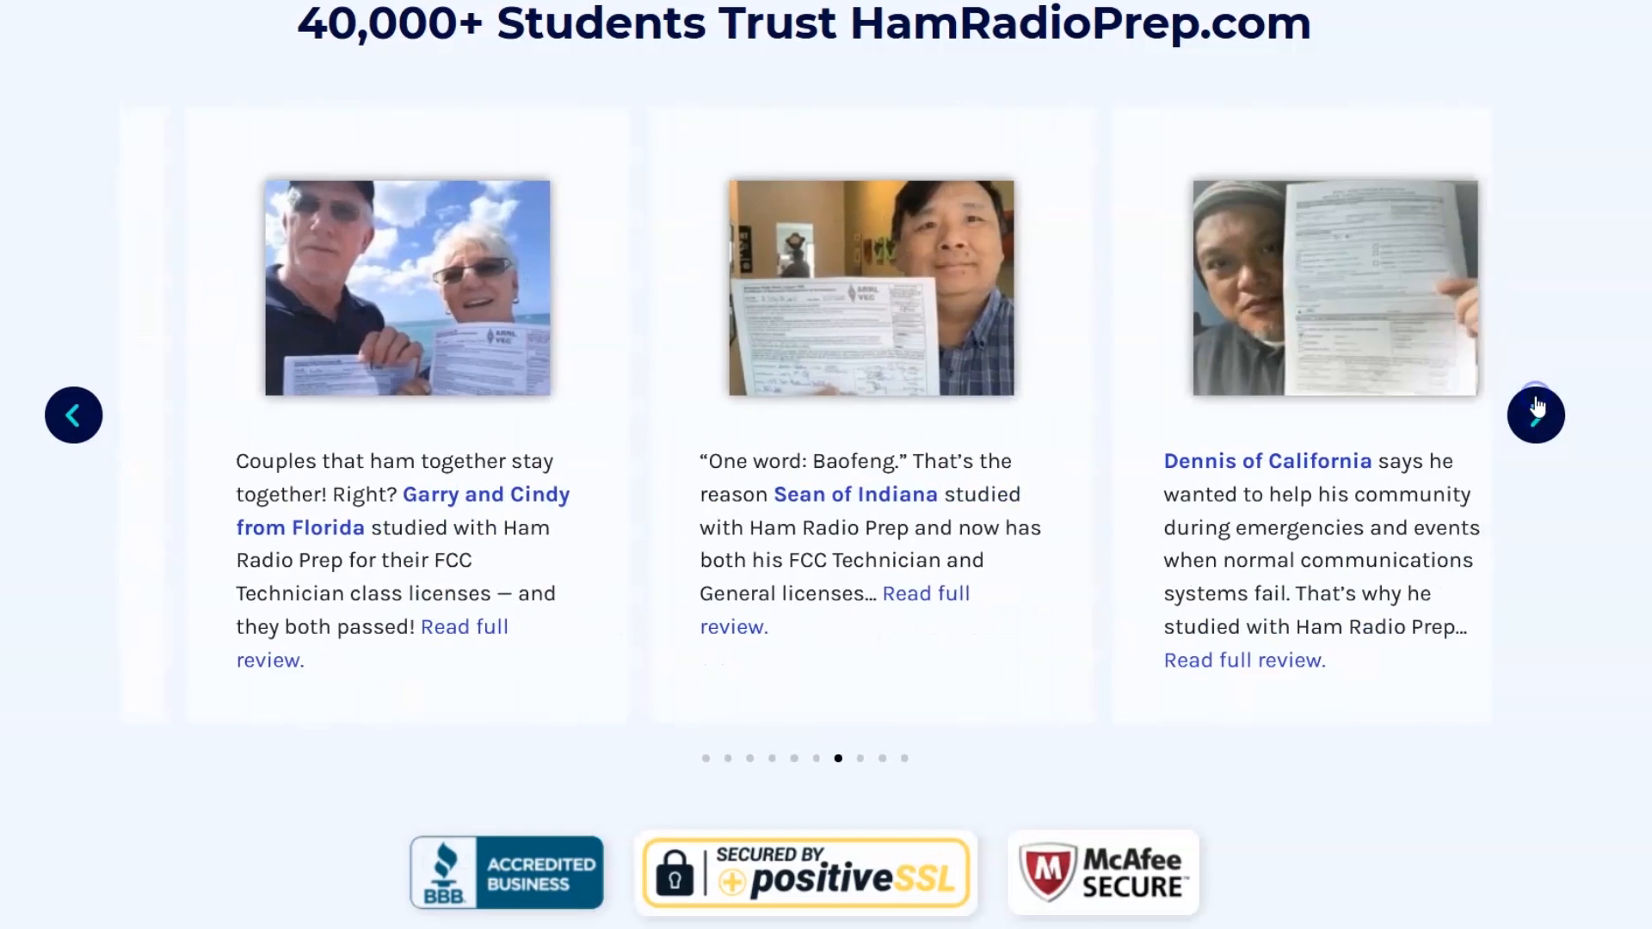
left_click(1537, 415)
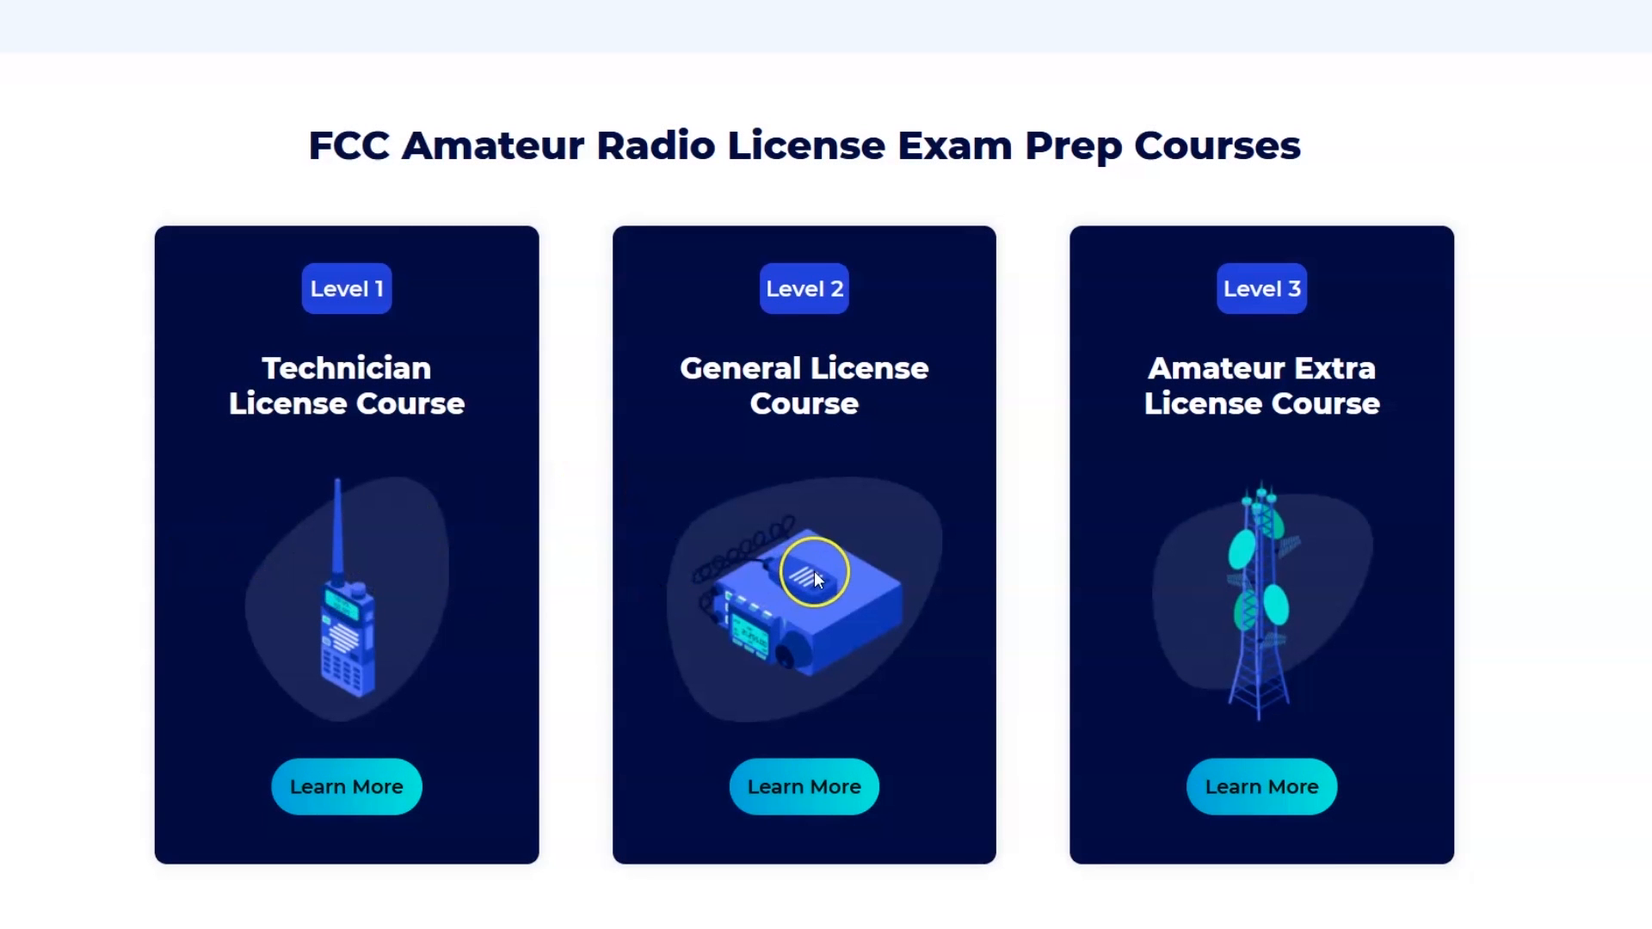
scroll("up", 3)
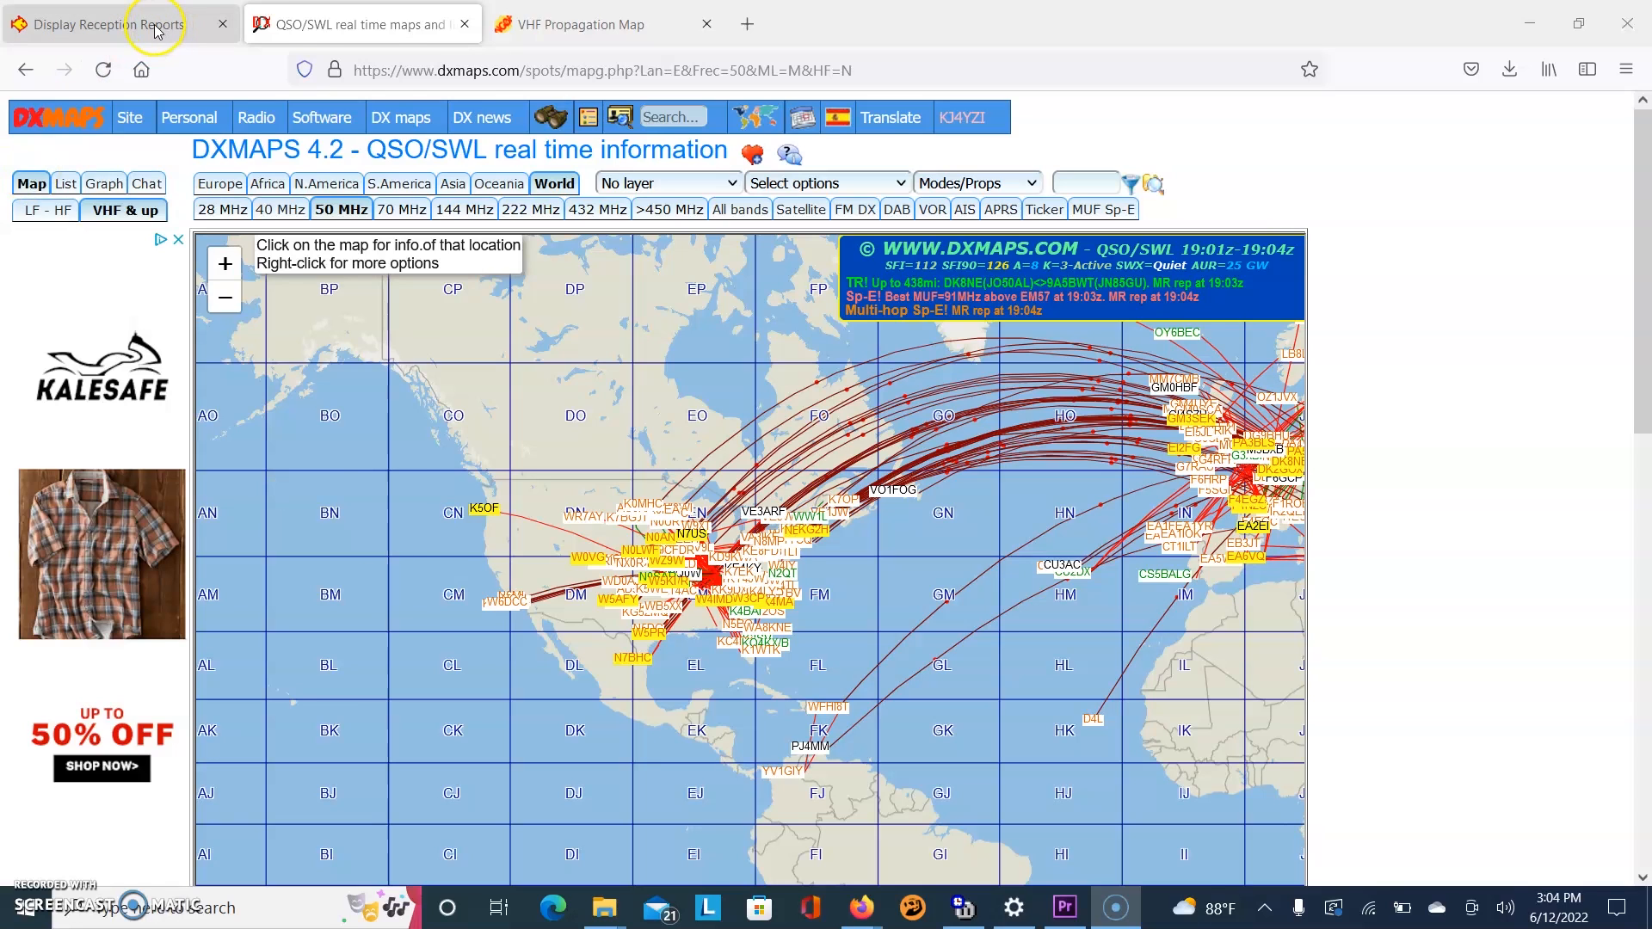
left_click(102, 22)
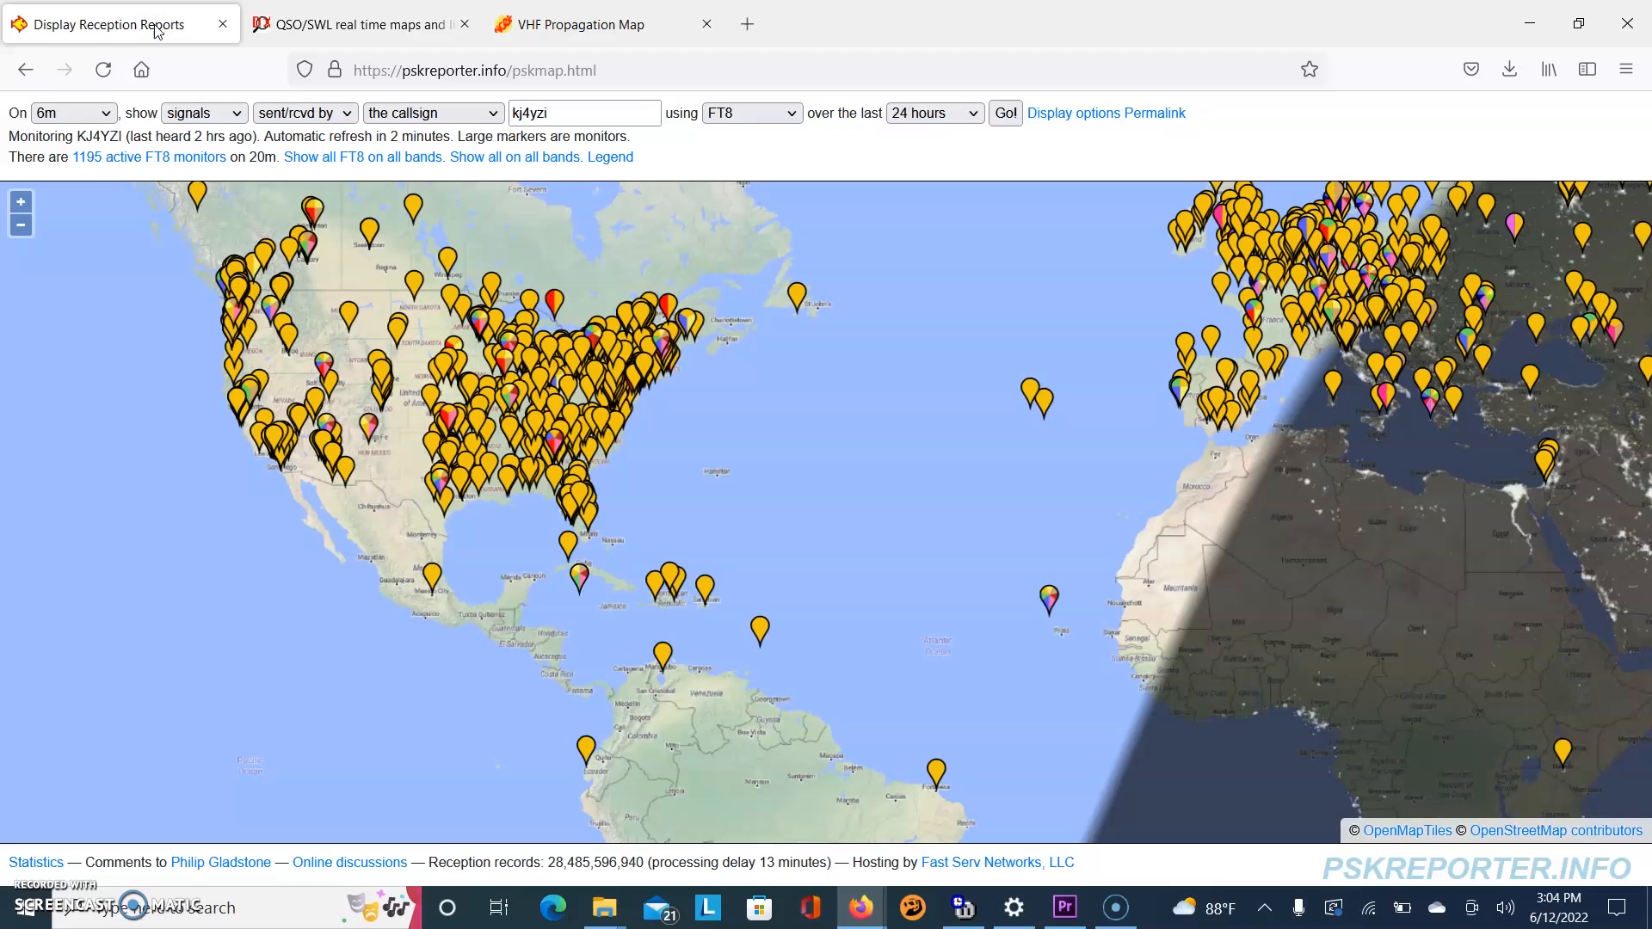
mouse_move(358, 22)
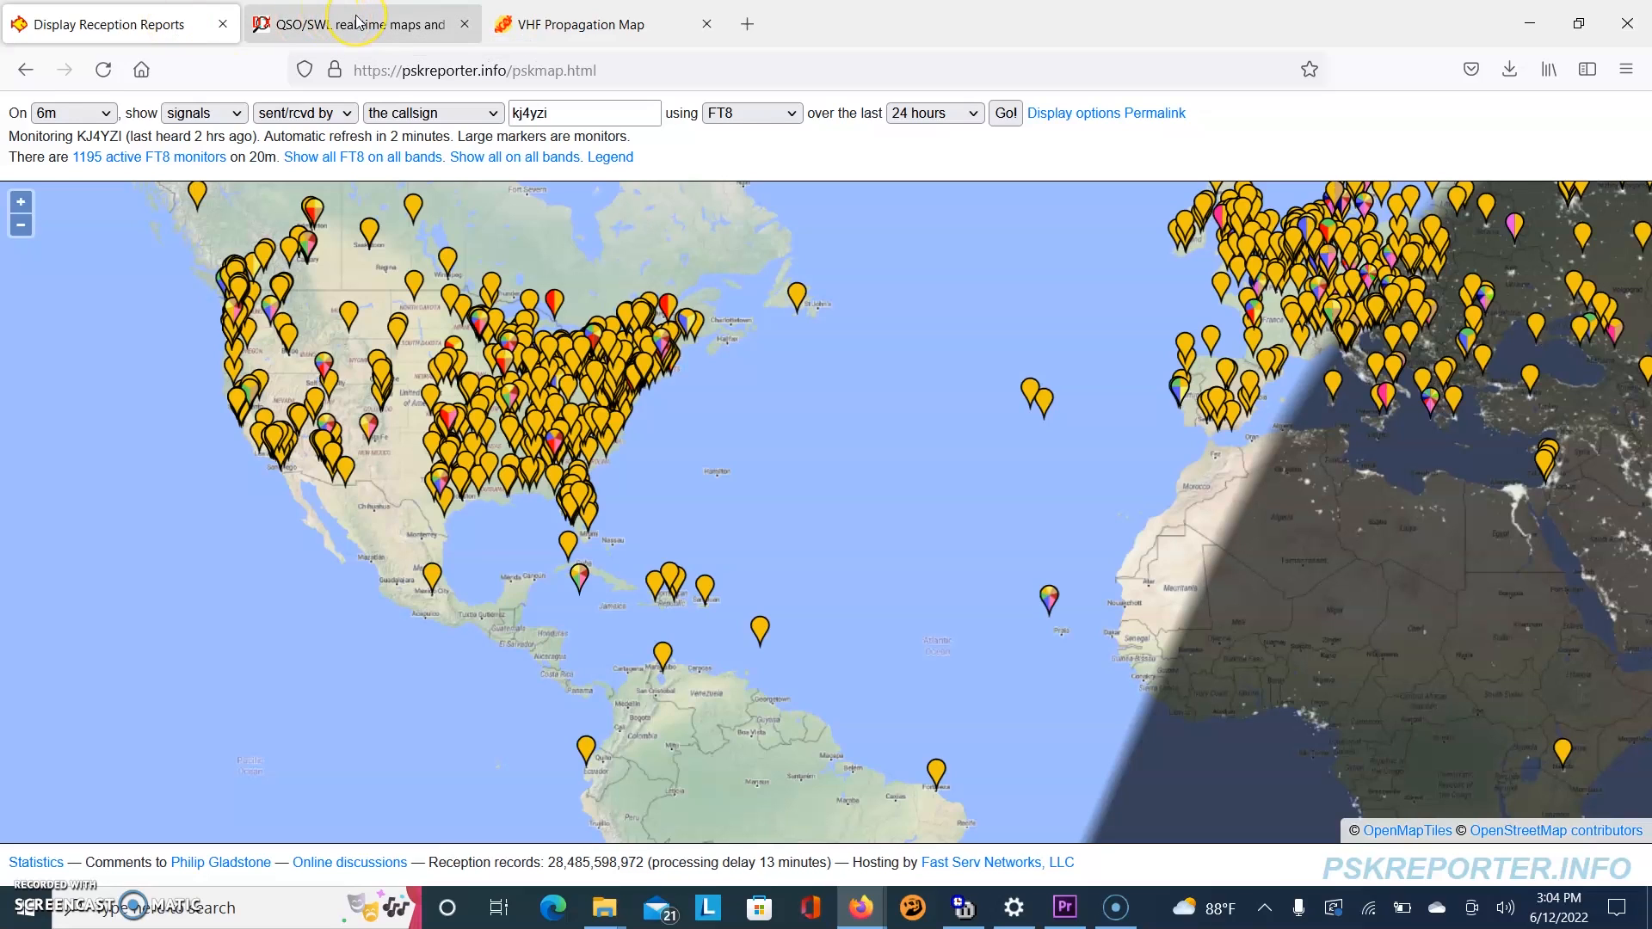
left_click(358, 22)
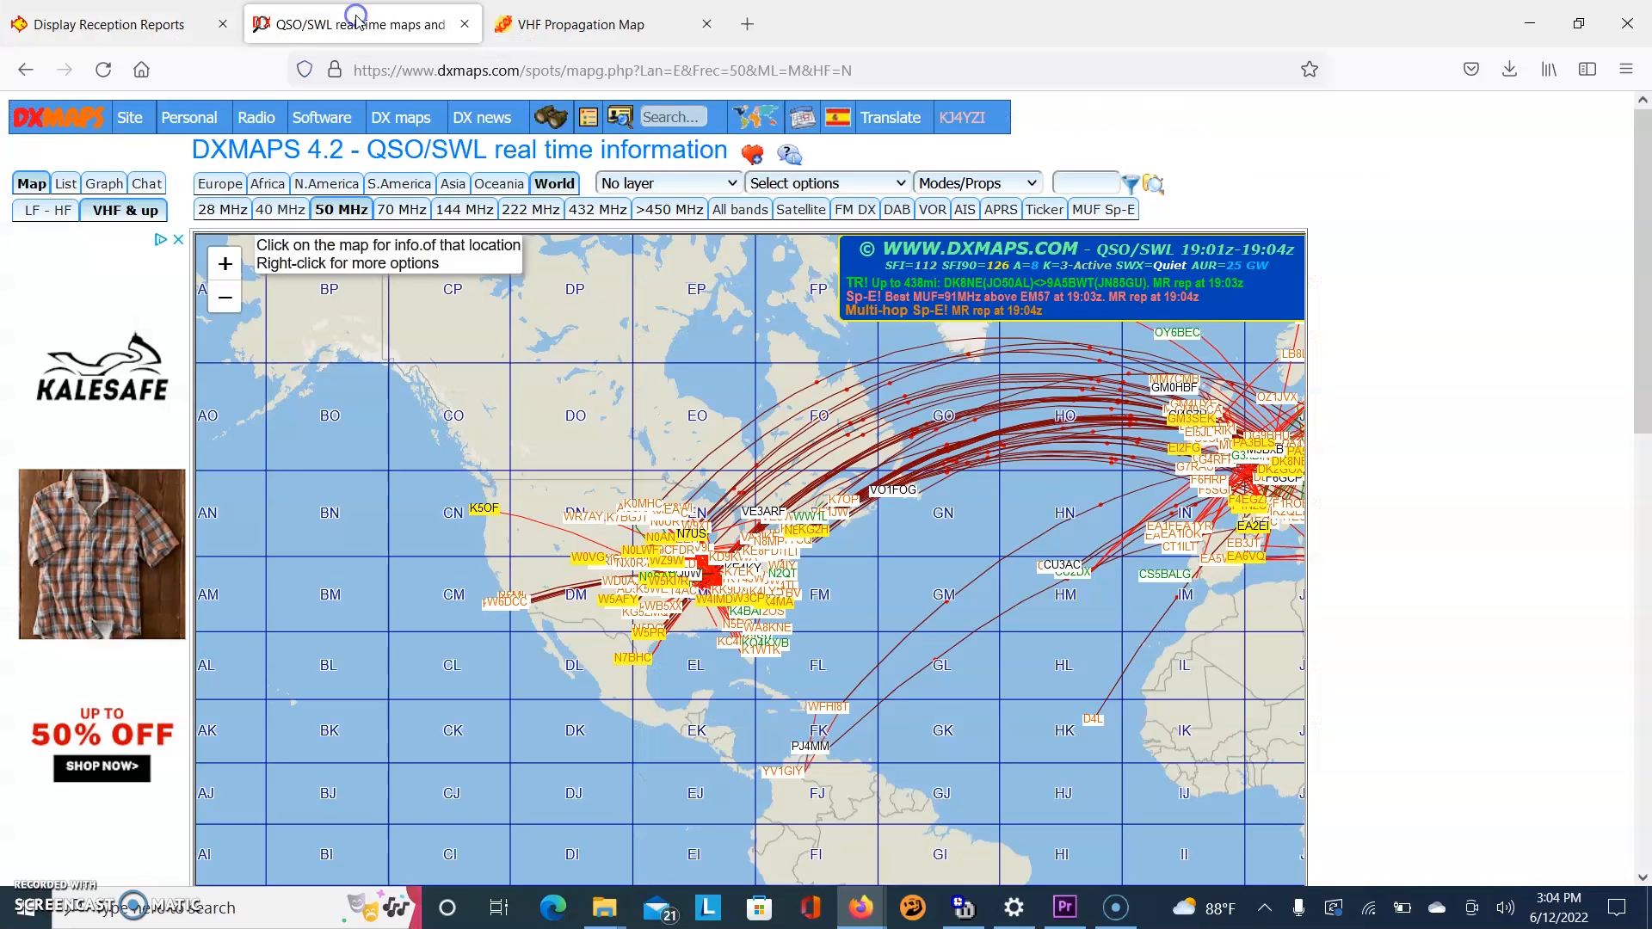
left_click(580, 24)
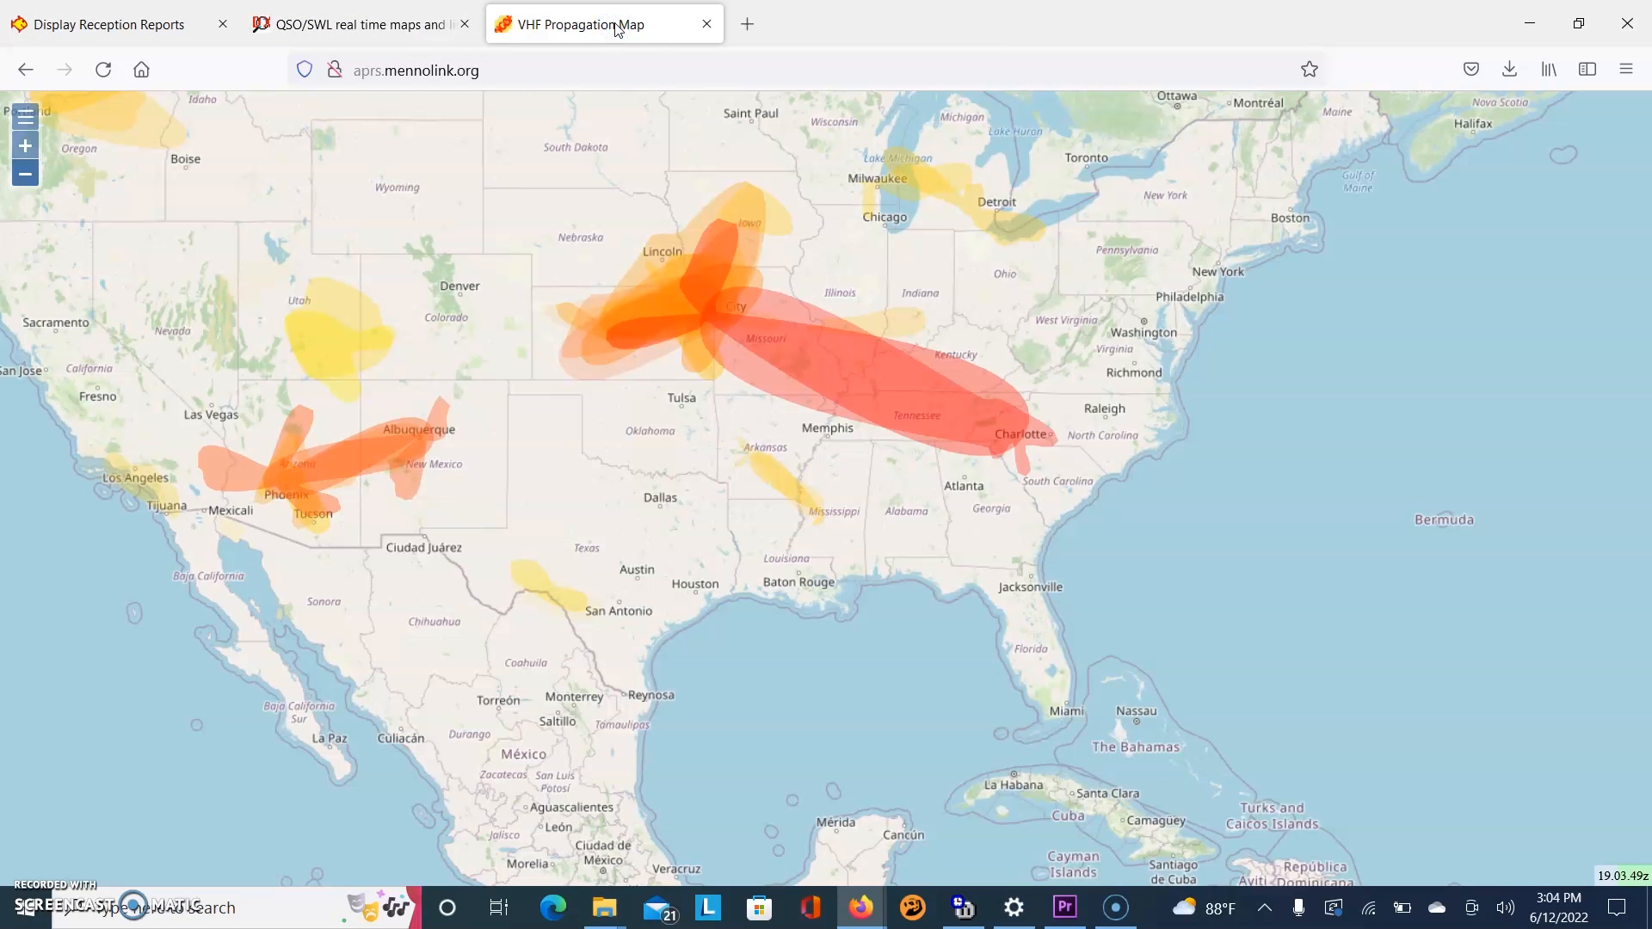
left_click(105, 23)
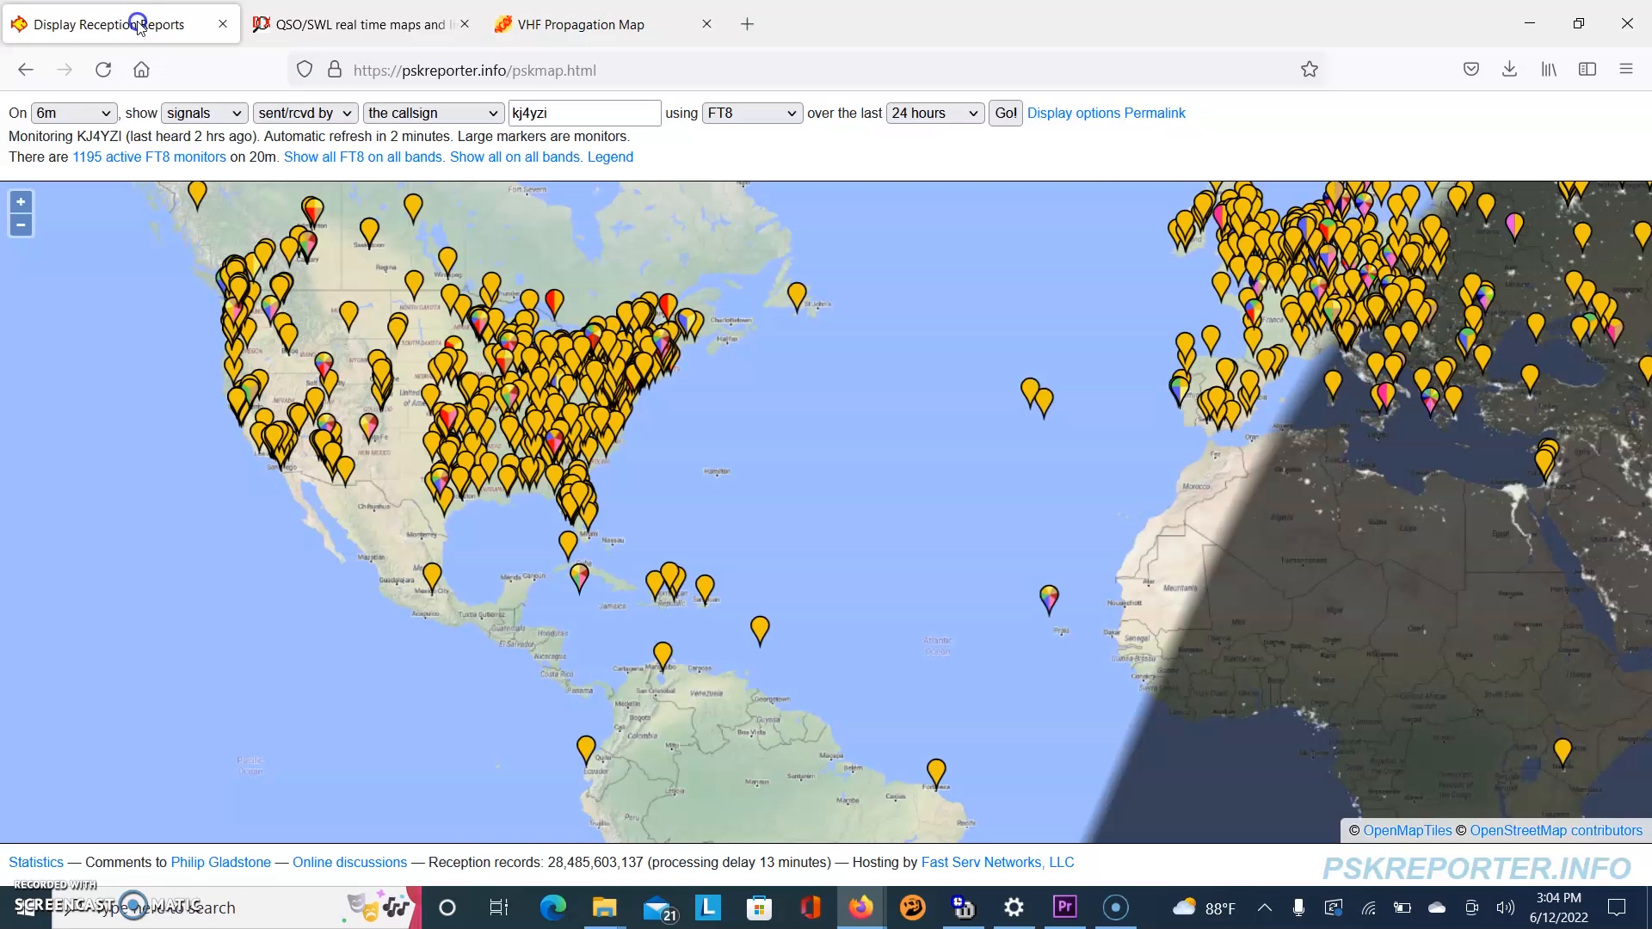
left_click(358, 22)
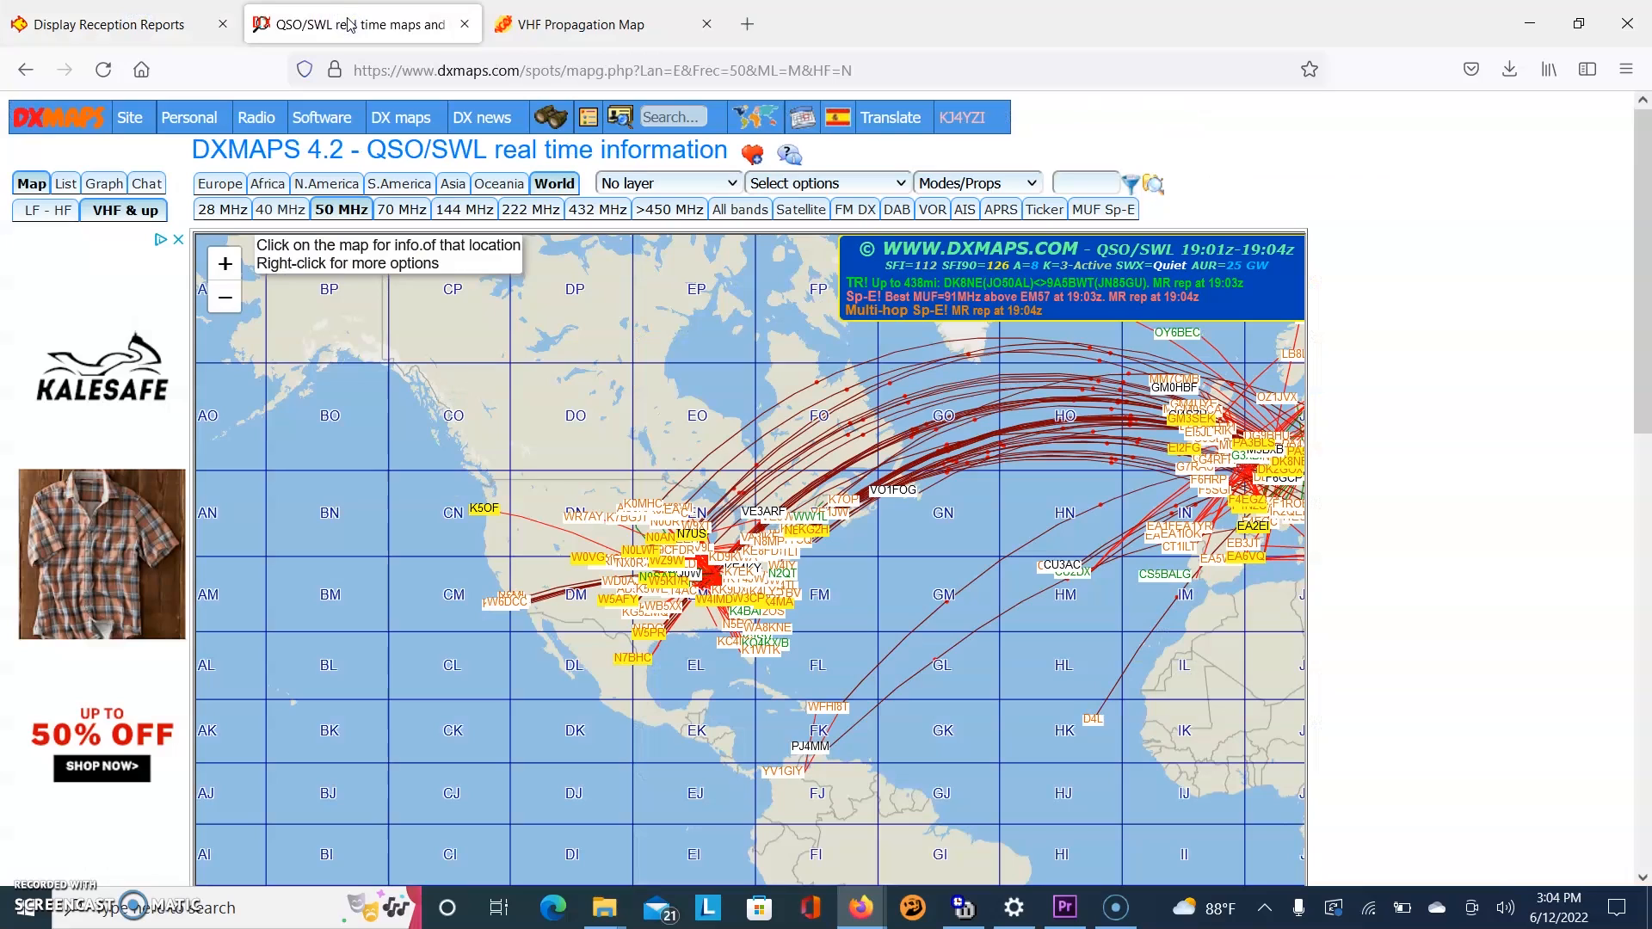
mouse_move(735, 372)
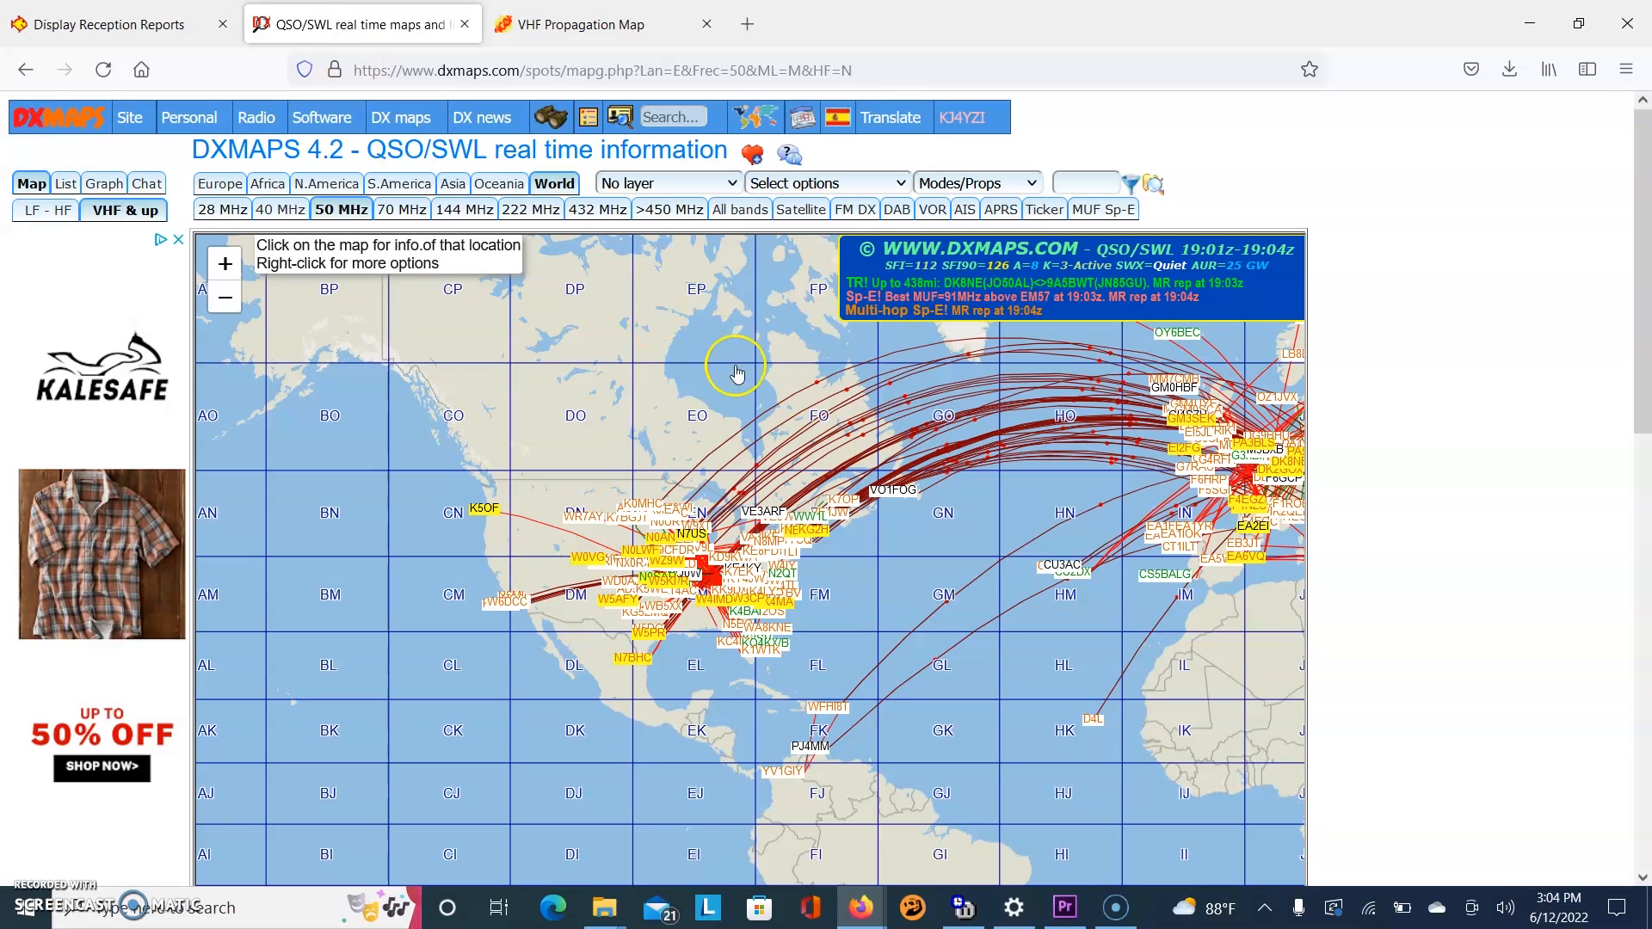
mouse_move(1177, 683)
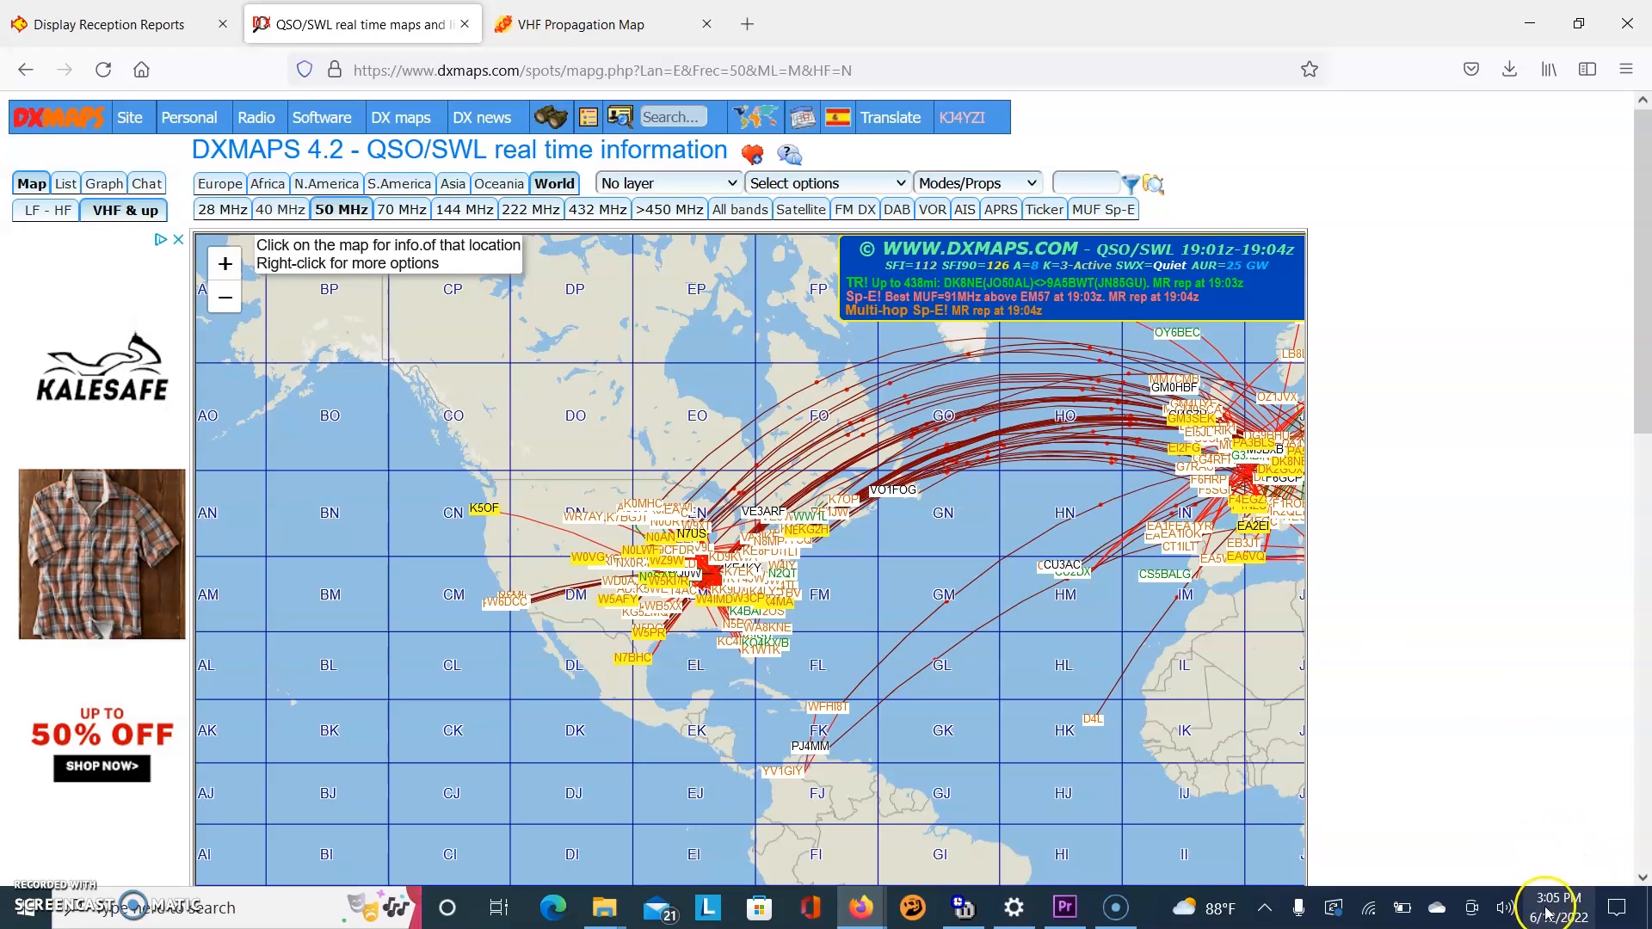
mouse_move(601, 467)
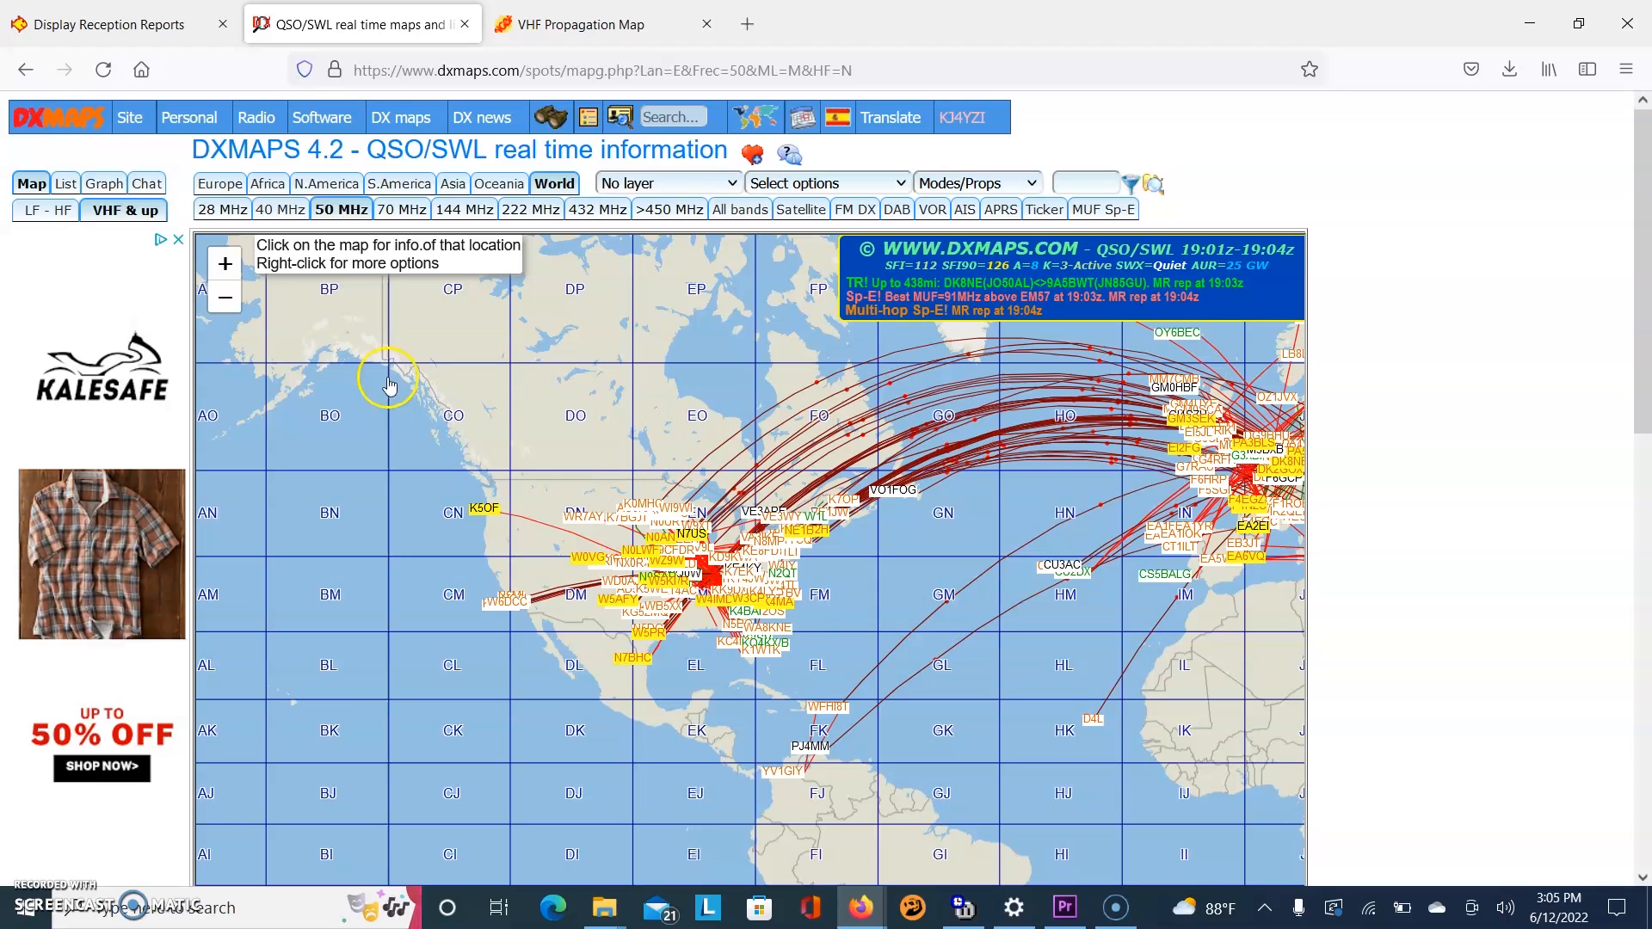
mouse_move(636, 475)
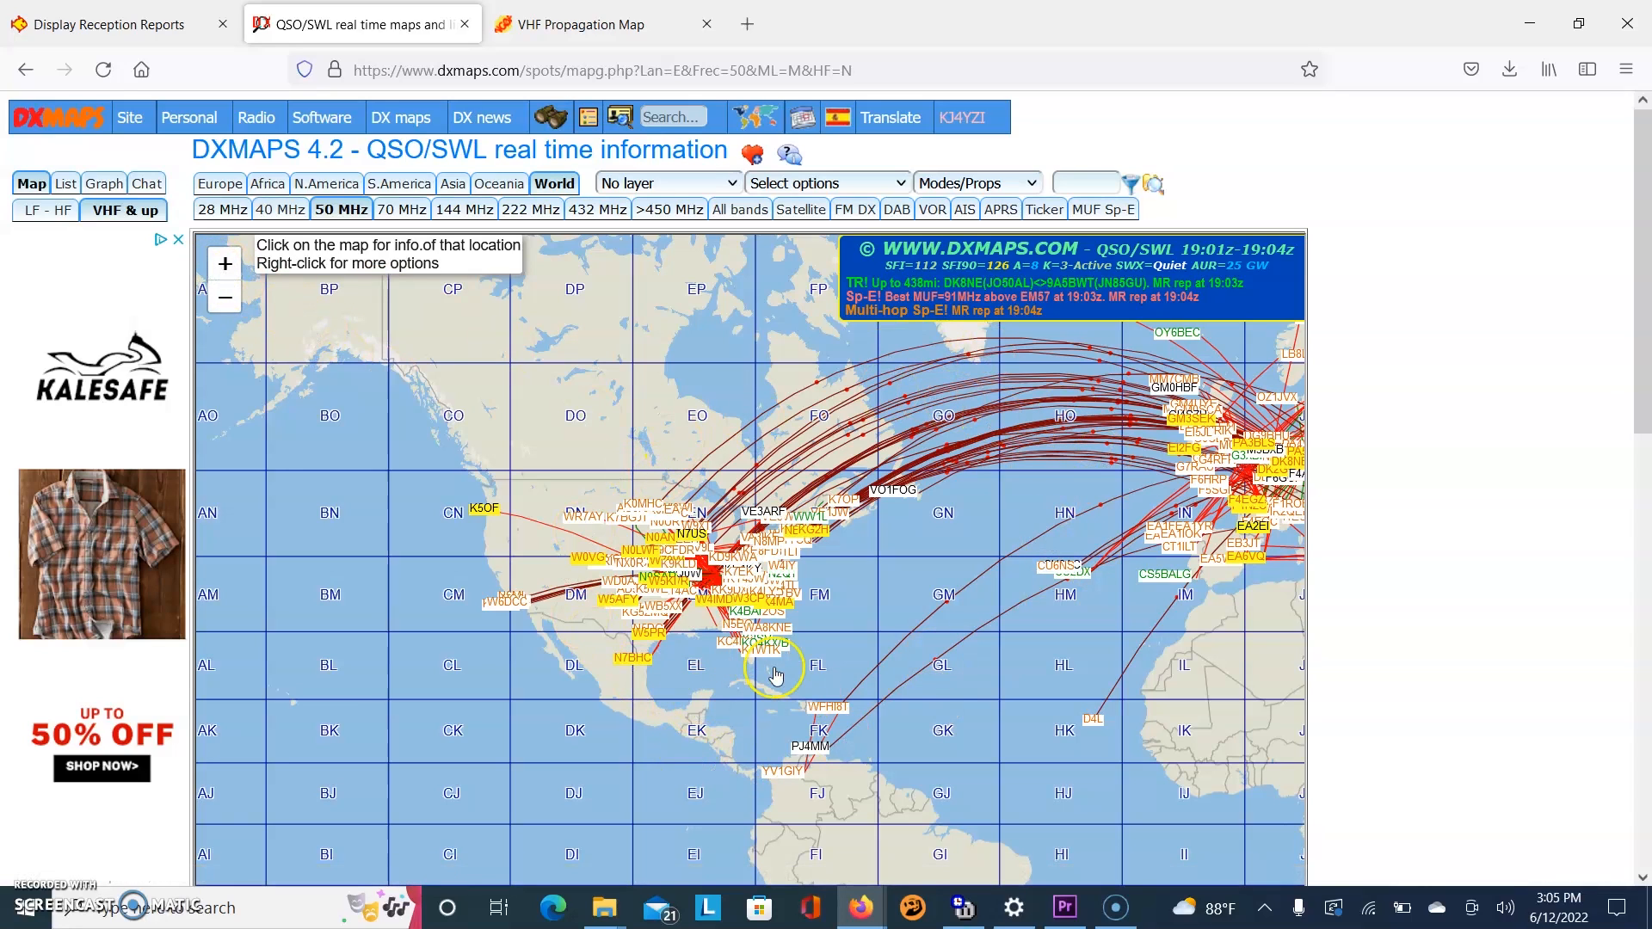
mouse_move(893, 630)
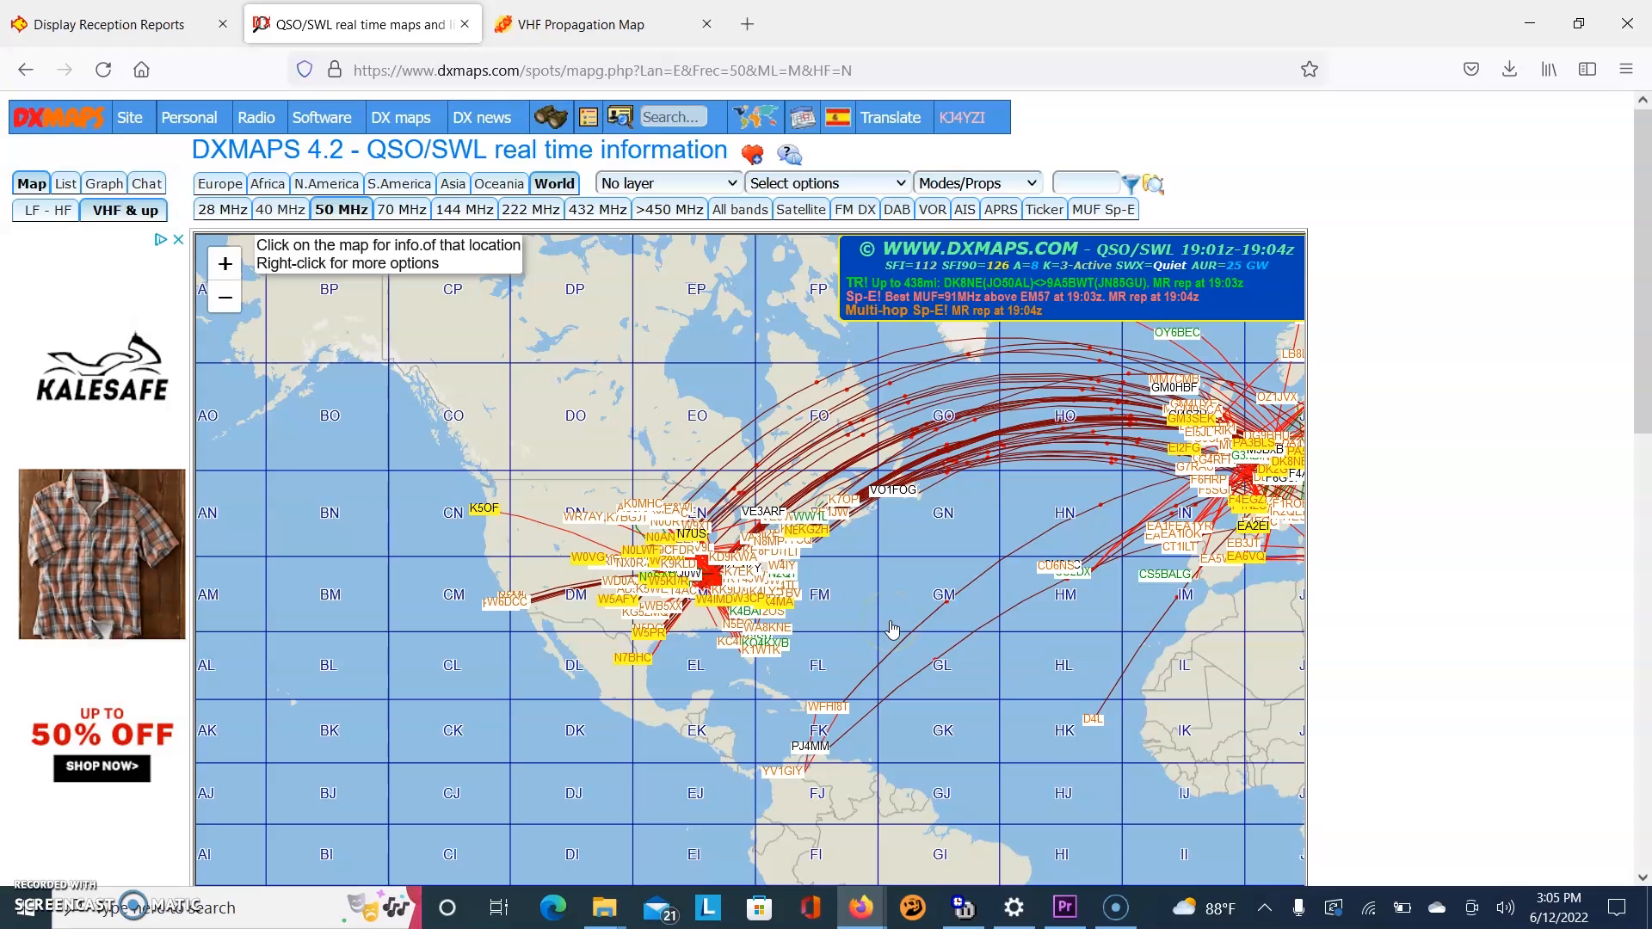
left_click(659, 665)
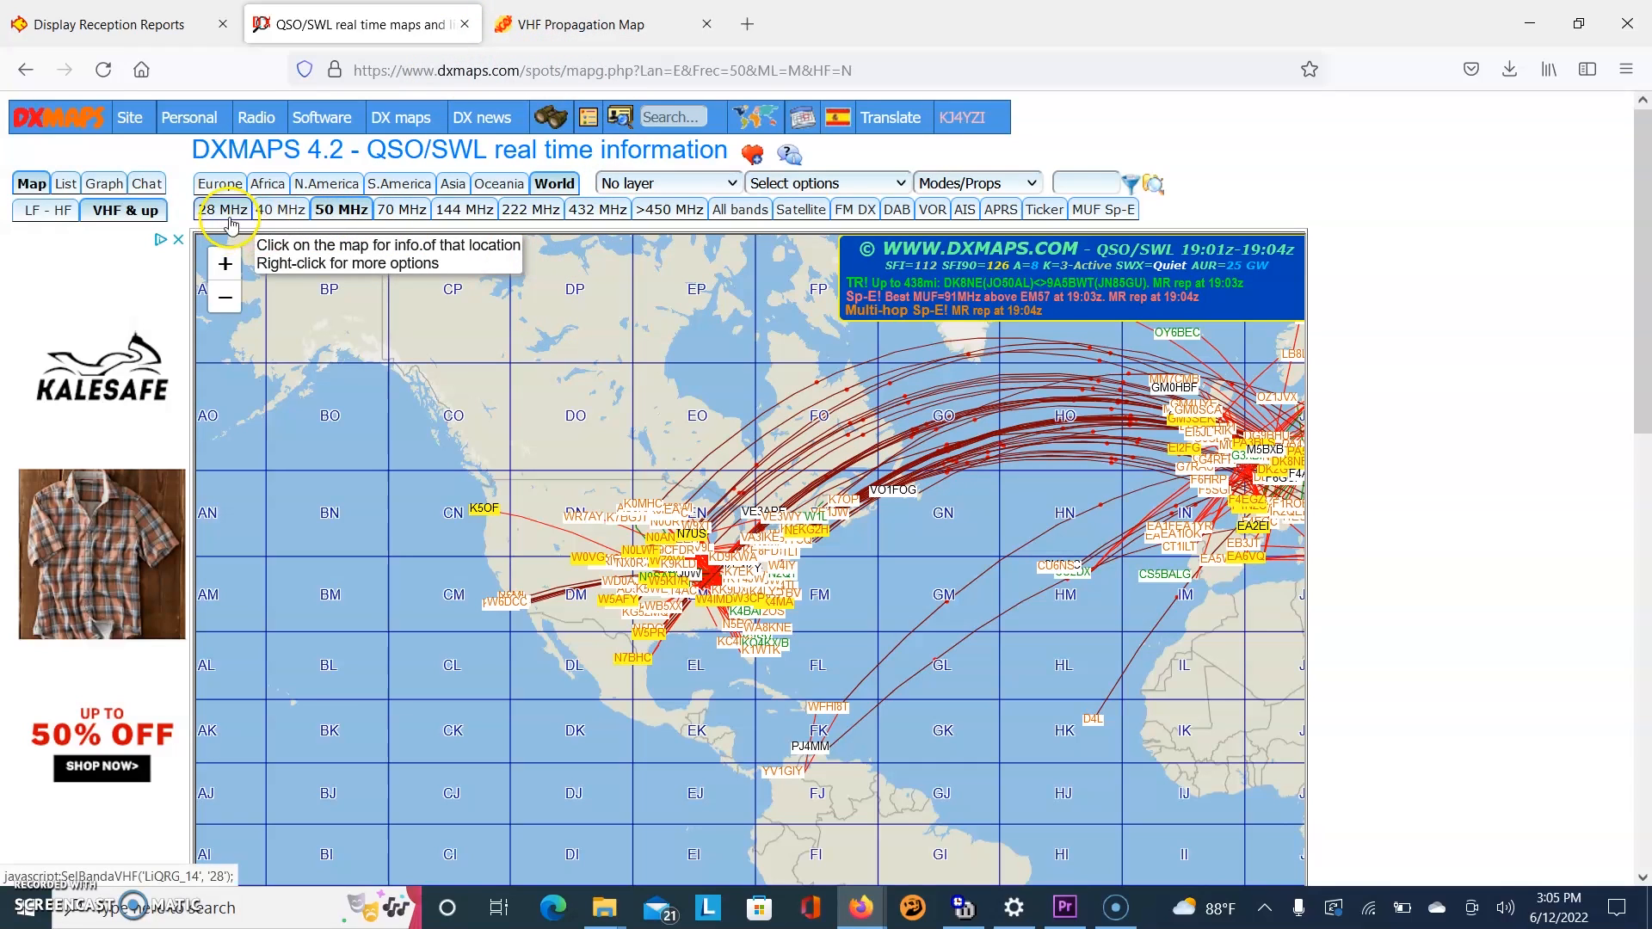
Switch DXMaps to the LF–HF bands and select the 20 m world propagation map.
left_click(191, 117)
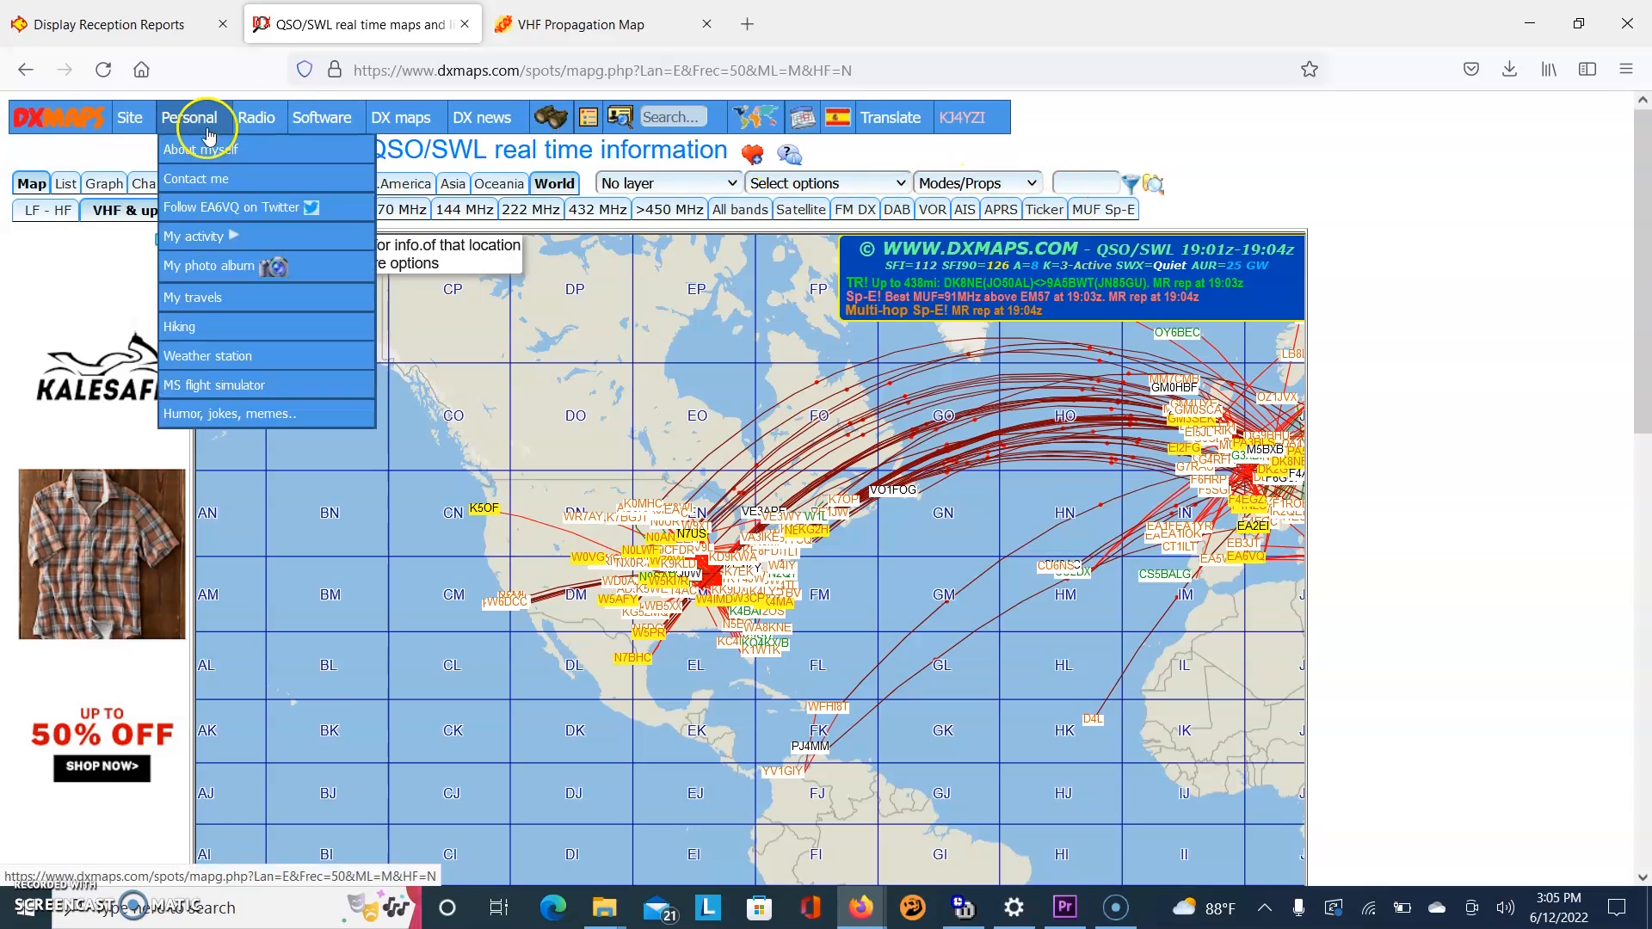
left_click(45, 210)
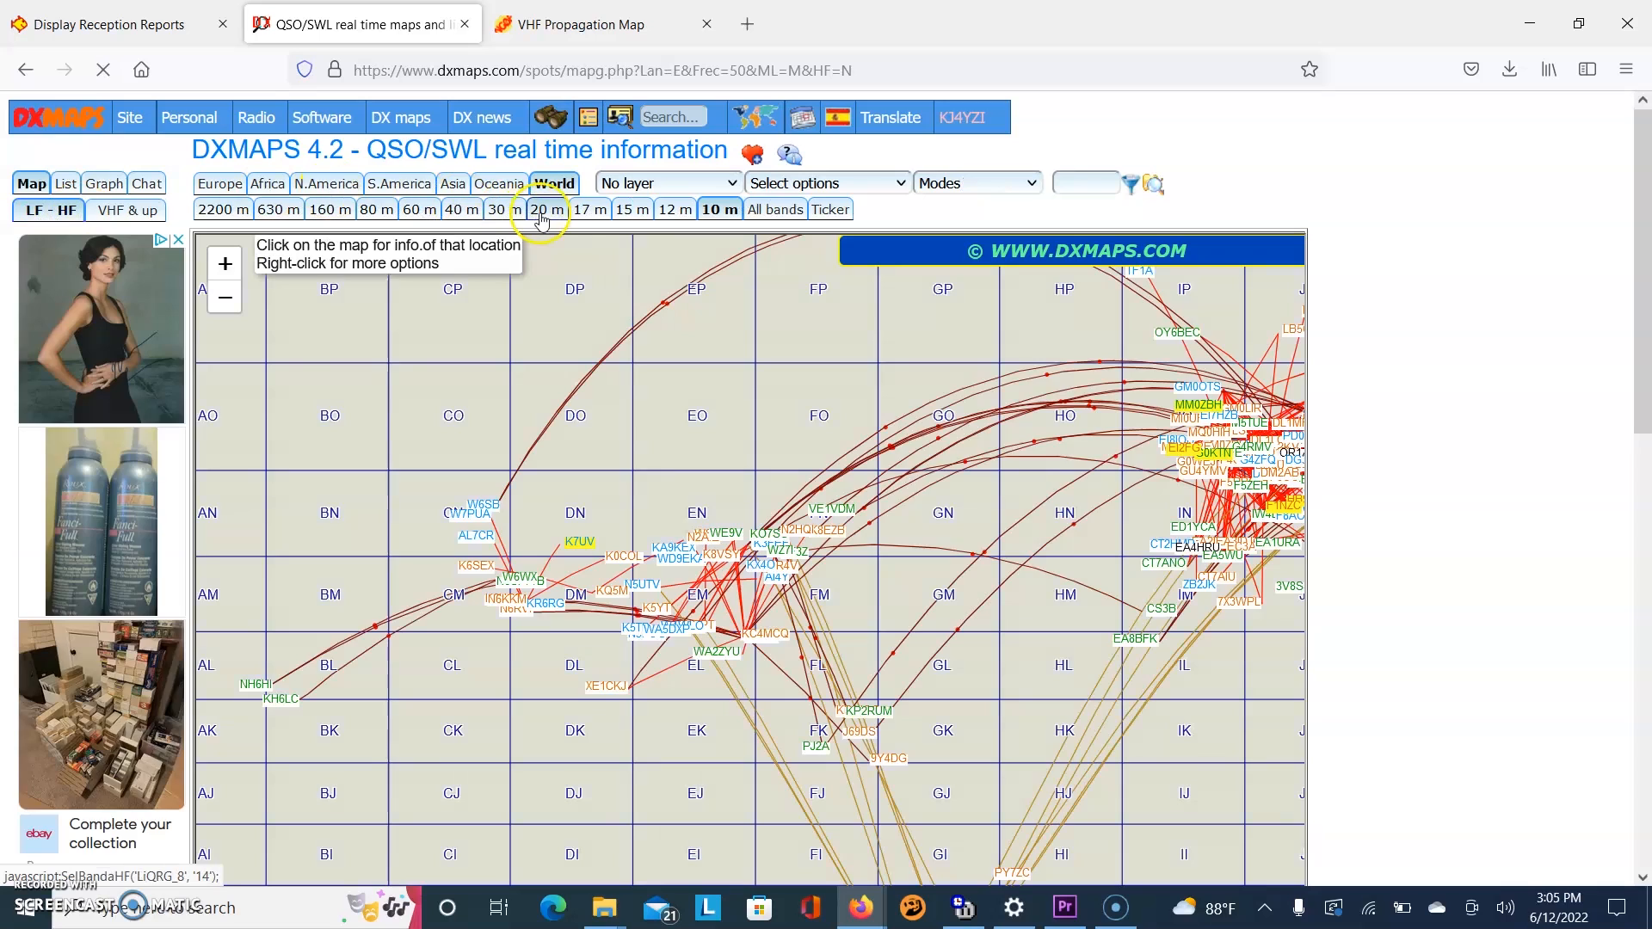
left_click(548, 208)
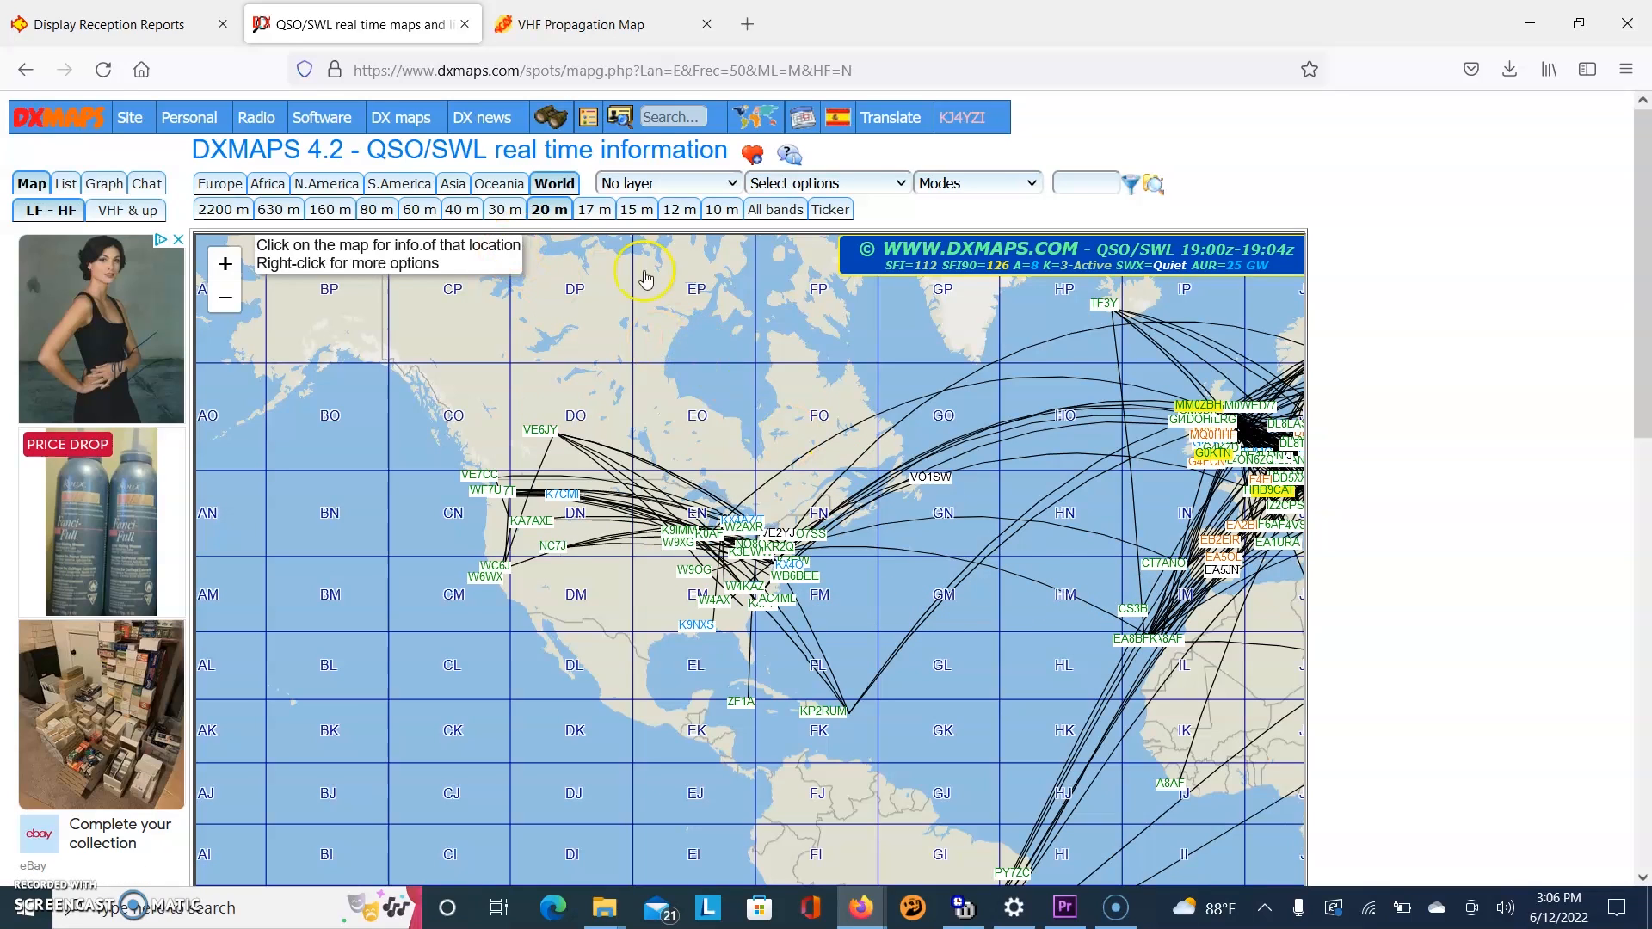
scroll("down", 3)
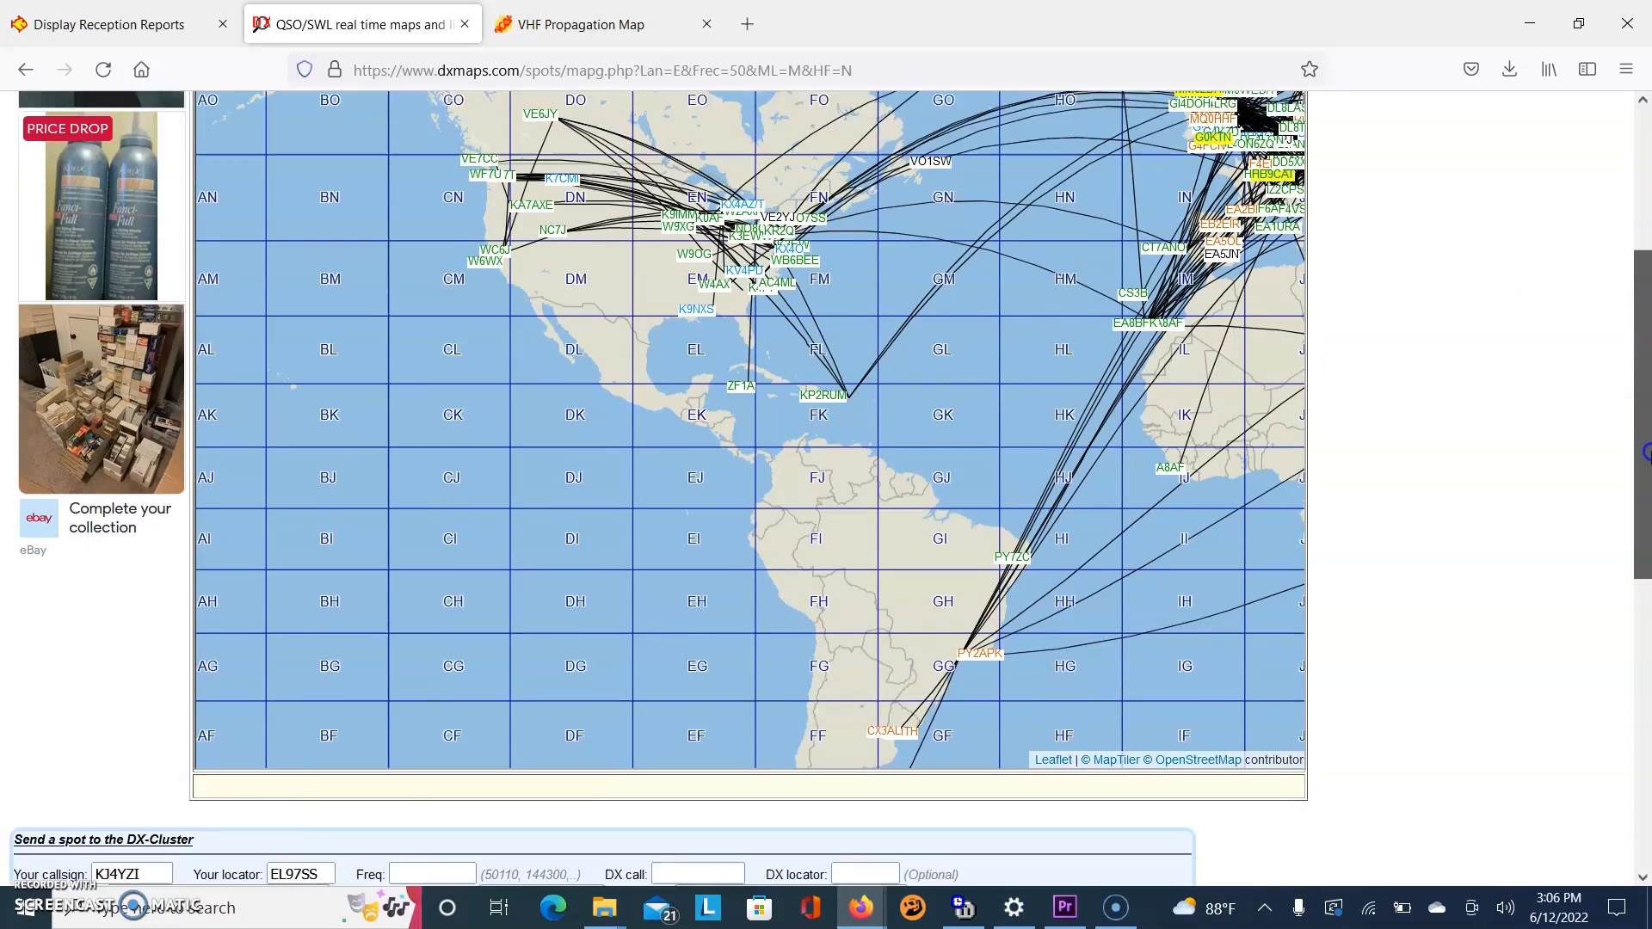
scroll("down", 3)
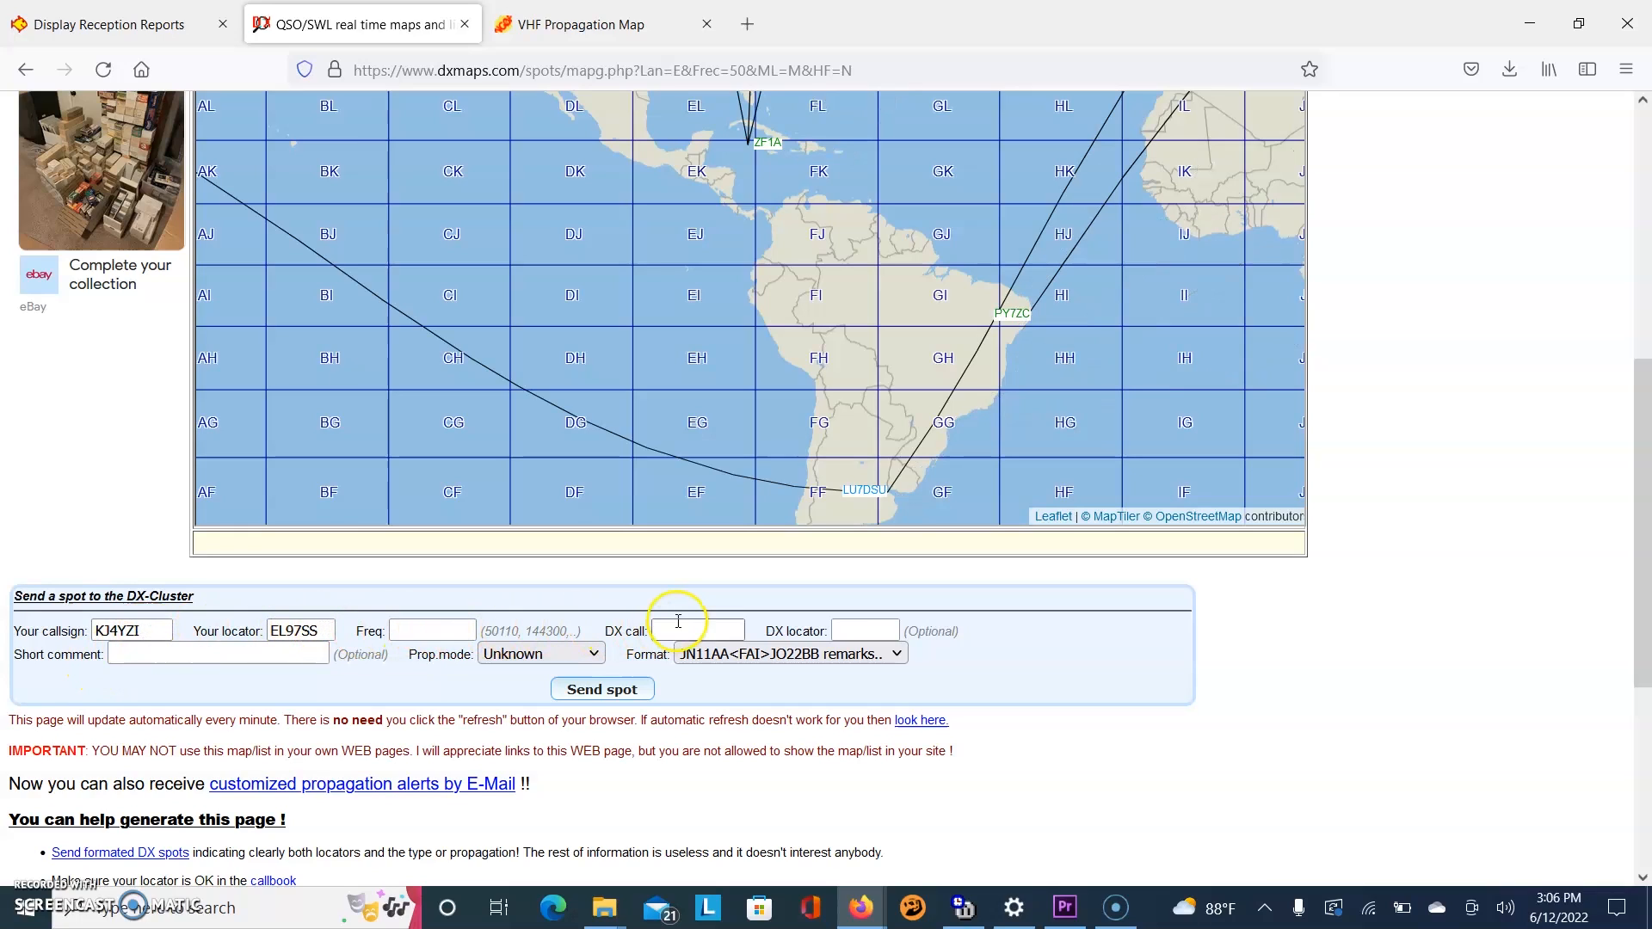
mouse_move(862, 632)
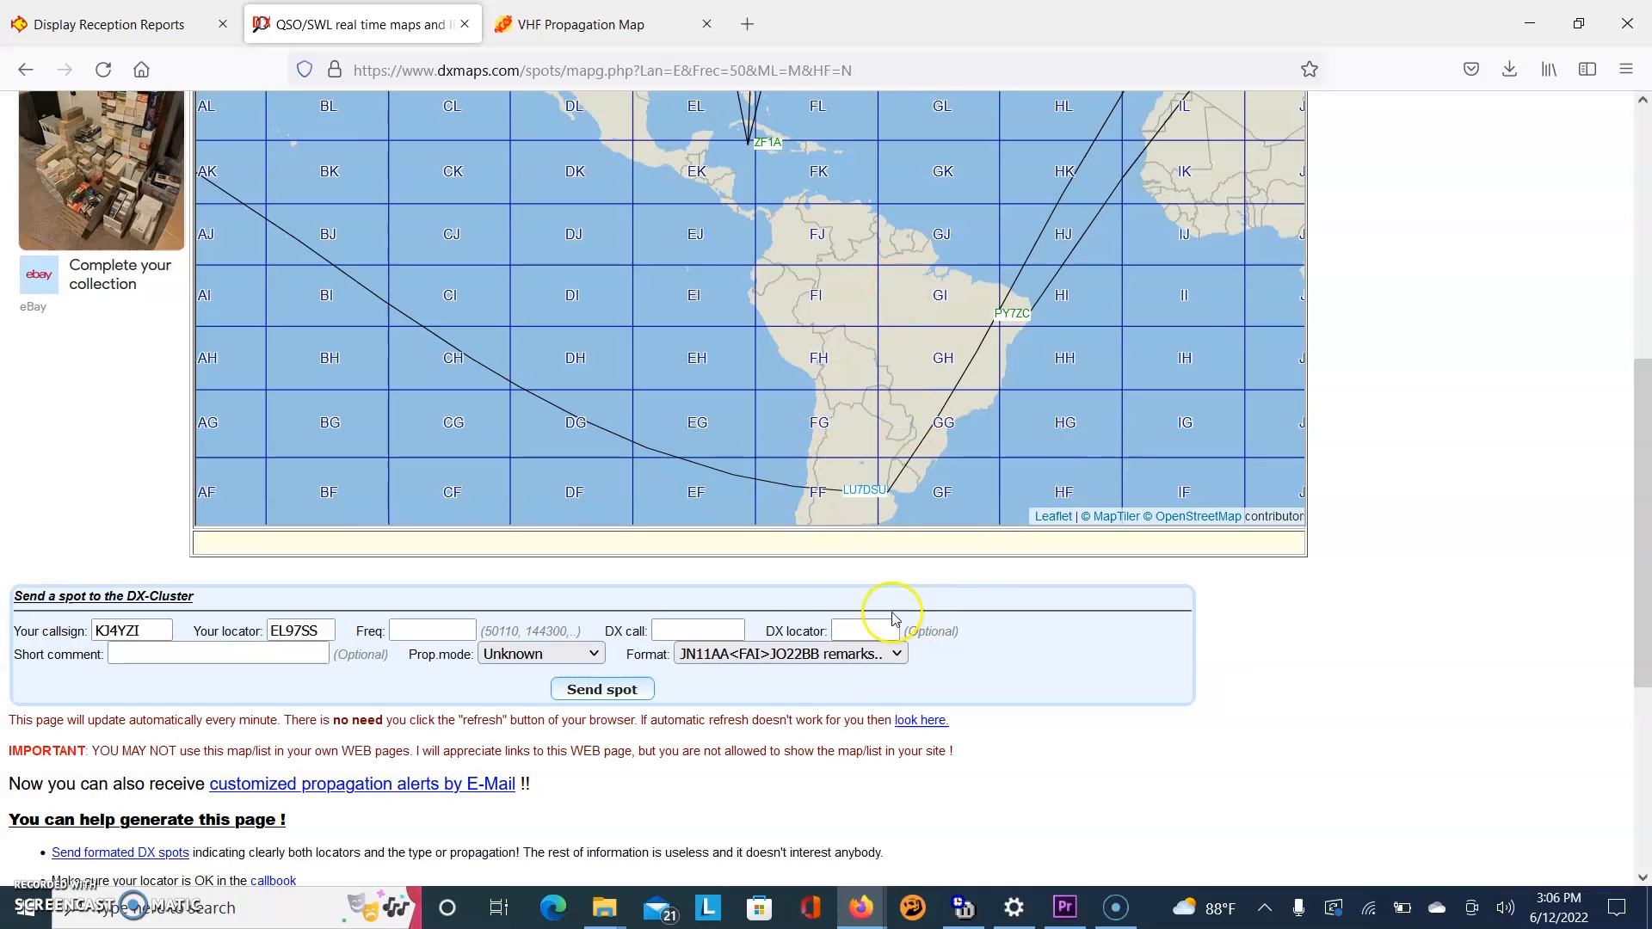
left_click(540, 654)
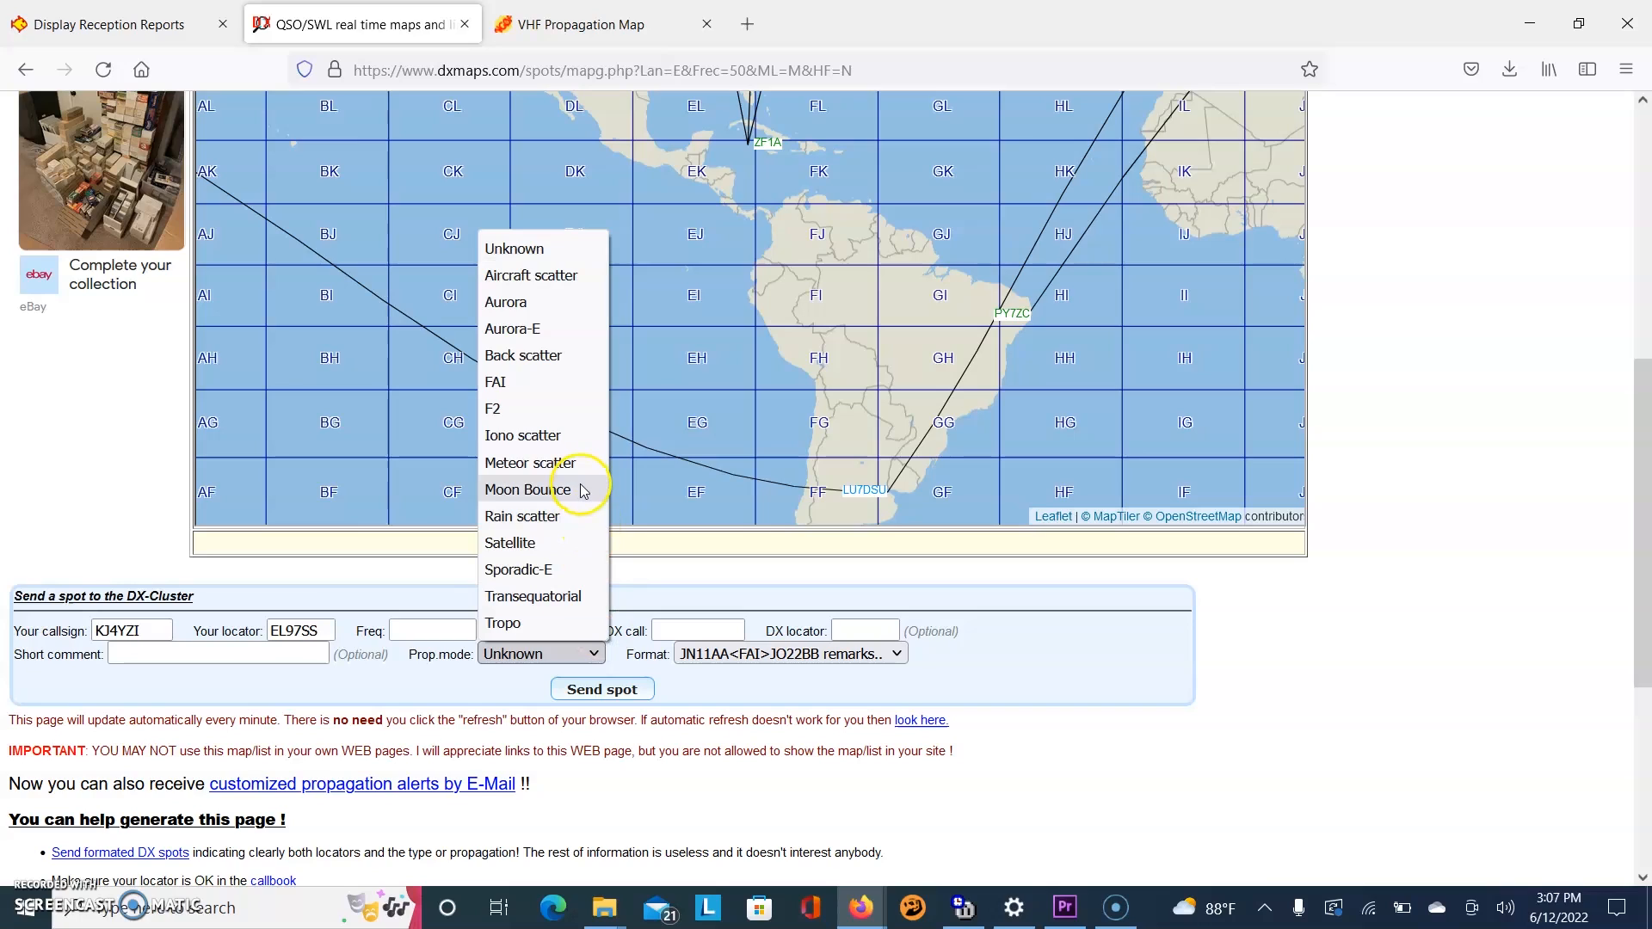
mouse_move(522, 421)
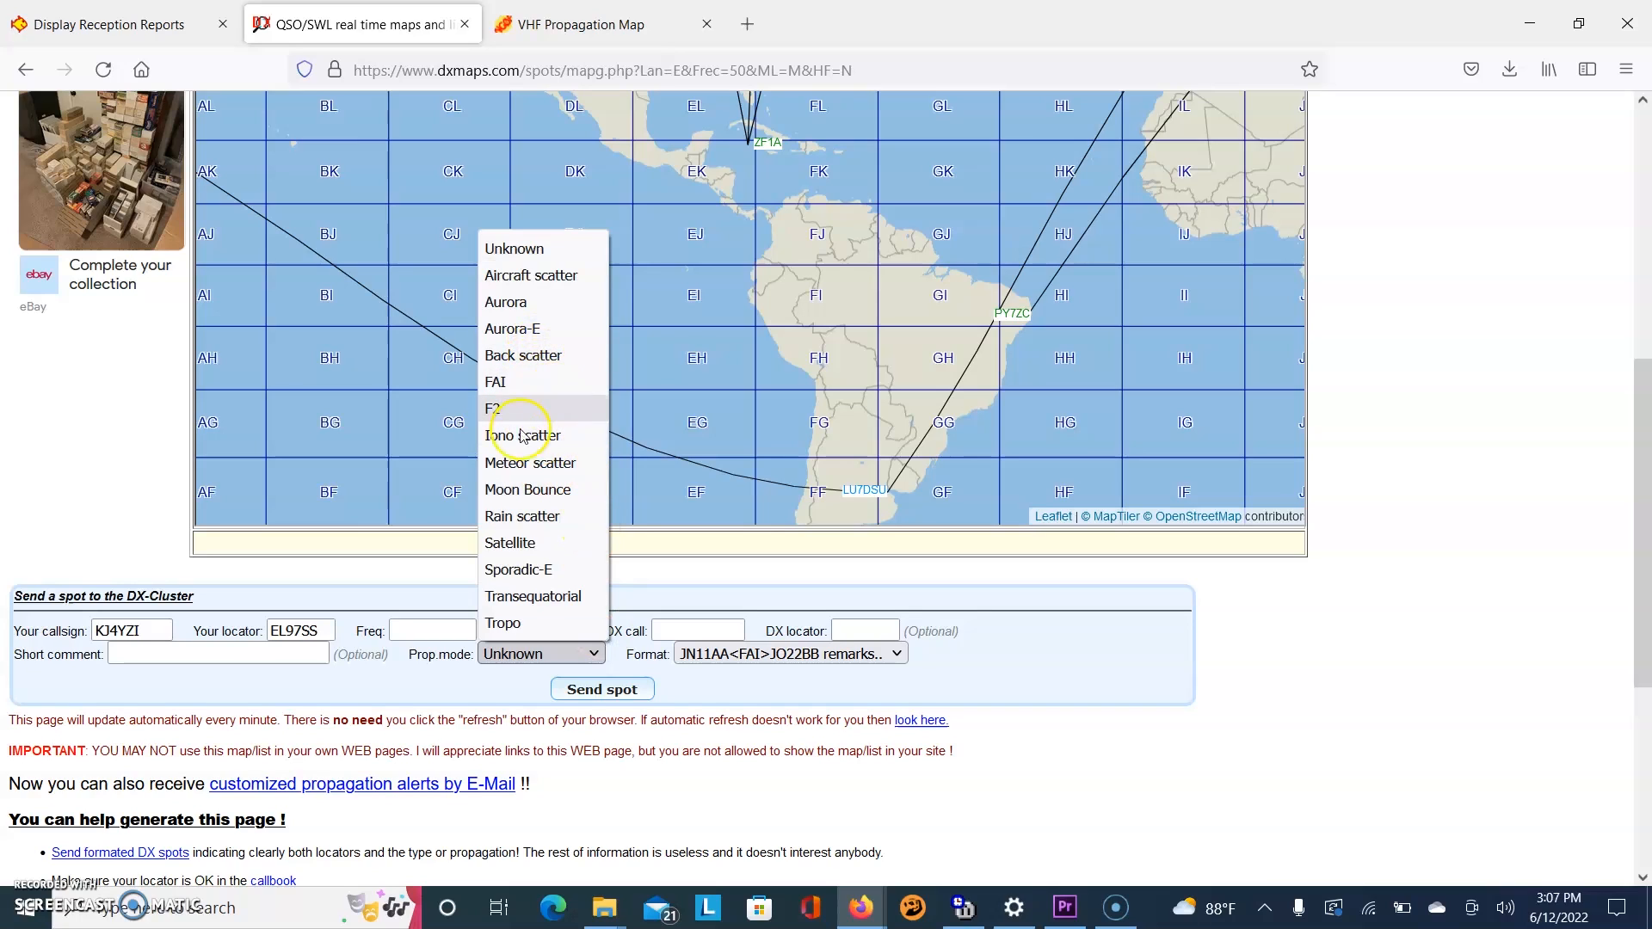
mouse_move(527, 489)
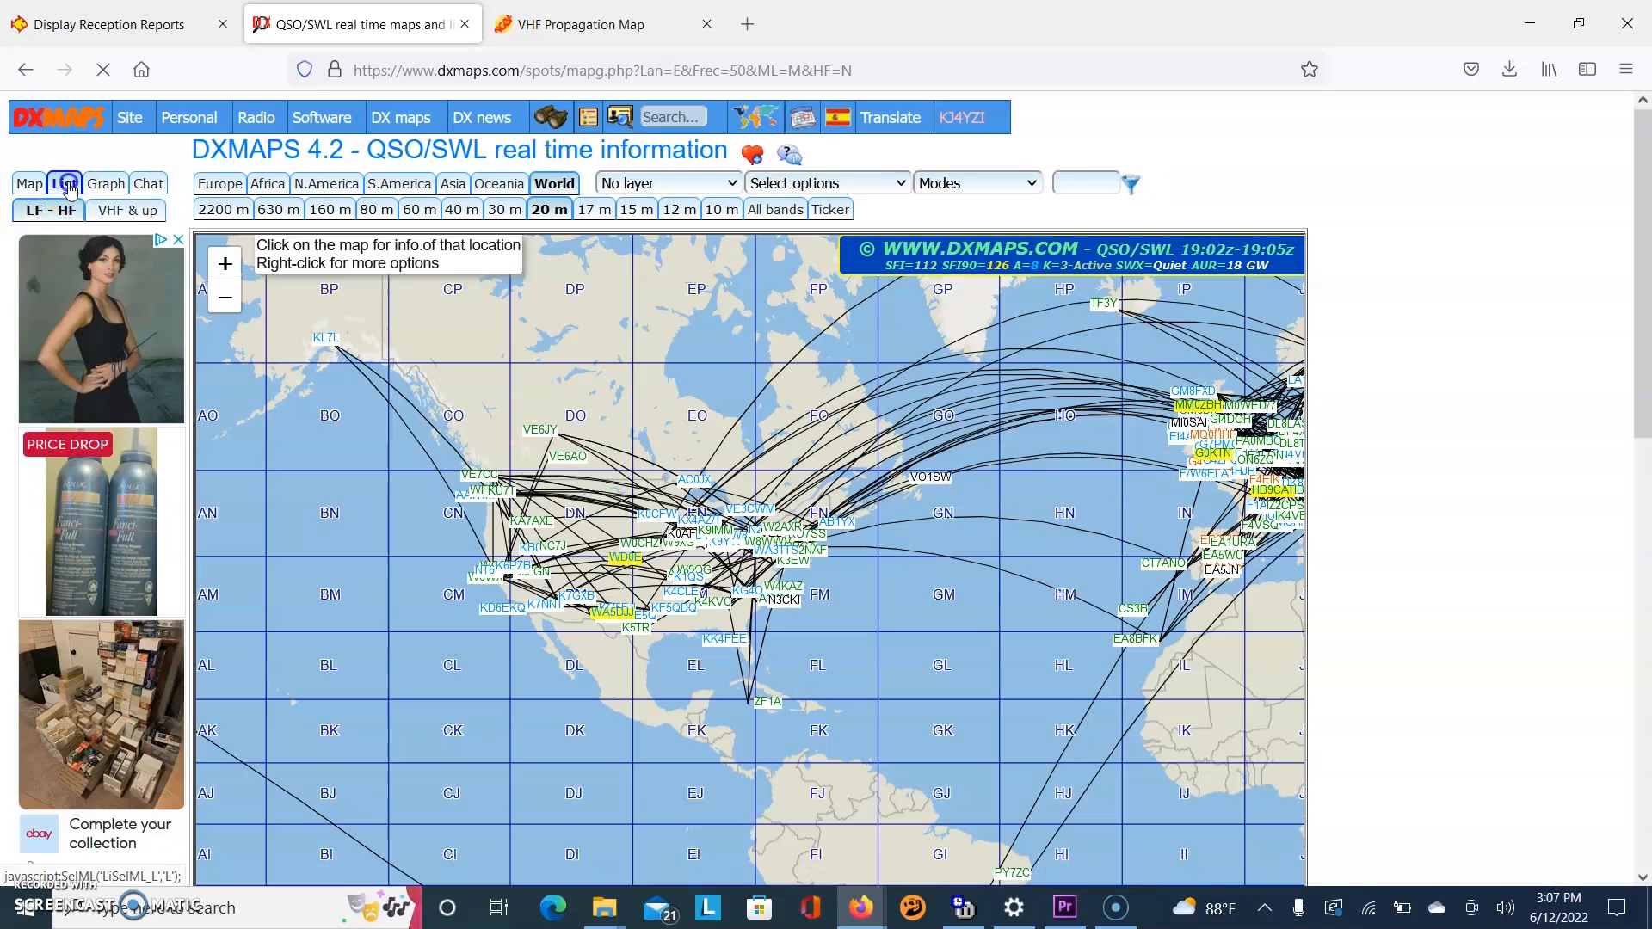
Show the 20 m spots as a scrolling list and browse down through it.
left_click(64, 184)
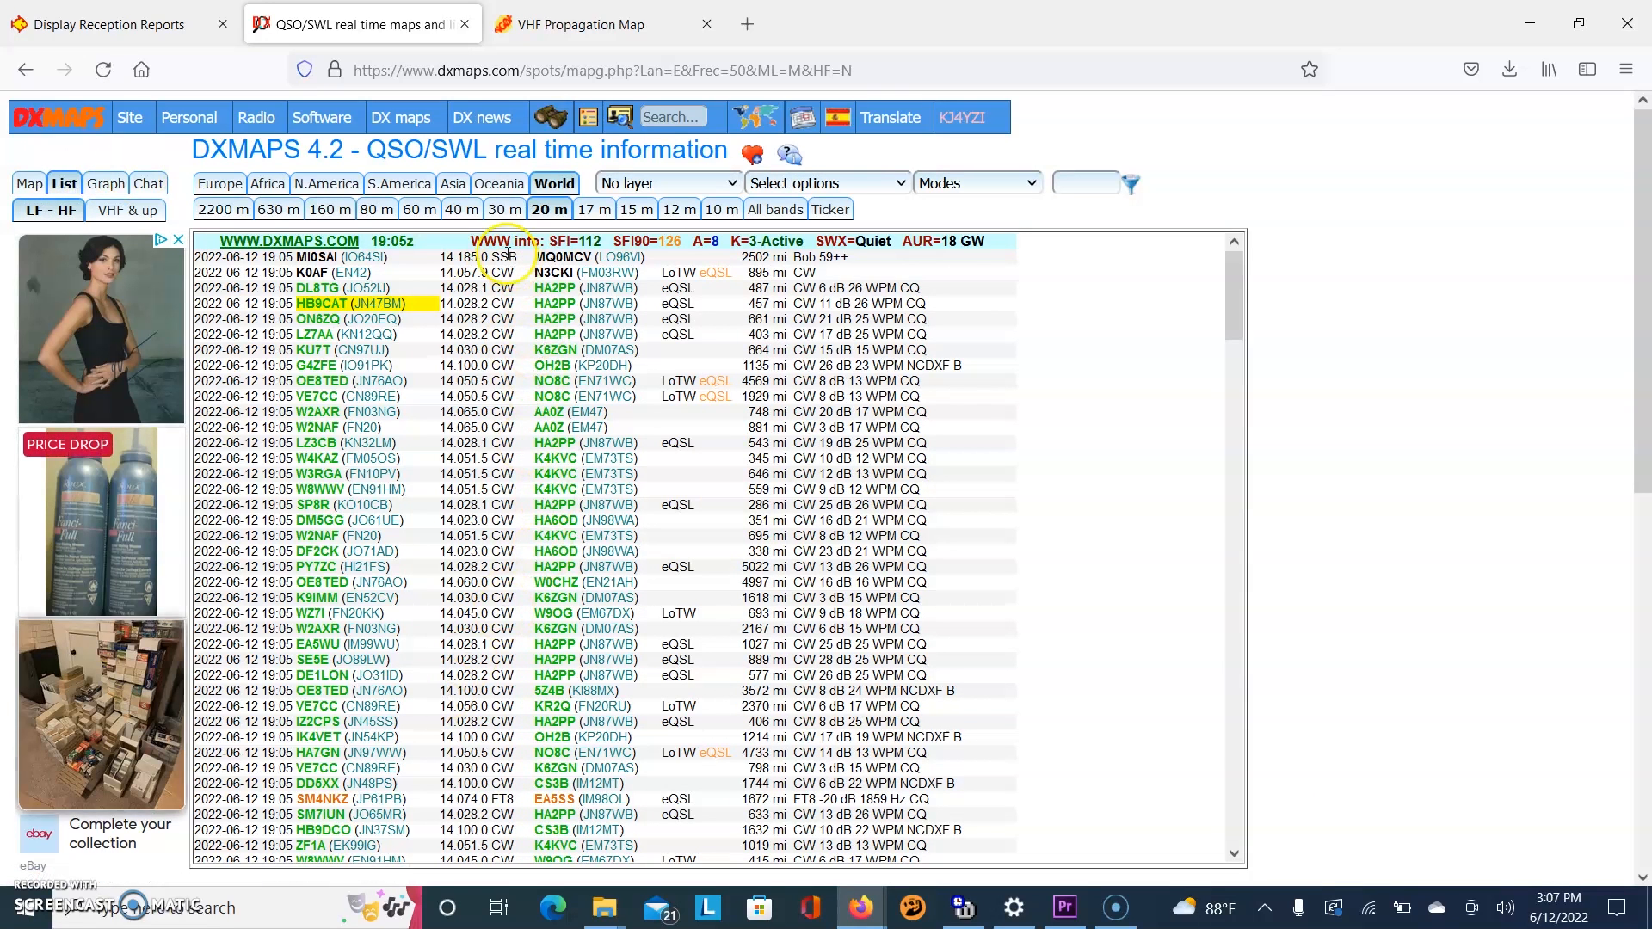
mouse_move(522, 762)
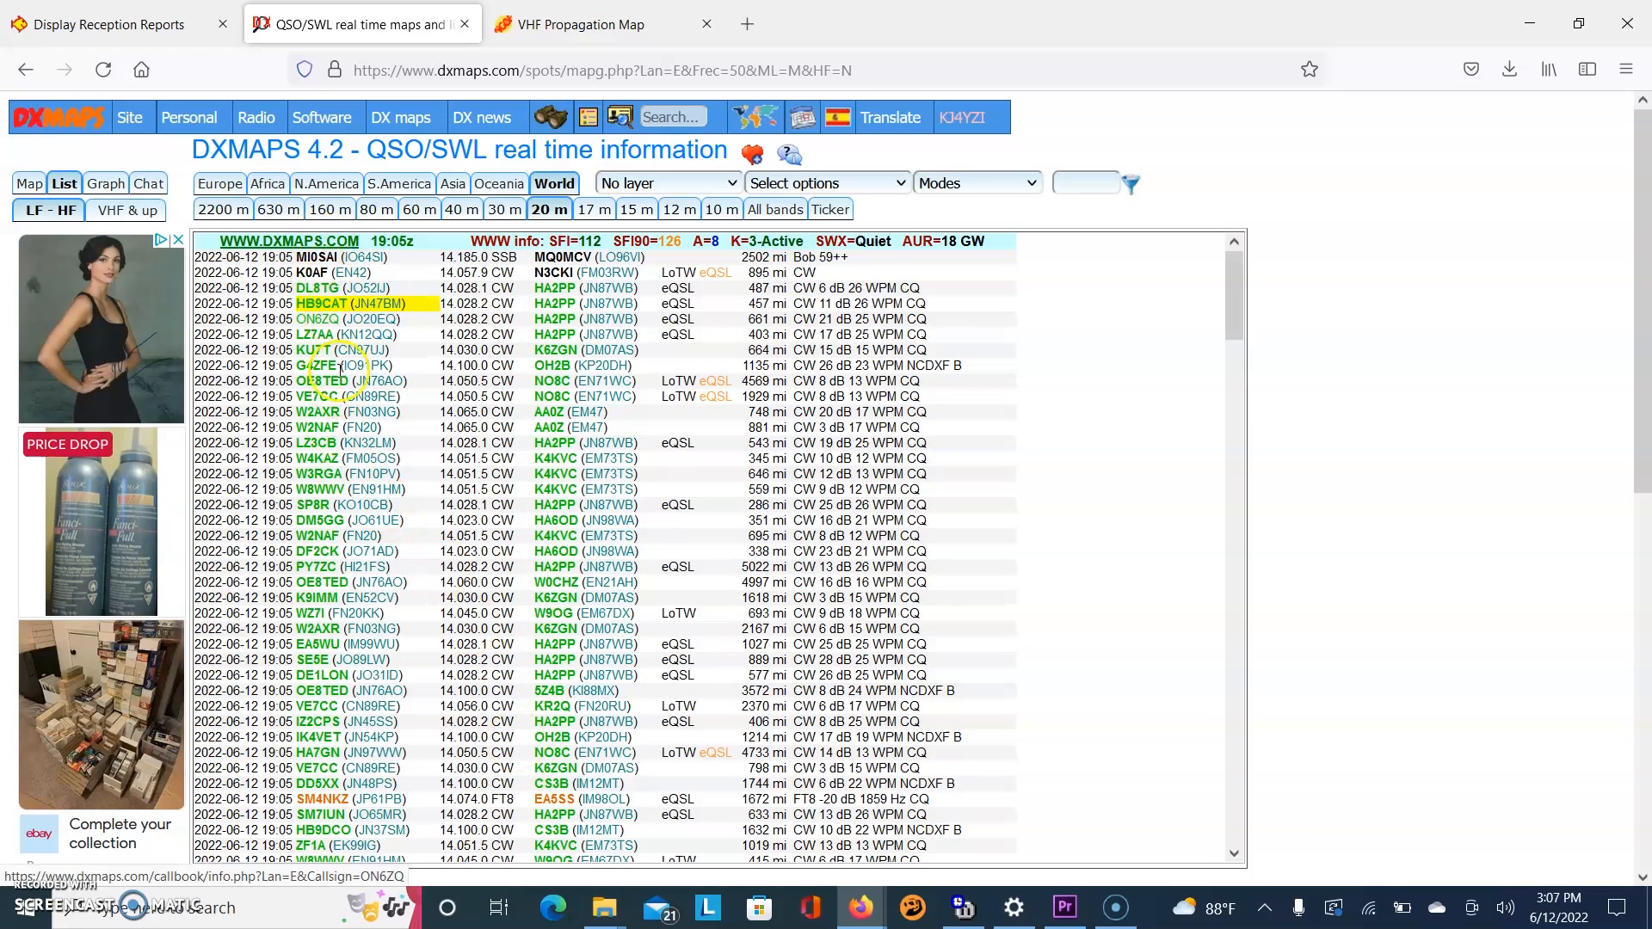
mouse_move(564, 287)
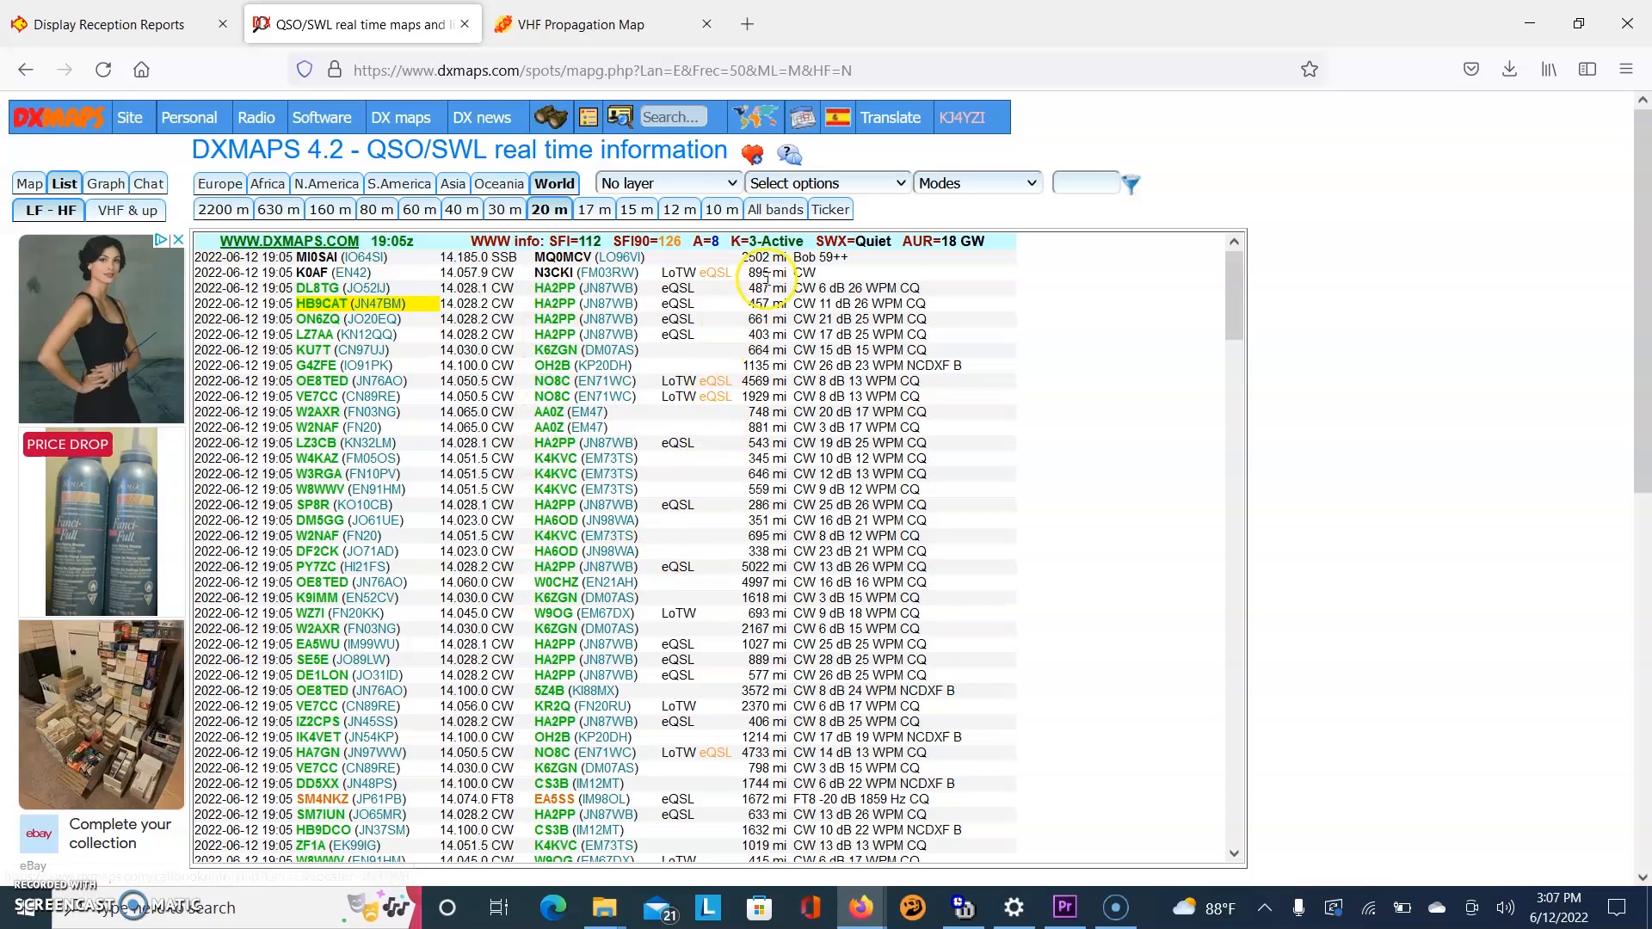
mouse_move(775, 735)
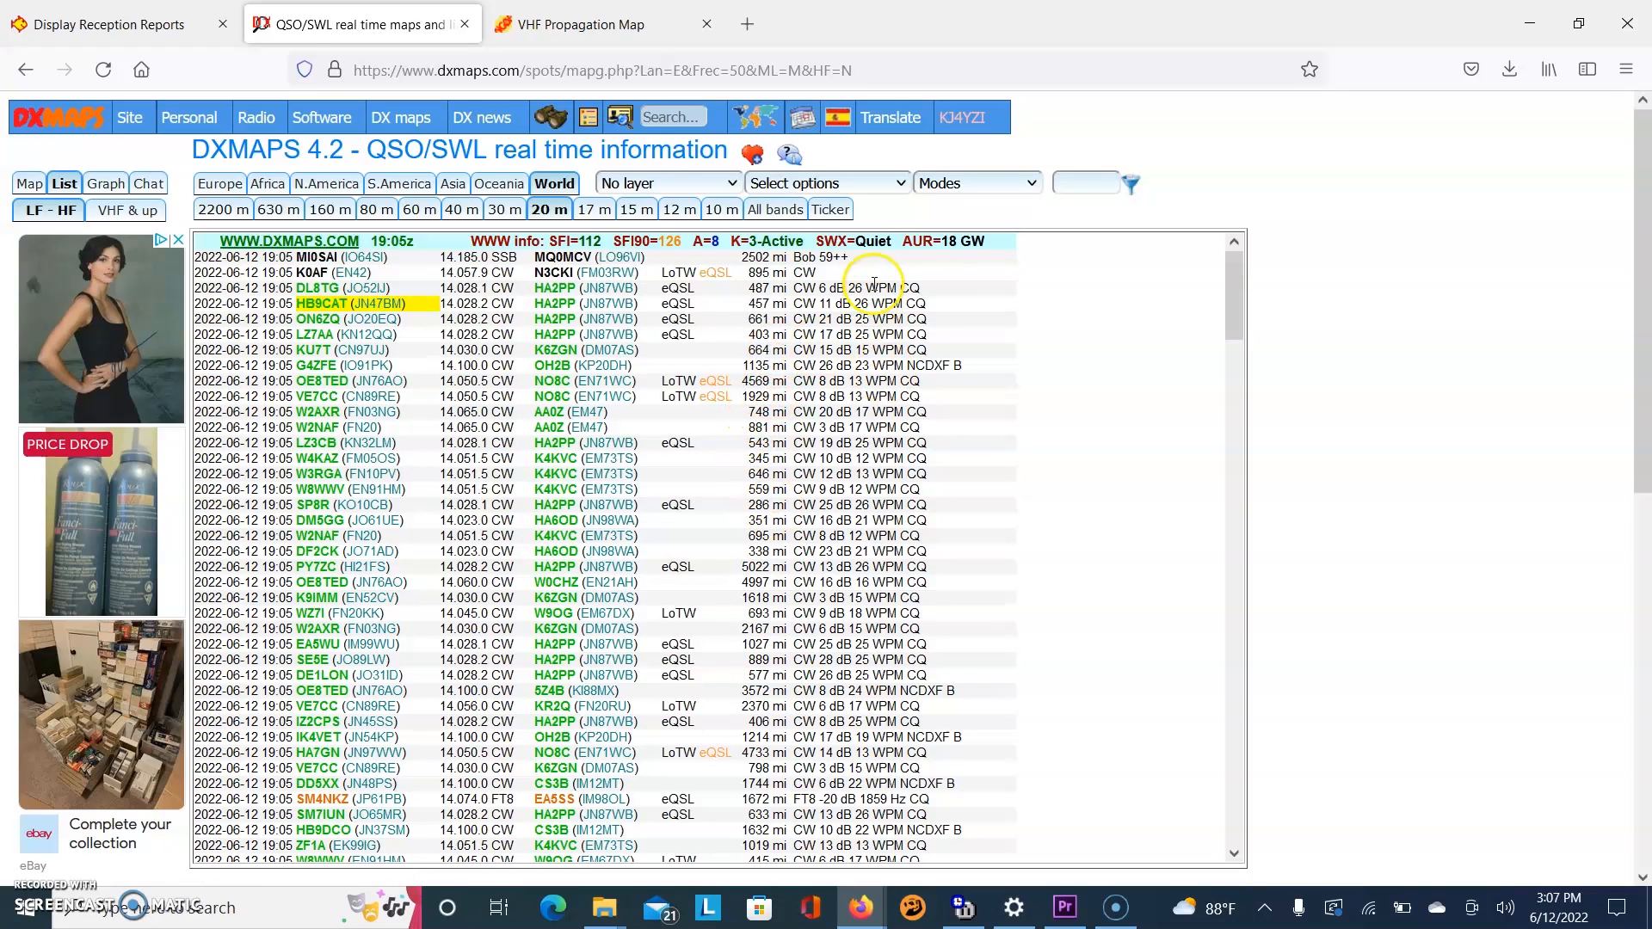
mouse_move(1212, 287)
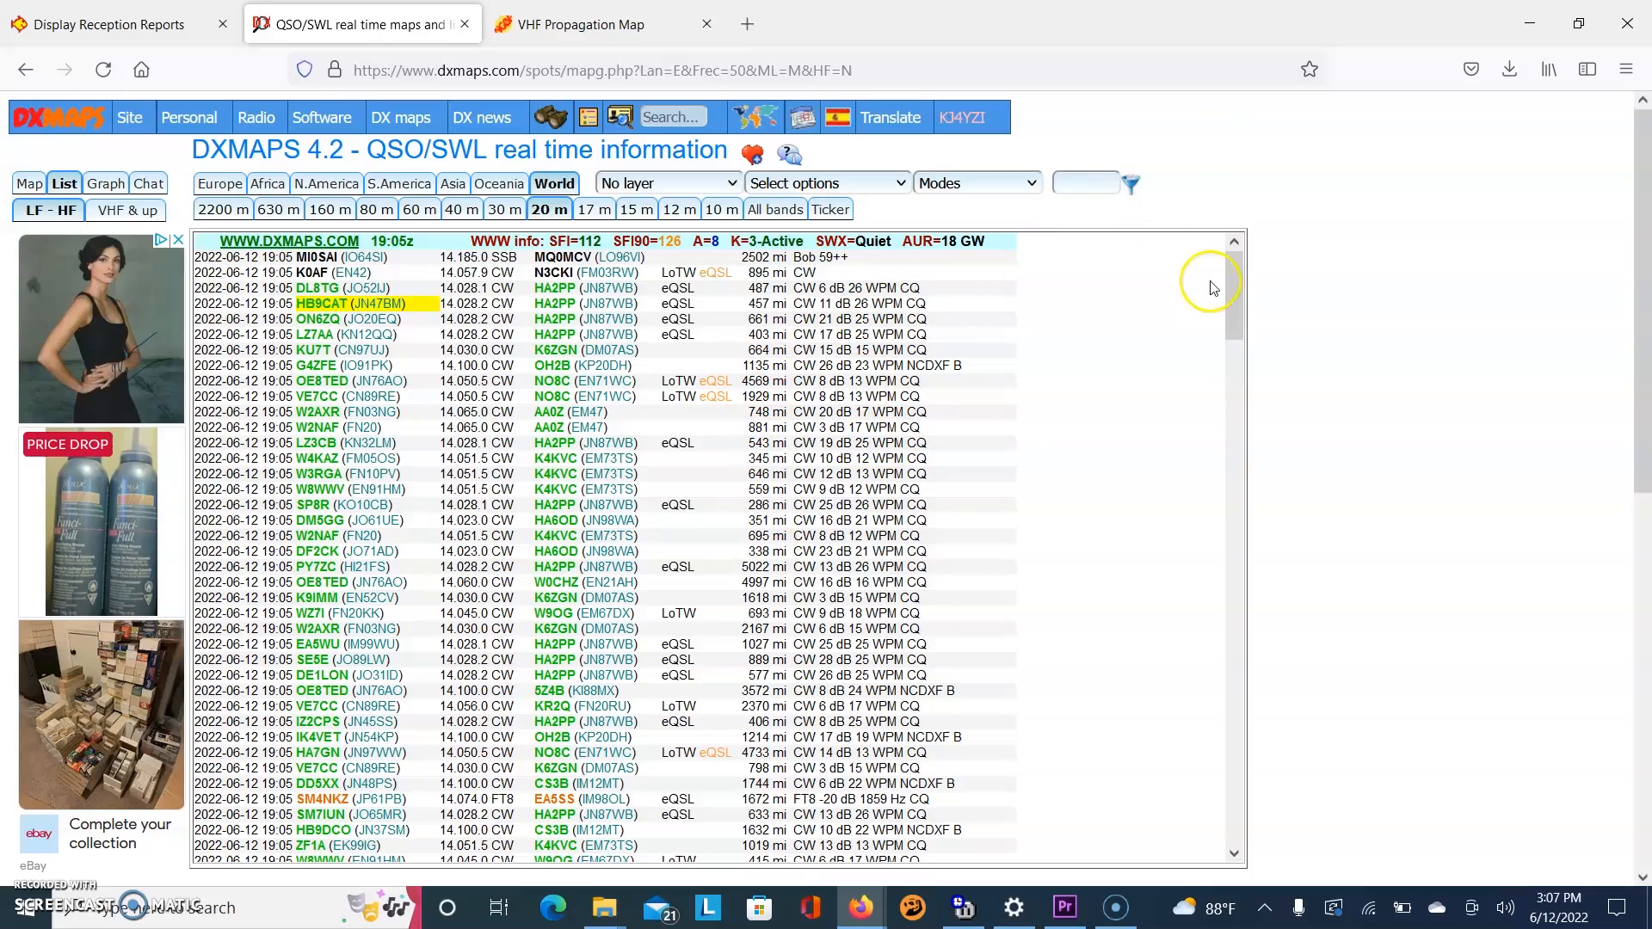
scroll("down", 3)
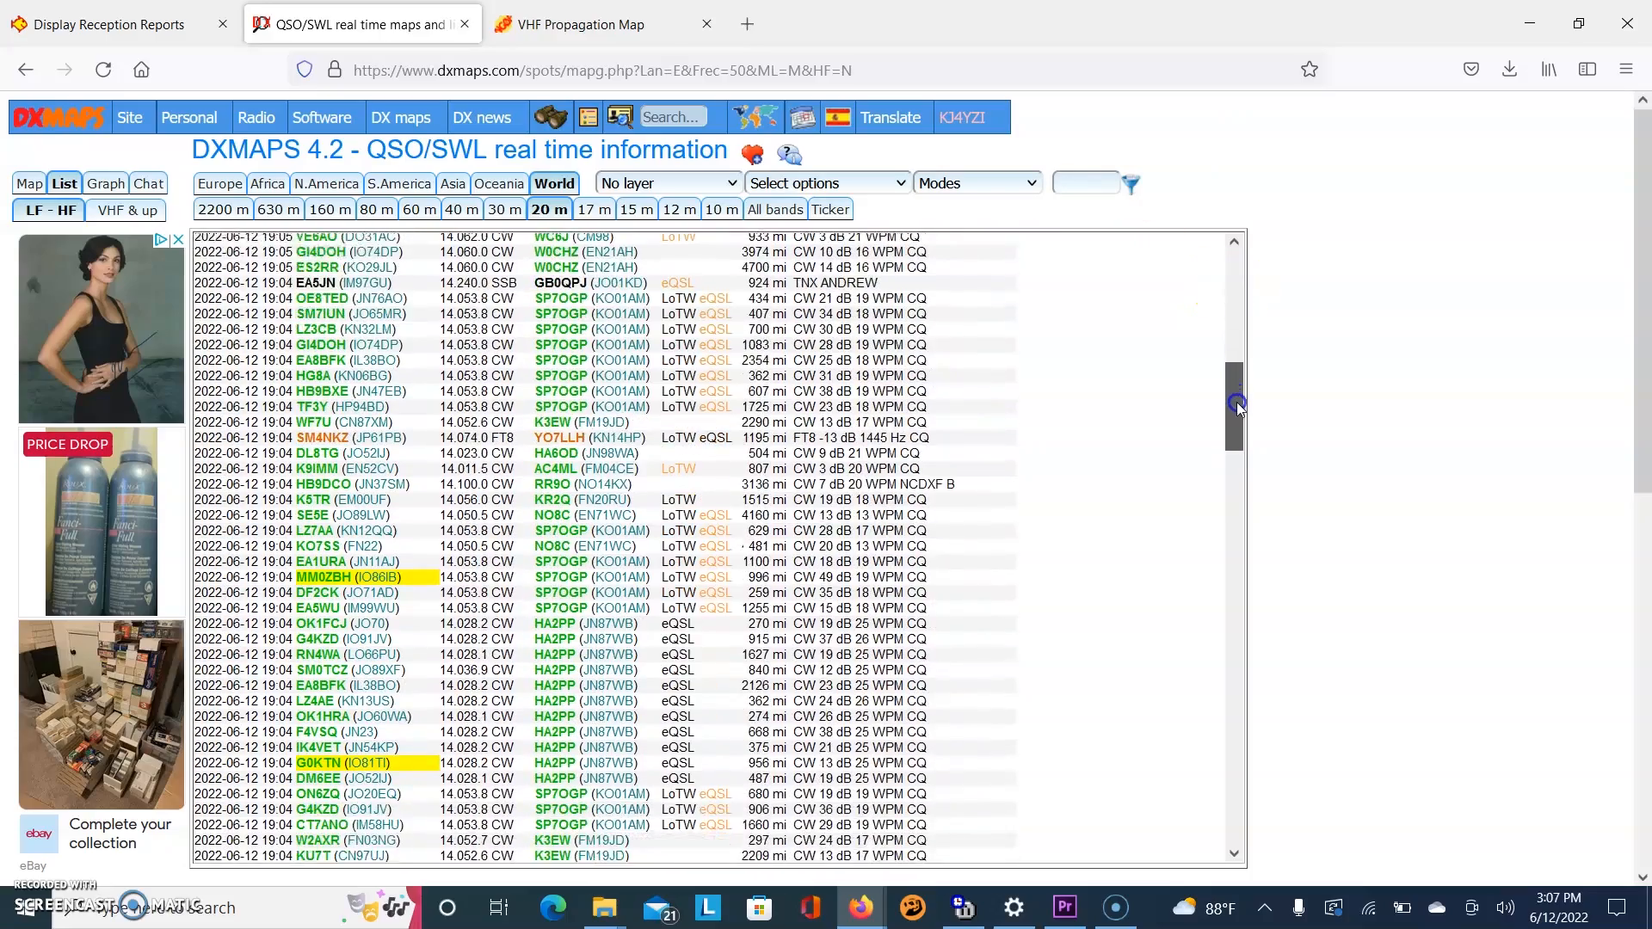
scroll("down", 3)
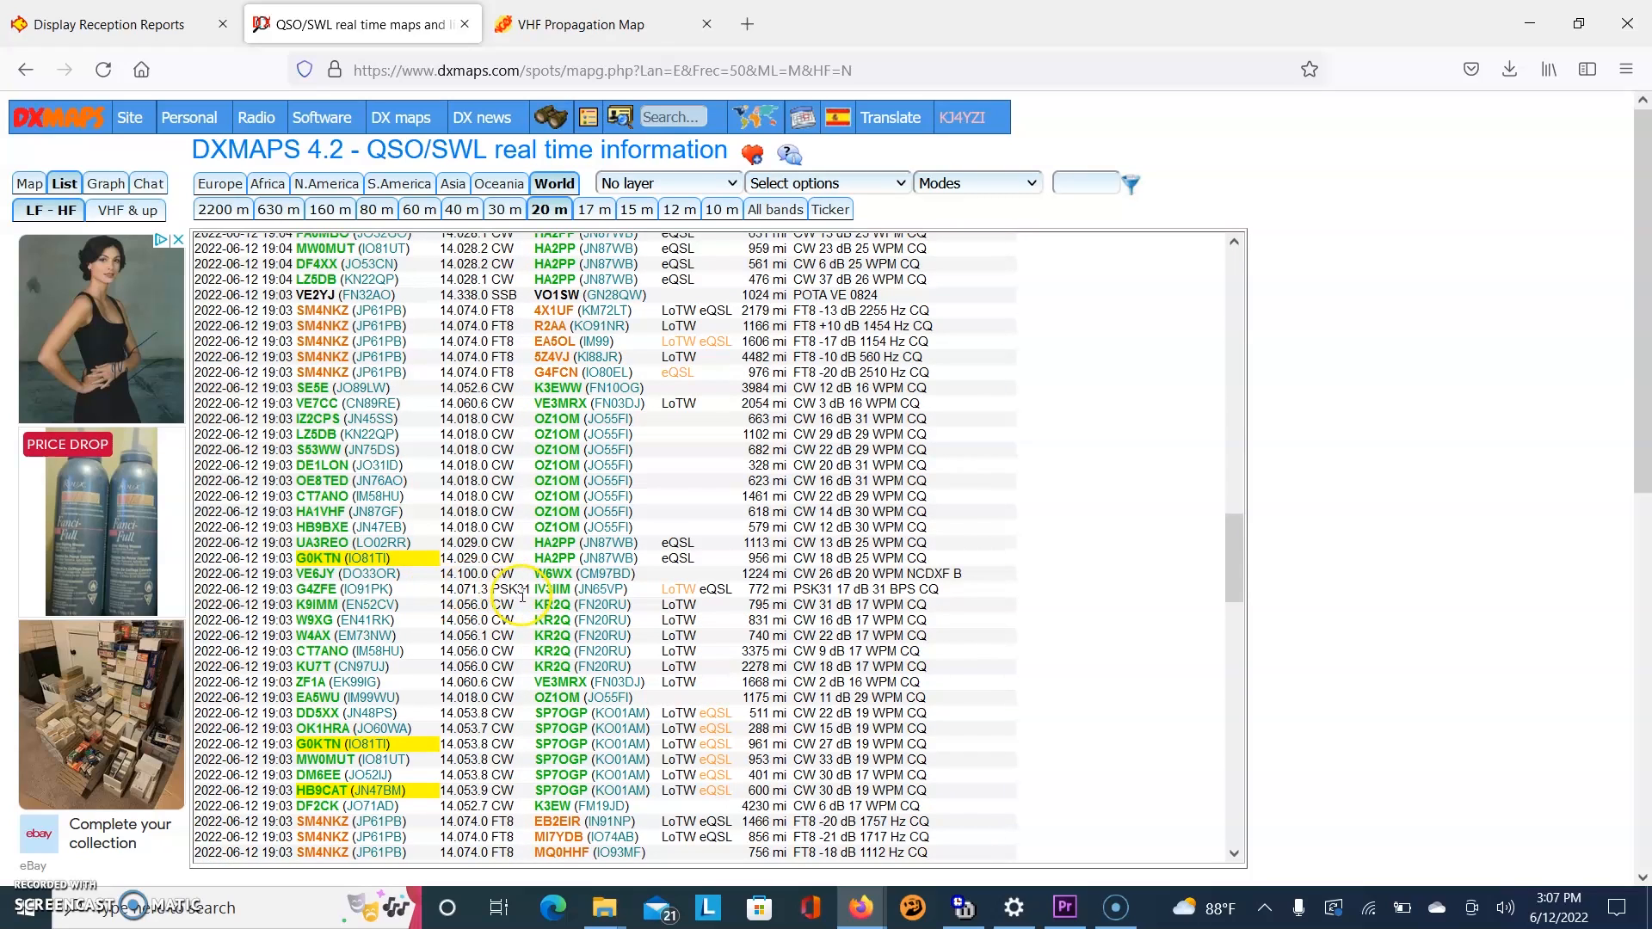
mouse_move(501, 289)
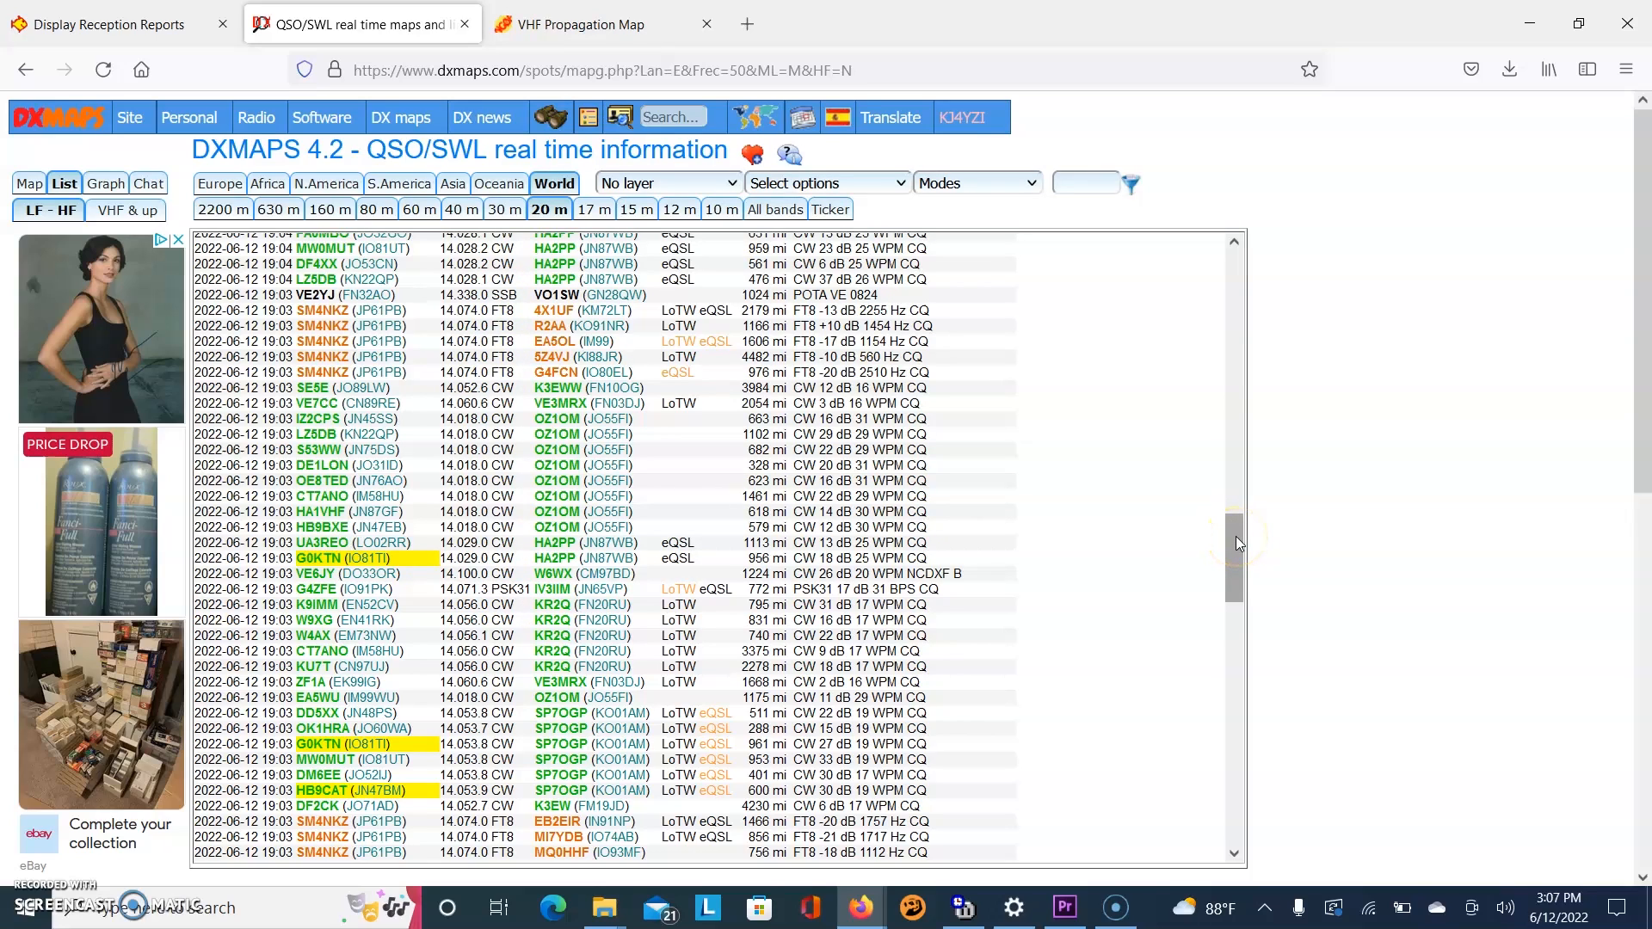
scroll("down", 3)
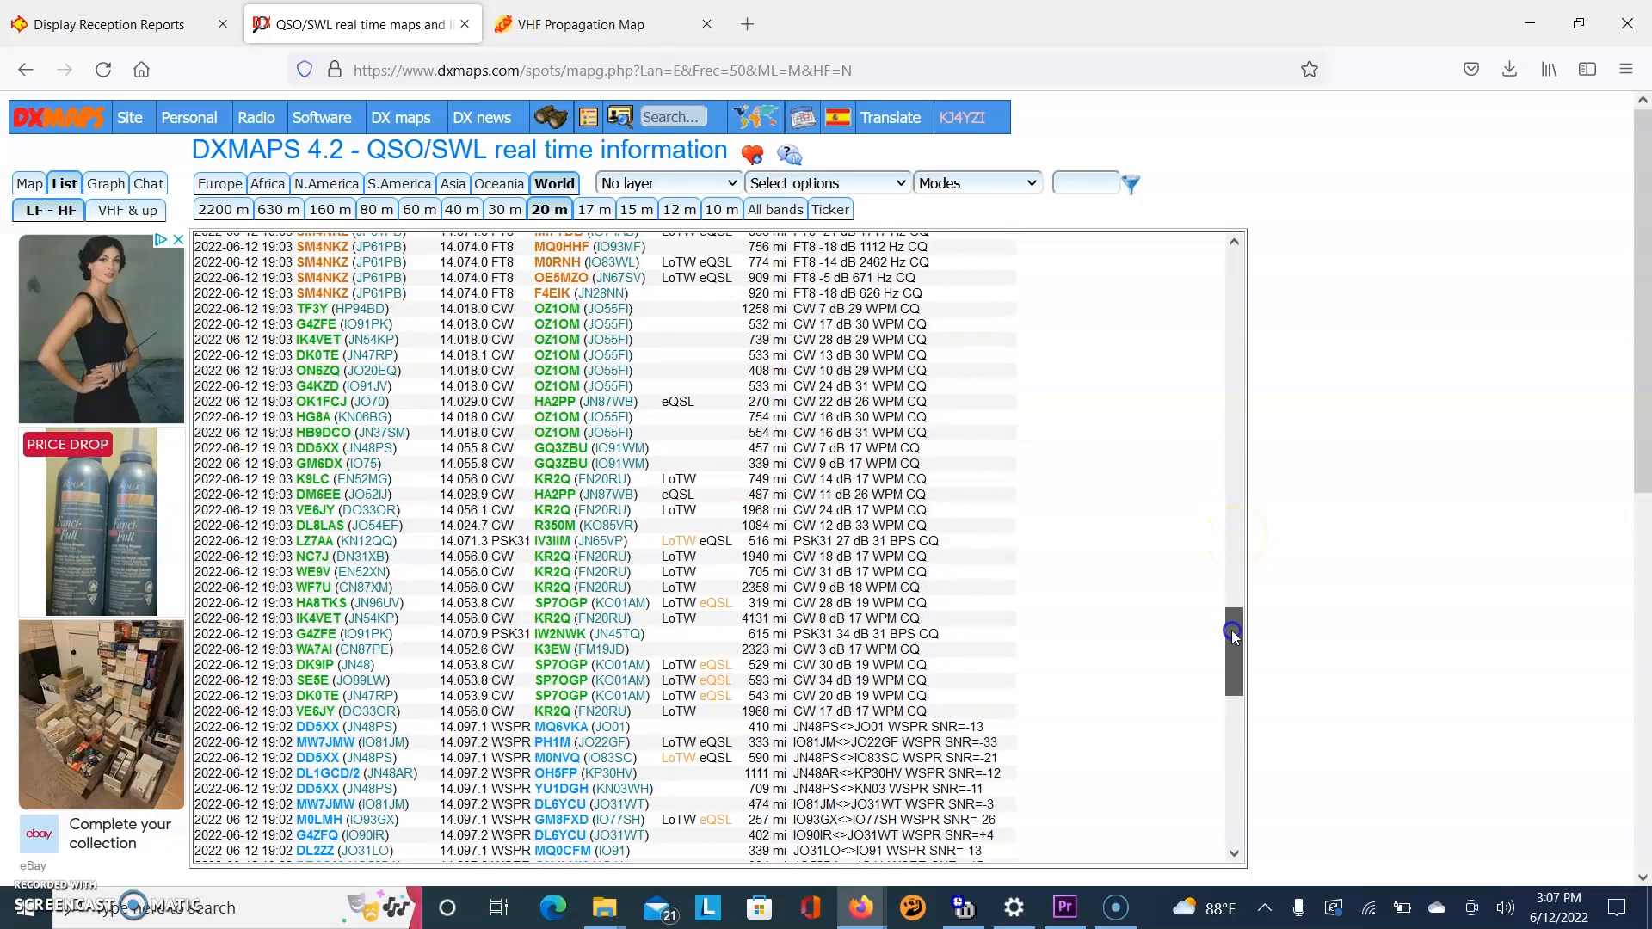
scroll("down", 3)
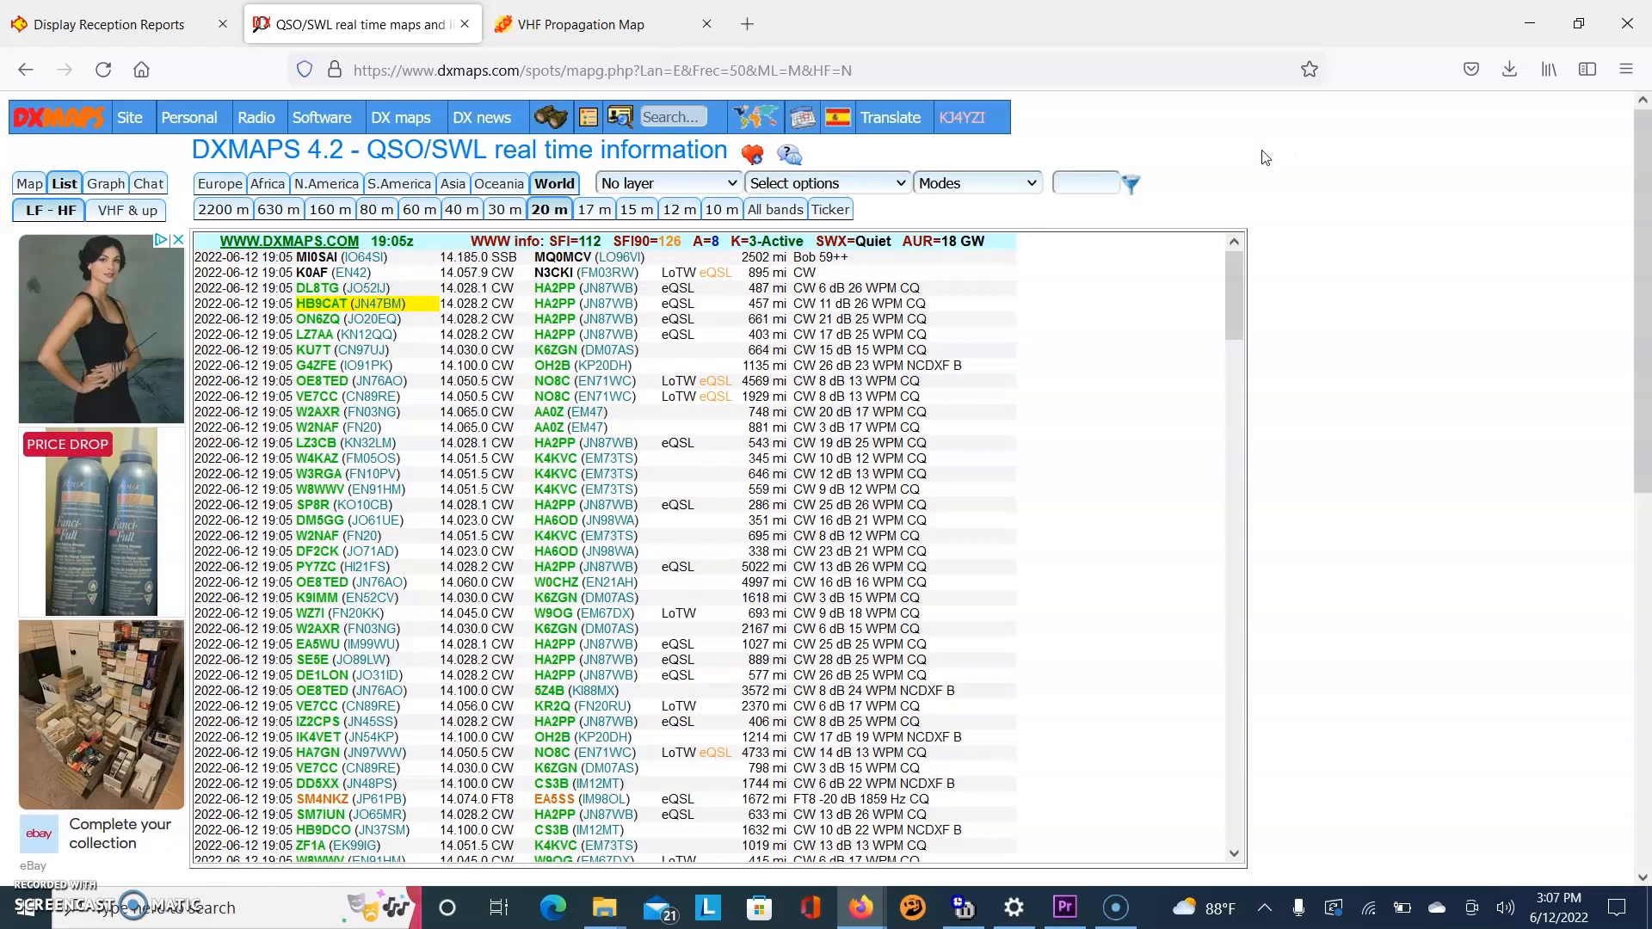
Return to the map view to plot the 20 m spots as propagation paths.
left_click(29, 182)
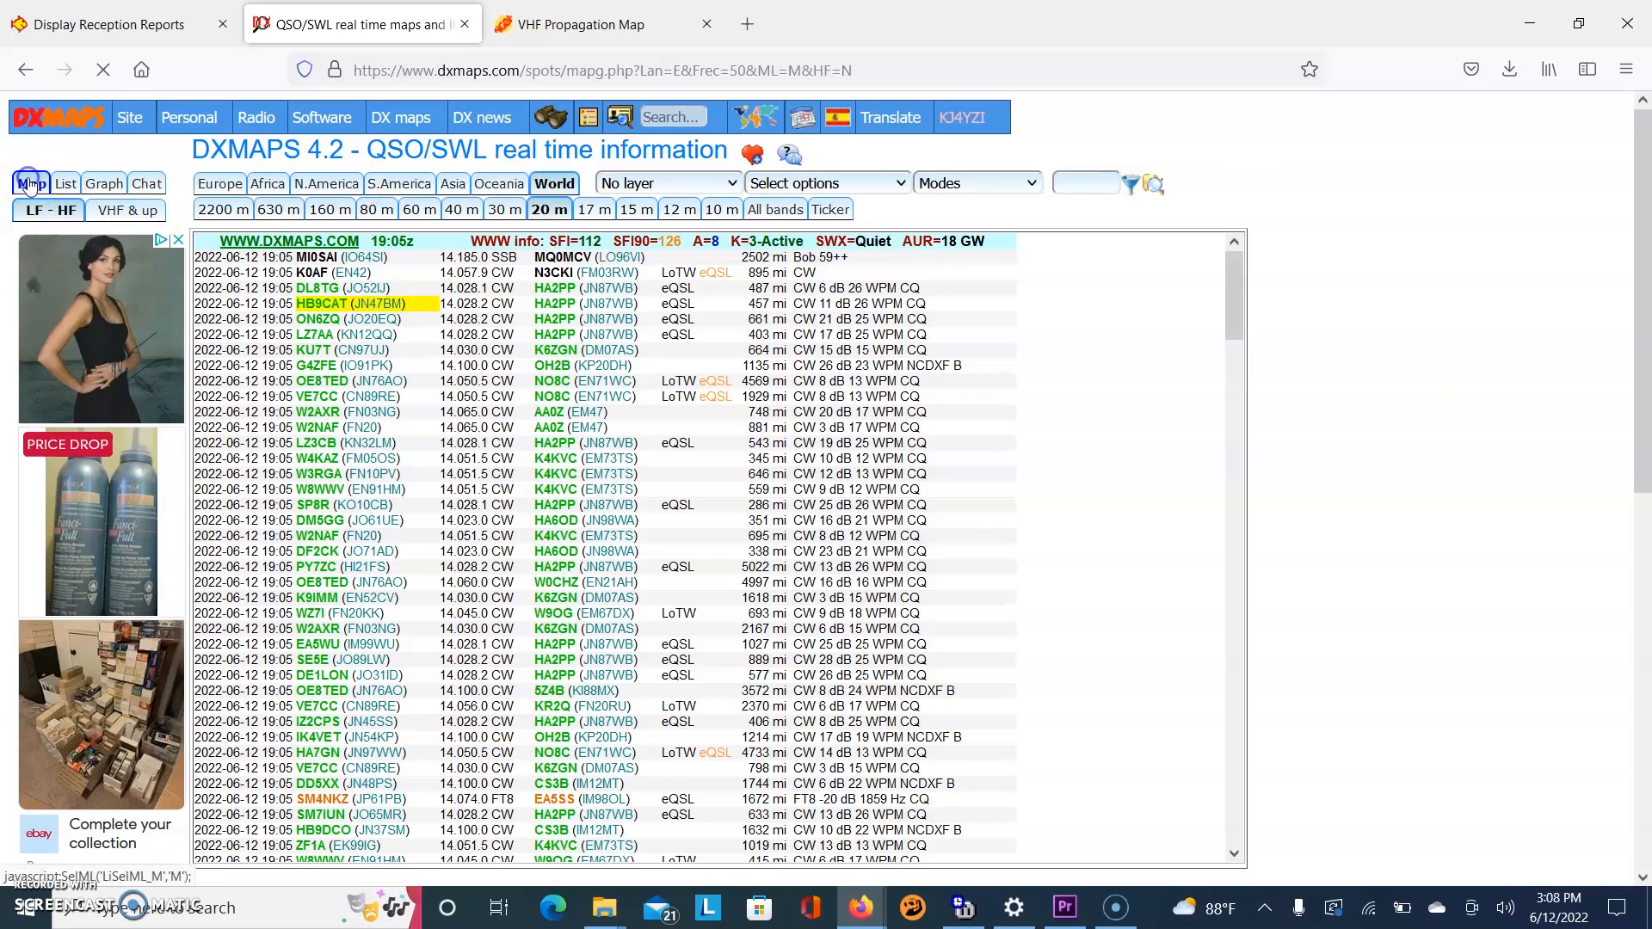
left_click(31, 184)
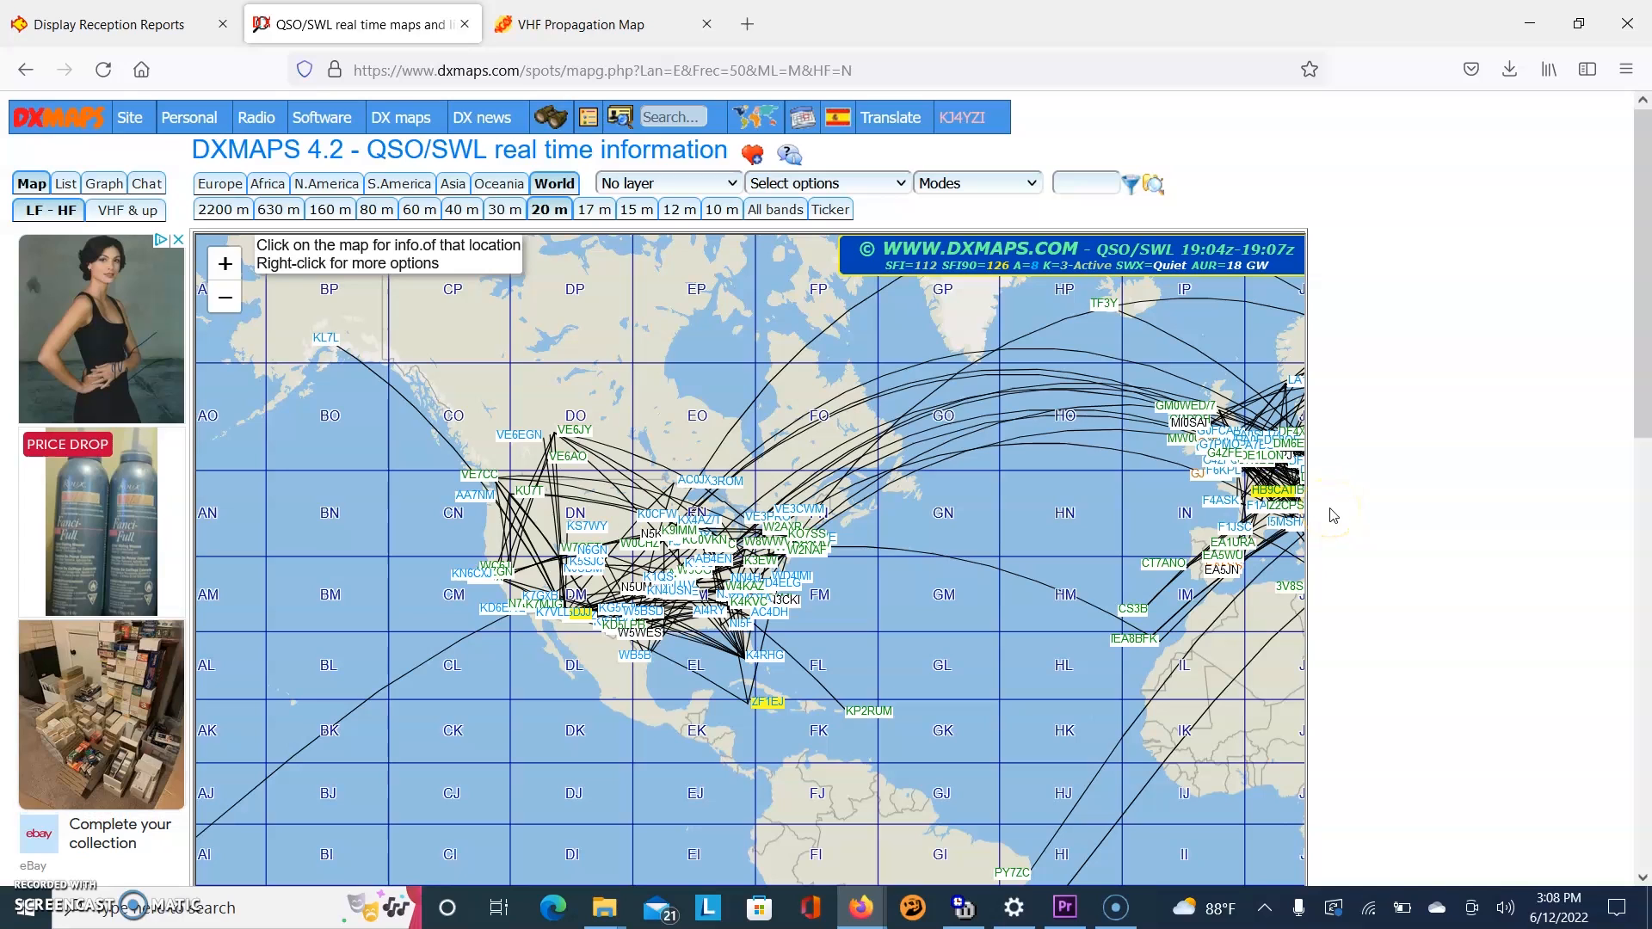
scroll("down", 3)
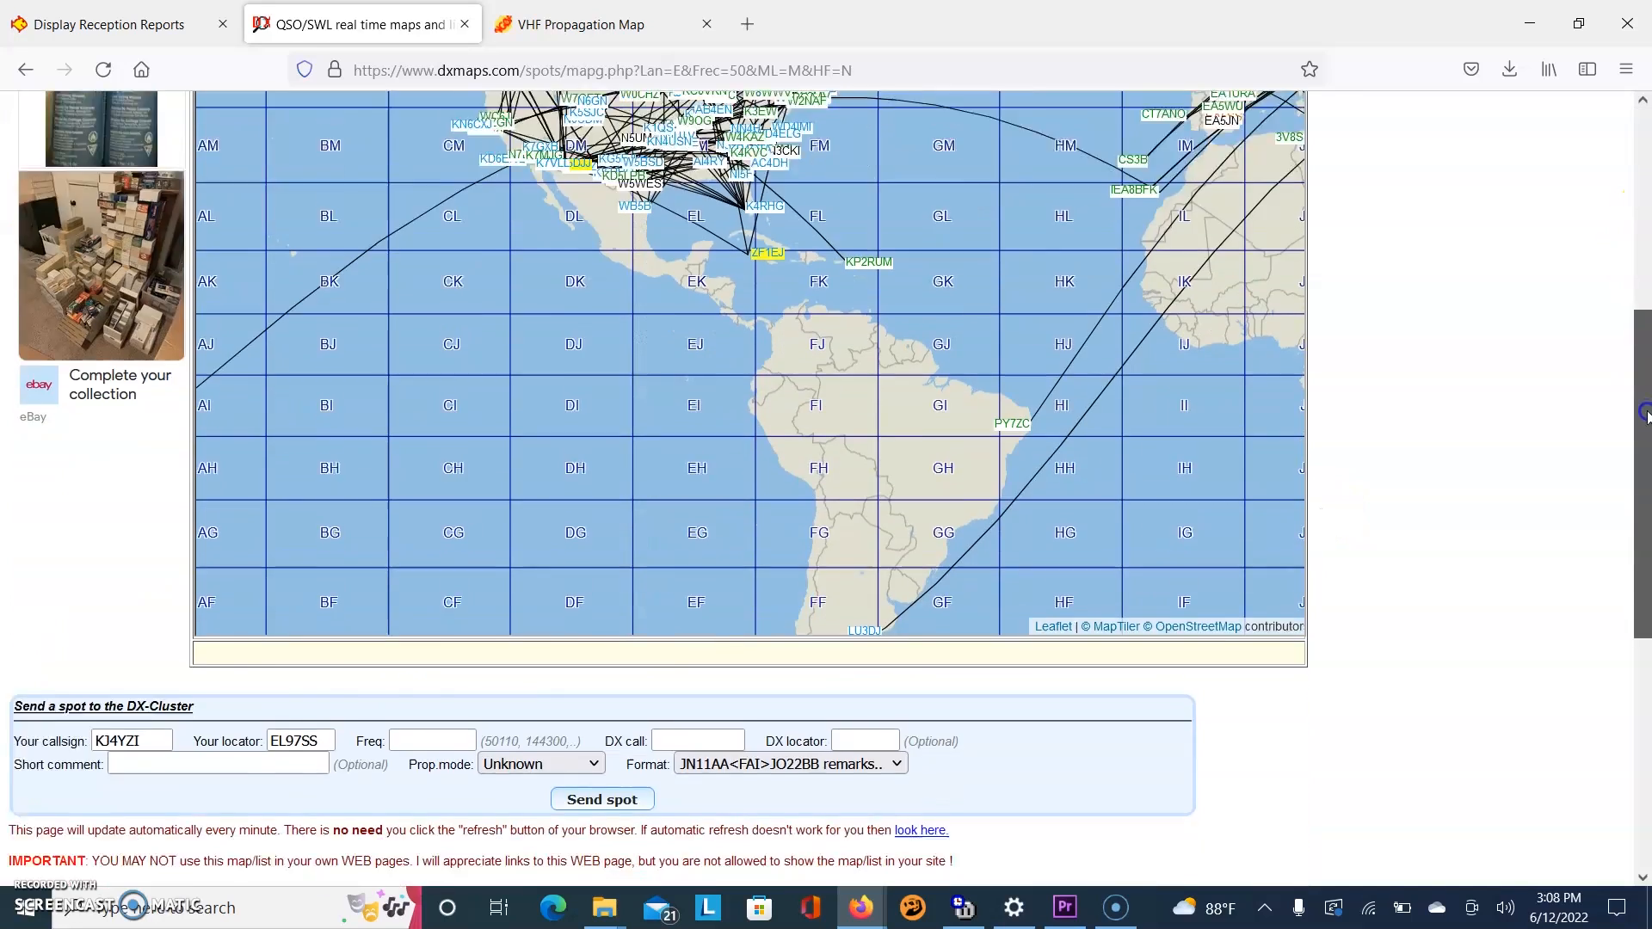
scroll("down", 3)
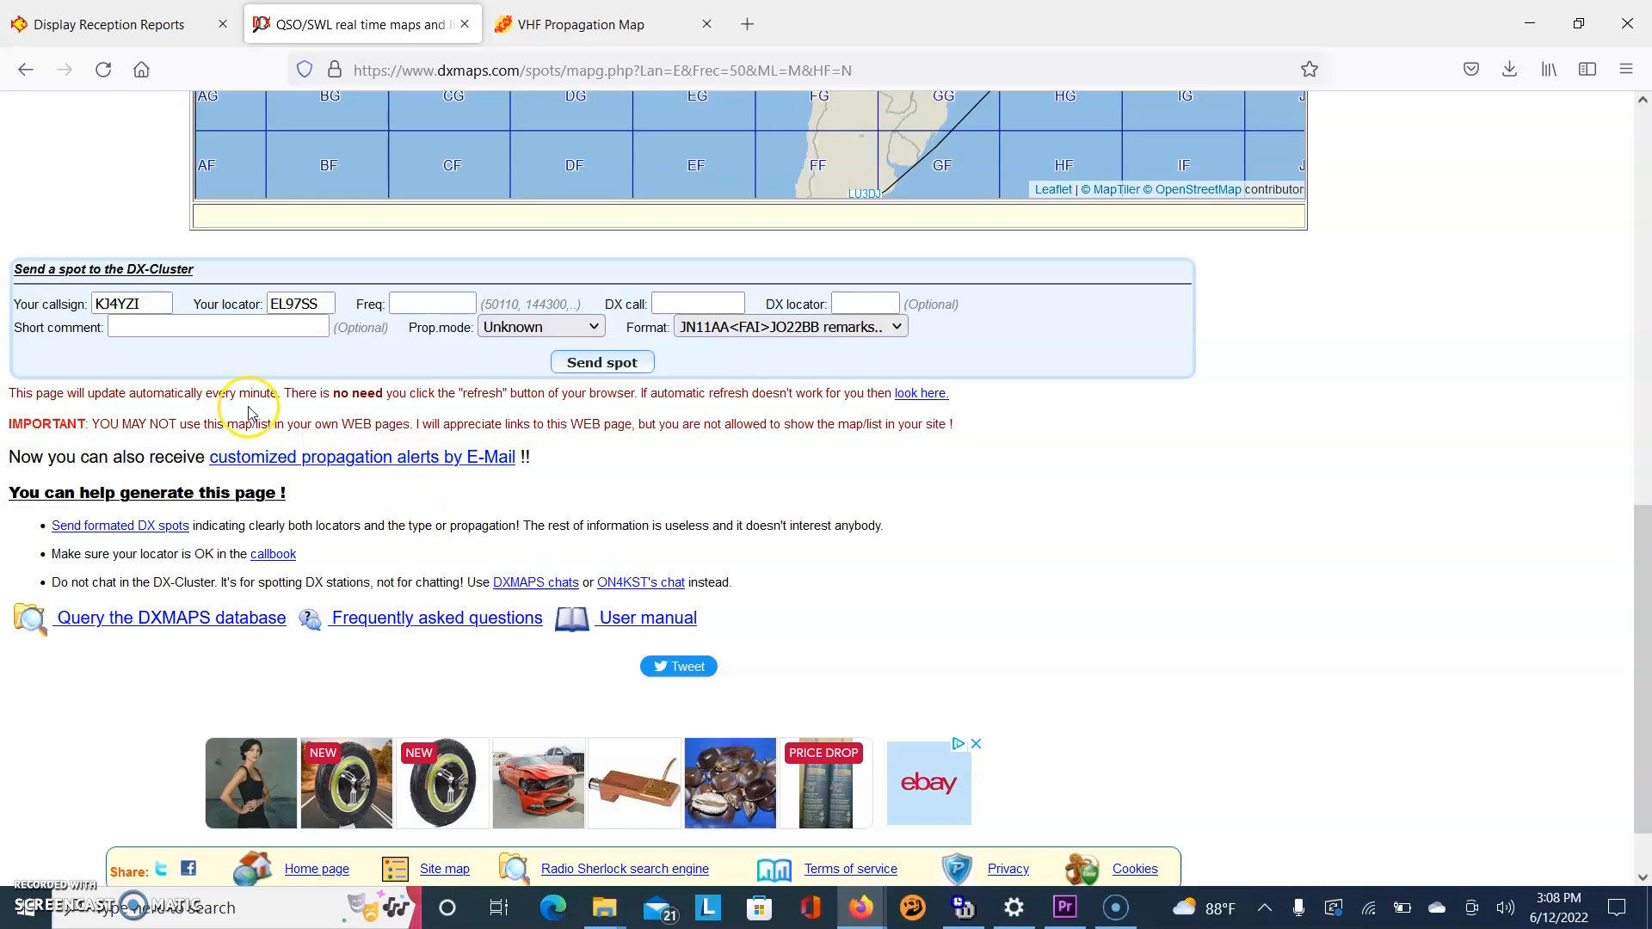
mouse_move(1146, 455)
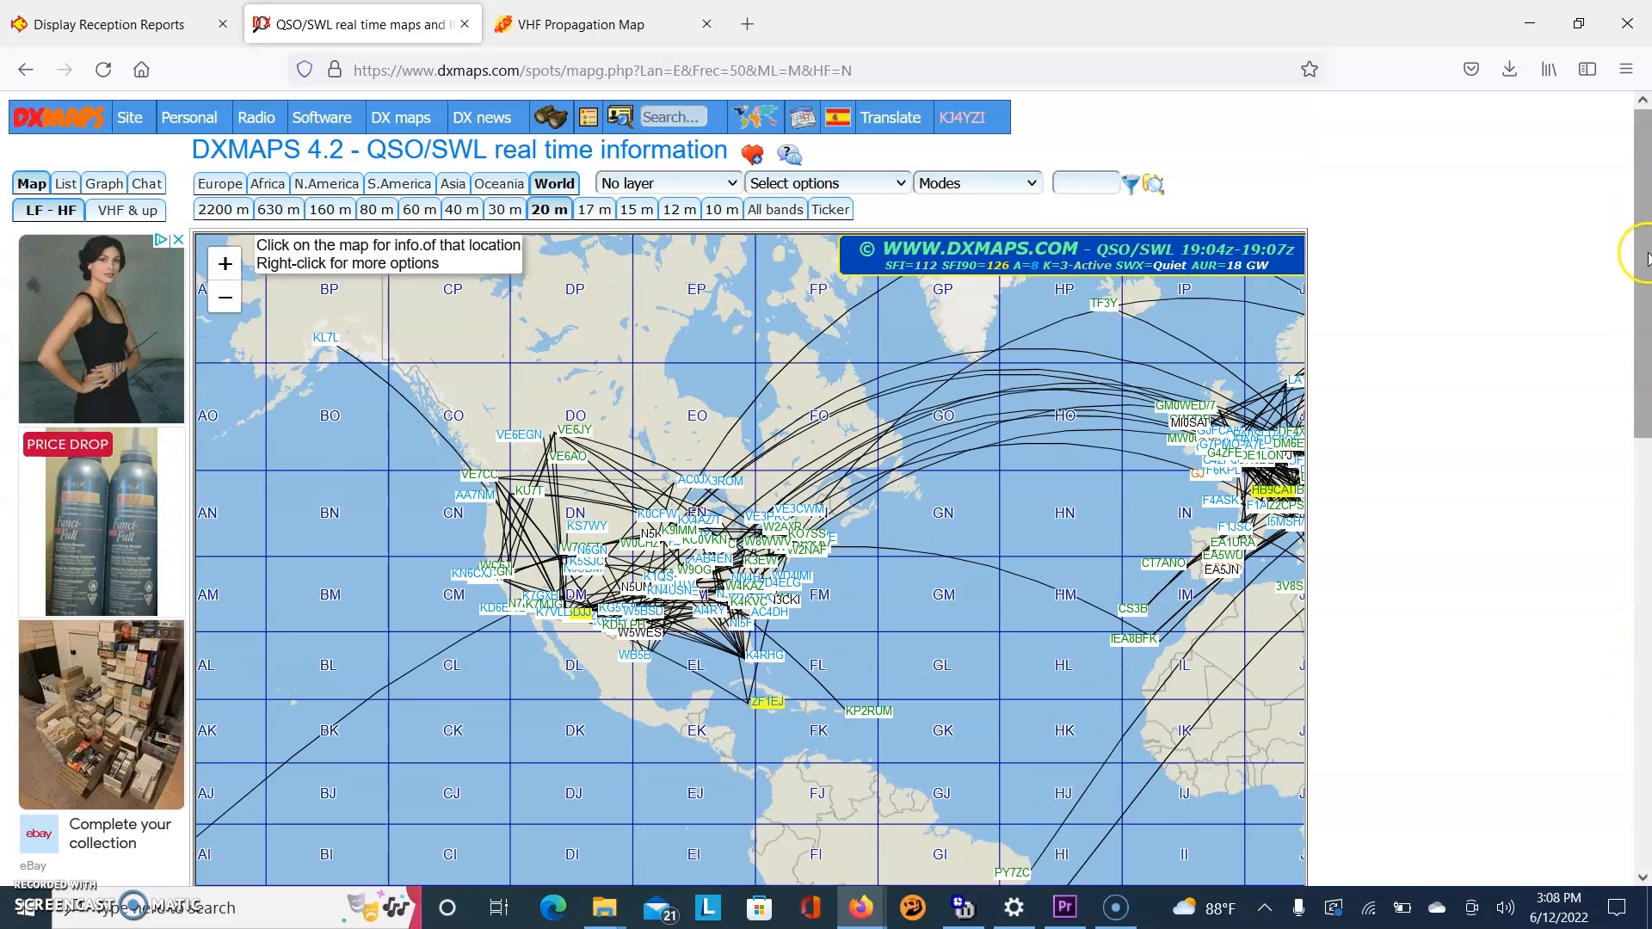
Switch to 'VHF & up' for the 50 MHz map and pan it east over Europe.
scroll("down", 3)
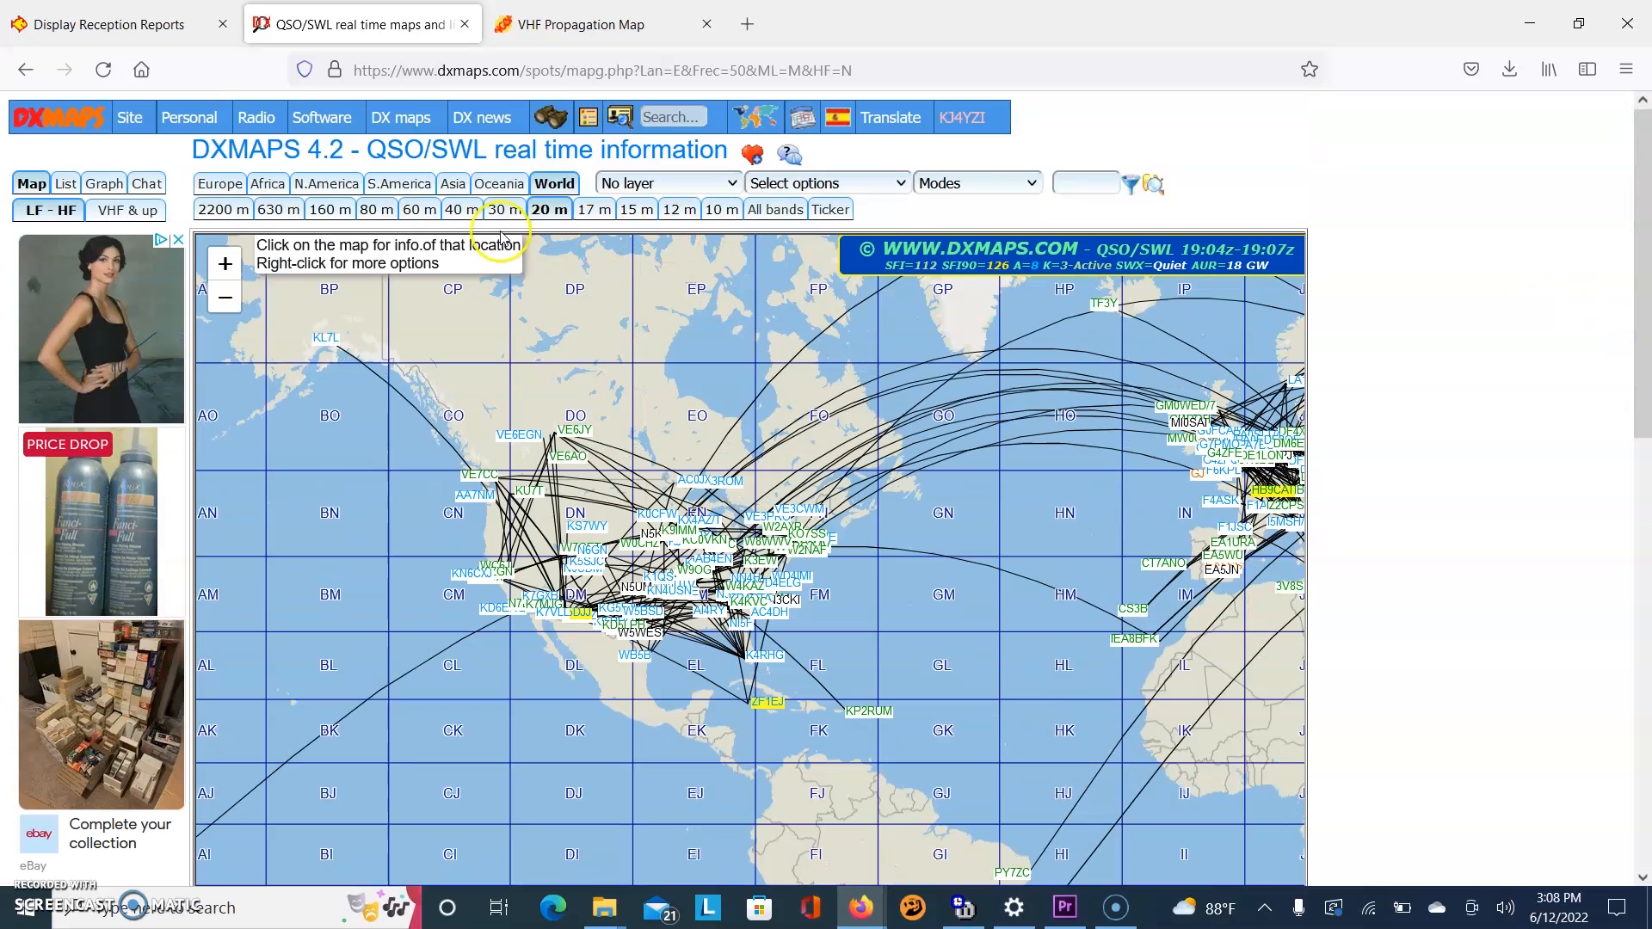
left_click(124, 210)
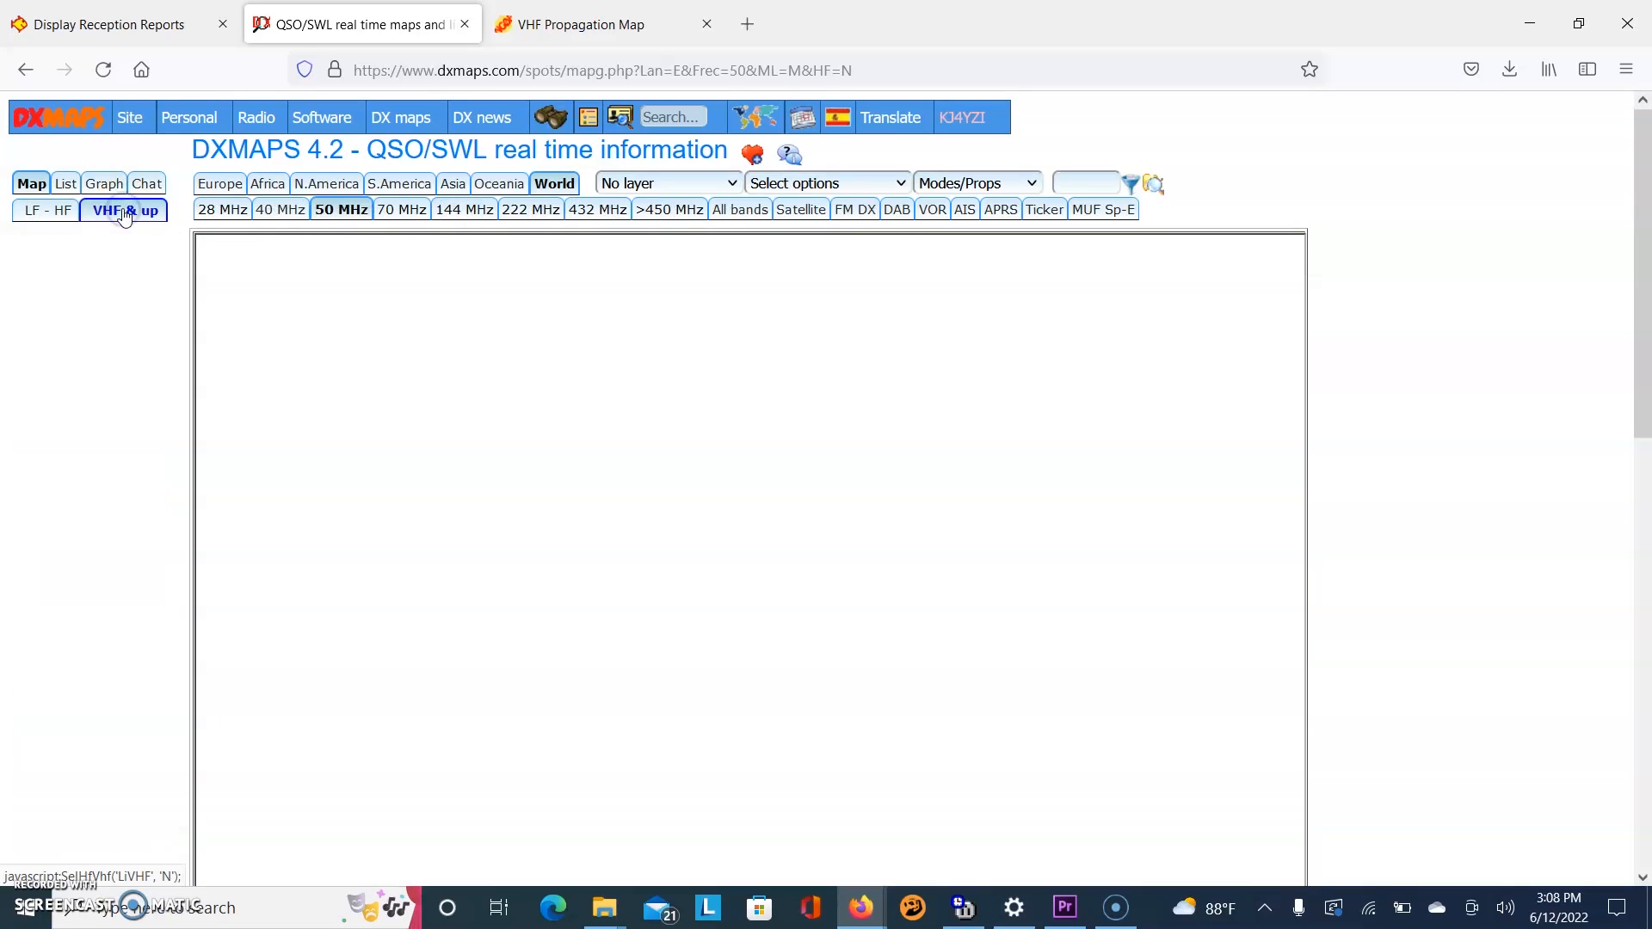
left_click(124, 210)
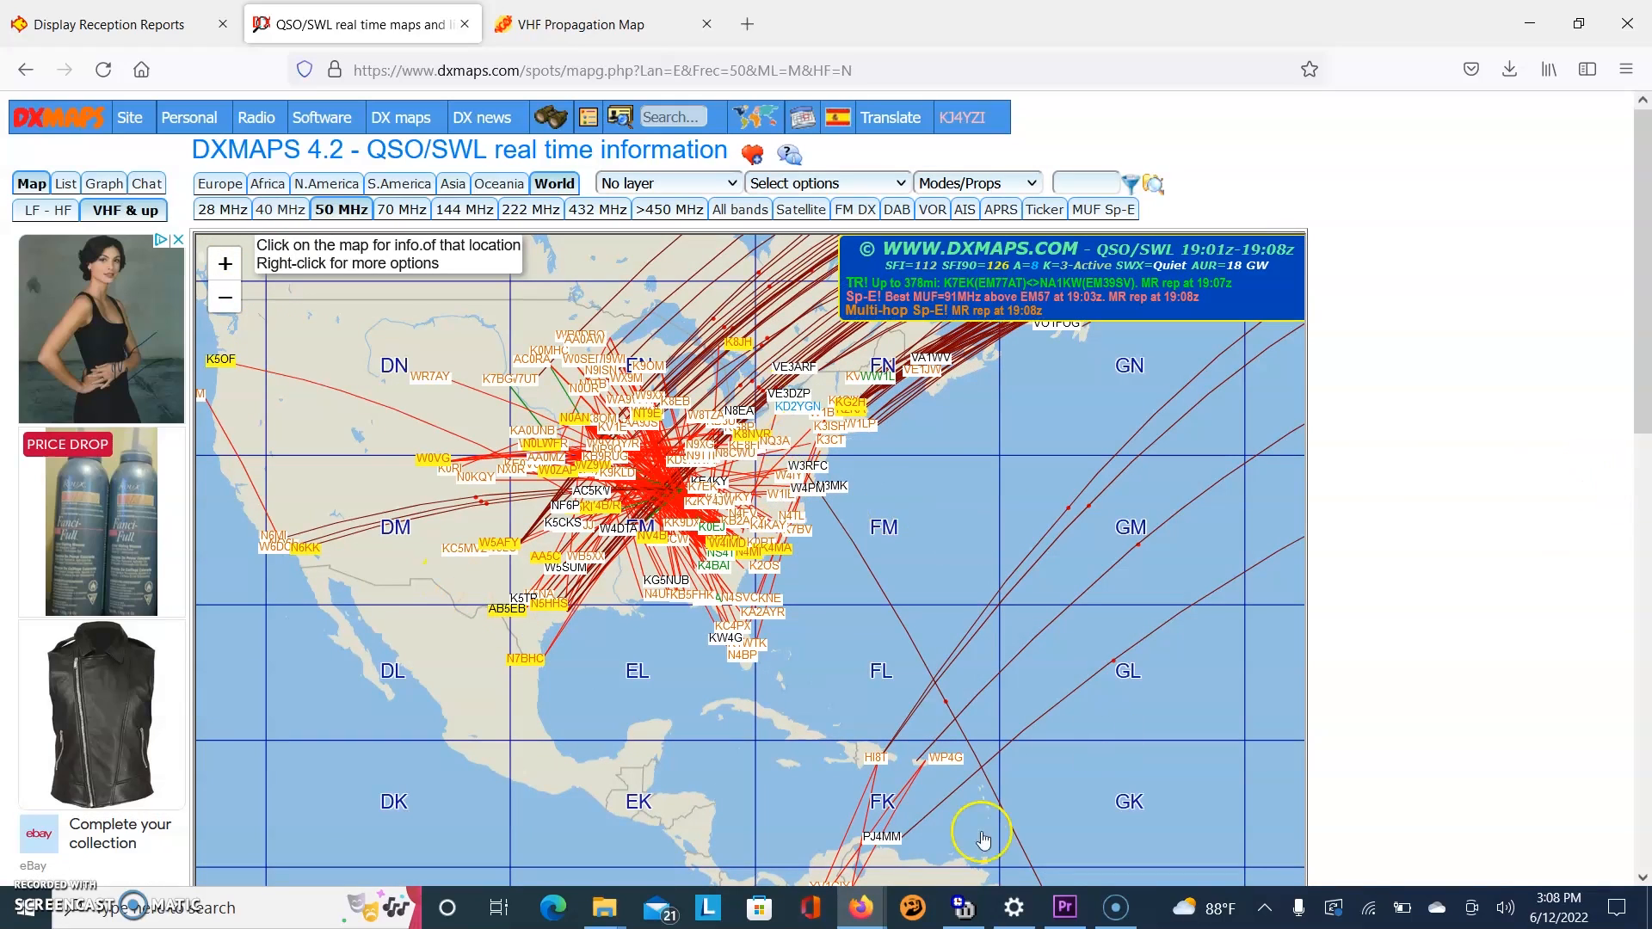
left_click_drag(980, 838, 611, 694)
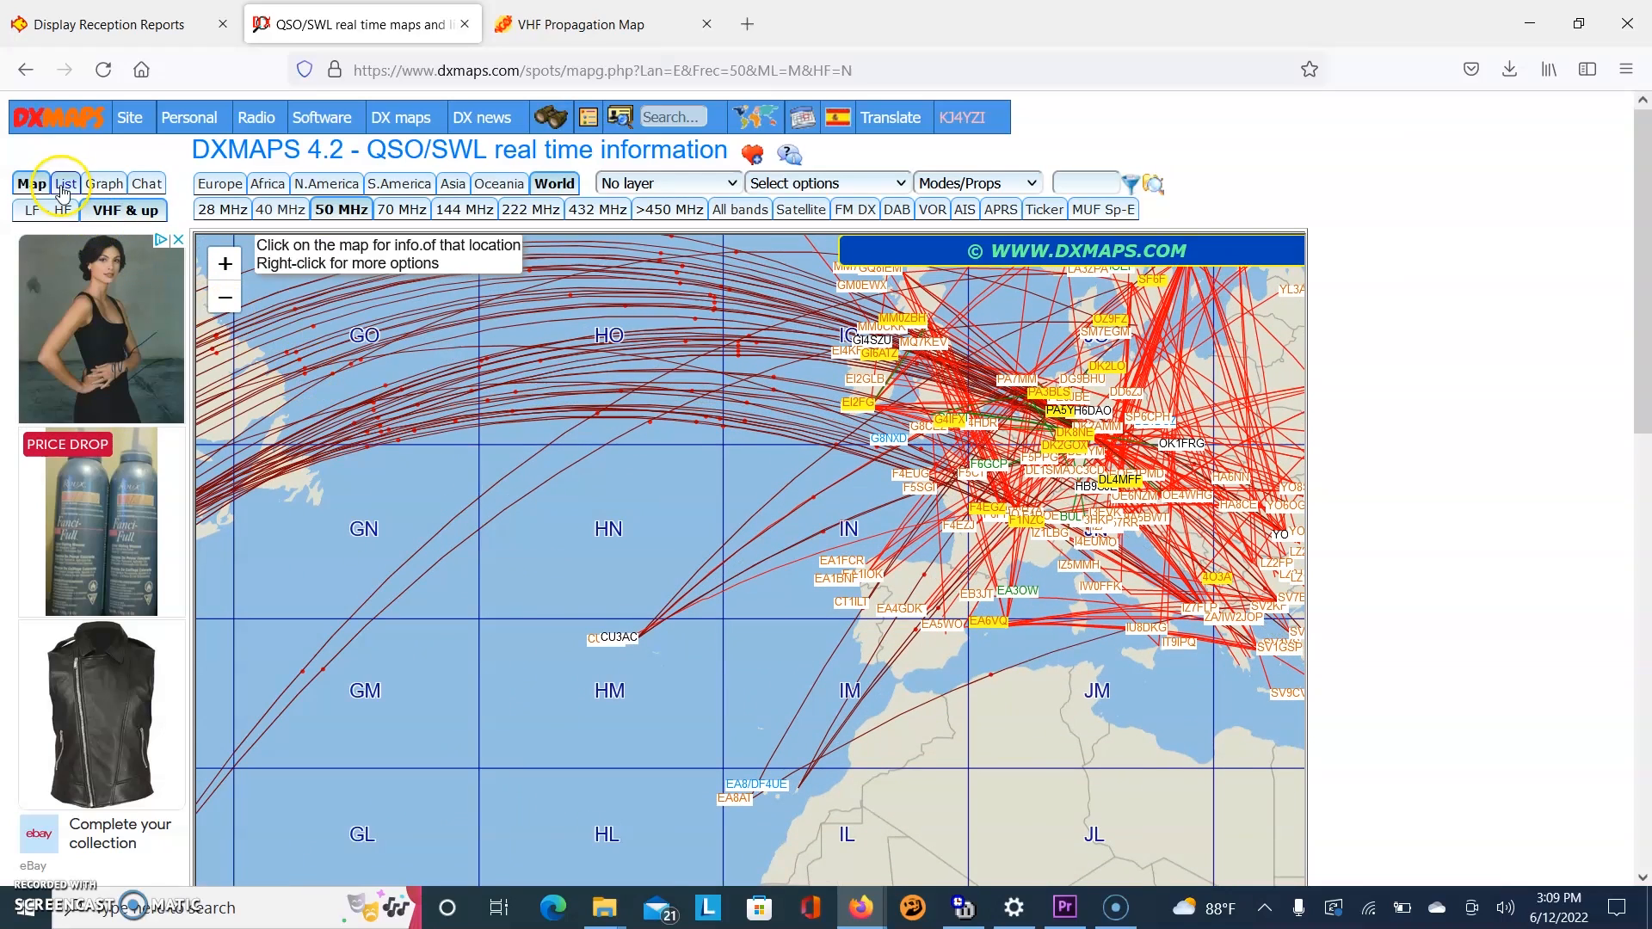
Show the 50 MHz spots as a table of callsigns, frequencies, distances and modes.
left_click(64, 184)
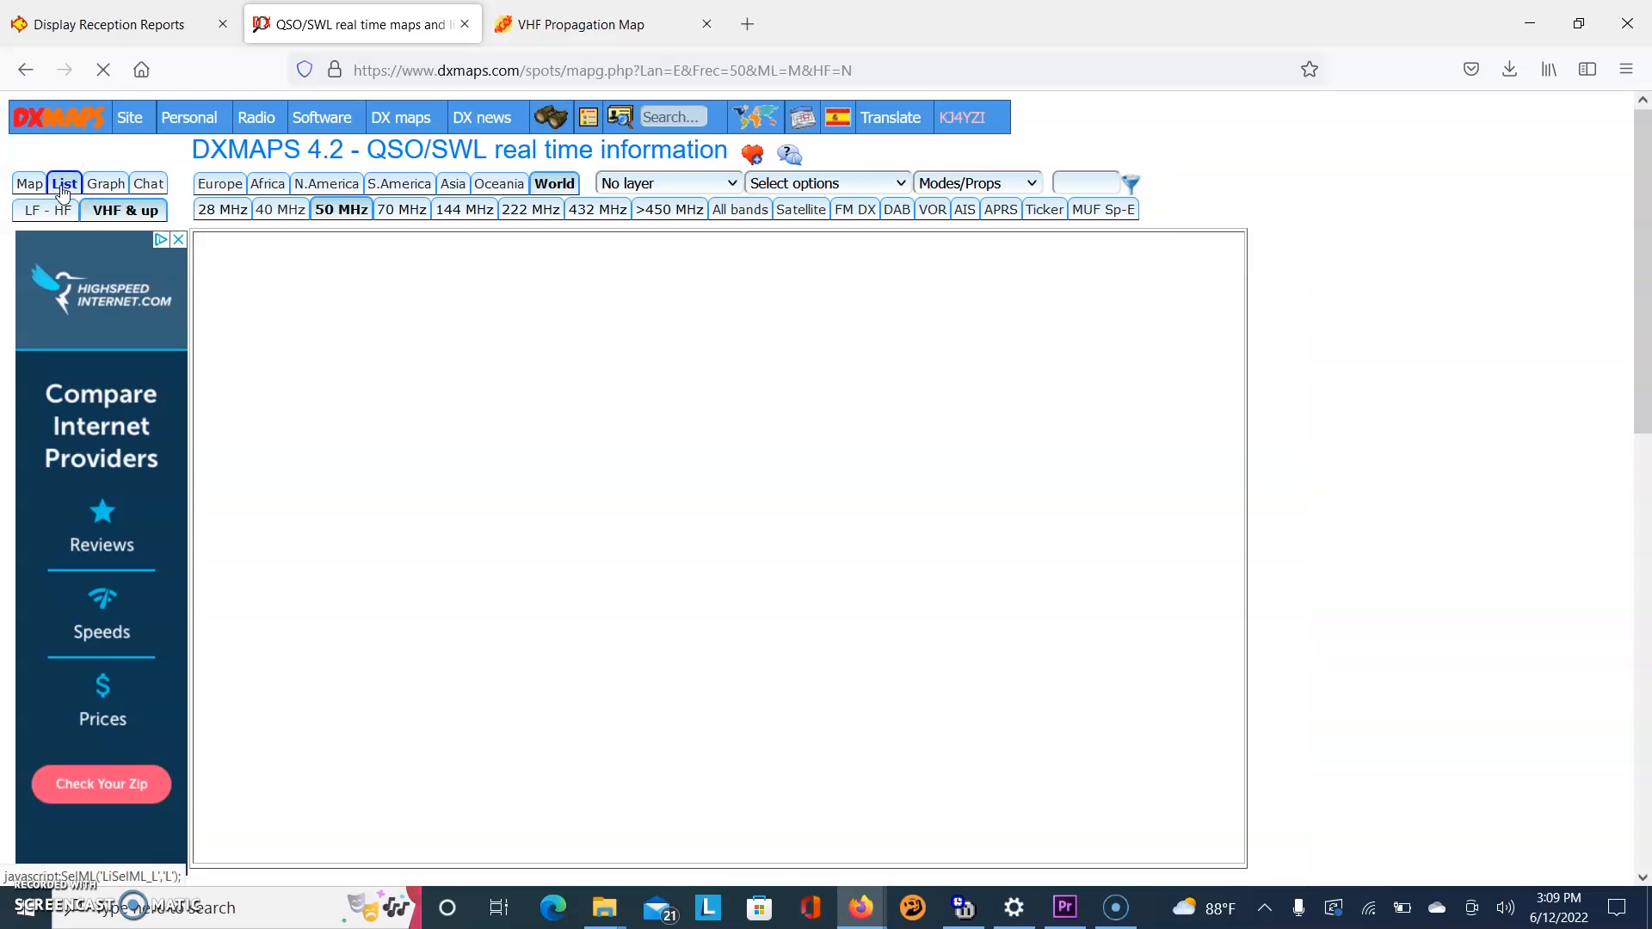
left_click(64, 185)
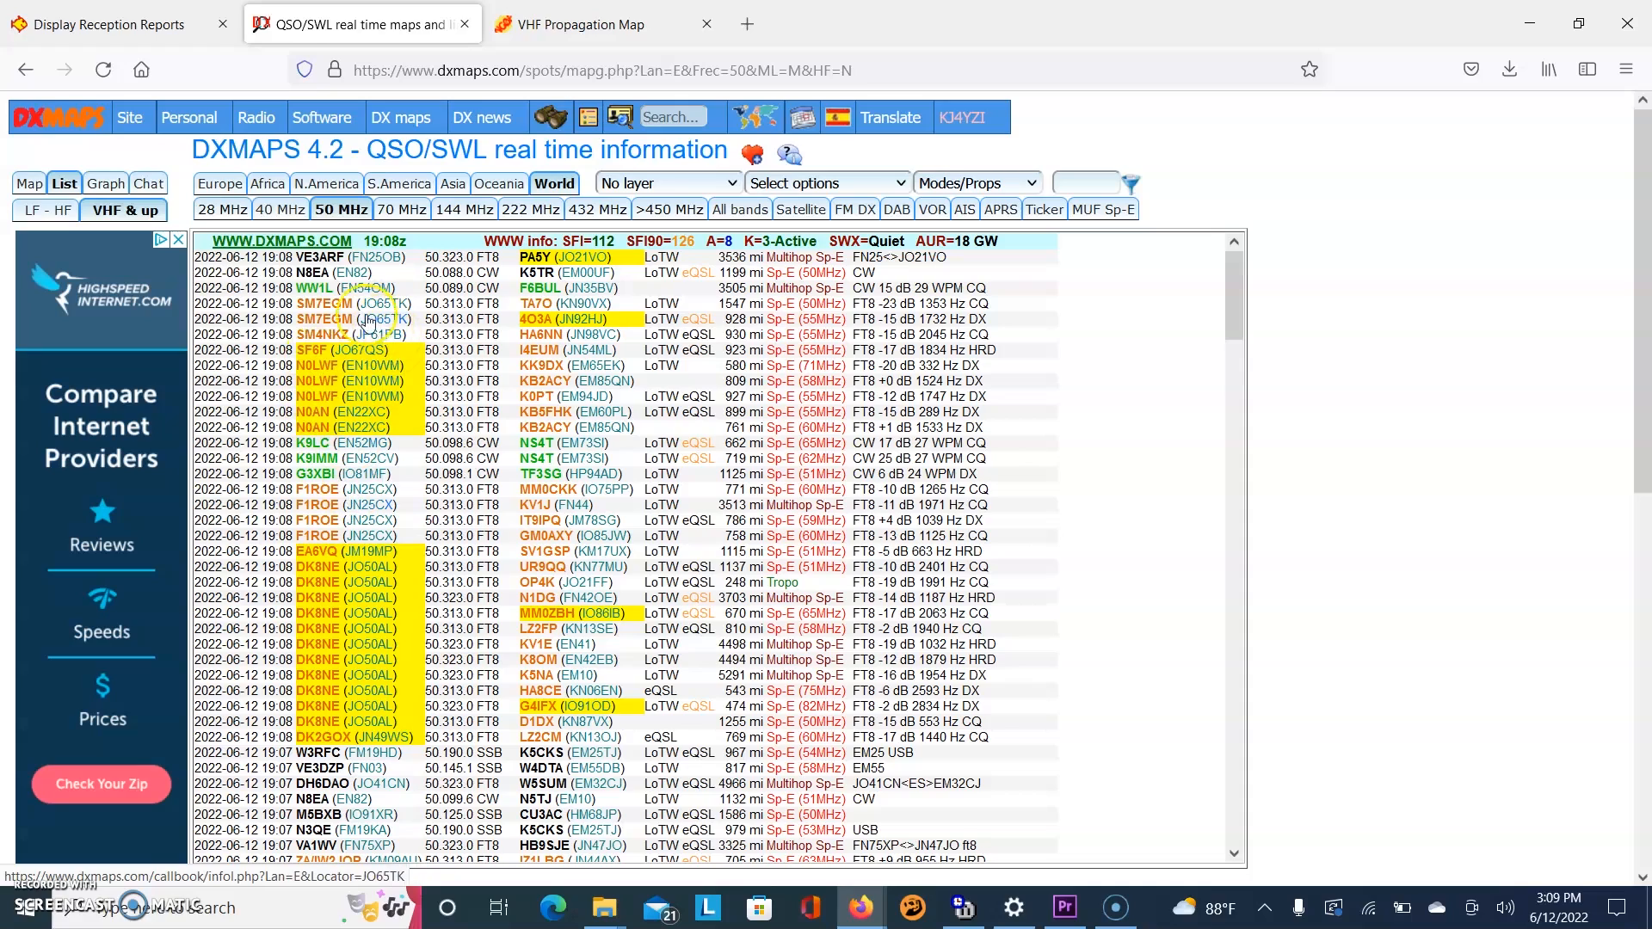
mouse_move(348, 317)
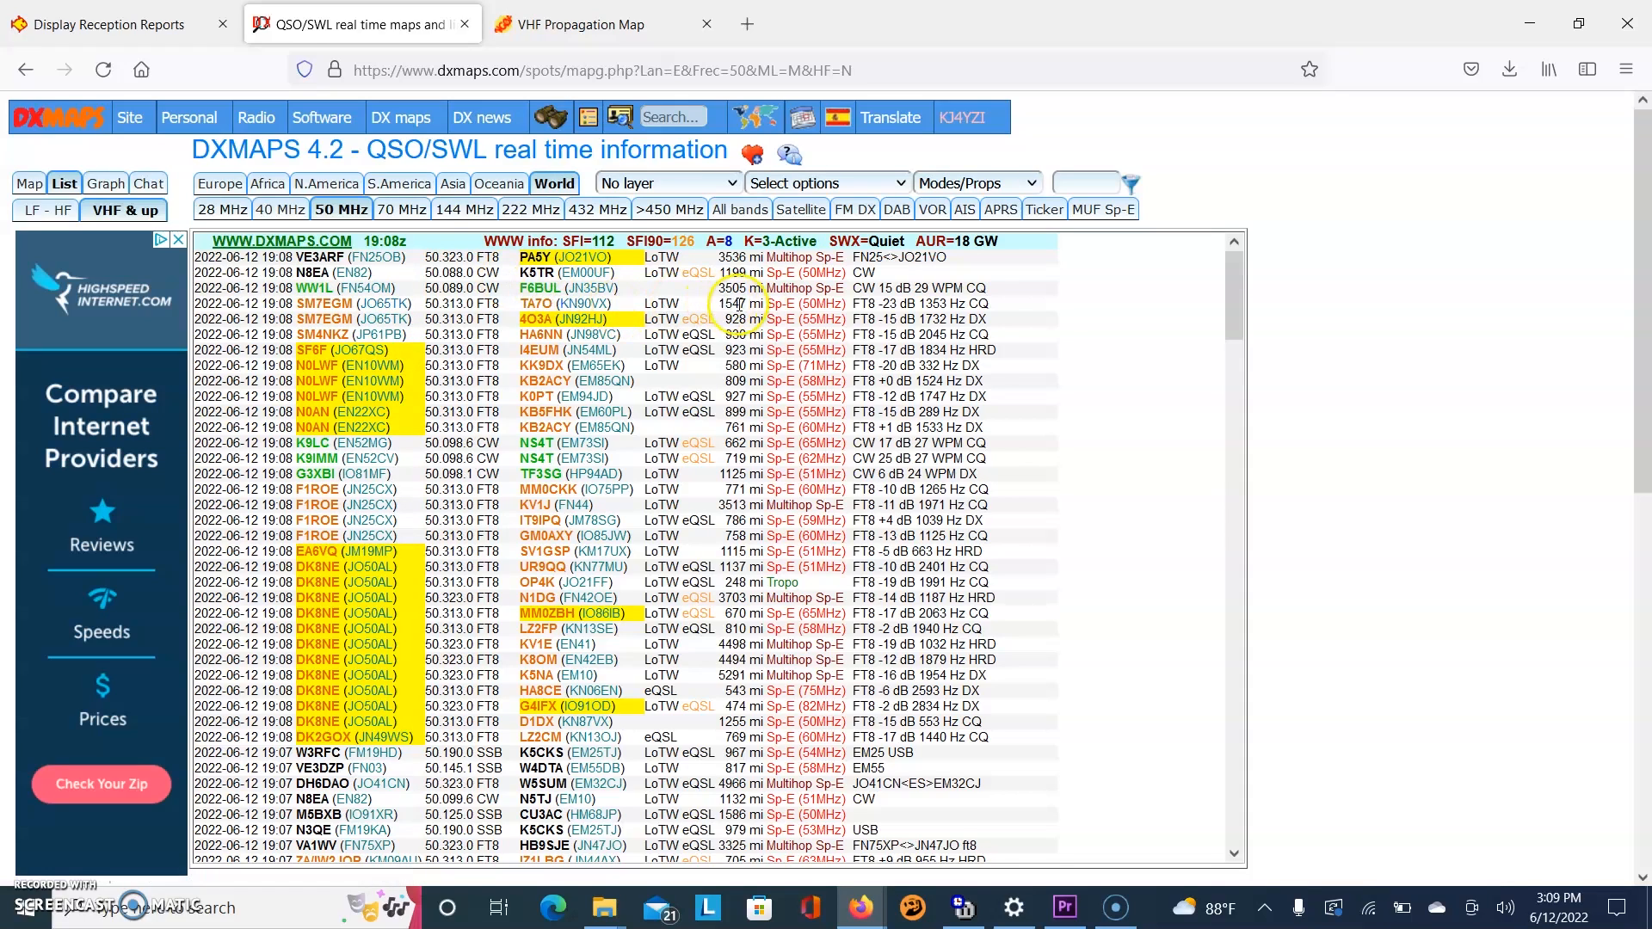
scroll("down", 3)
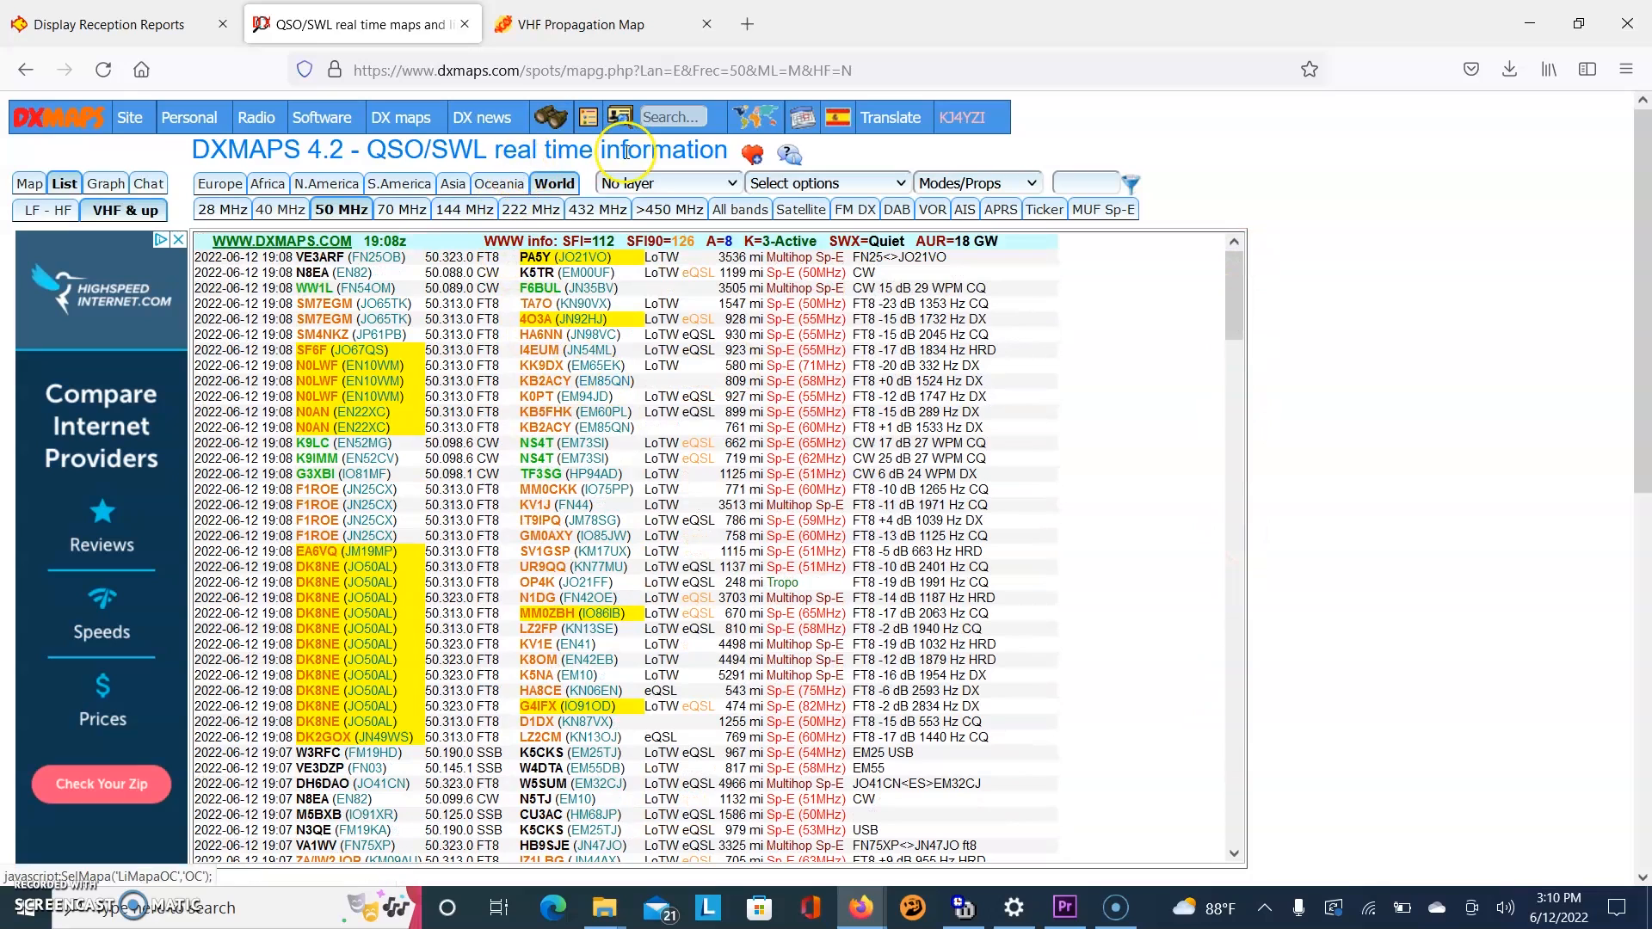
Return to the map and select the 144 MHz band.
left_click(29, 184)
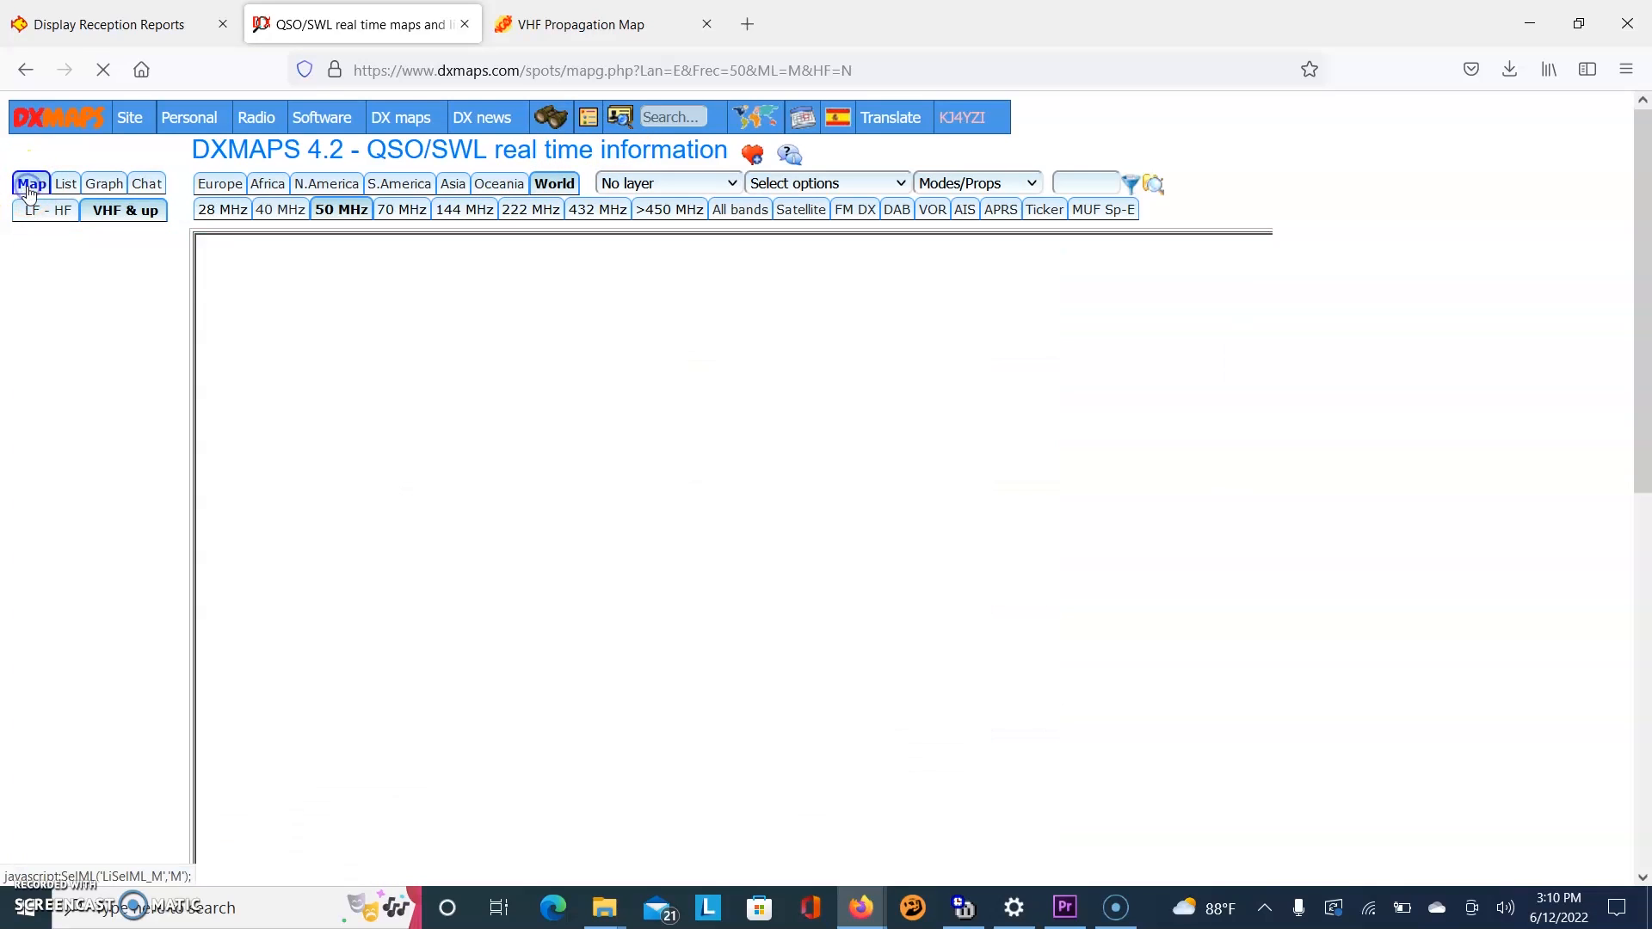
left_click(463, 209)
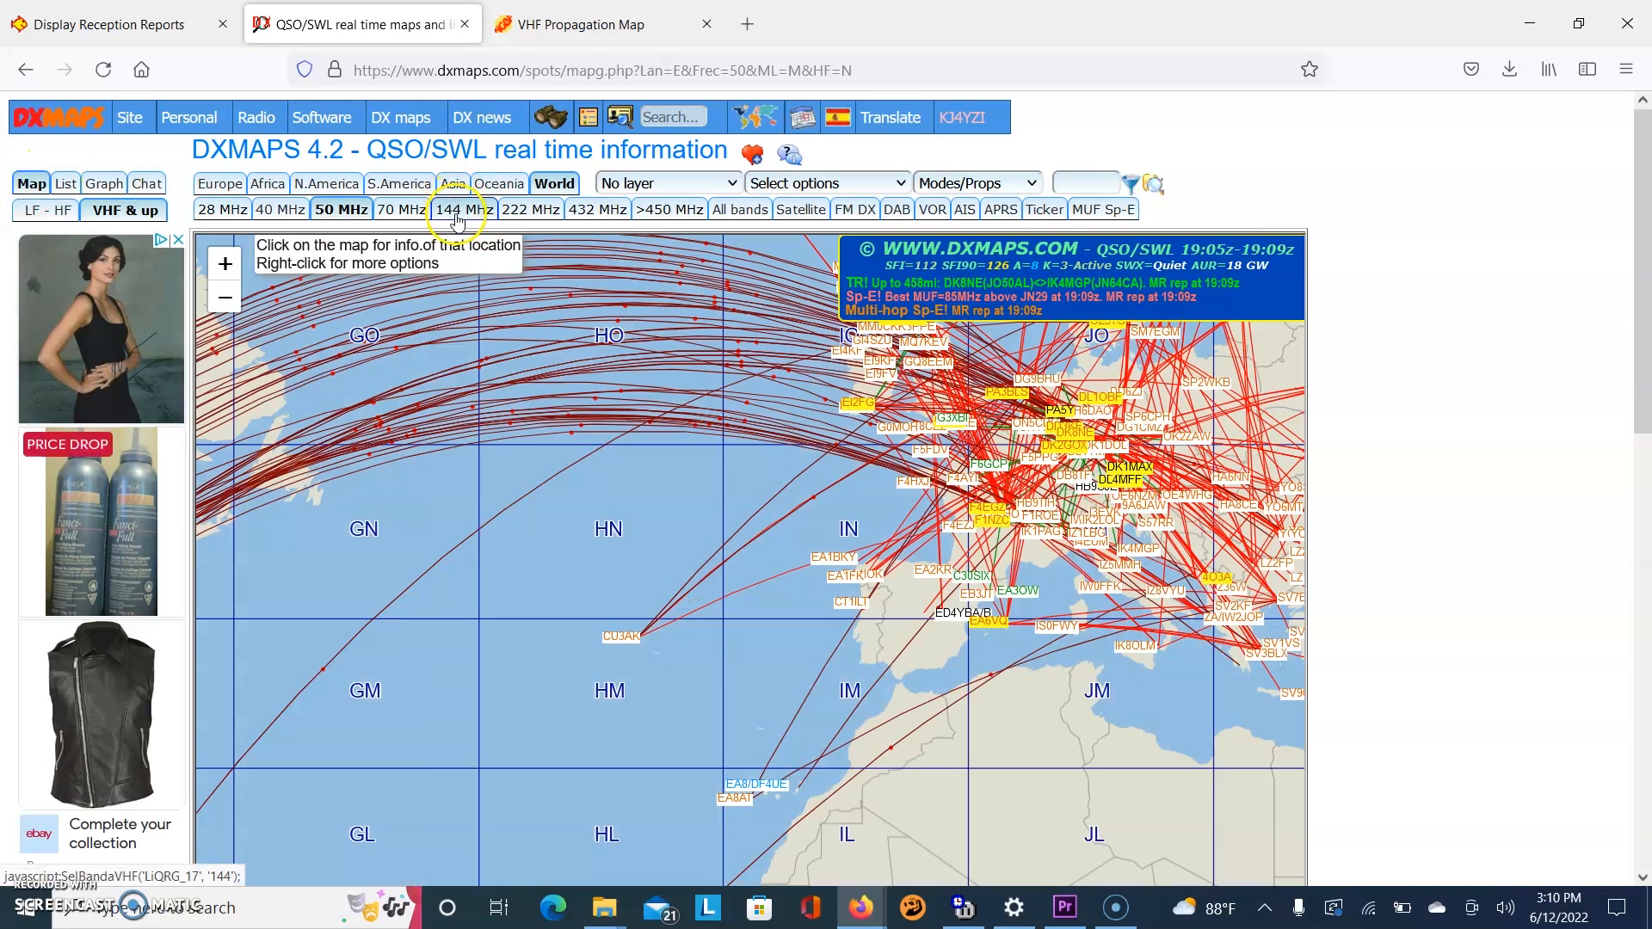
left_click(463, 209)
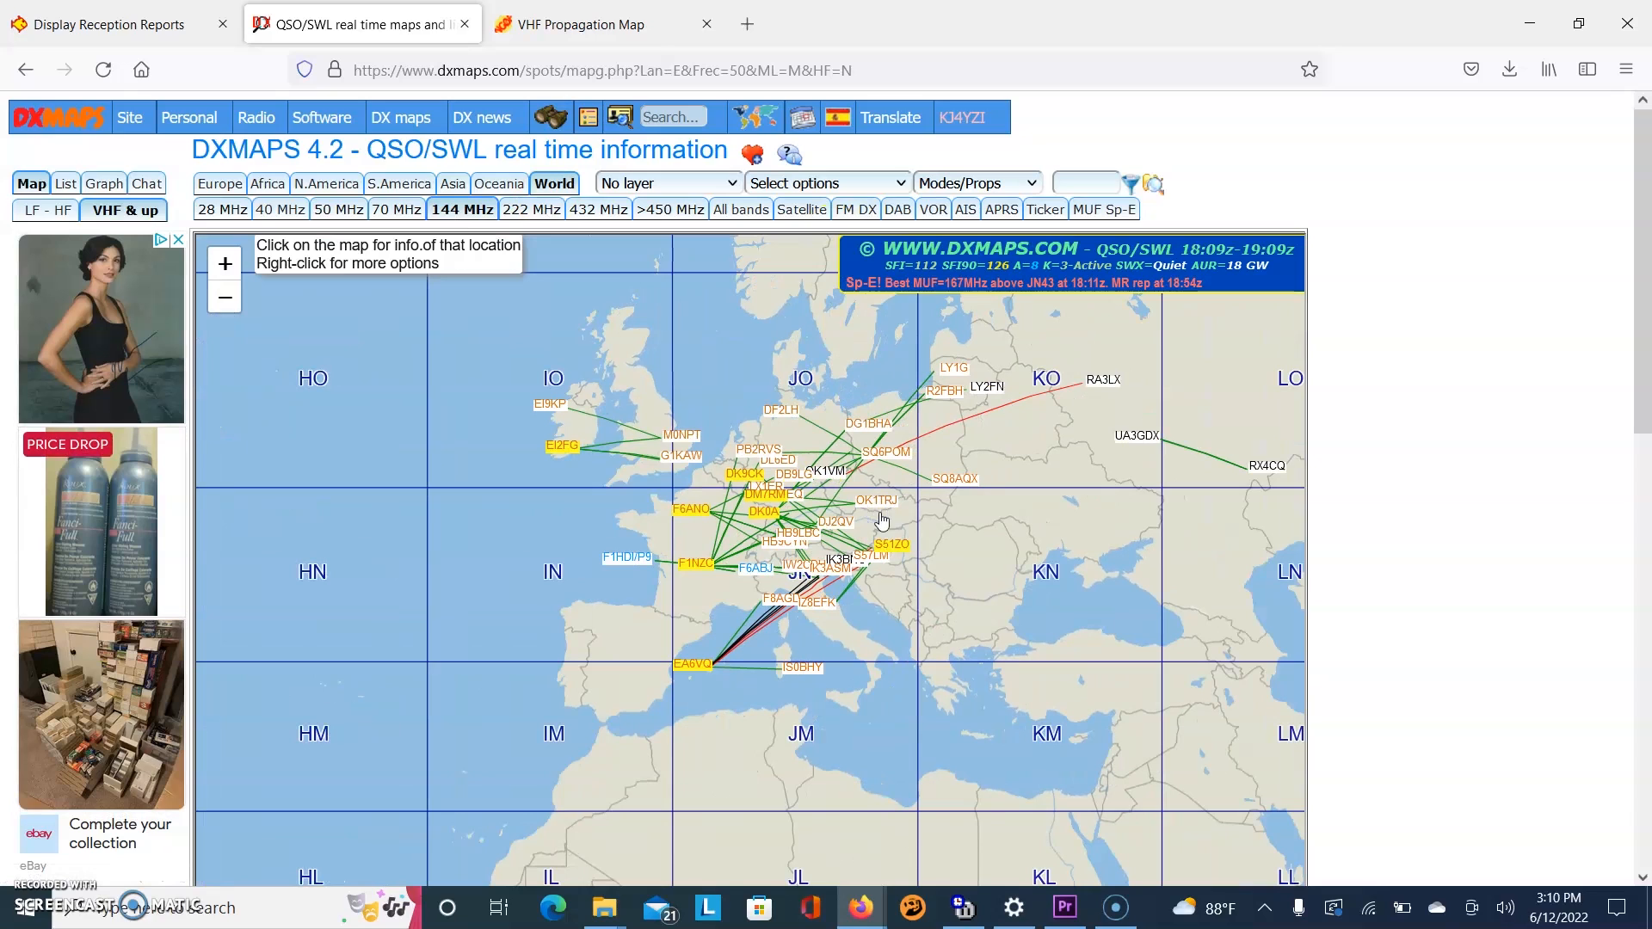
Show the 144 MHz spots as a list and scroll through the Tropo and Sp-E contacts.
left_click(64, 184)
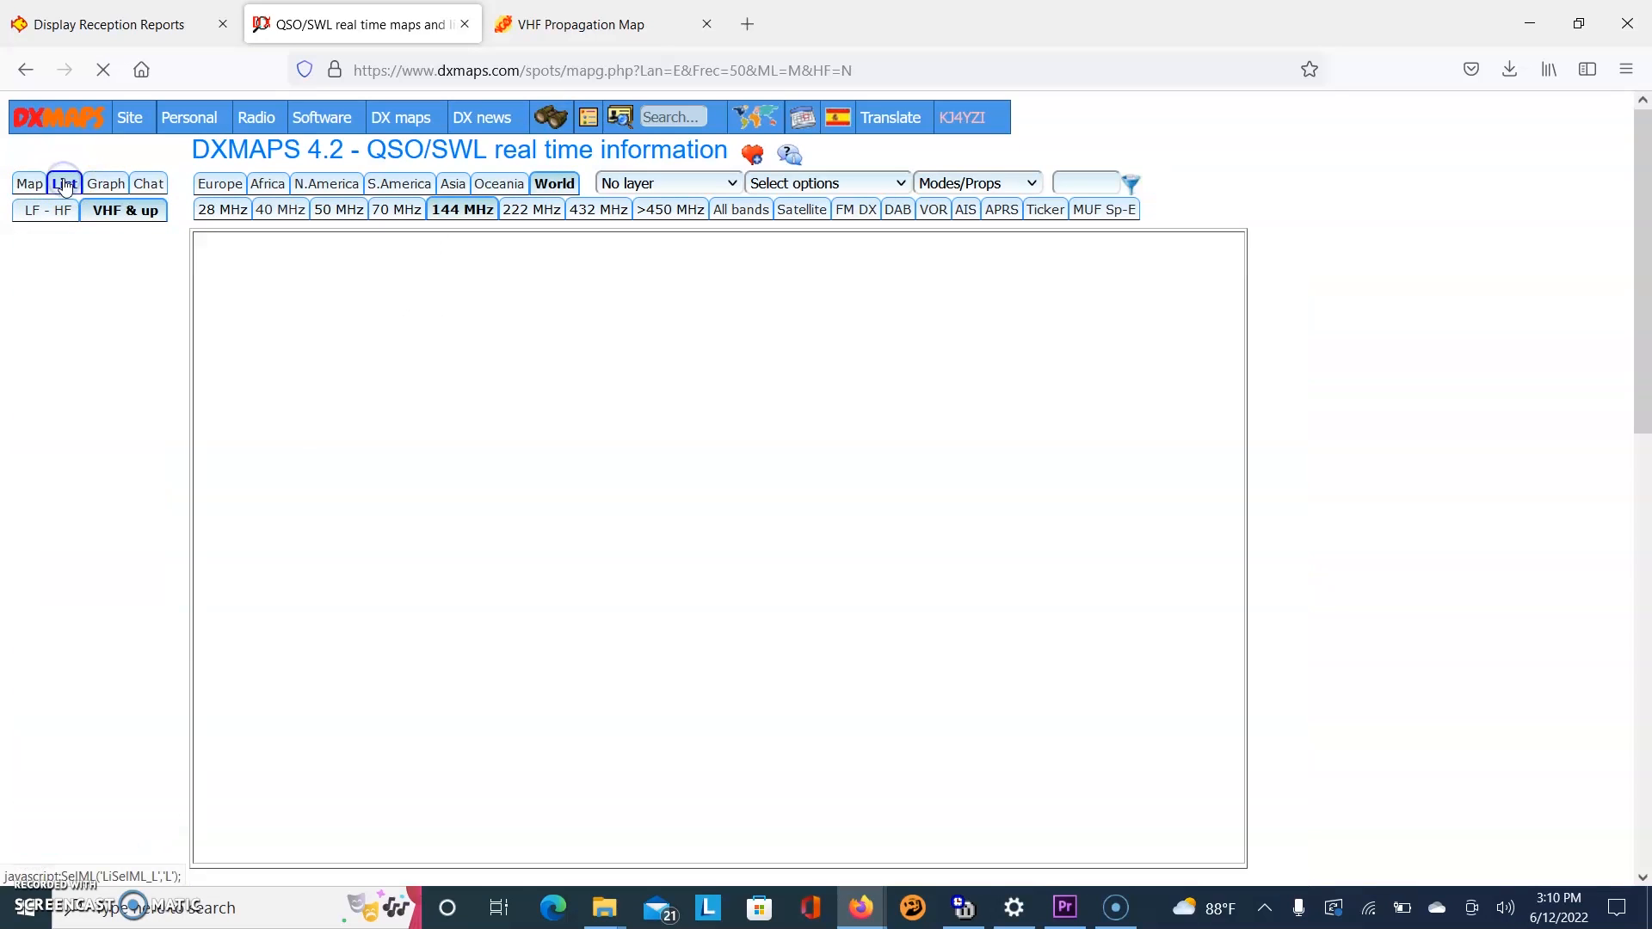
left_click(64, 184)
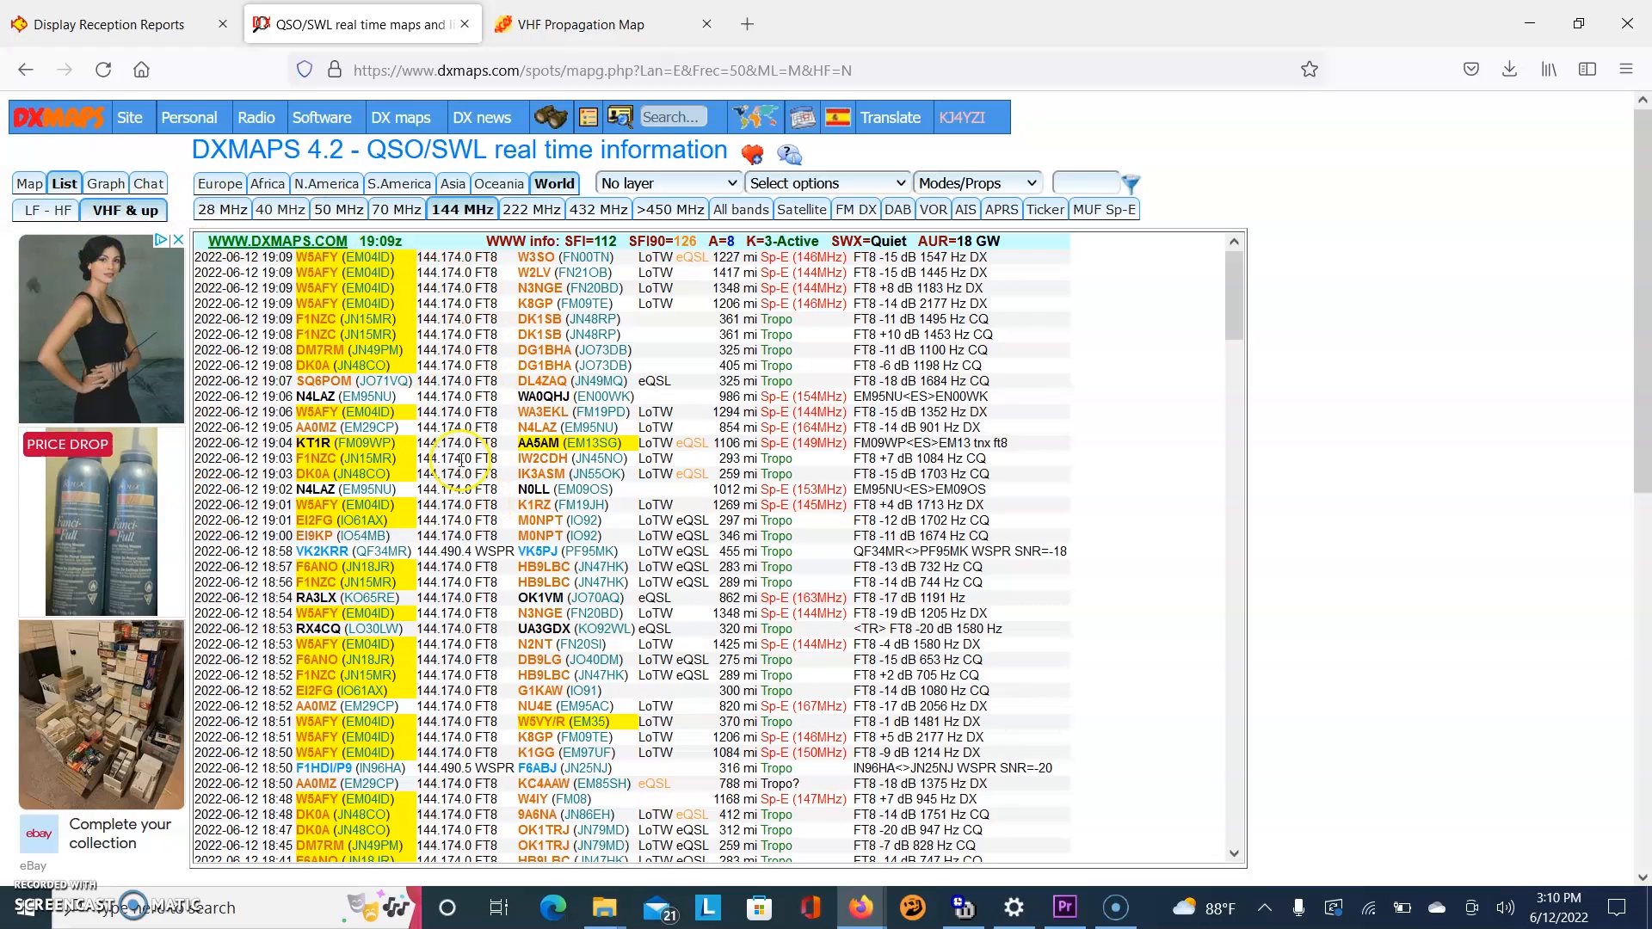
mouse_move(716, 373)
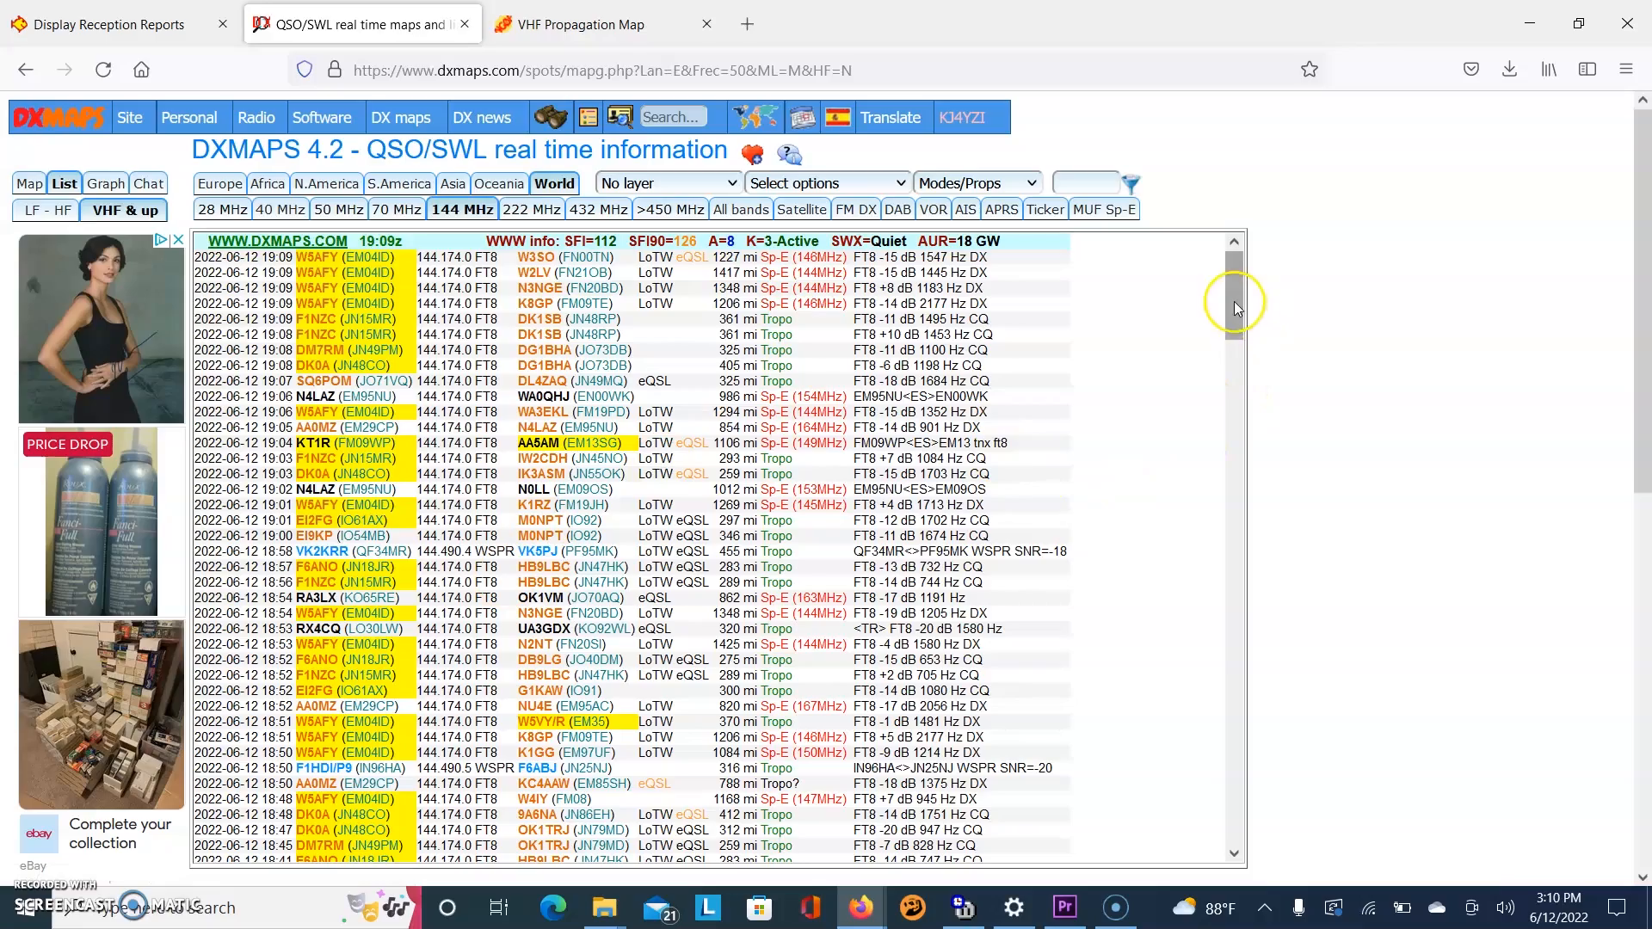
scroll("down", 3)
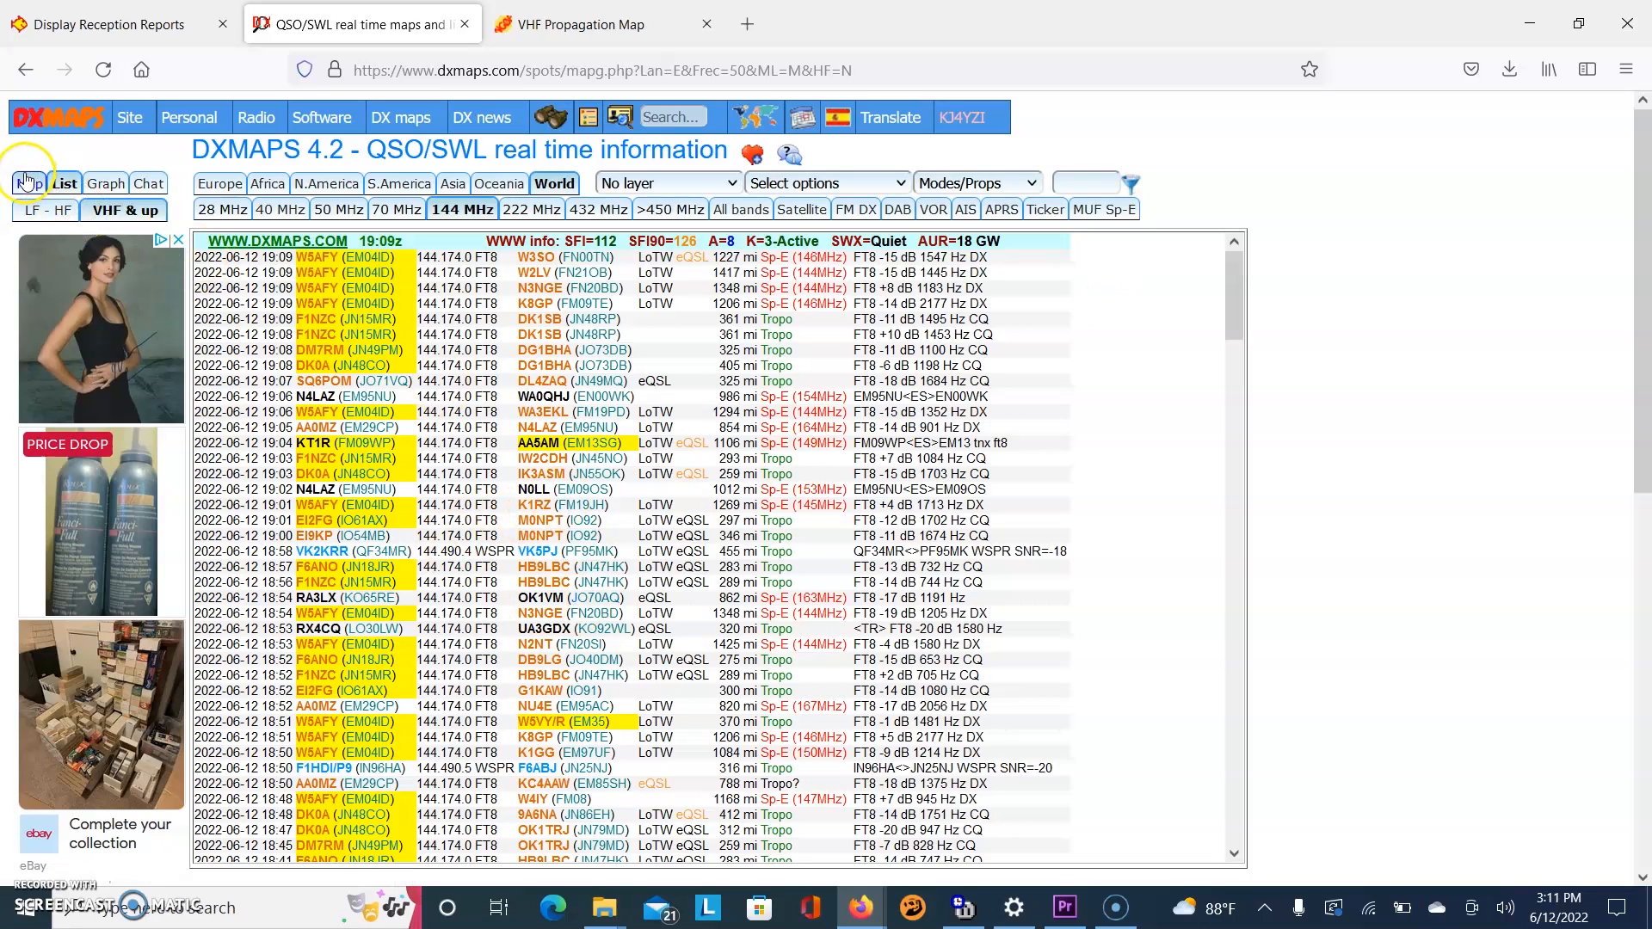
Map the 144 MHz spots and inspect station W5AFY at grid DM94TJ in Texas and its northeast paths.
left_click(31, 182)
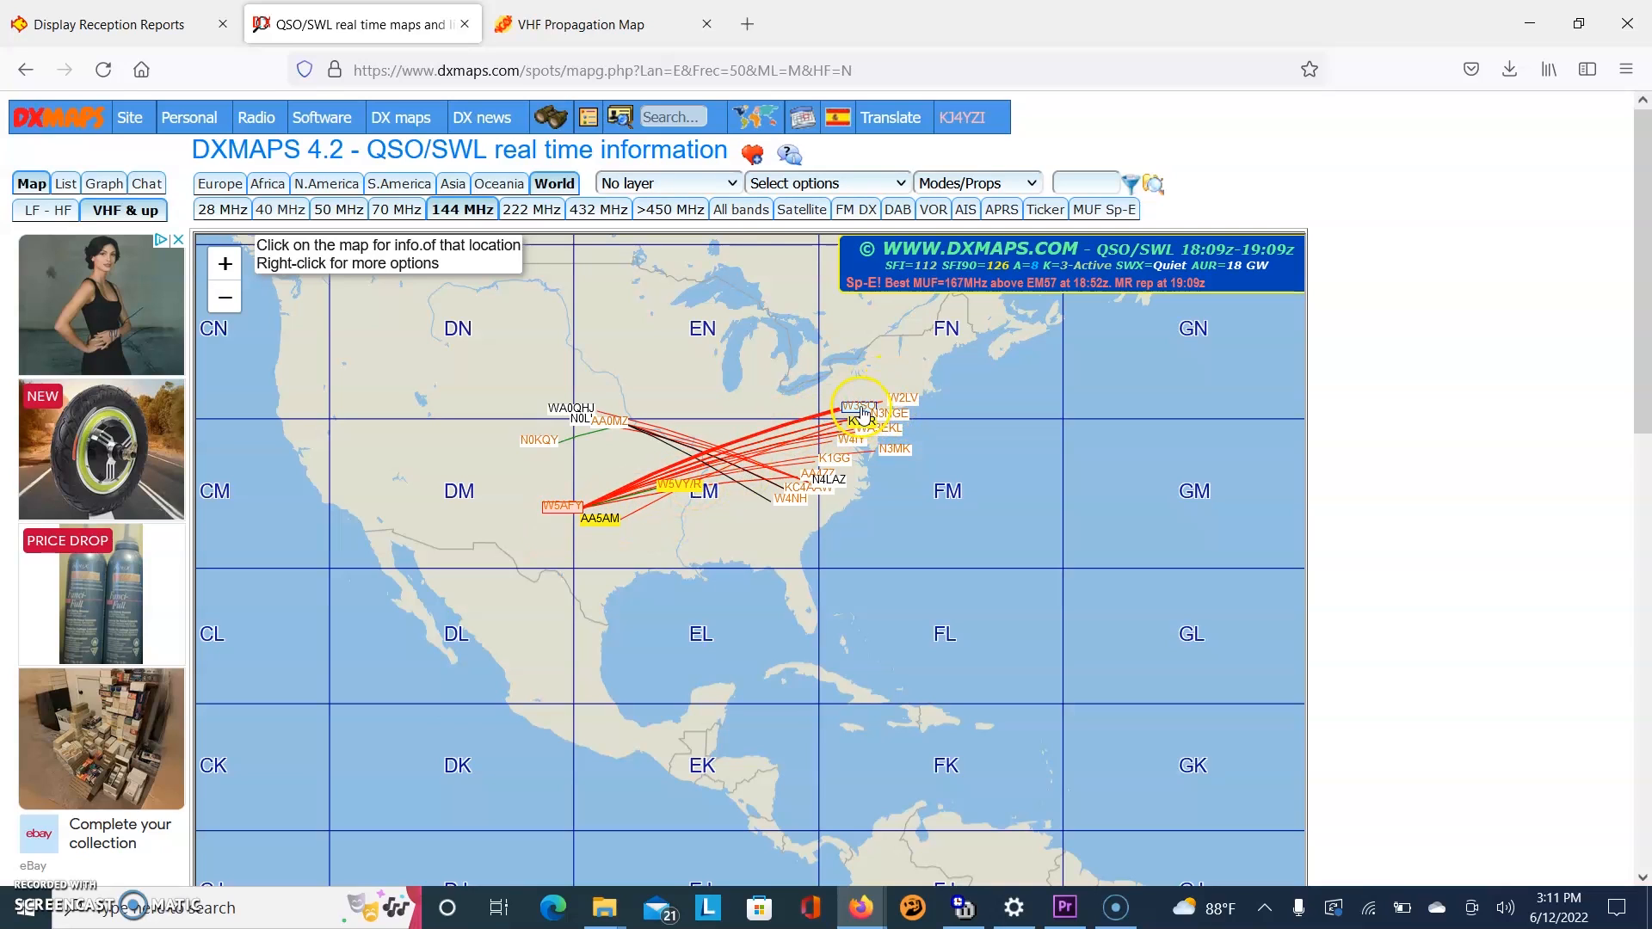
left_click(860, 410)
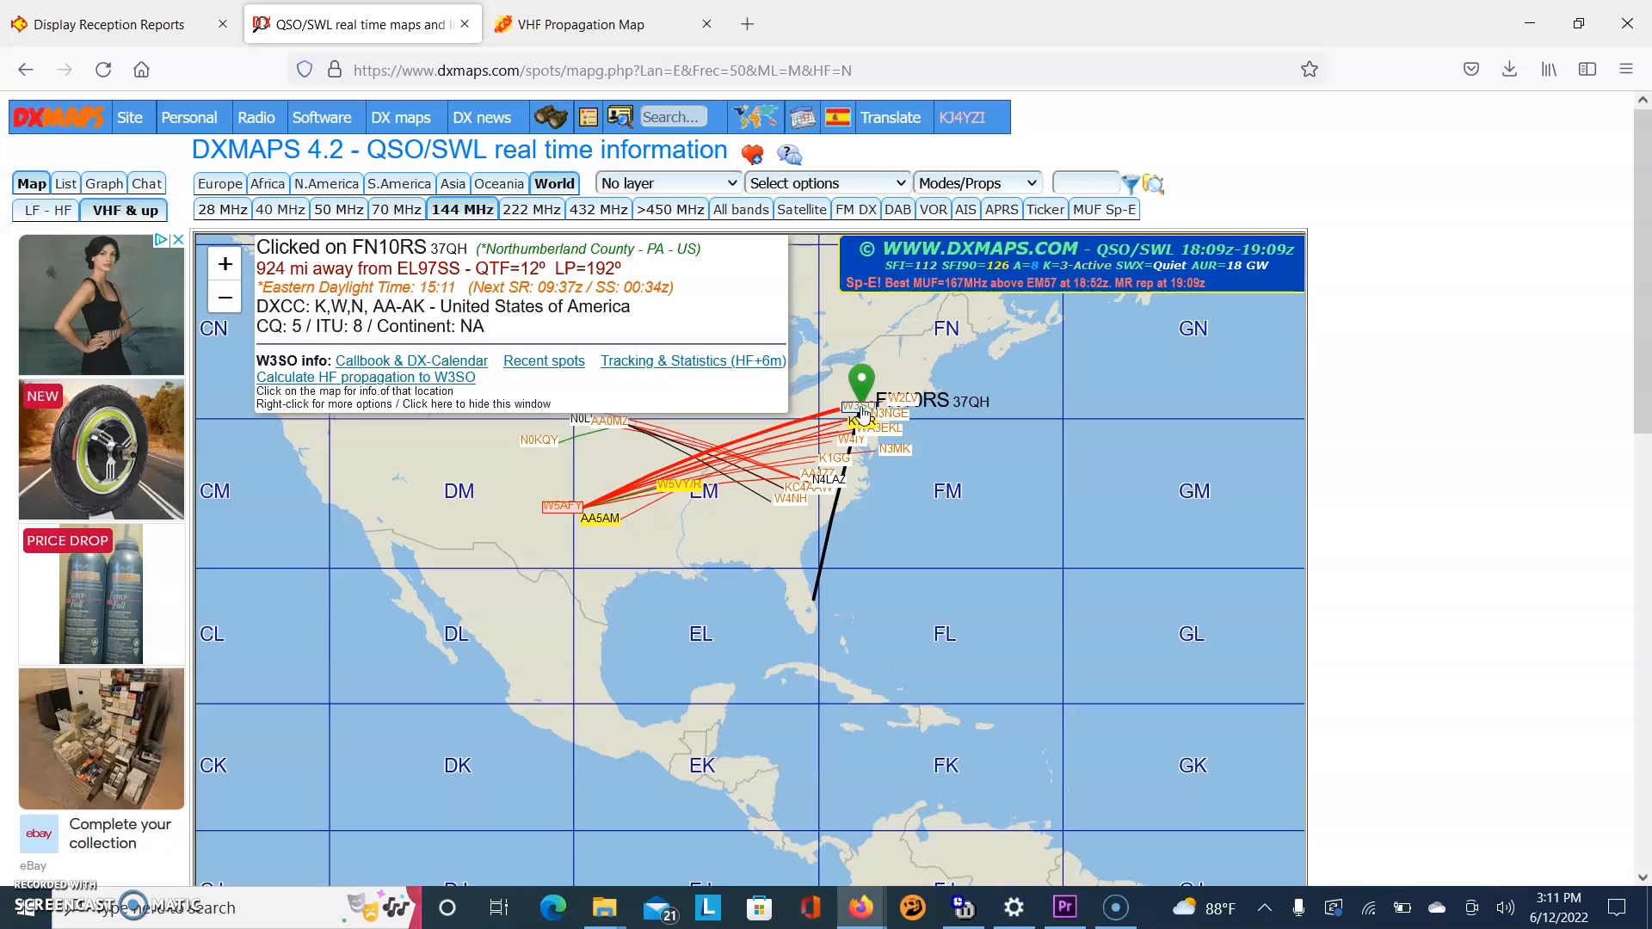
left_click(569, 486)
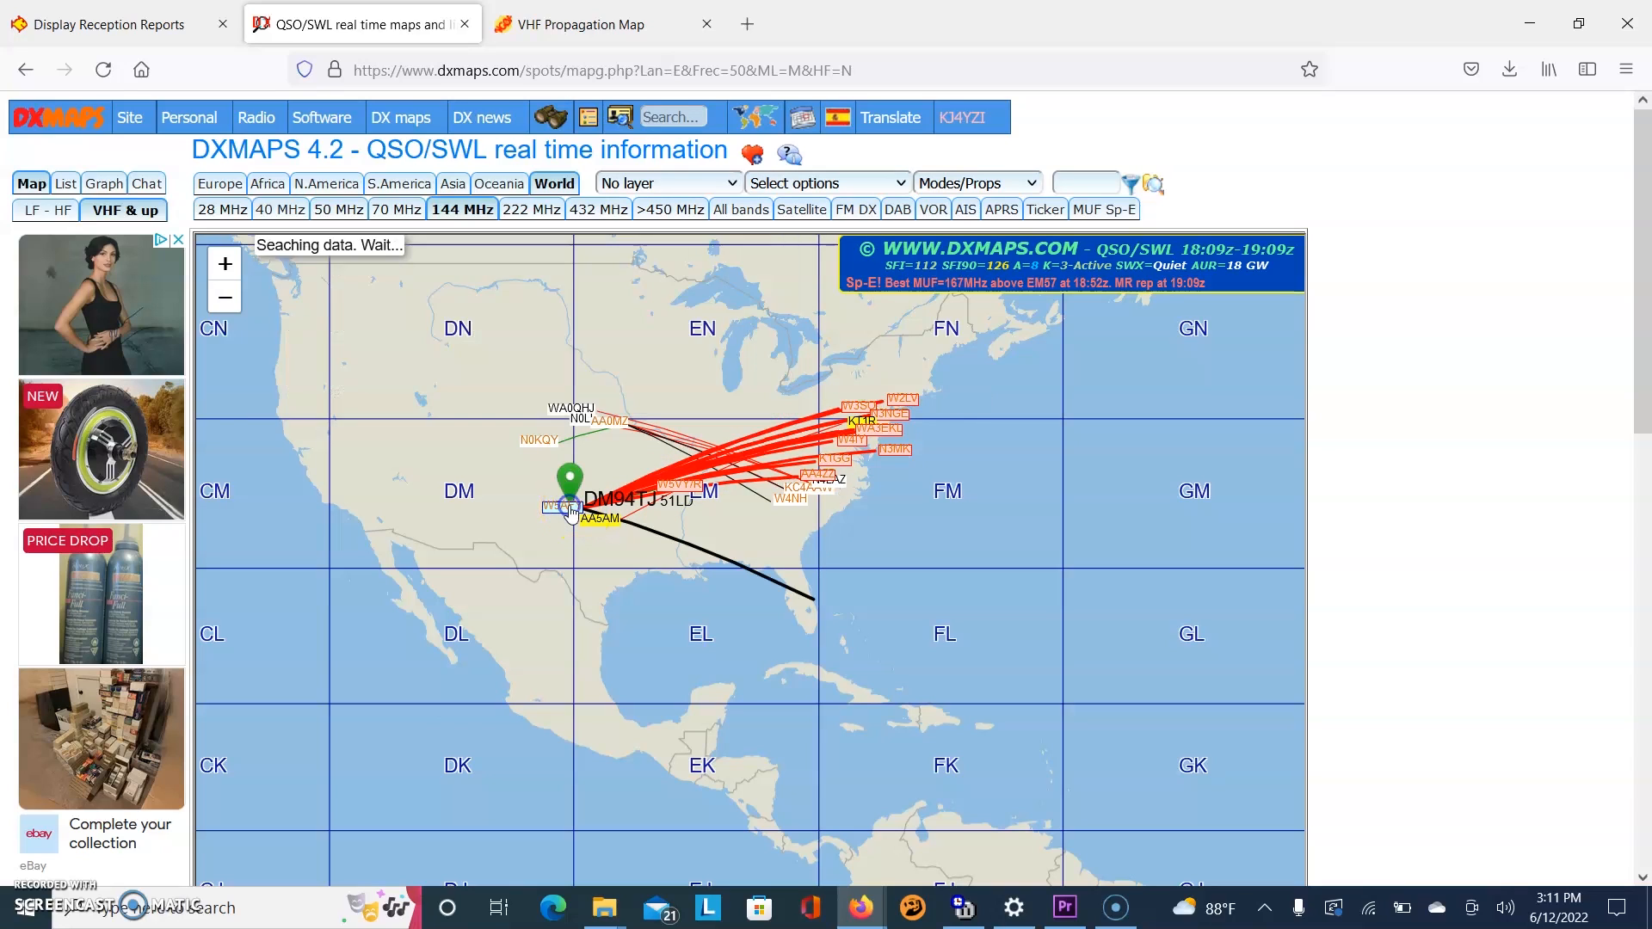
left_click(566, 506)
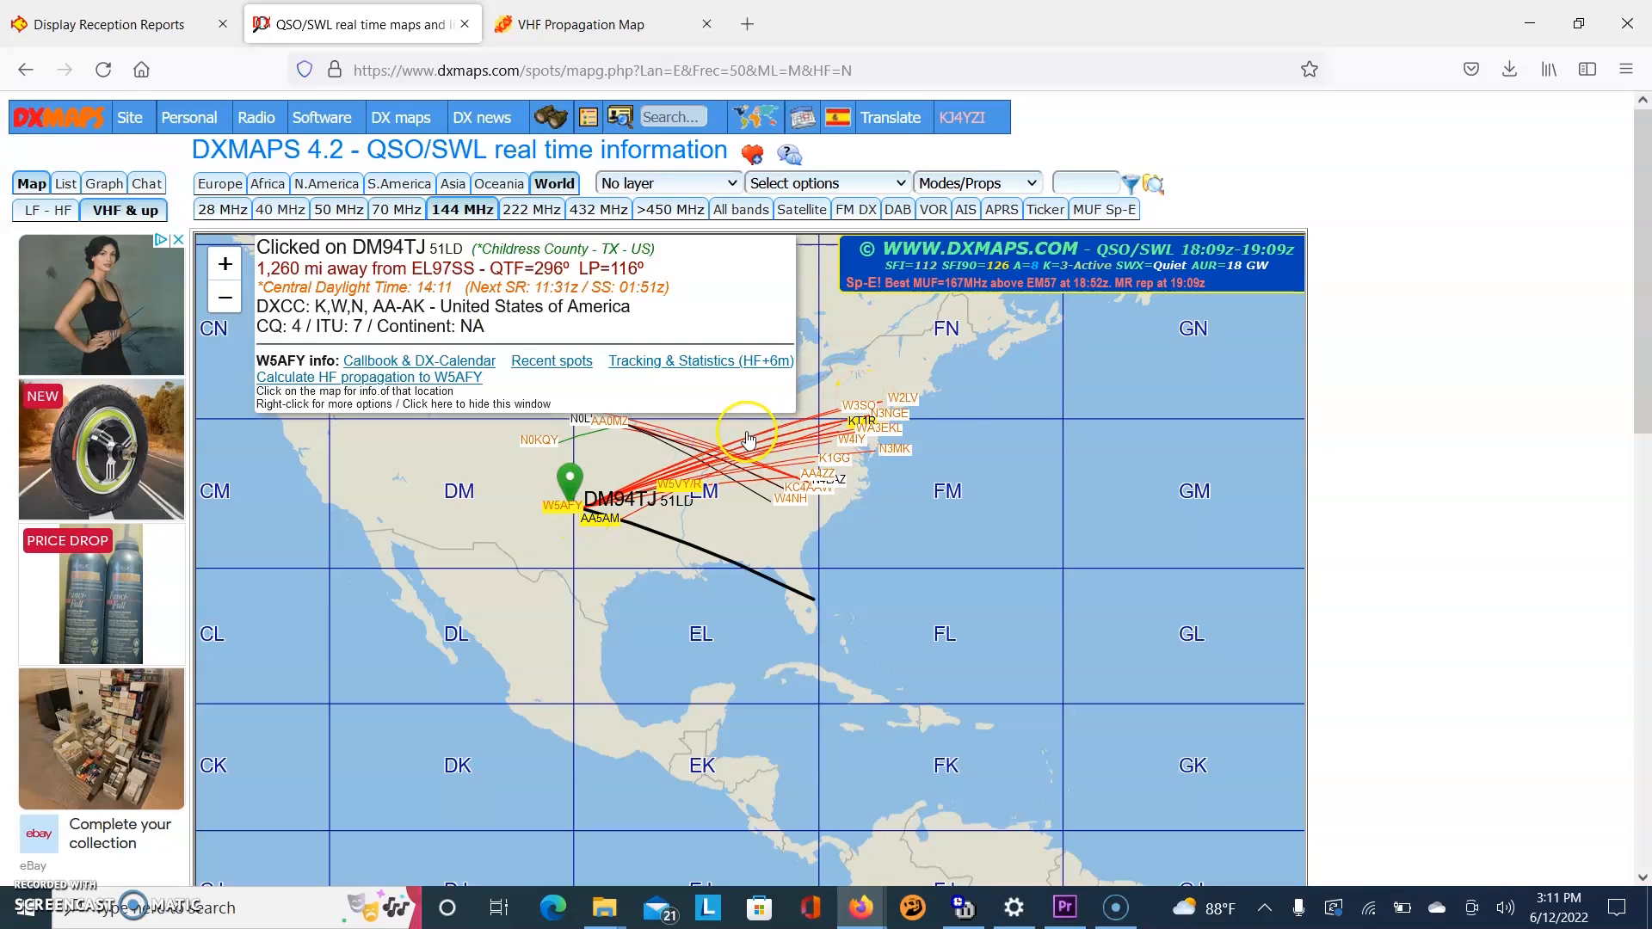
mouse_move(940, 547)
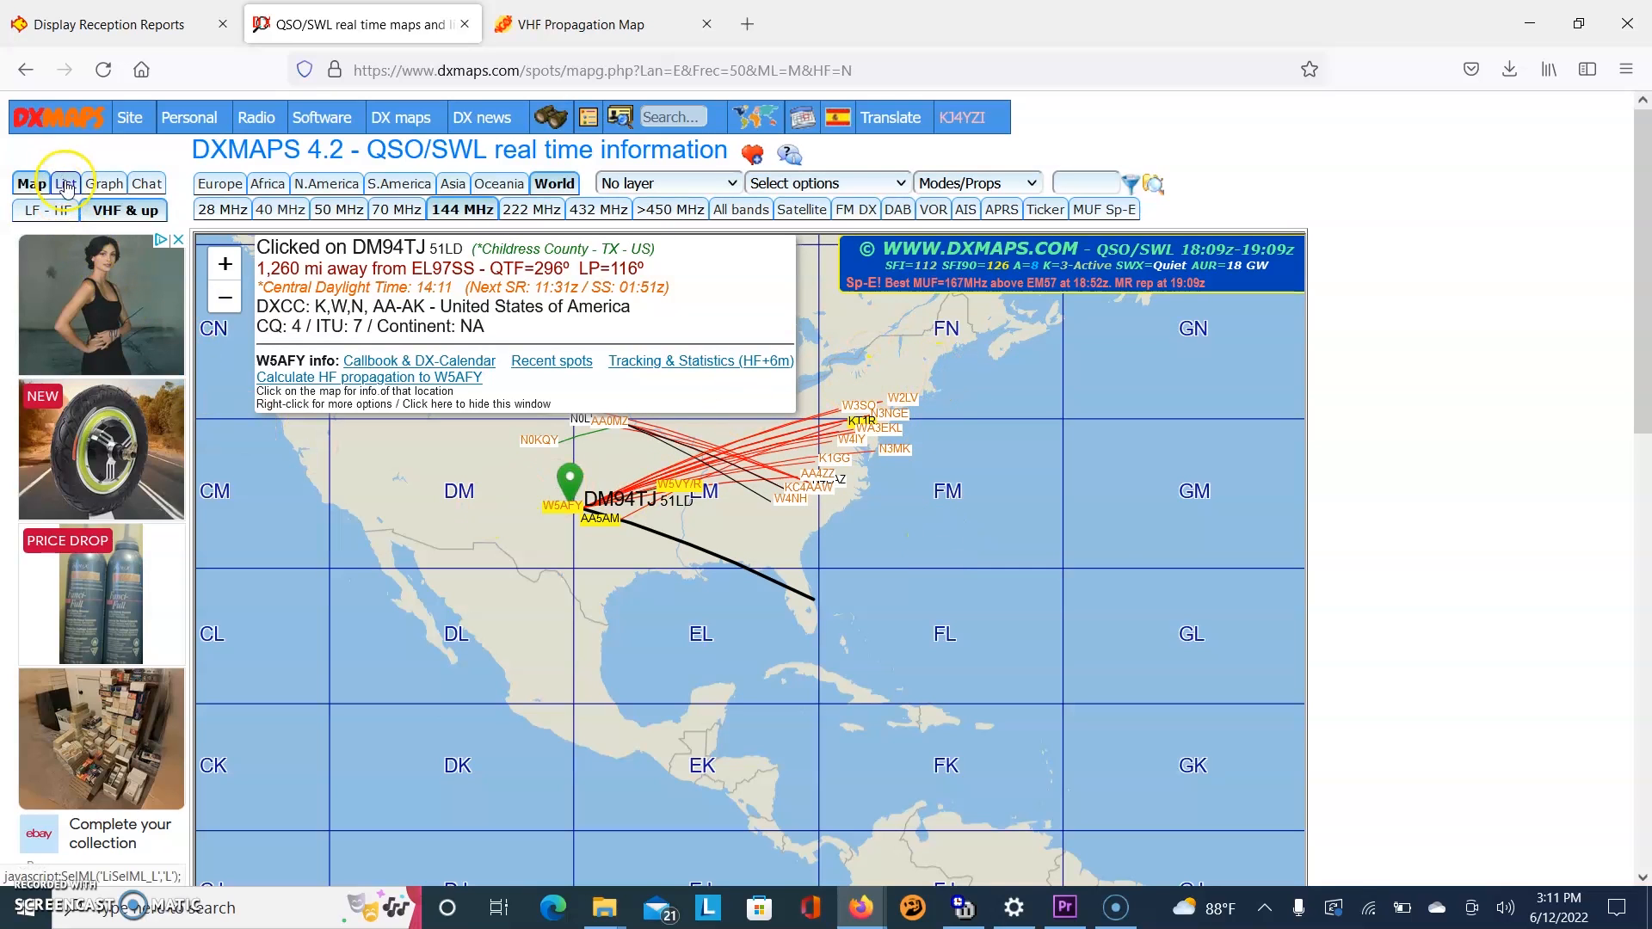
List the spots for the 432 MHz and above-450 MHz bands.
left_click(64, 184)
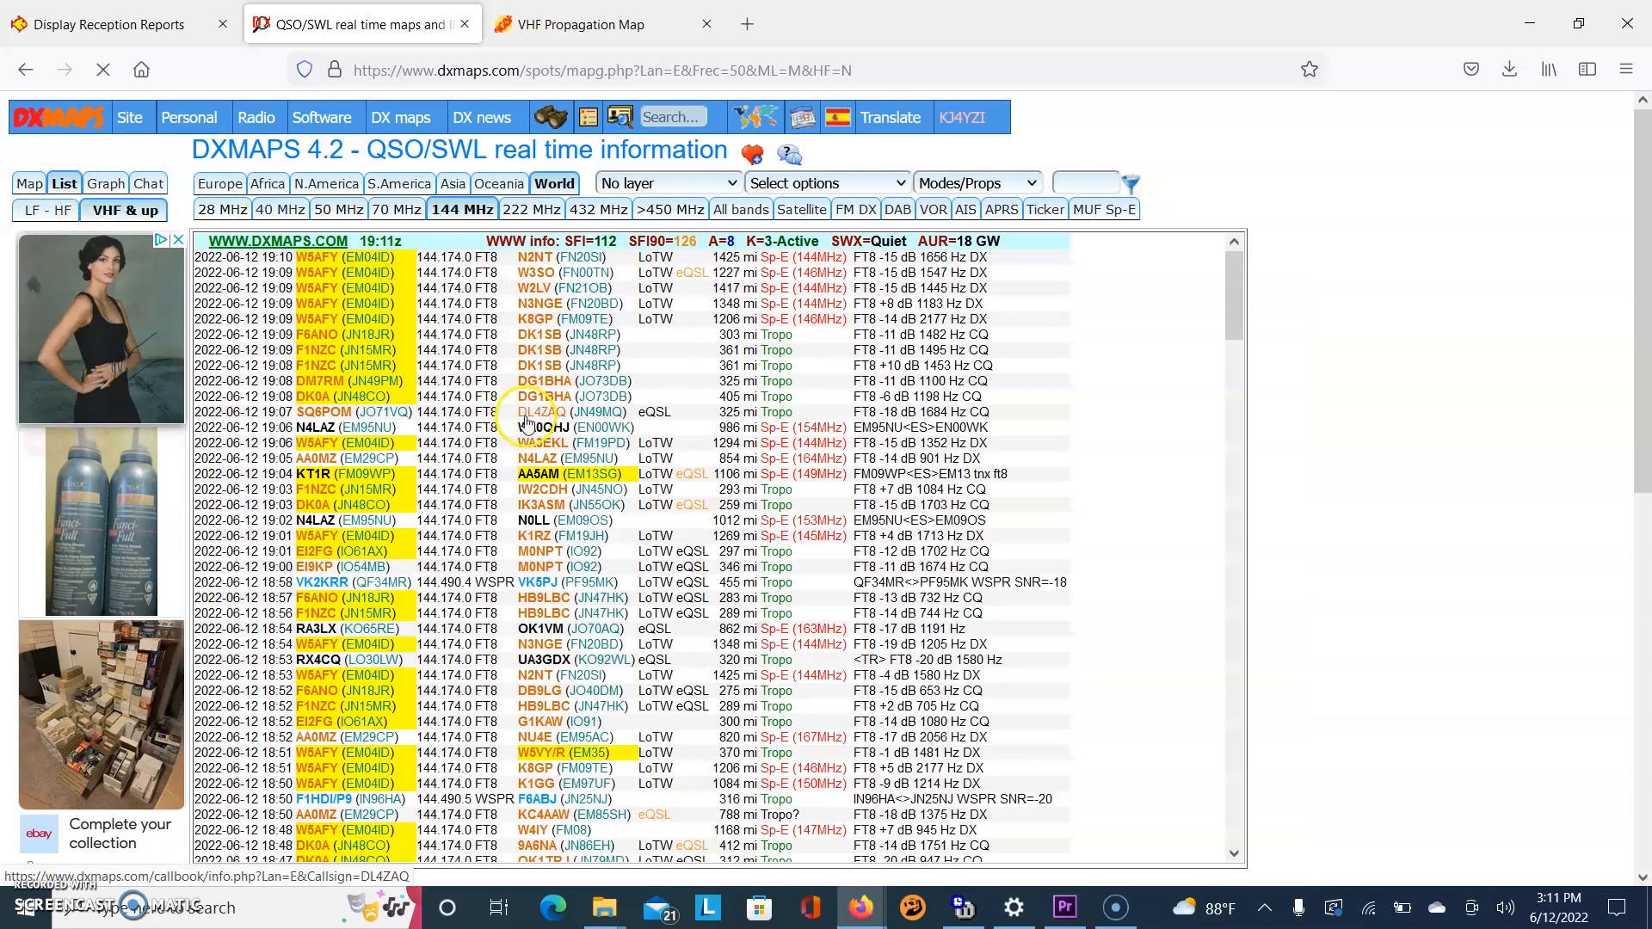
mouse_move(336, 442)
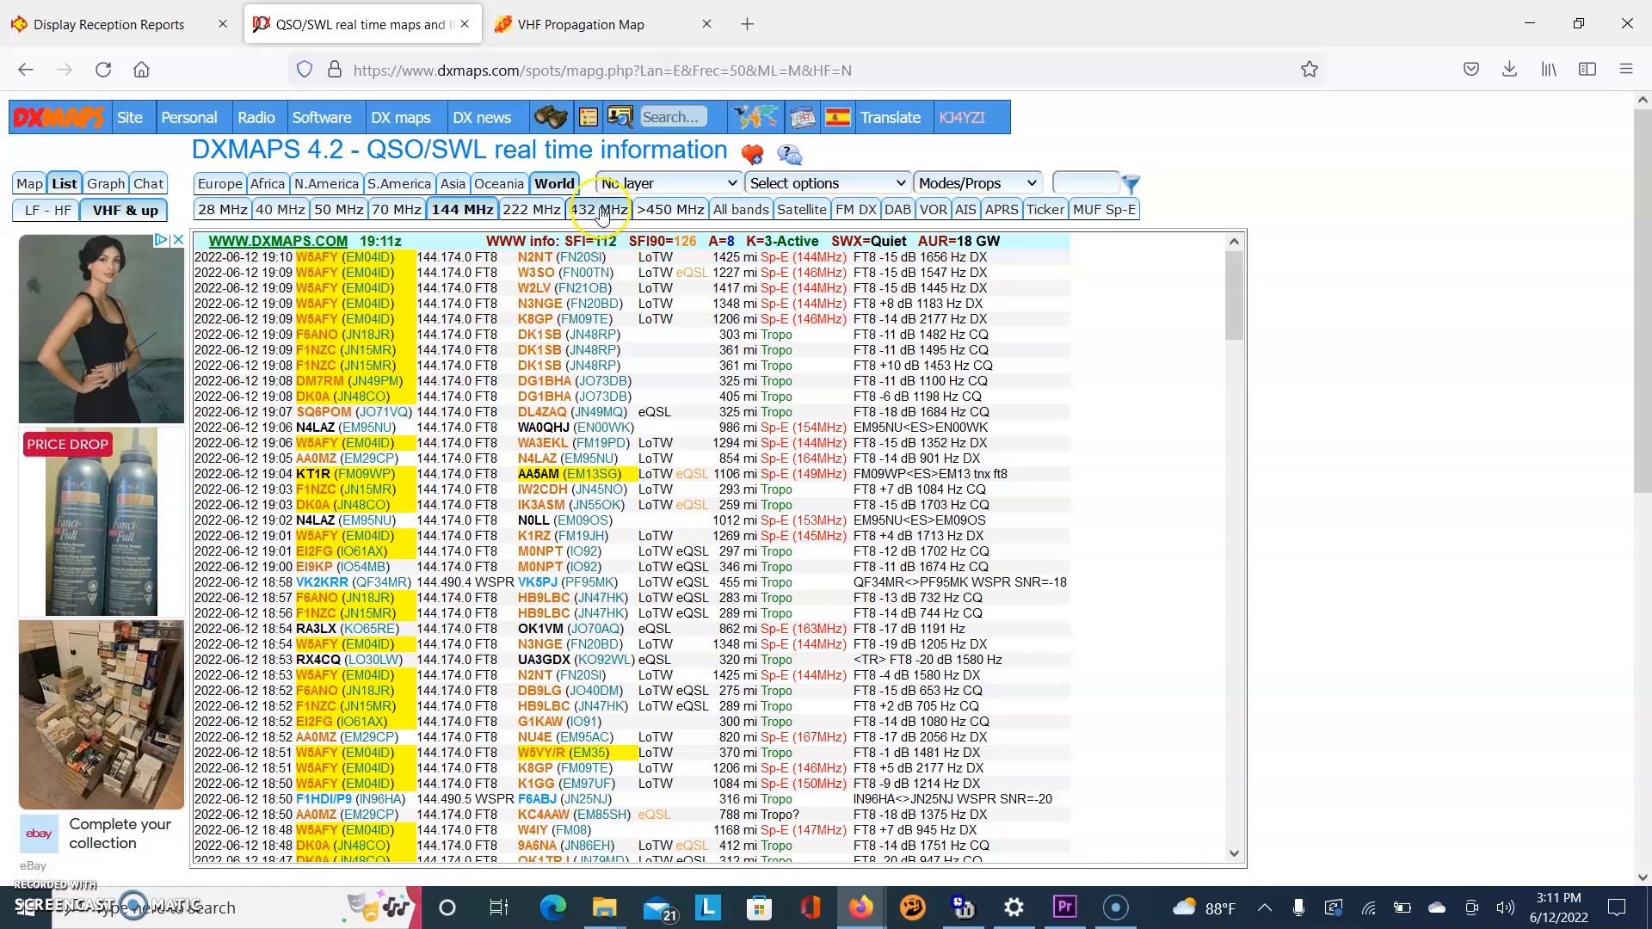
left_click(595, 209)
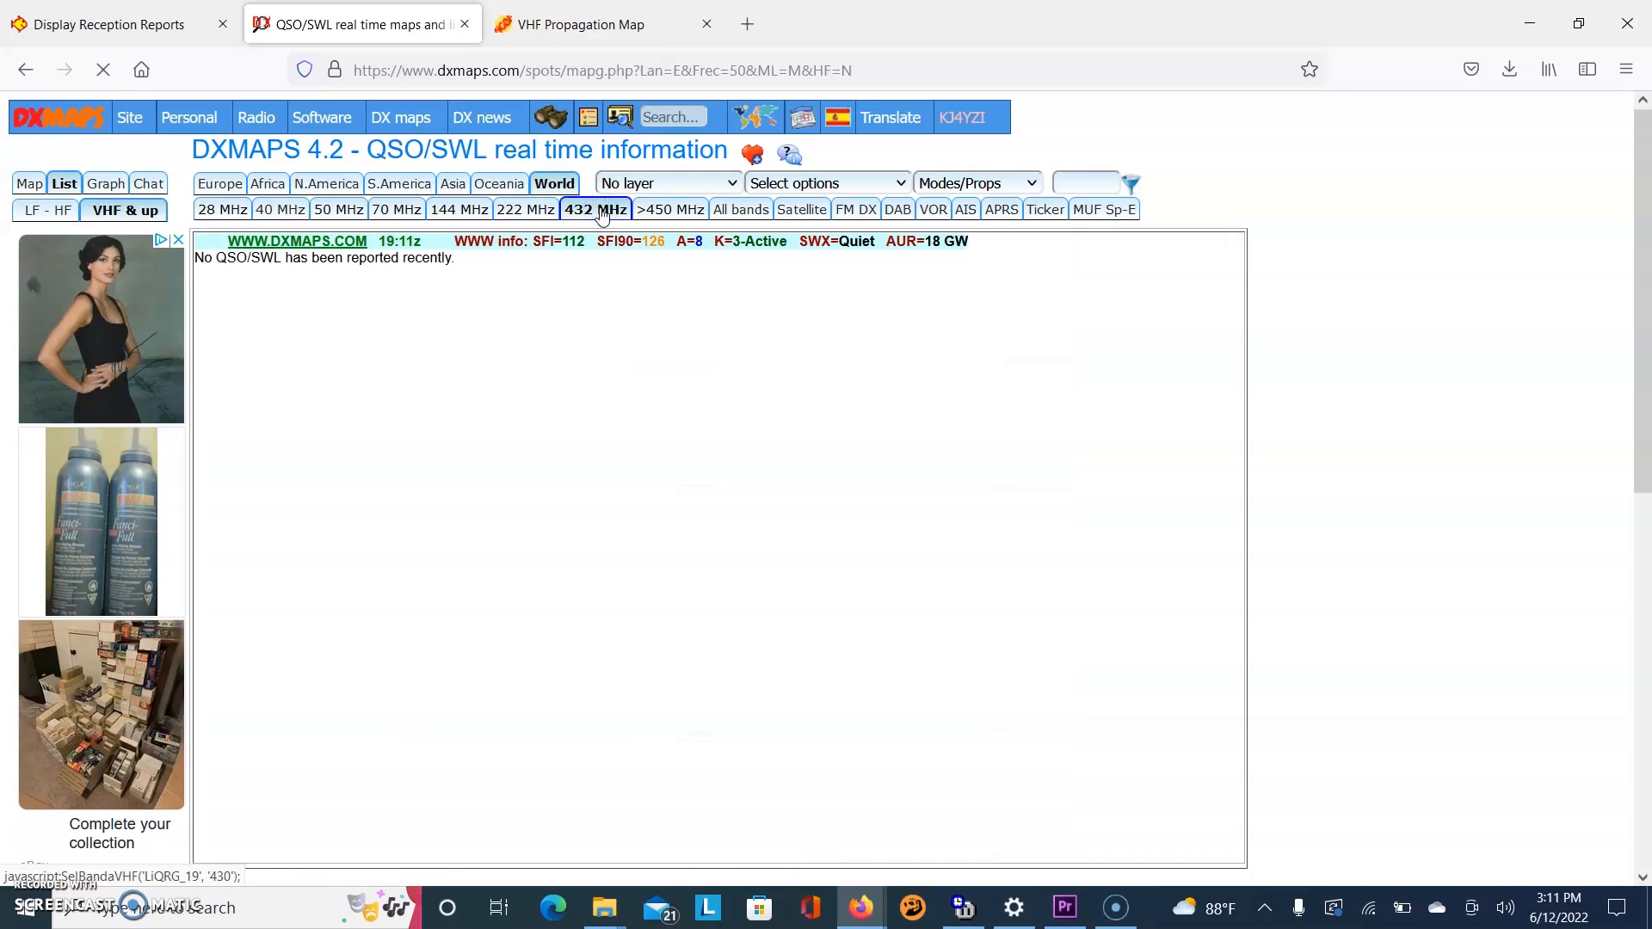
left_click(668, 208)
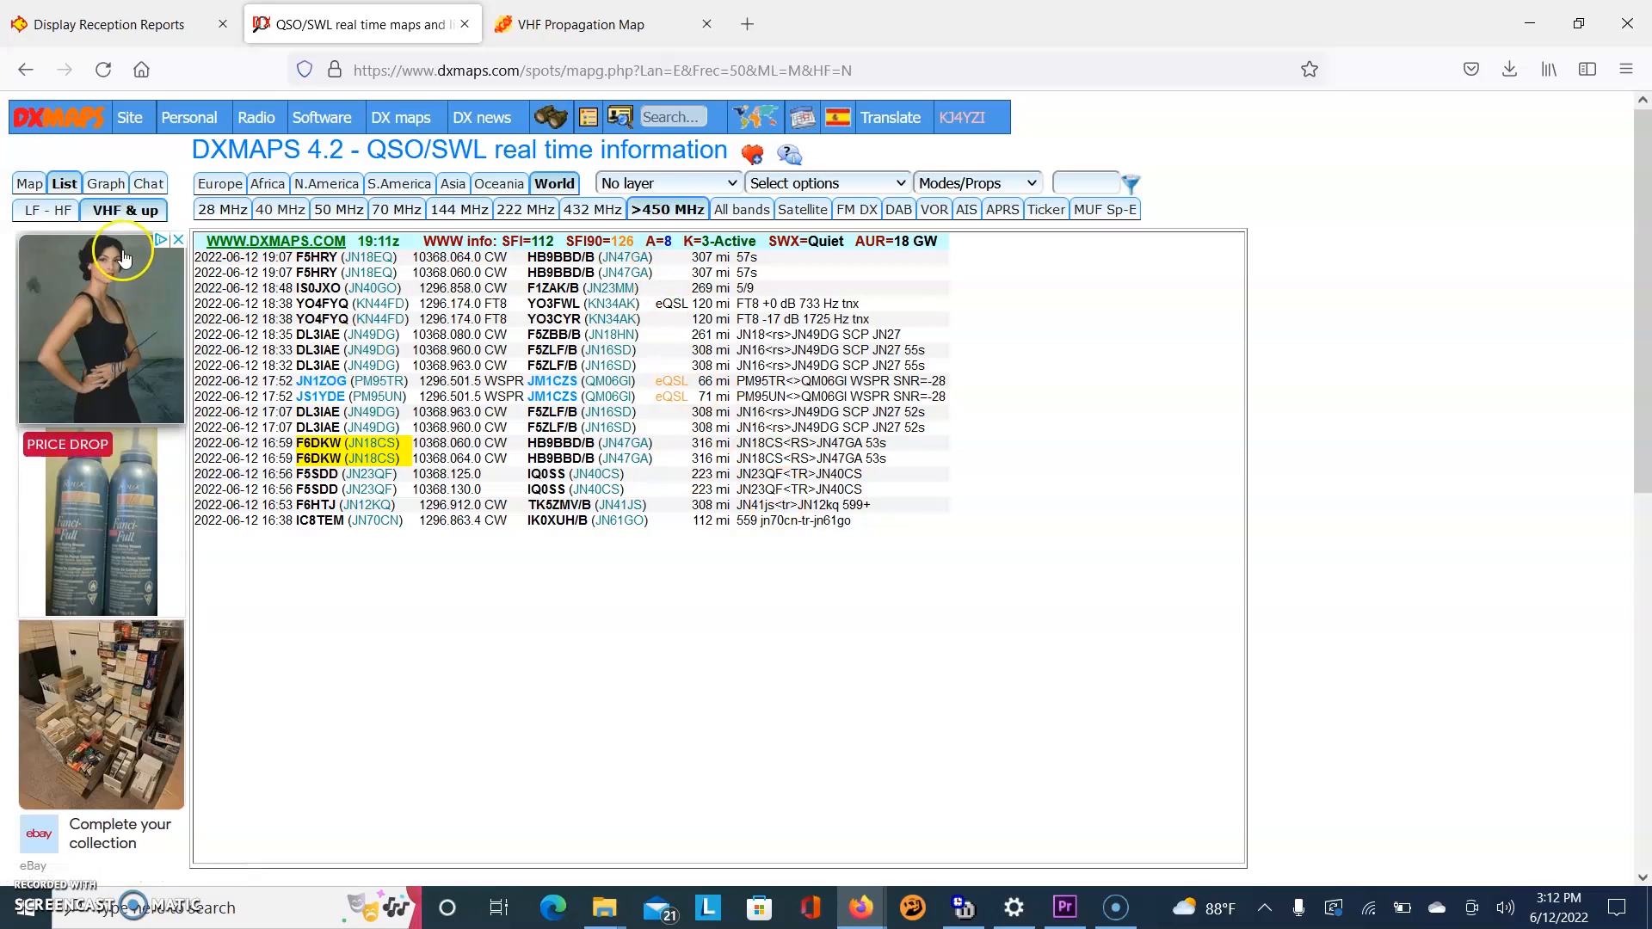
Plot those spots on the map, pan toward Europe, and select the 50 MHz band map.
left_click(29, 182)
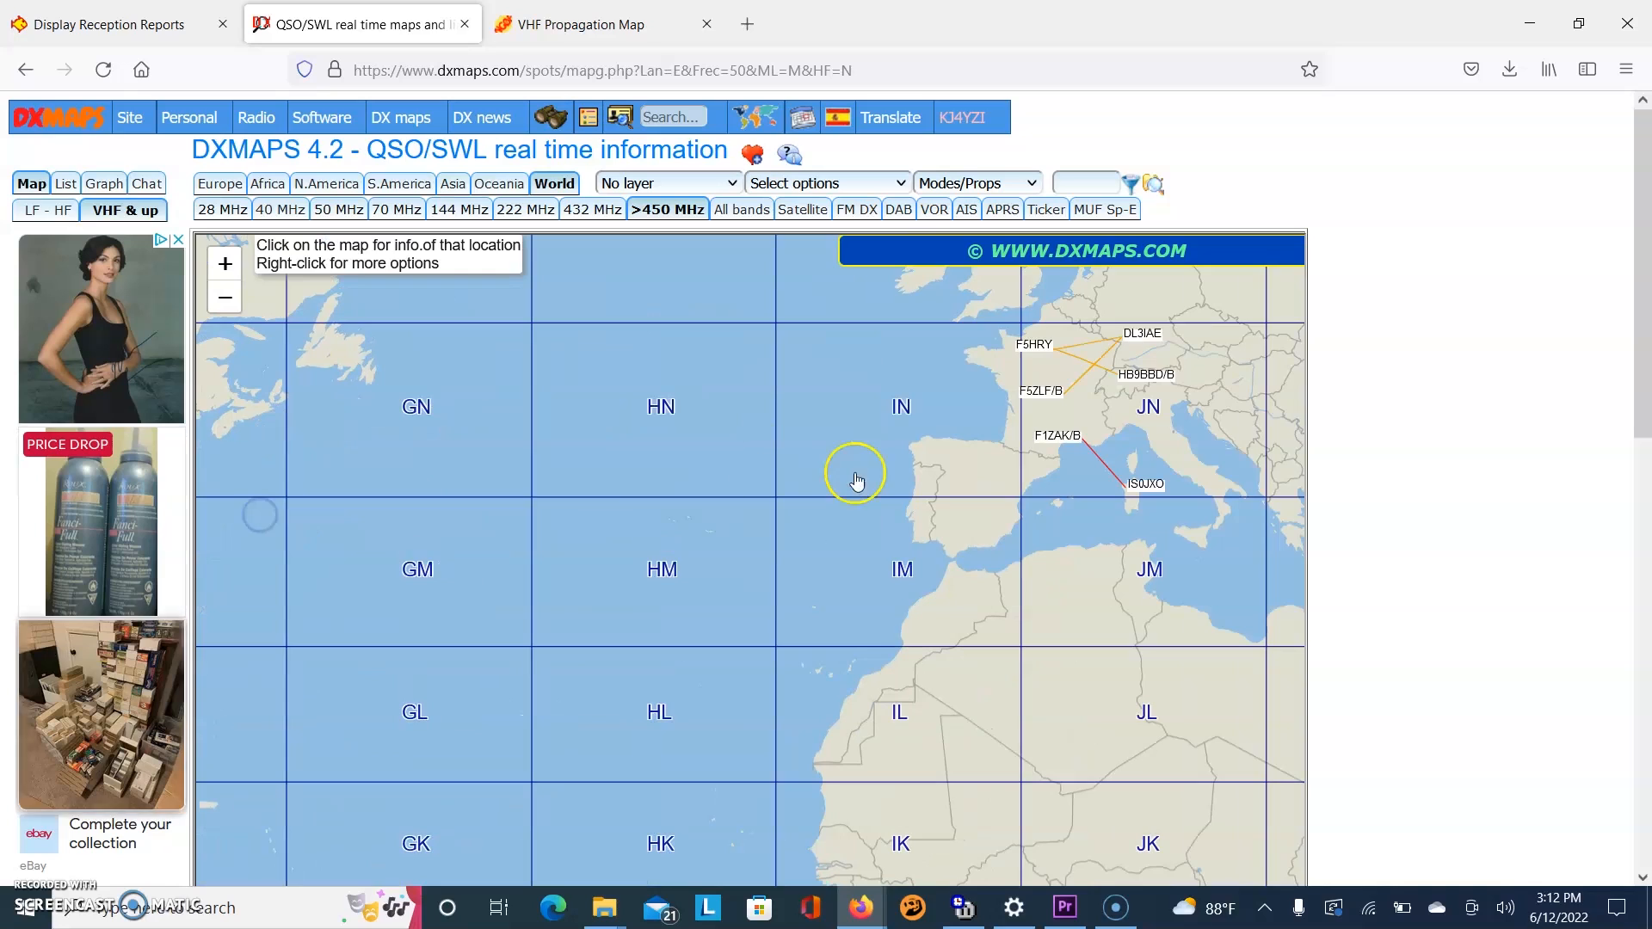
left_click_drag(857, 481, 472, 537)
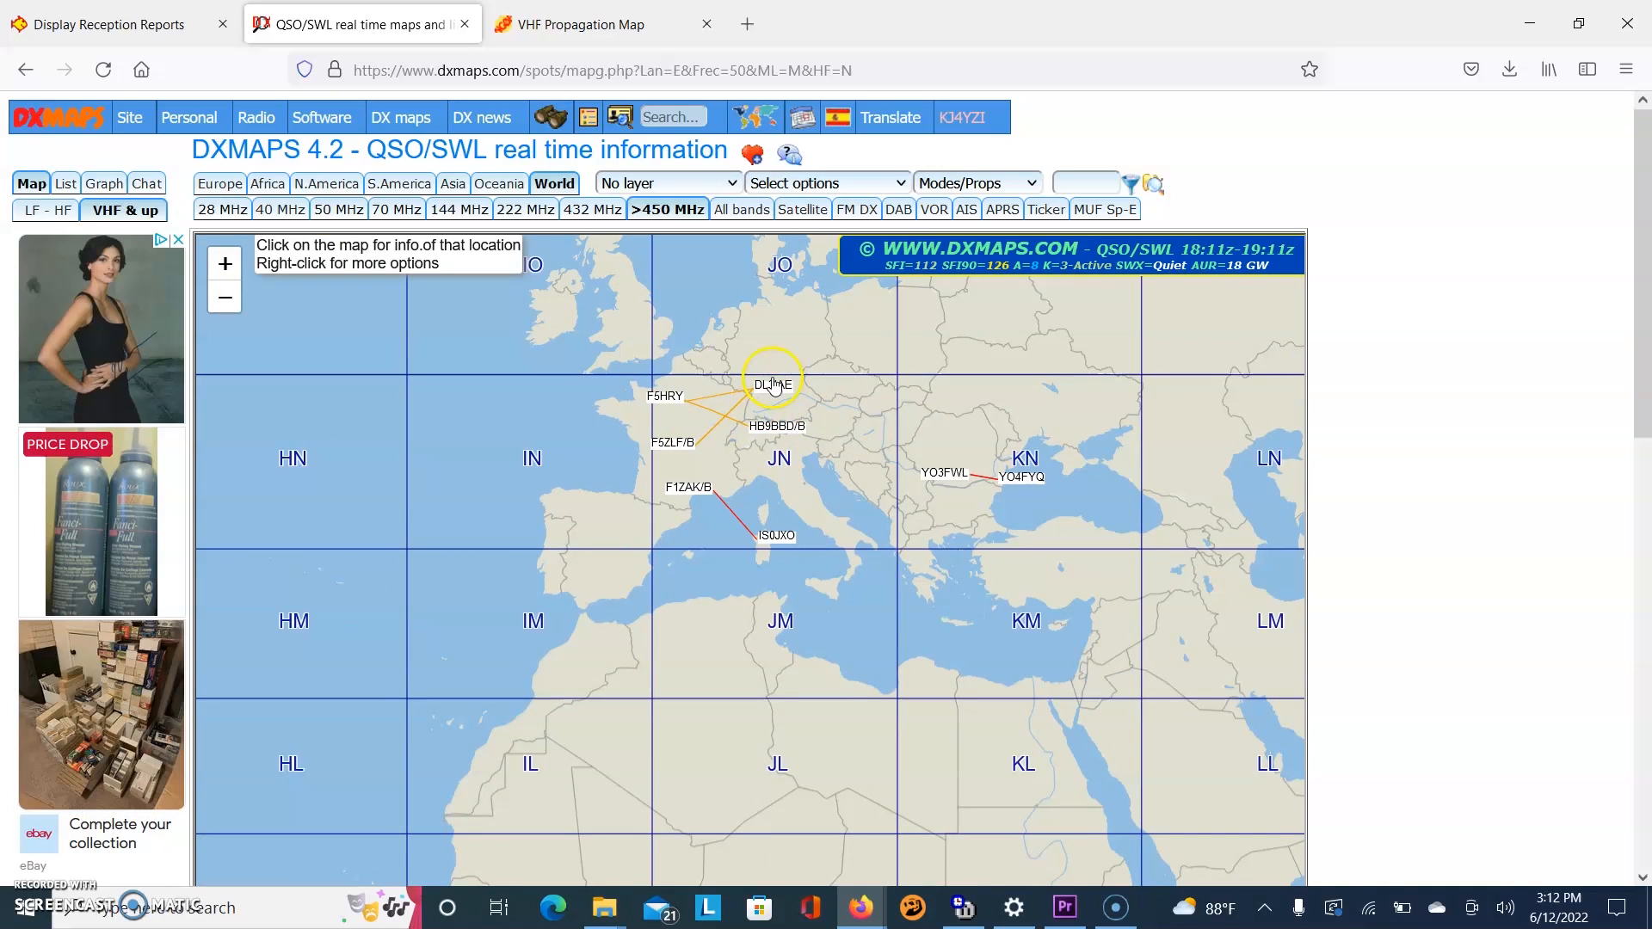
left_click(337, 208)
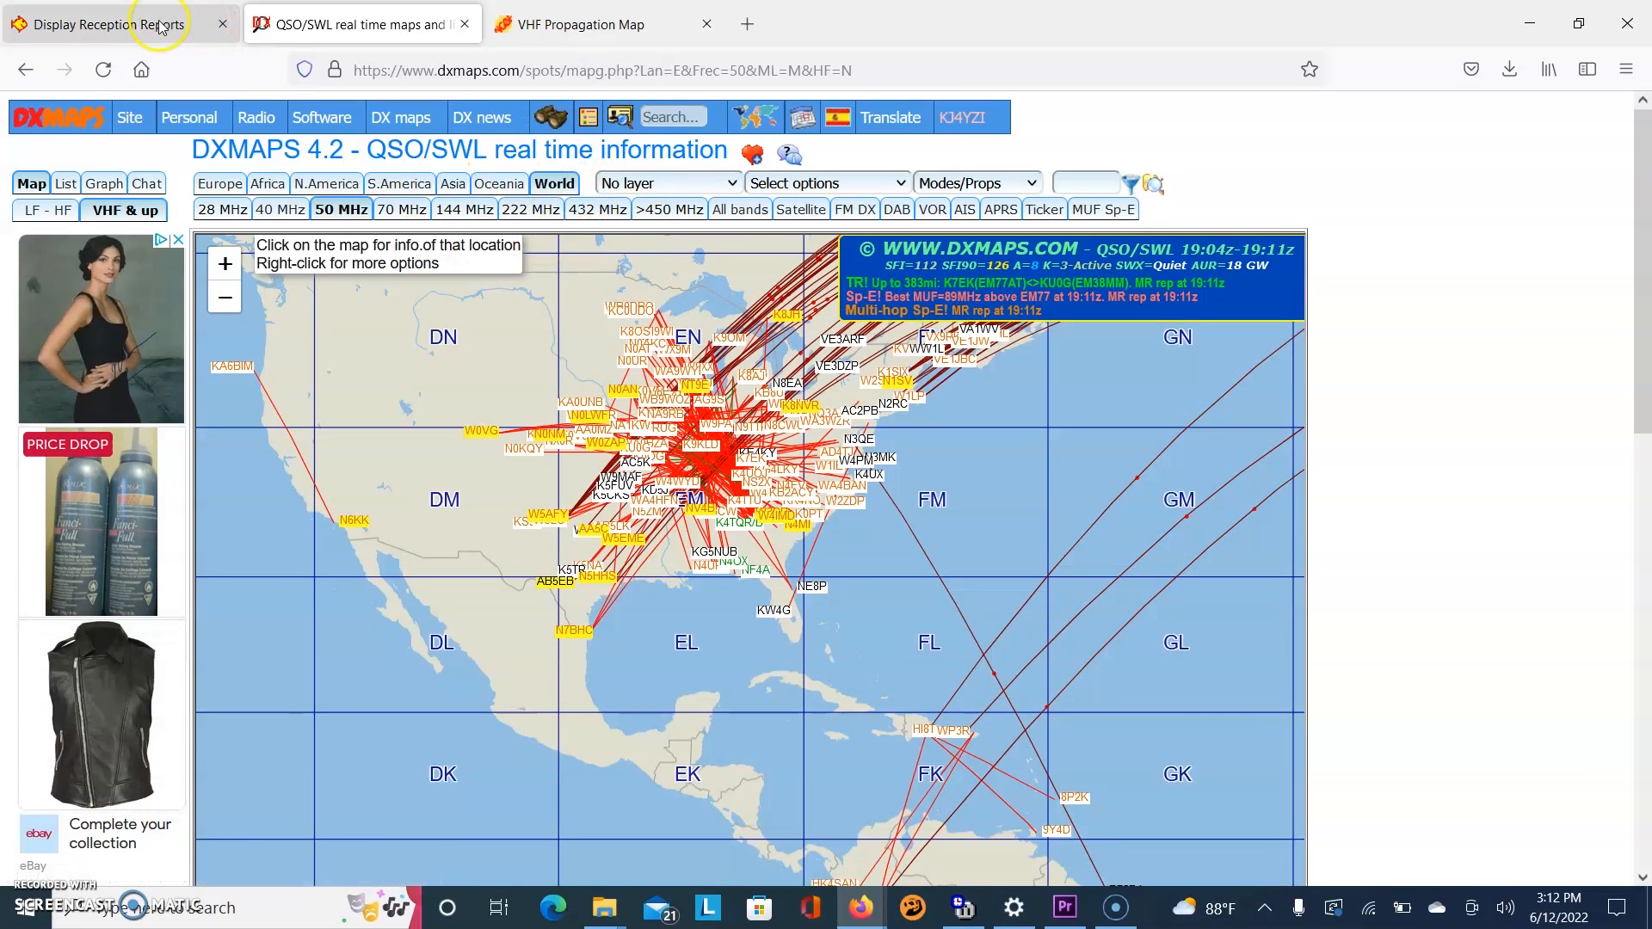
Switch to the VHF Propagation Map tab and highlight the red zone over Kansas and Oklahoma.
left_click(570, 24)
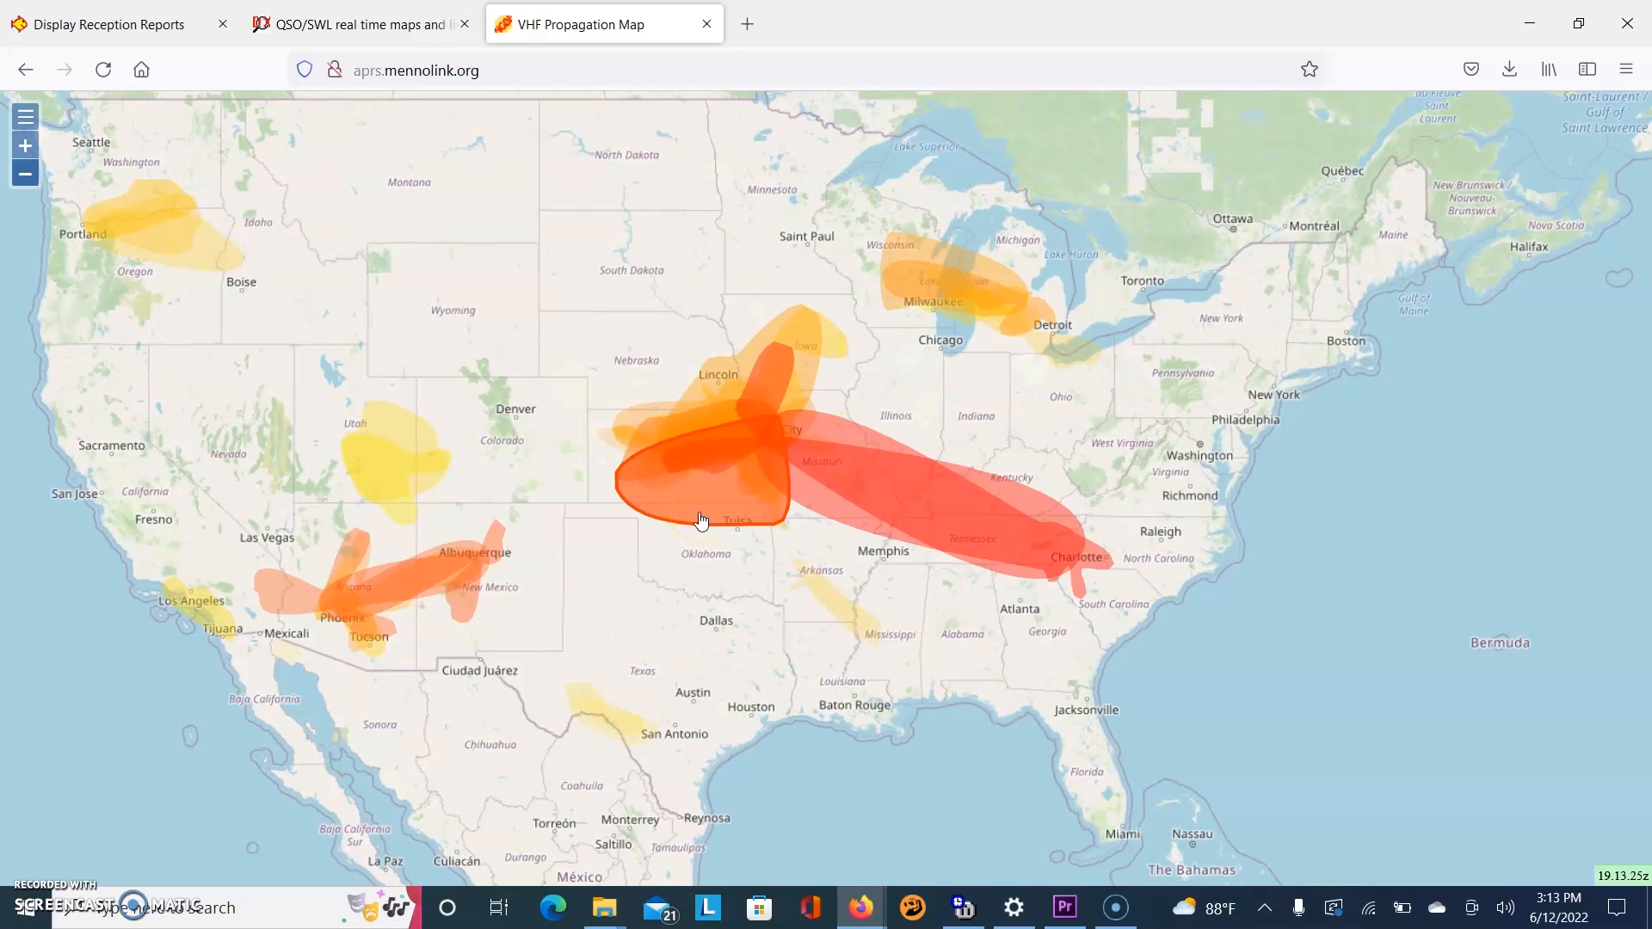
left_click(691, 513)
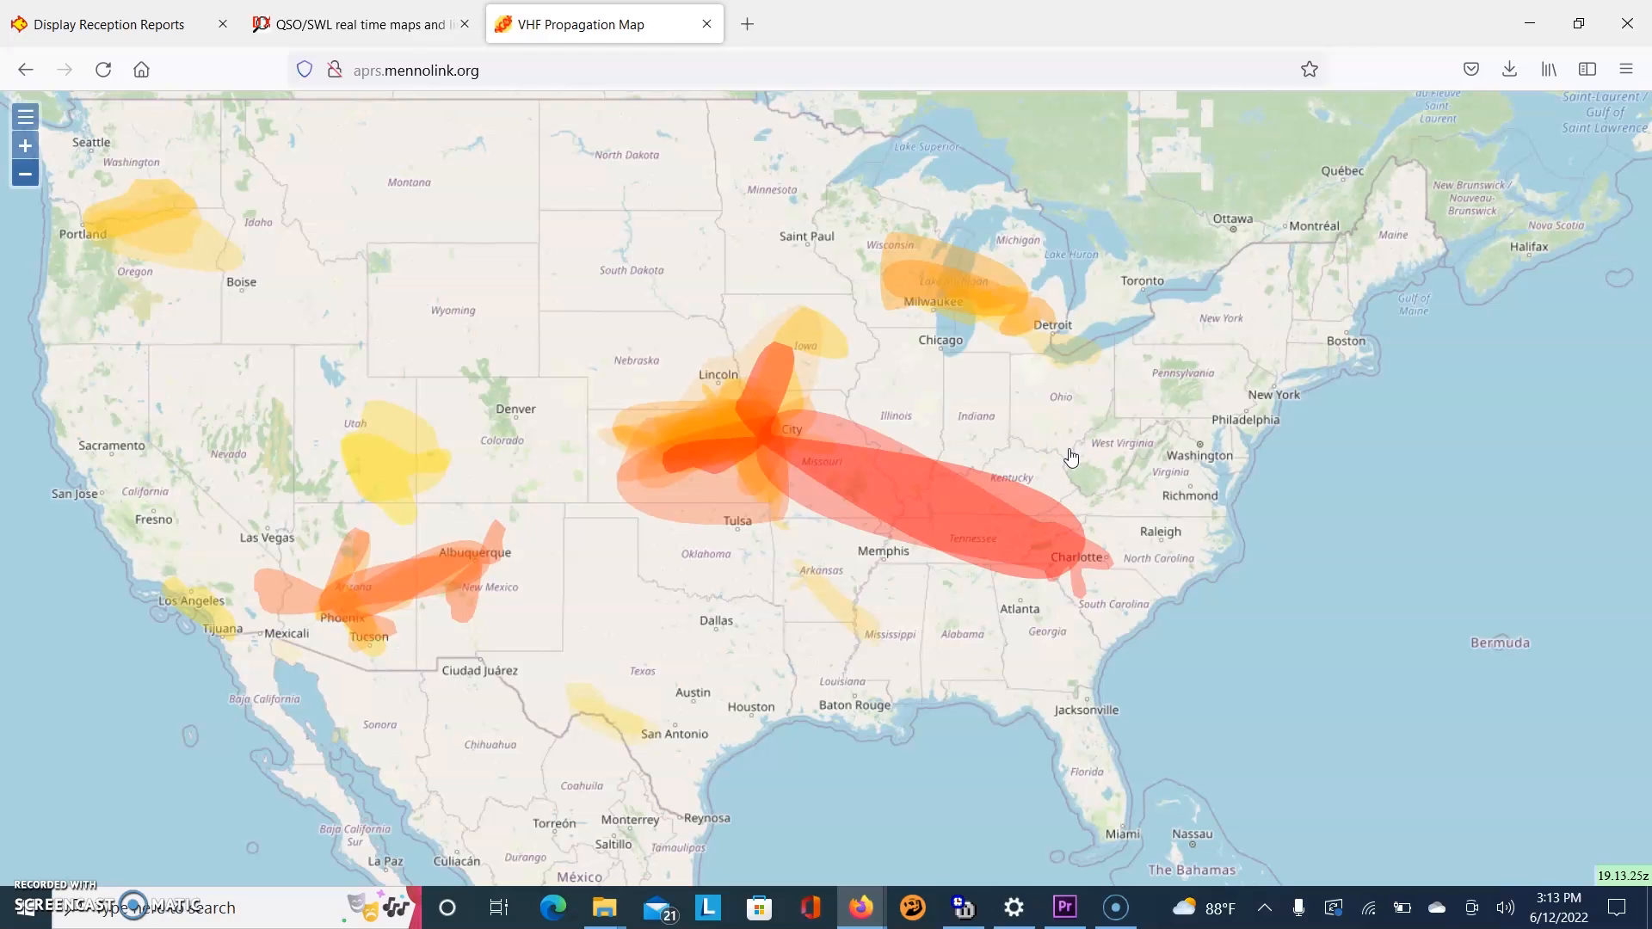
Reveal station labels for the Arizona–New Mexico zone, clear them, then show the central plains zone's stations.
left_click(885, 492)
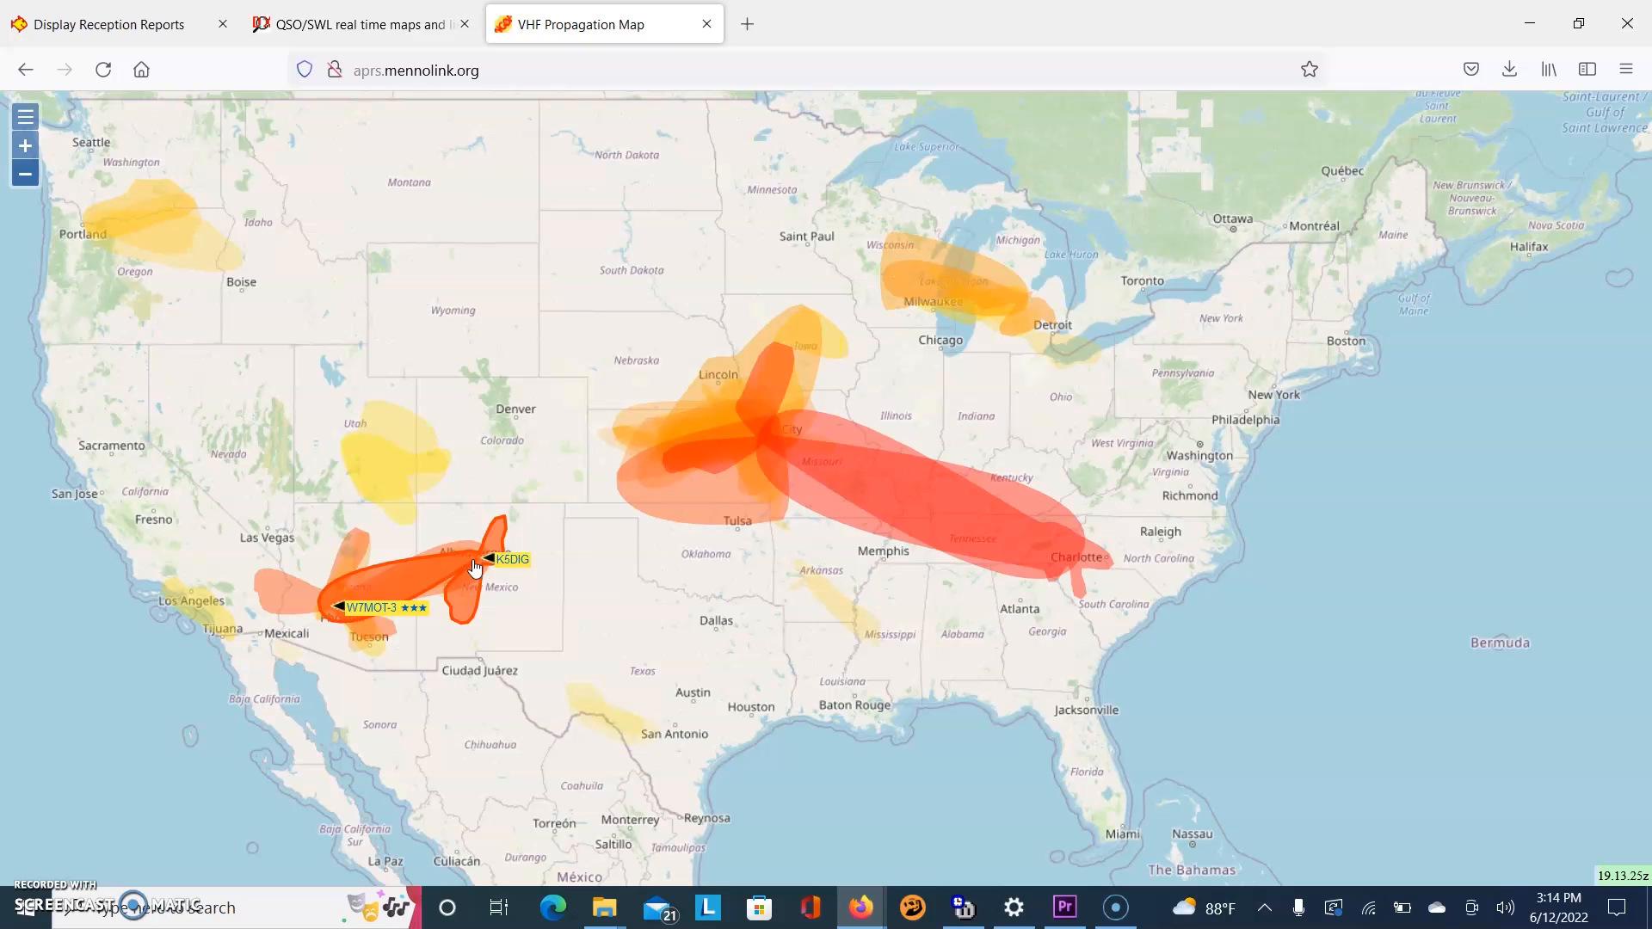
left_click(475, 587)
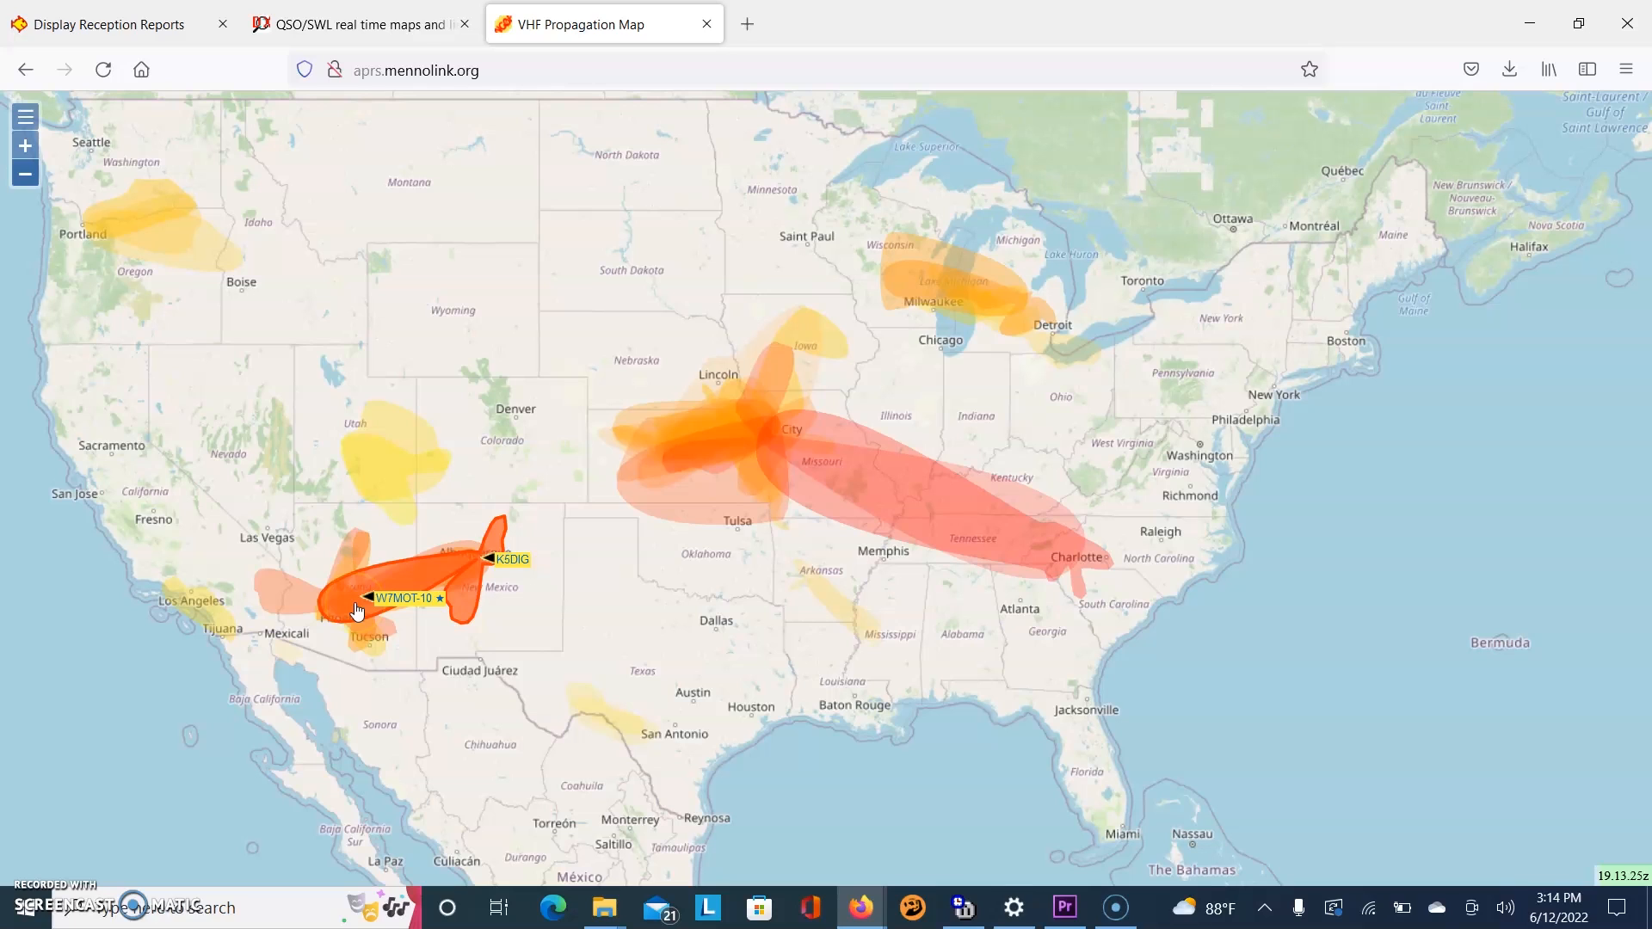
left_click(396, 599)
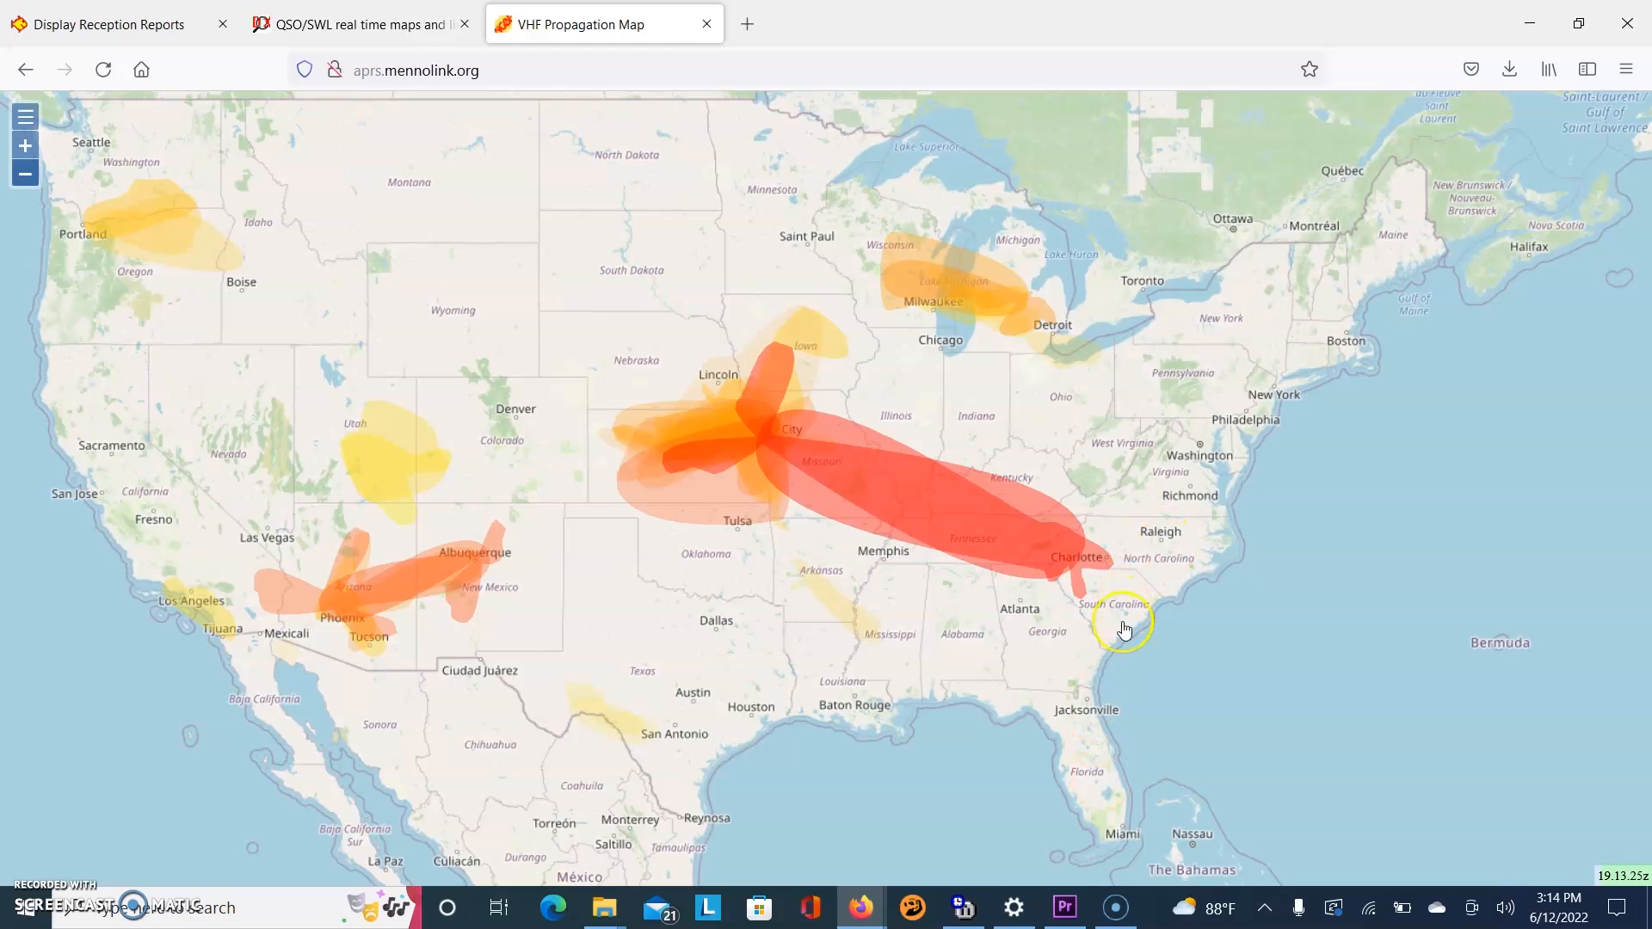
mouse_move(1091, 792)
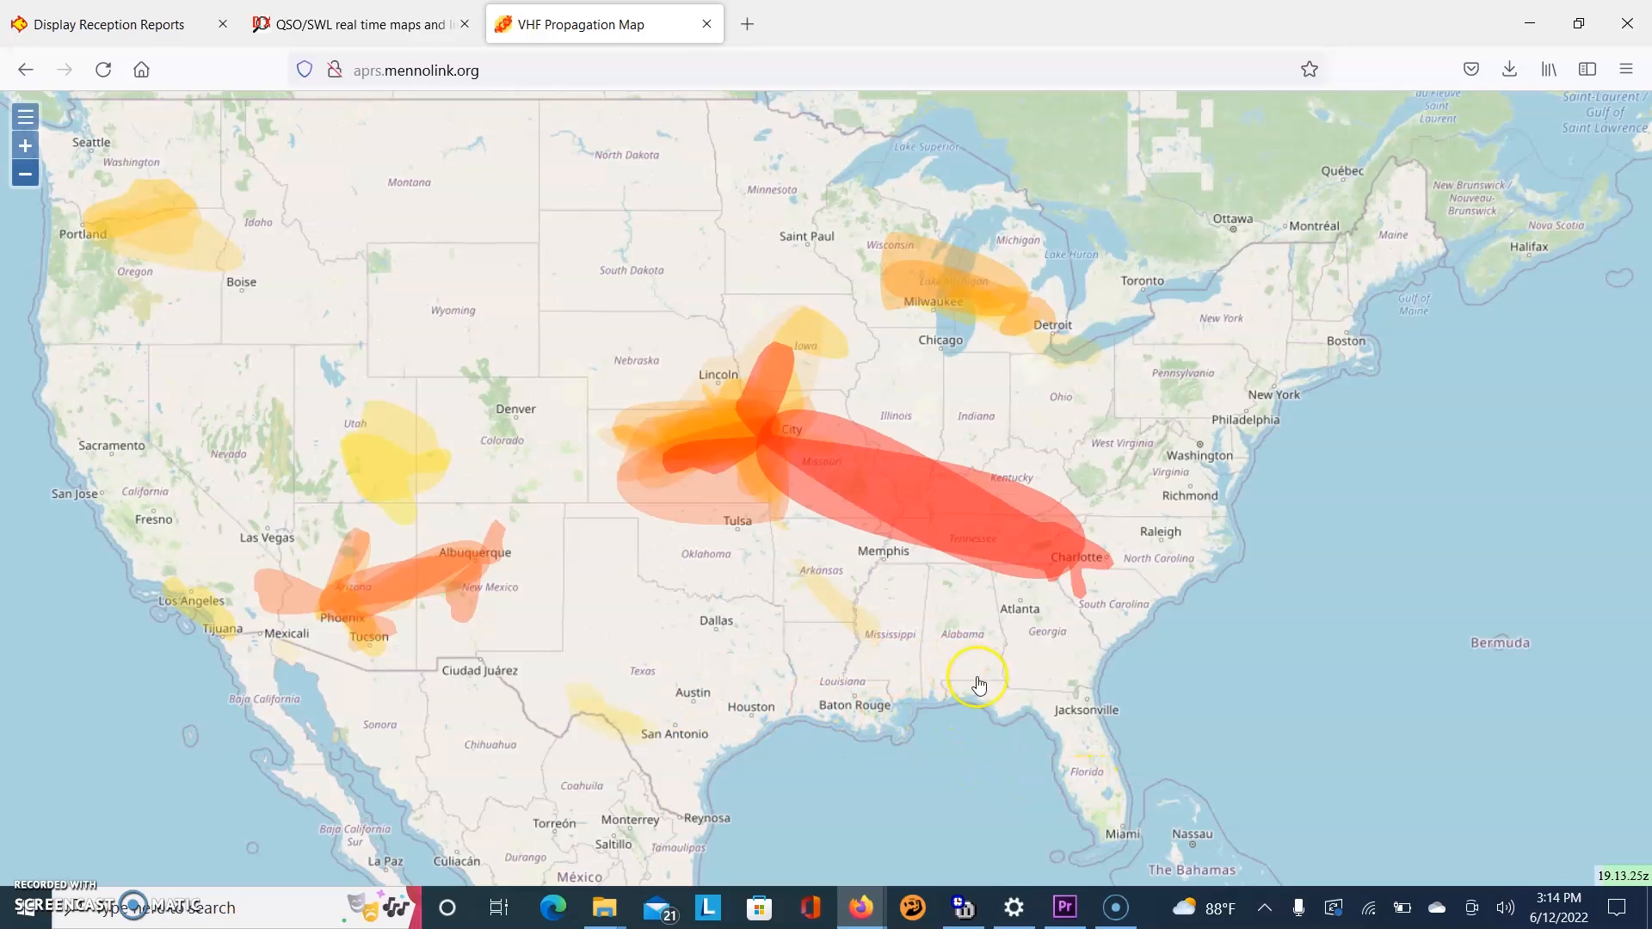
mouse_move(1096, 694)
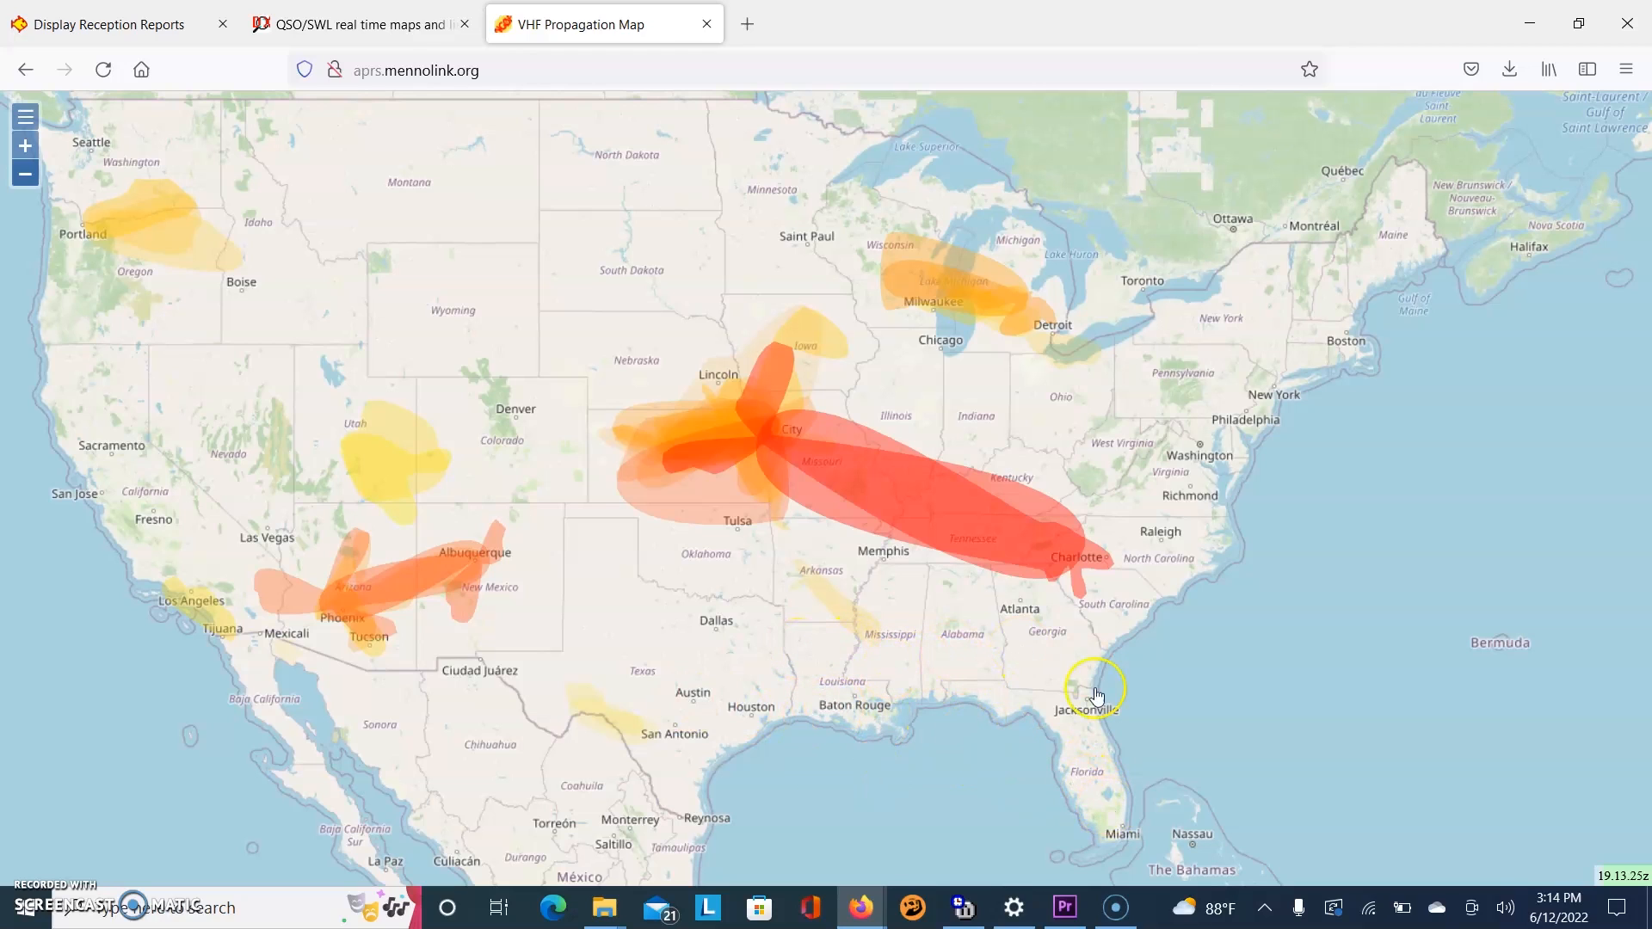
mouse_move(1091, 667)
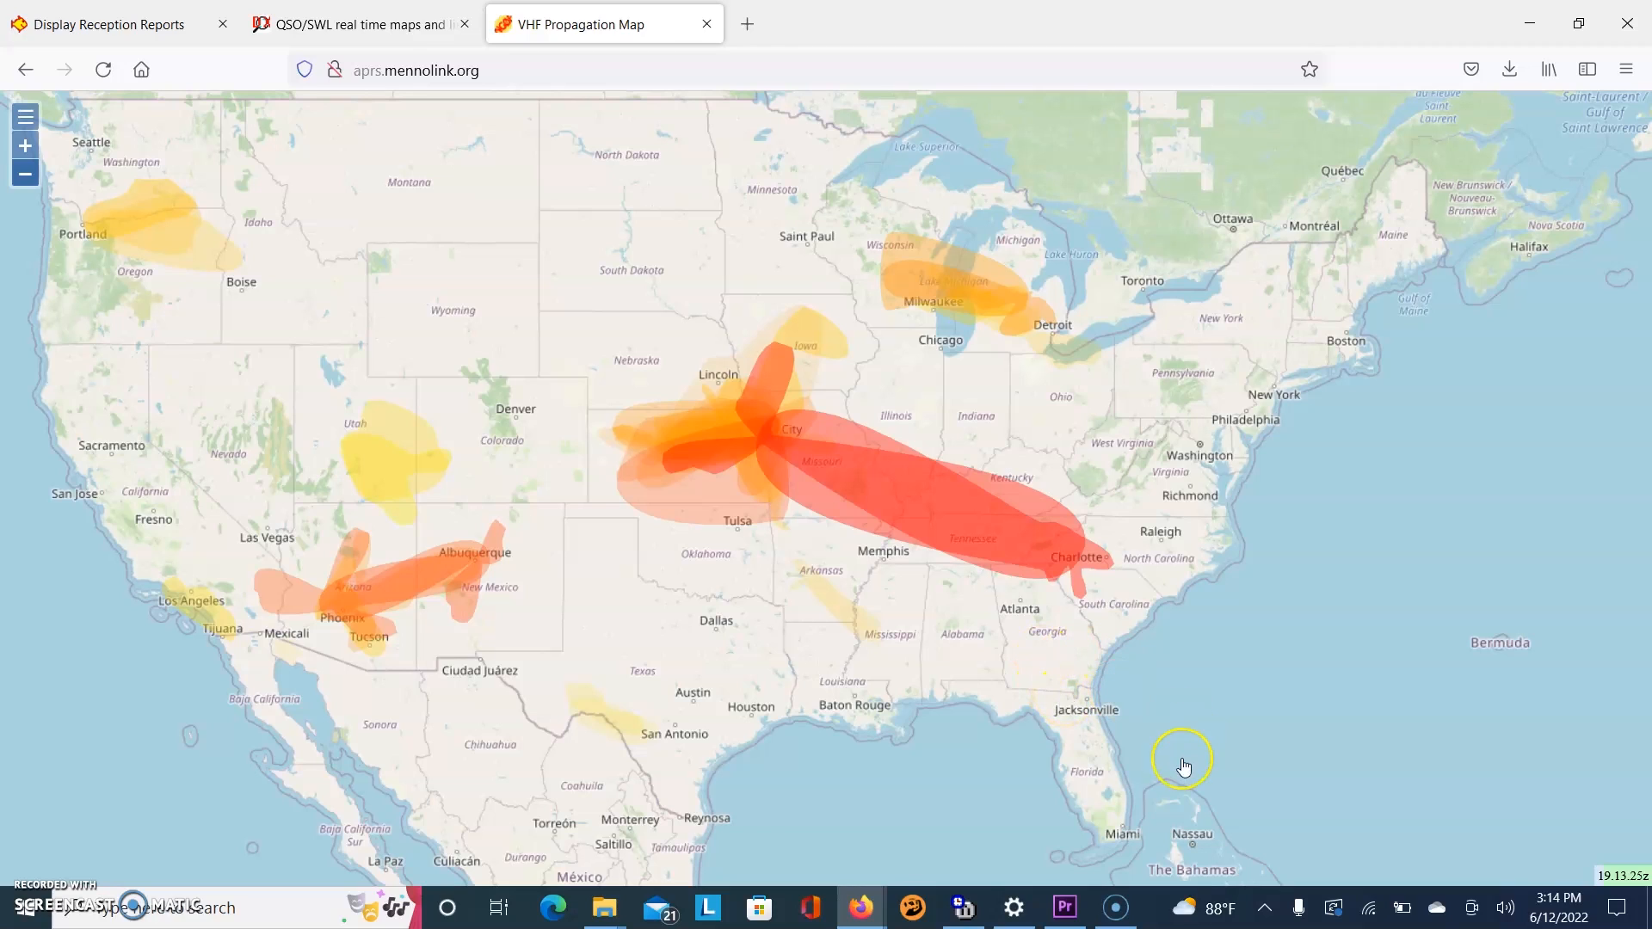
mouse_move(1033, 683)
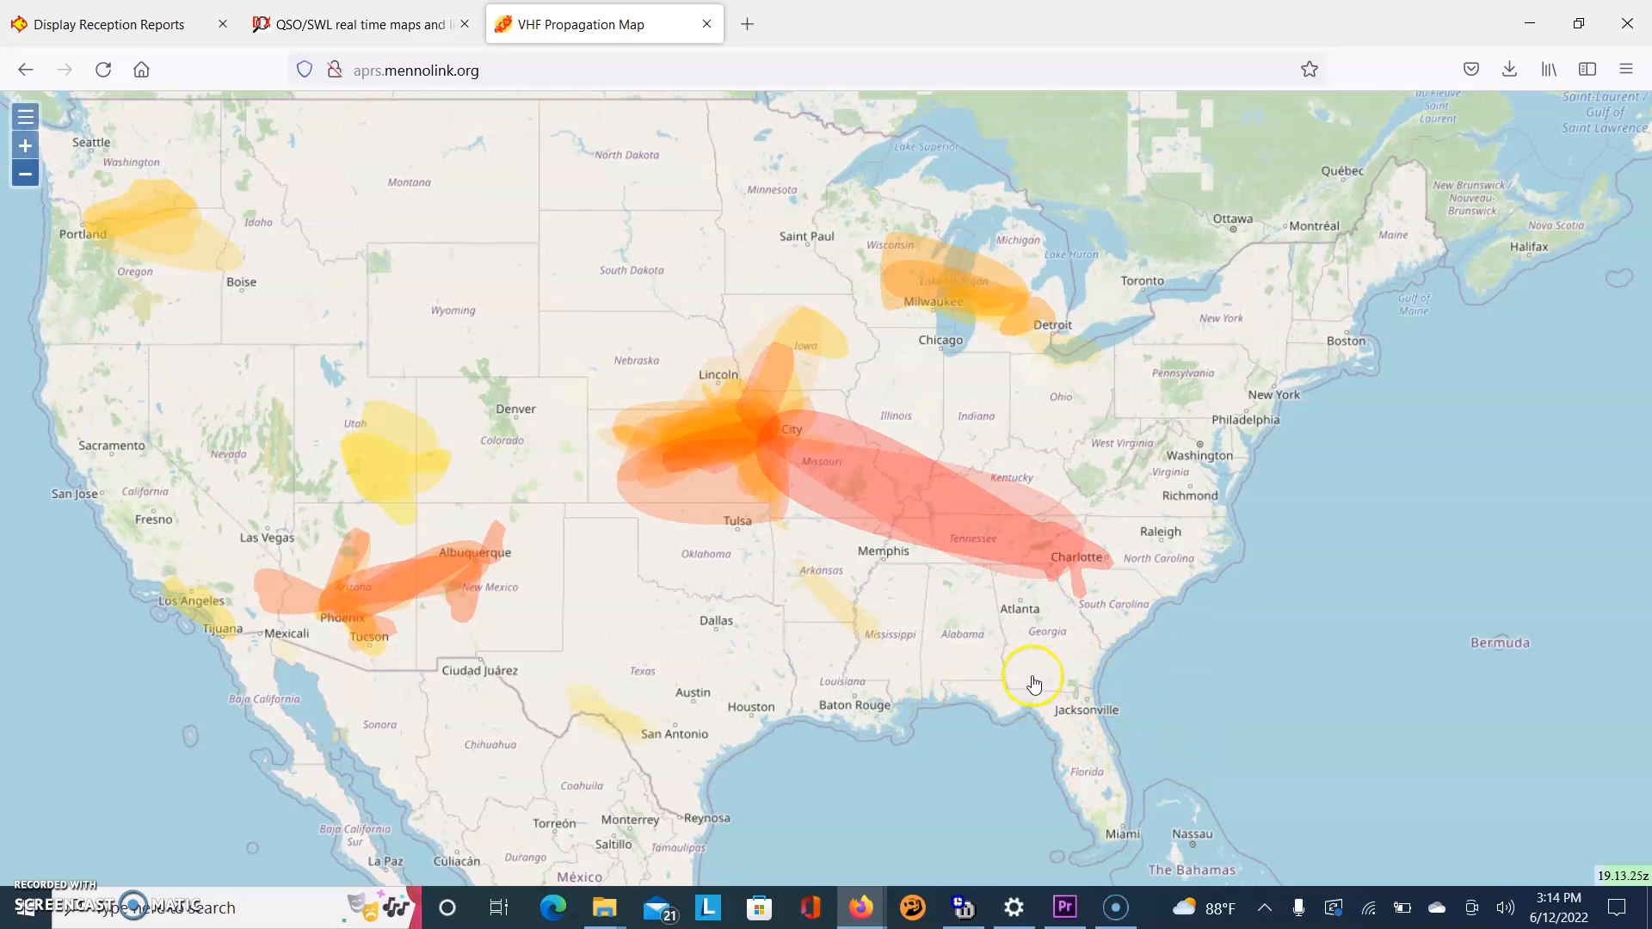
mouse_move(1153, 730)
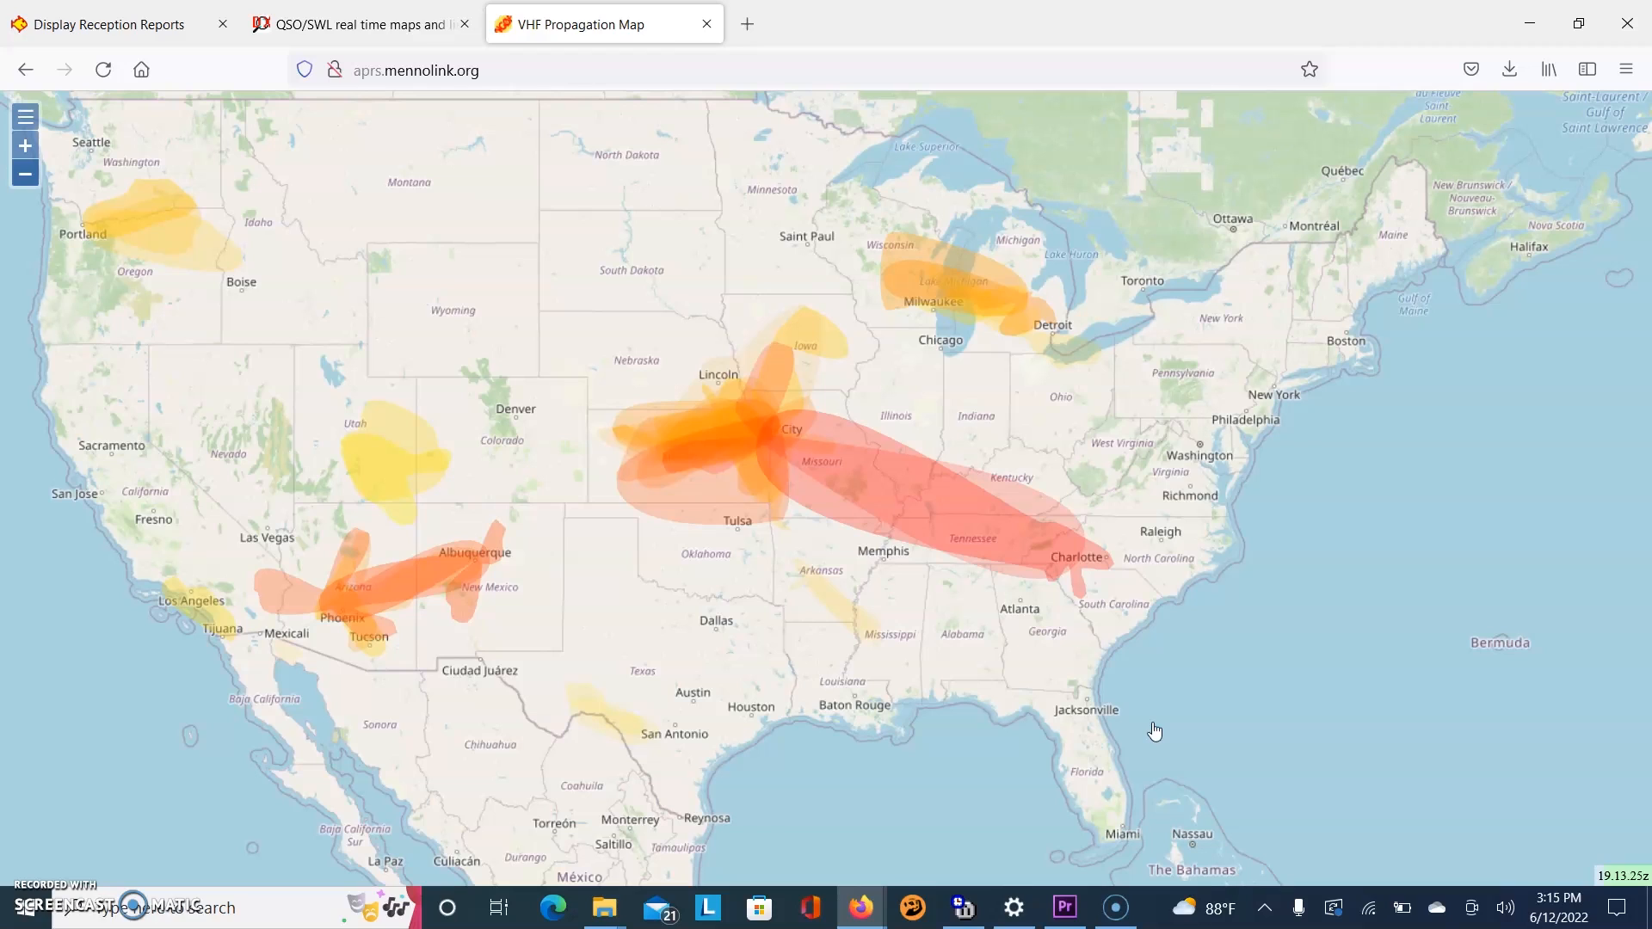
mouse_move(1043, 654)
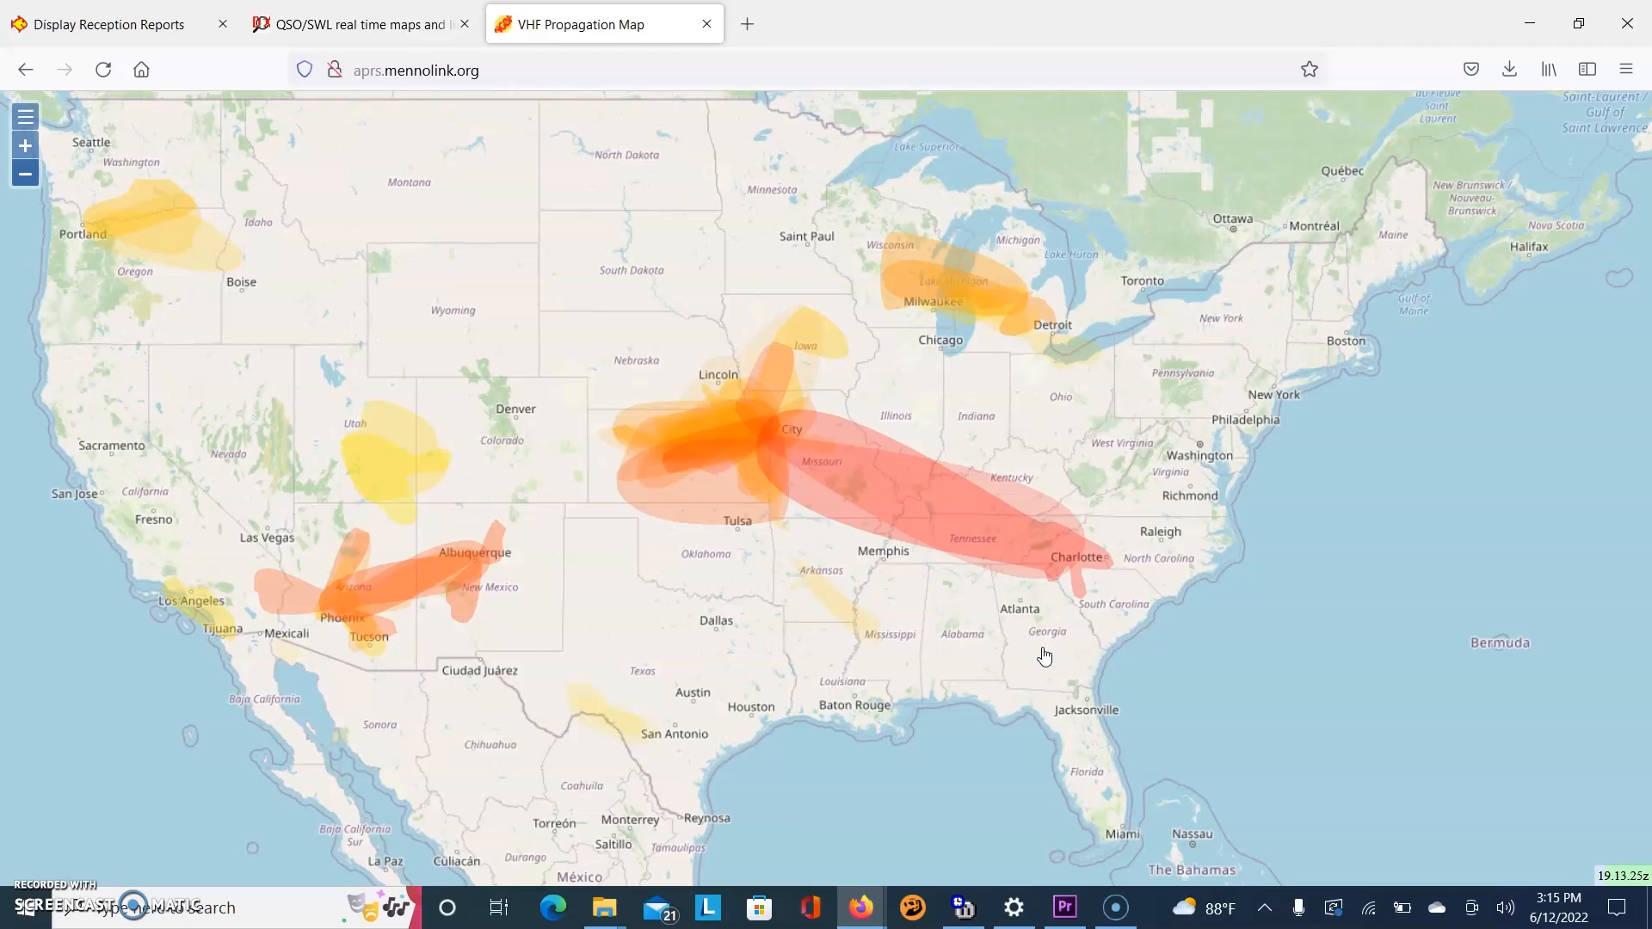
left_click(914, 499)
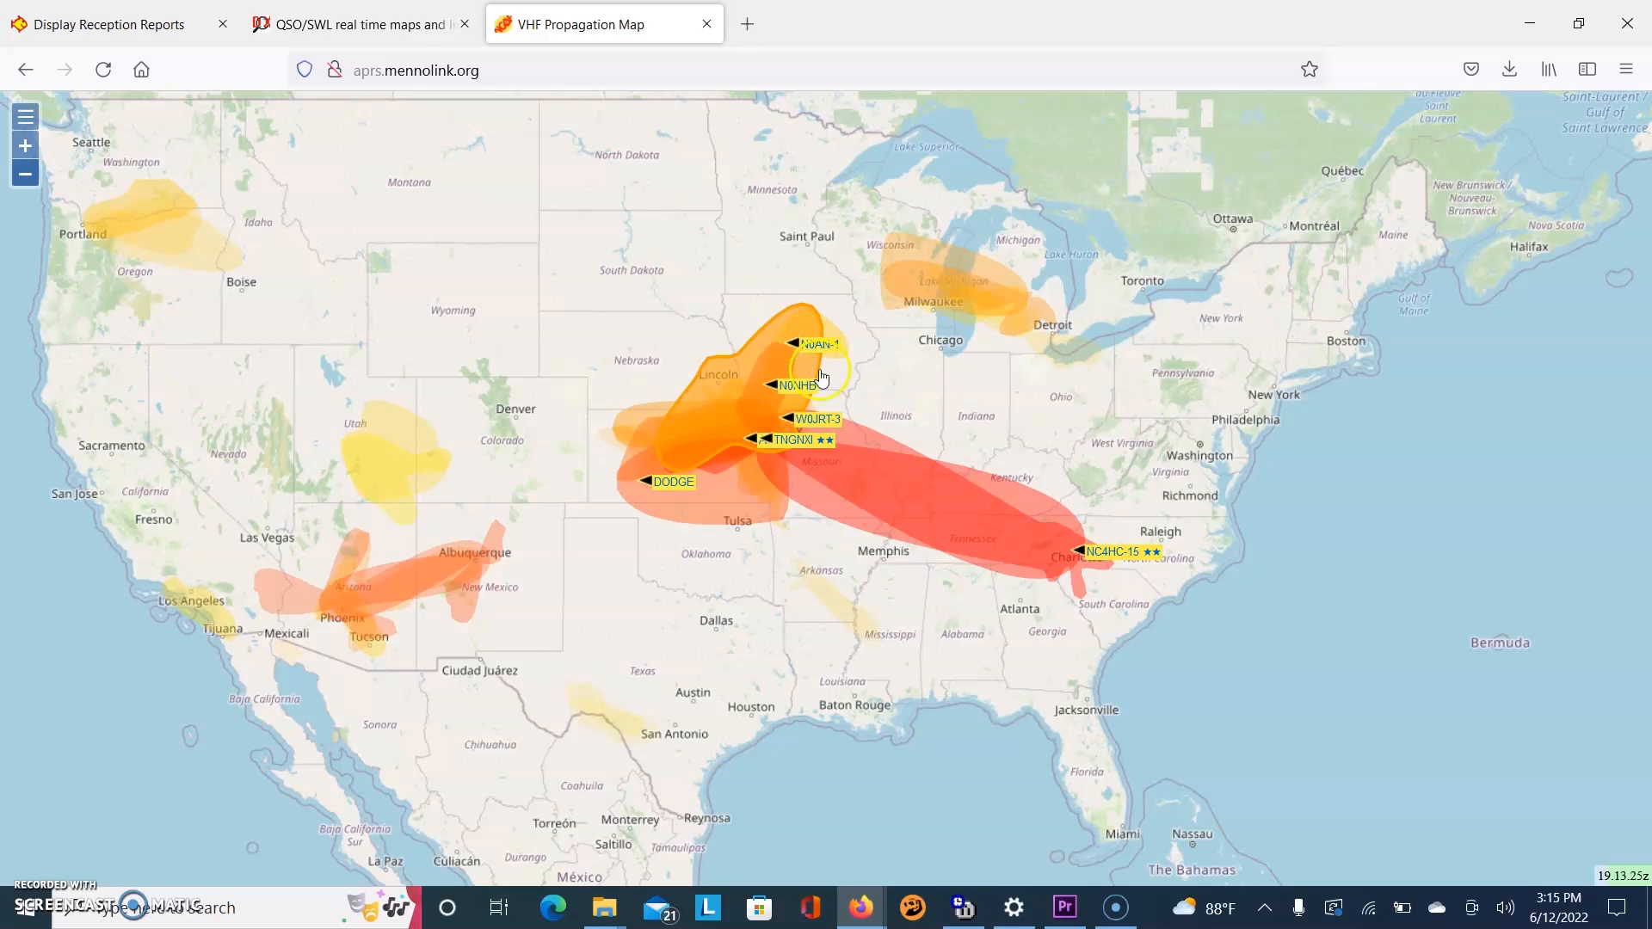
mouse_move(991, 637)
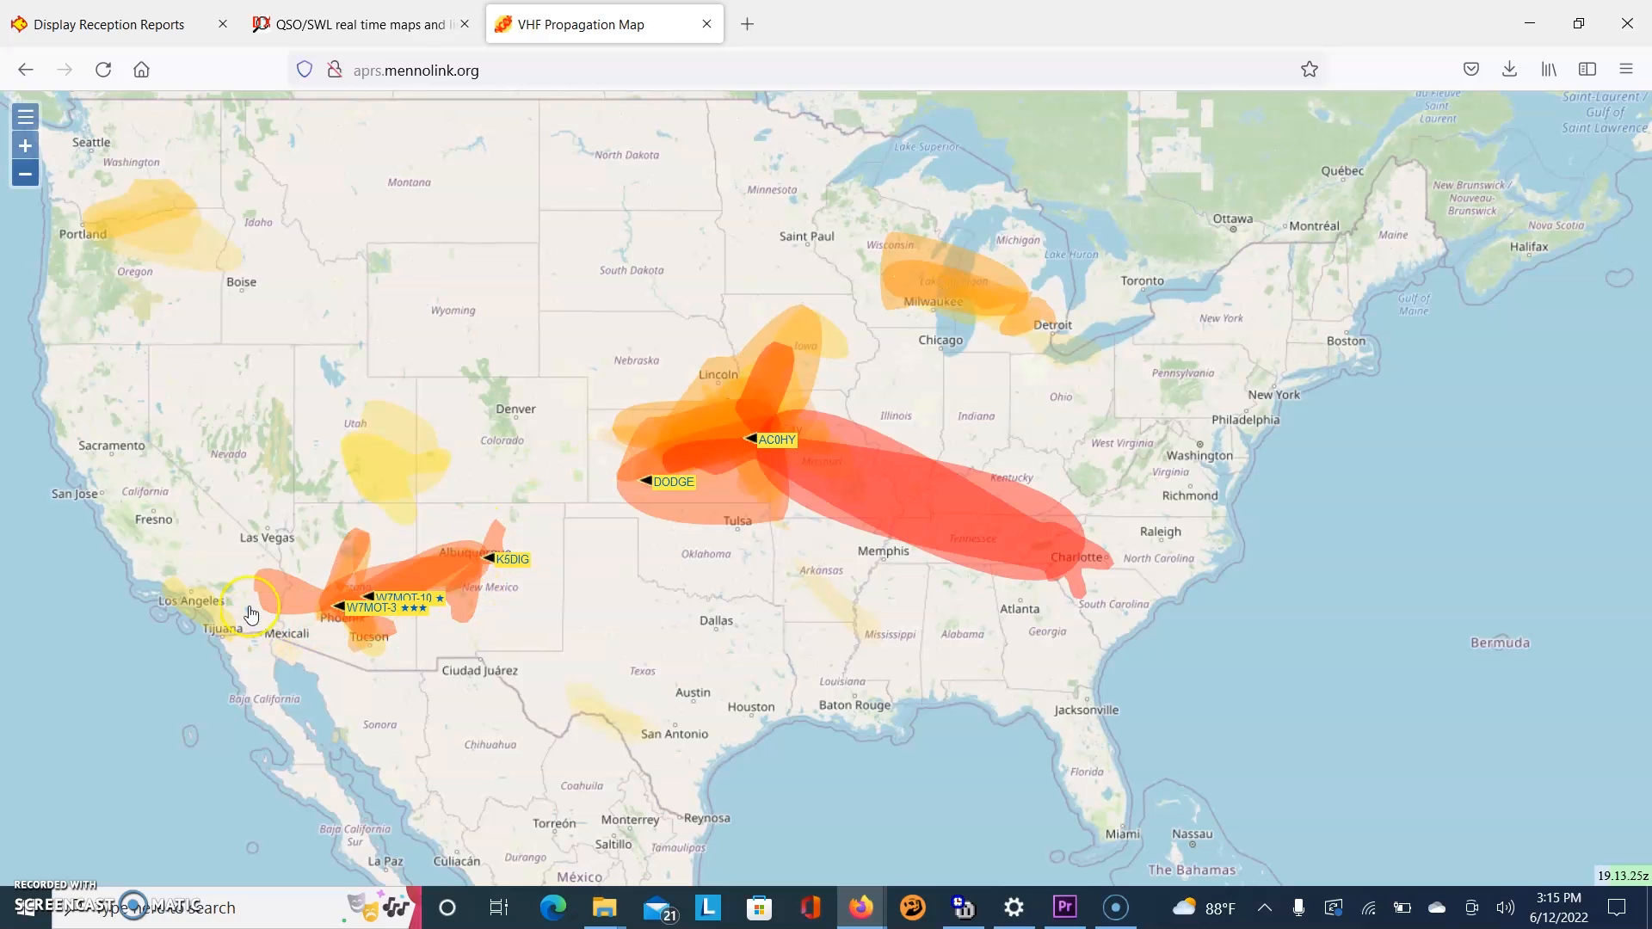
mouse_move(495, 601)
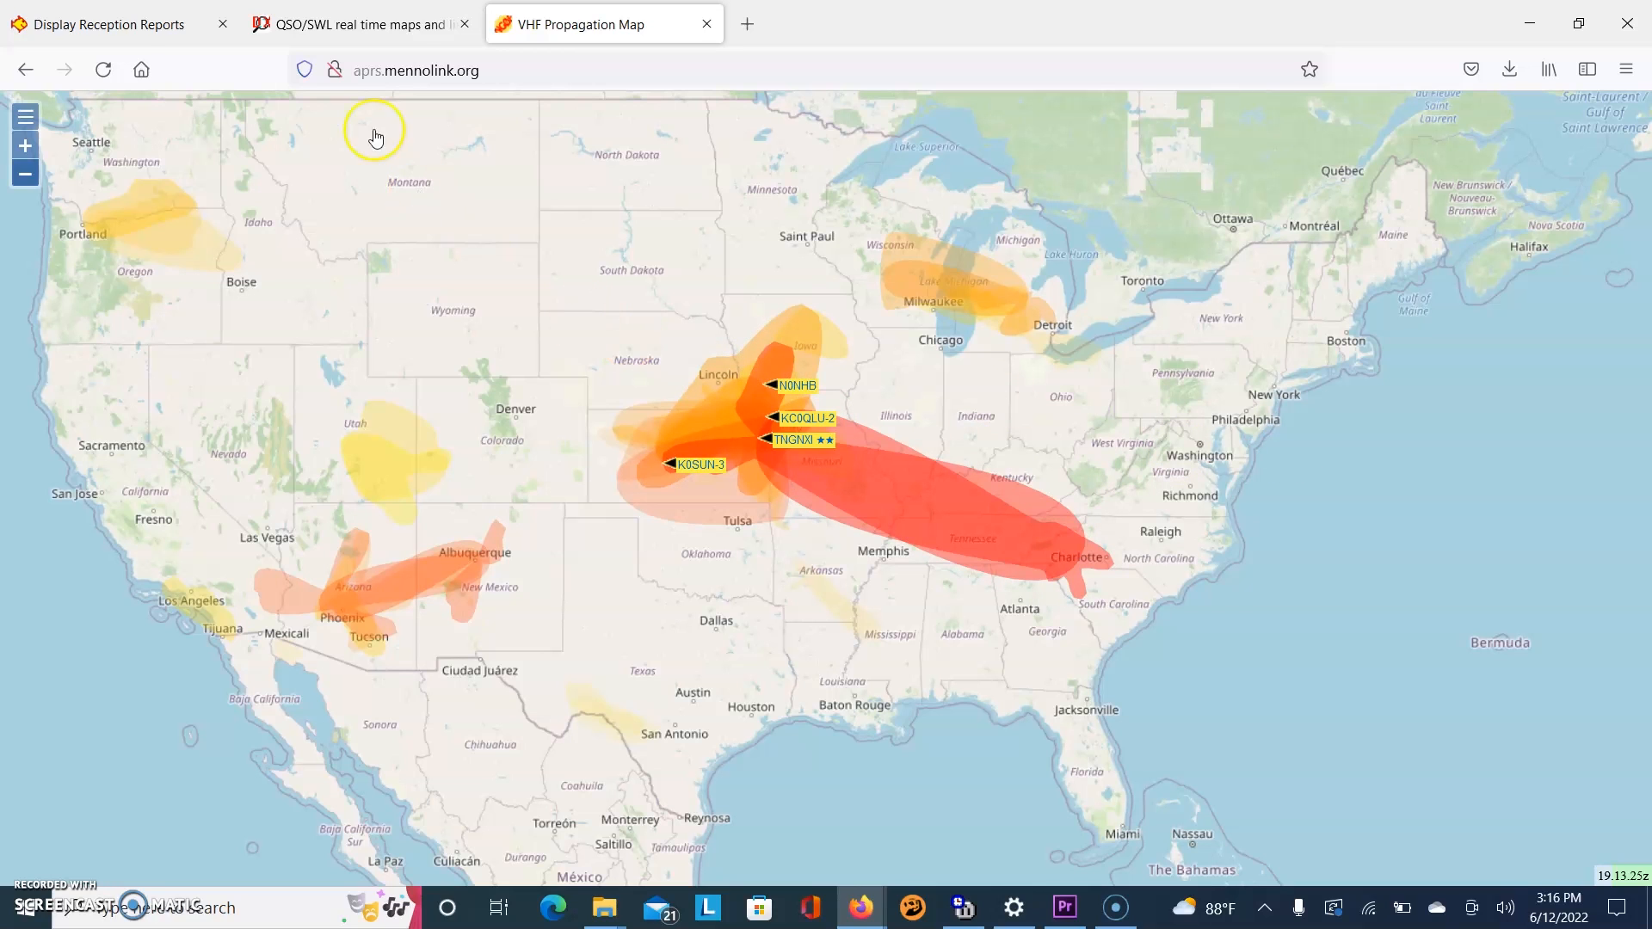
Reload the PSKReporter map of 6 m FT8 reception reports for KJ4YZI.
left_click(110, 22)
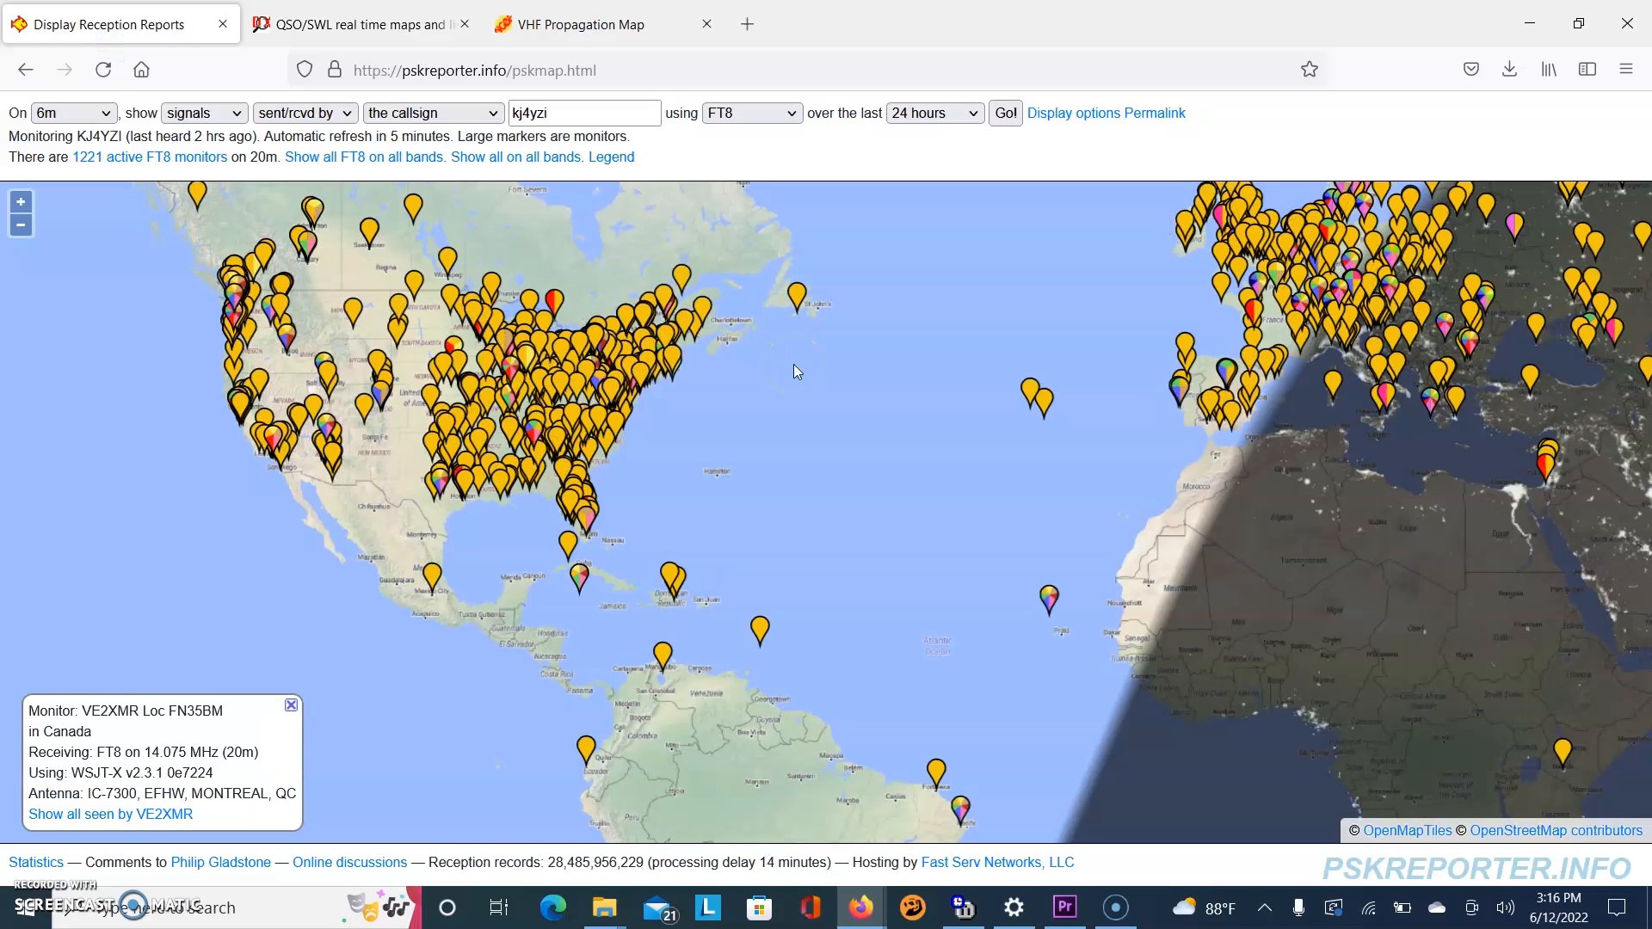
left_click(752, 114)
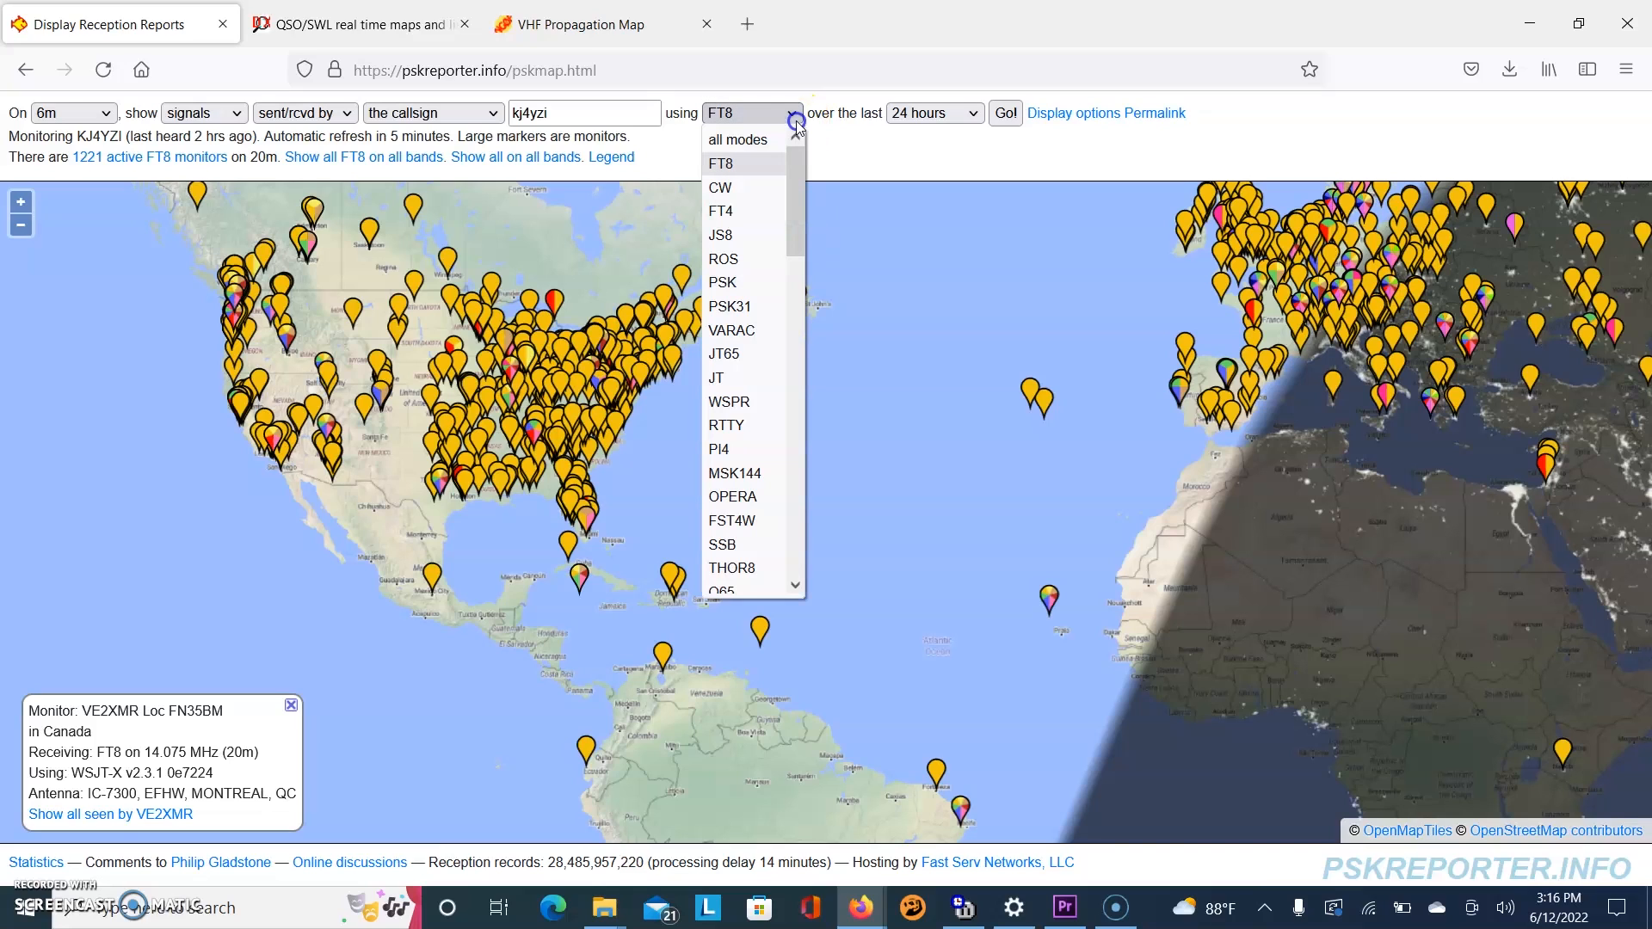
left_click(795, 113)
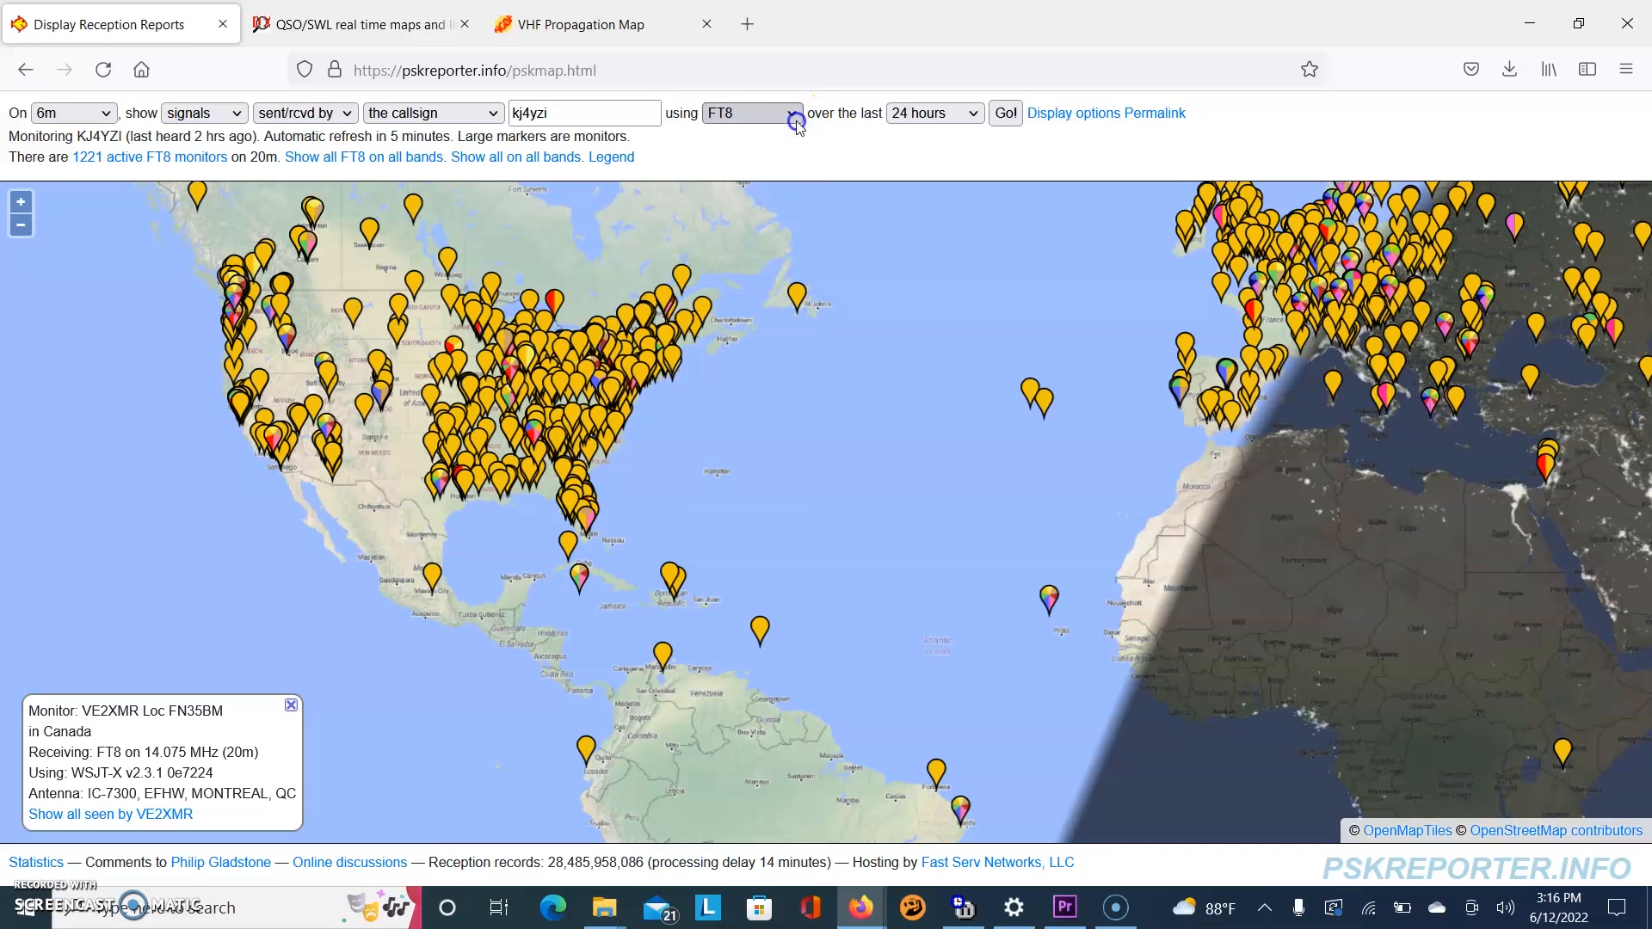
left_click(103, 113)
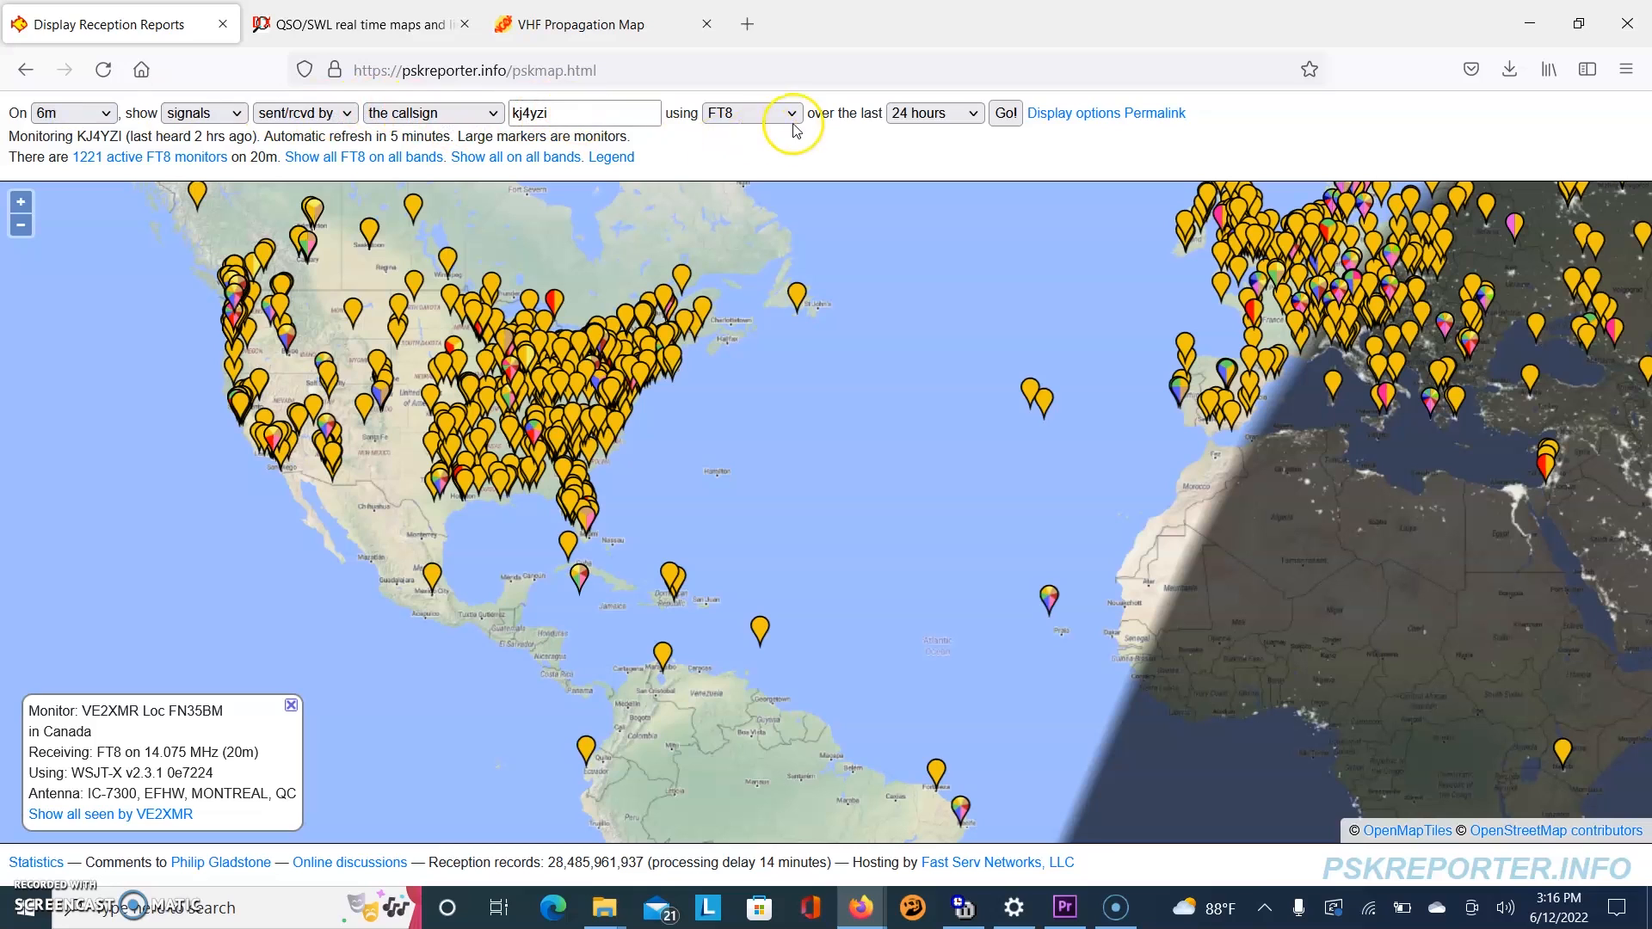
left_click(1004, 114)
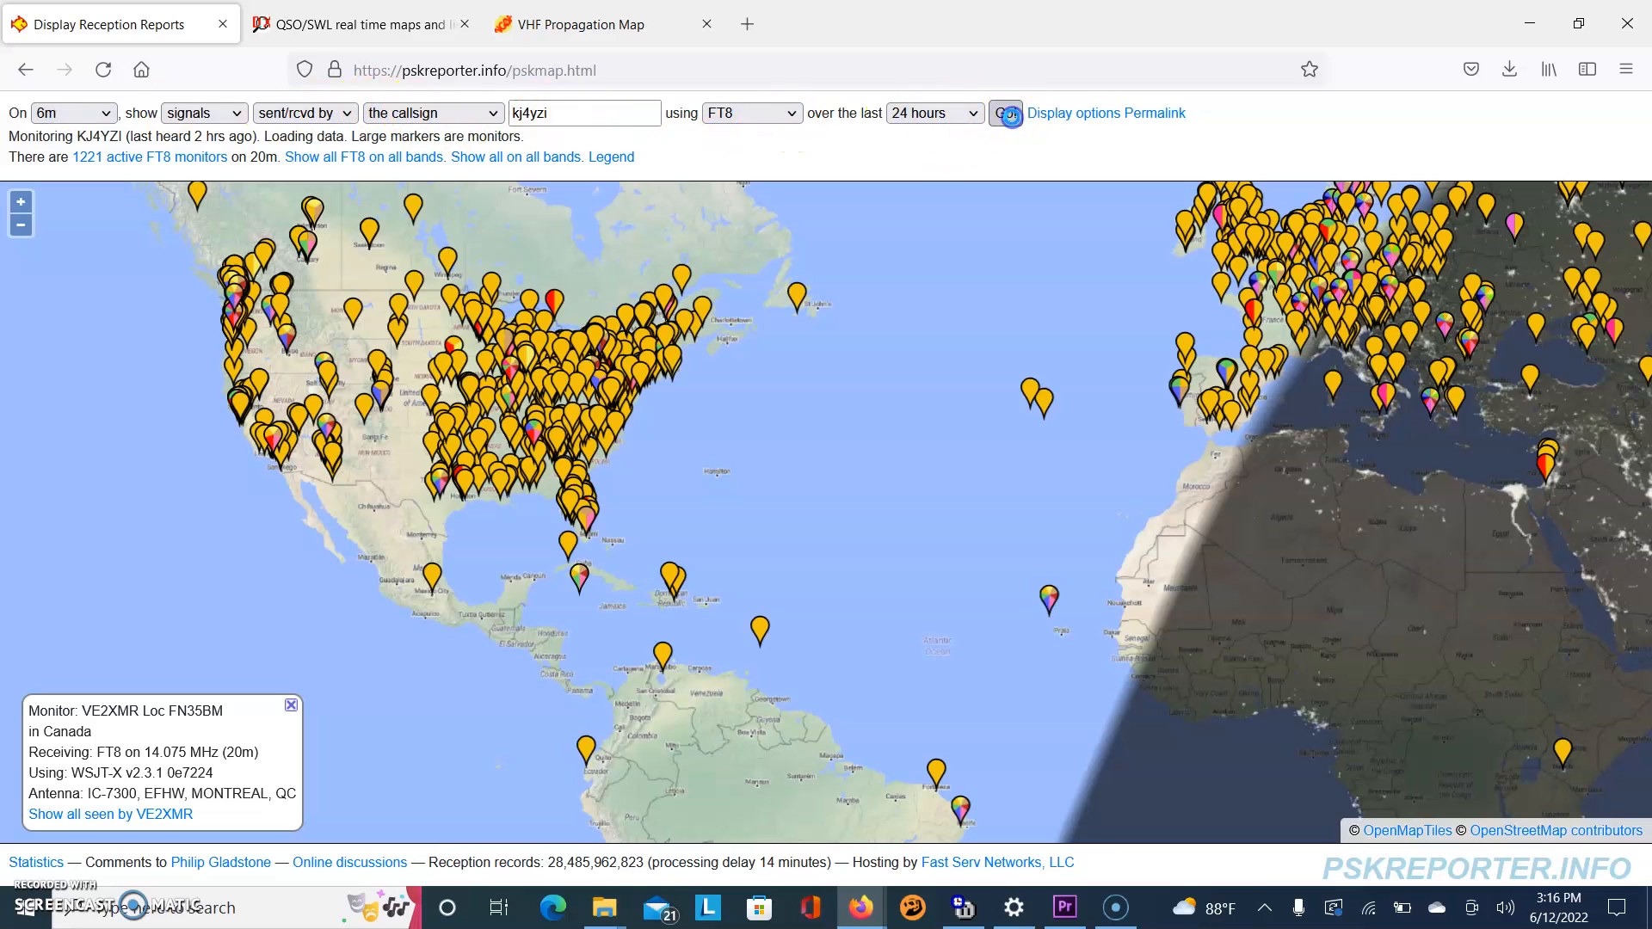
Review monitor details for stations that heard KJ4YZI (KD9S, N4II, KR5J, K1ST), then pick 2 m.
left_click(1004, 113)
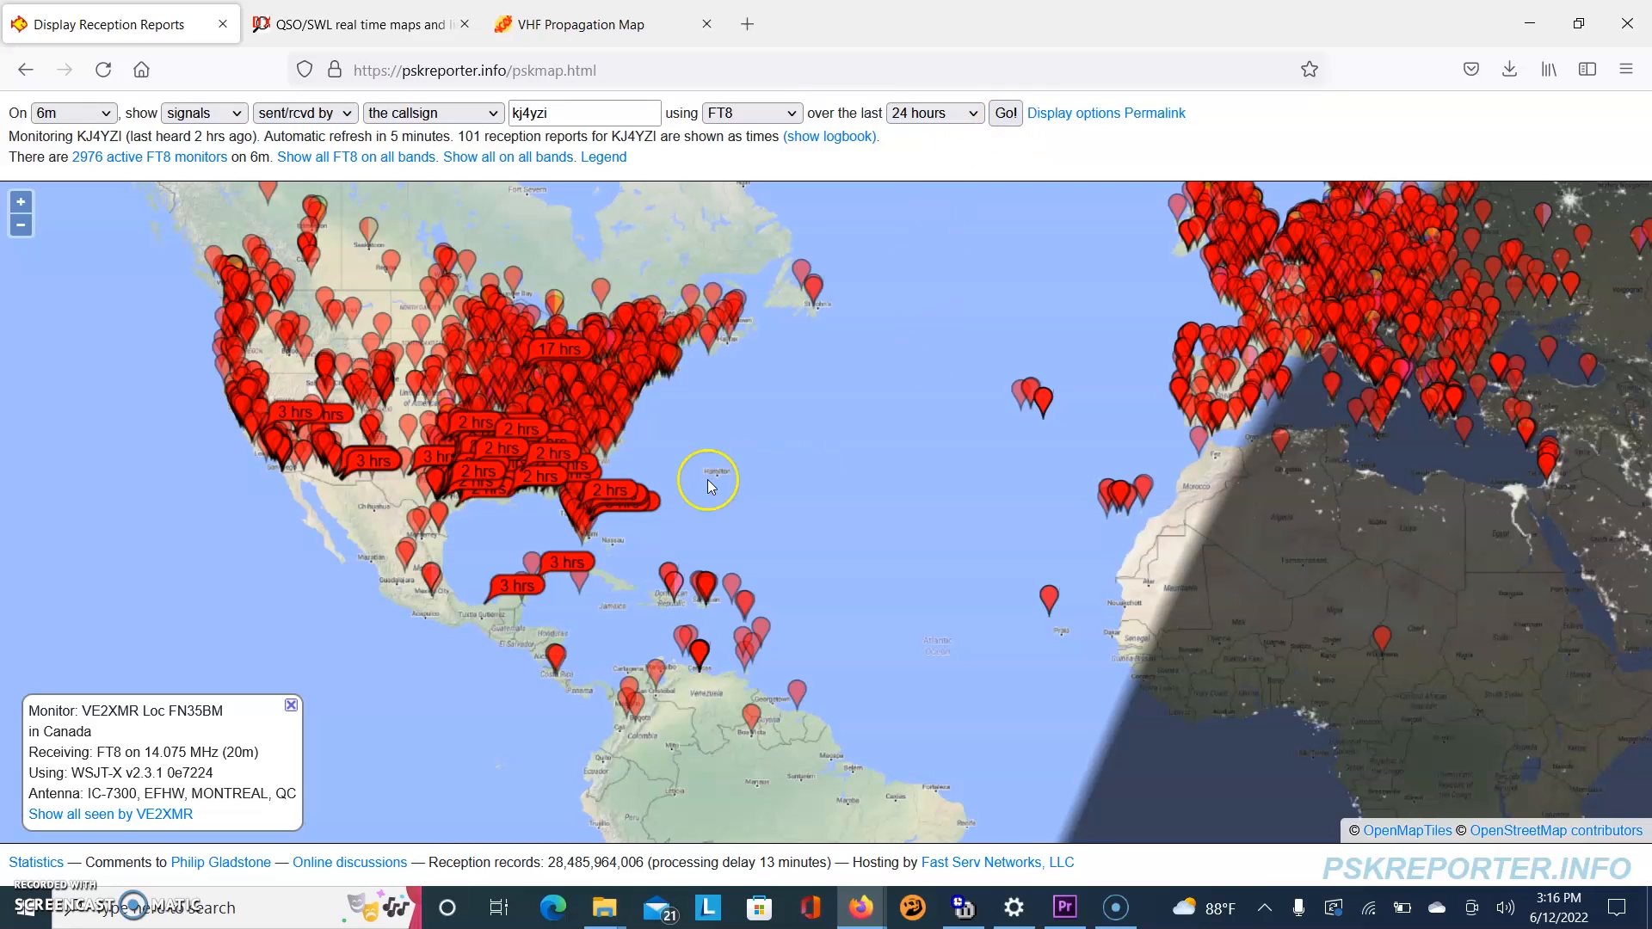
left_click(580, 527)
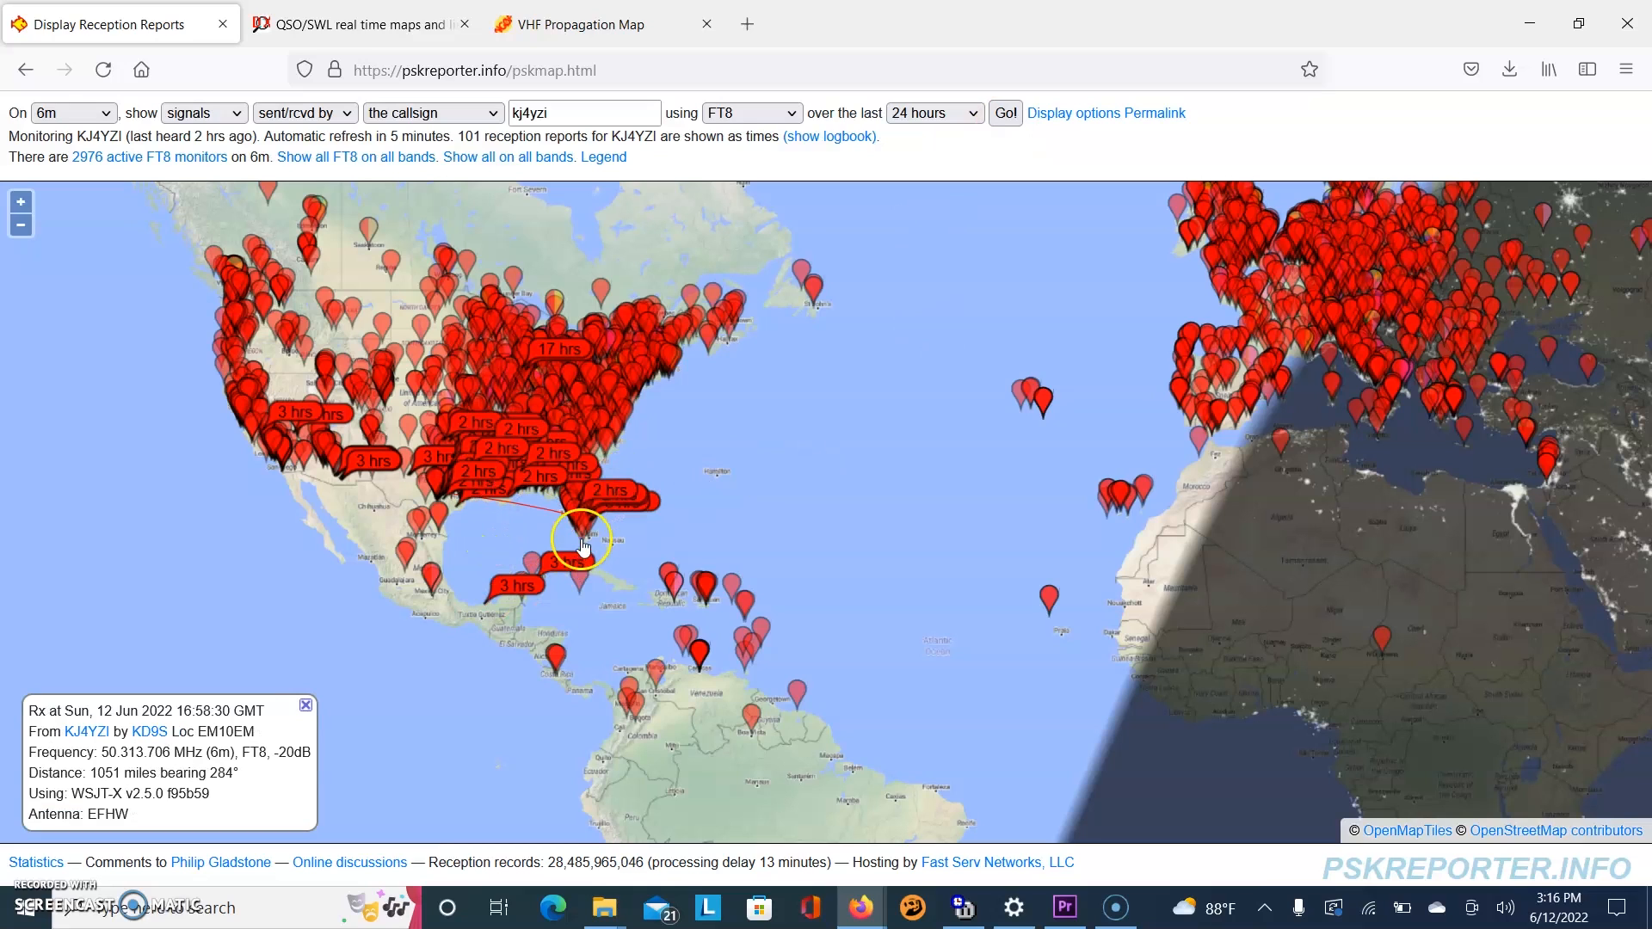
left_click(572, 348)
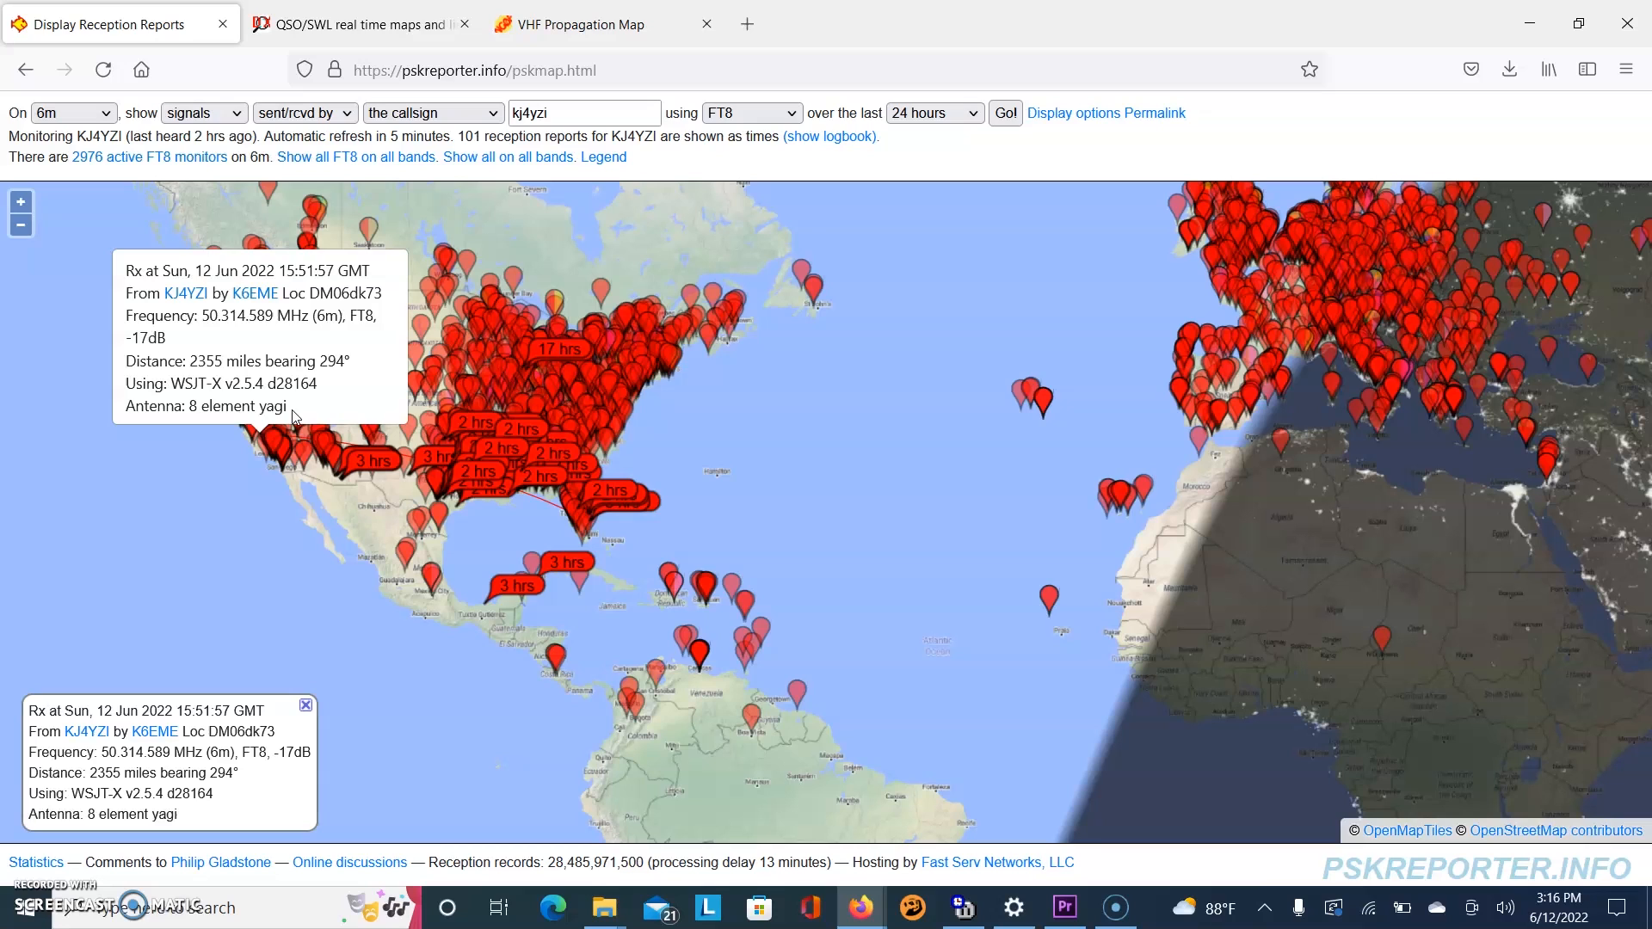
left_click(645, 499)
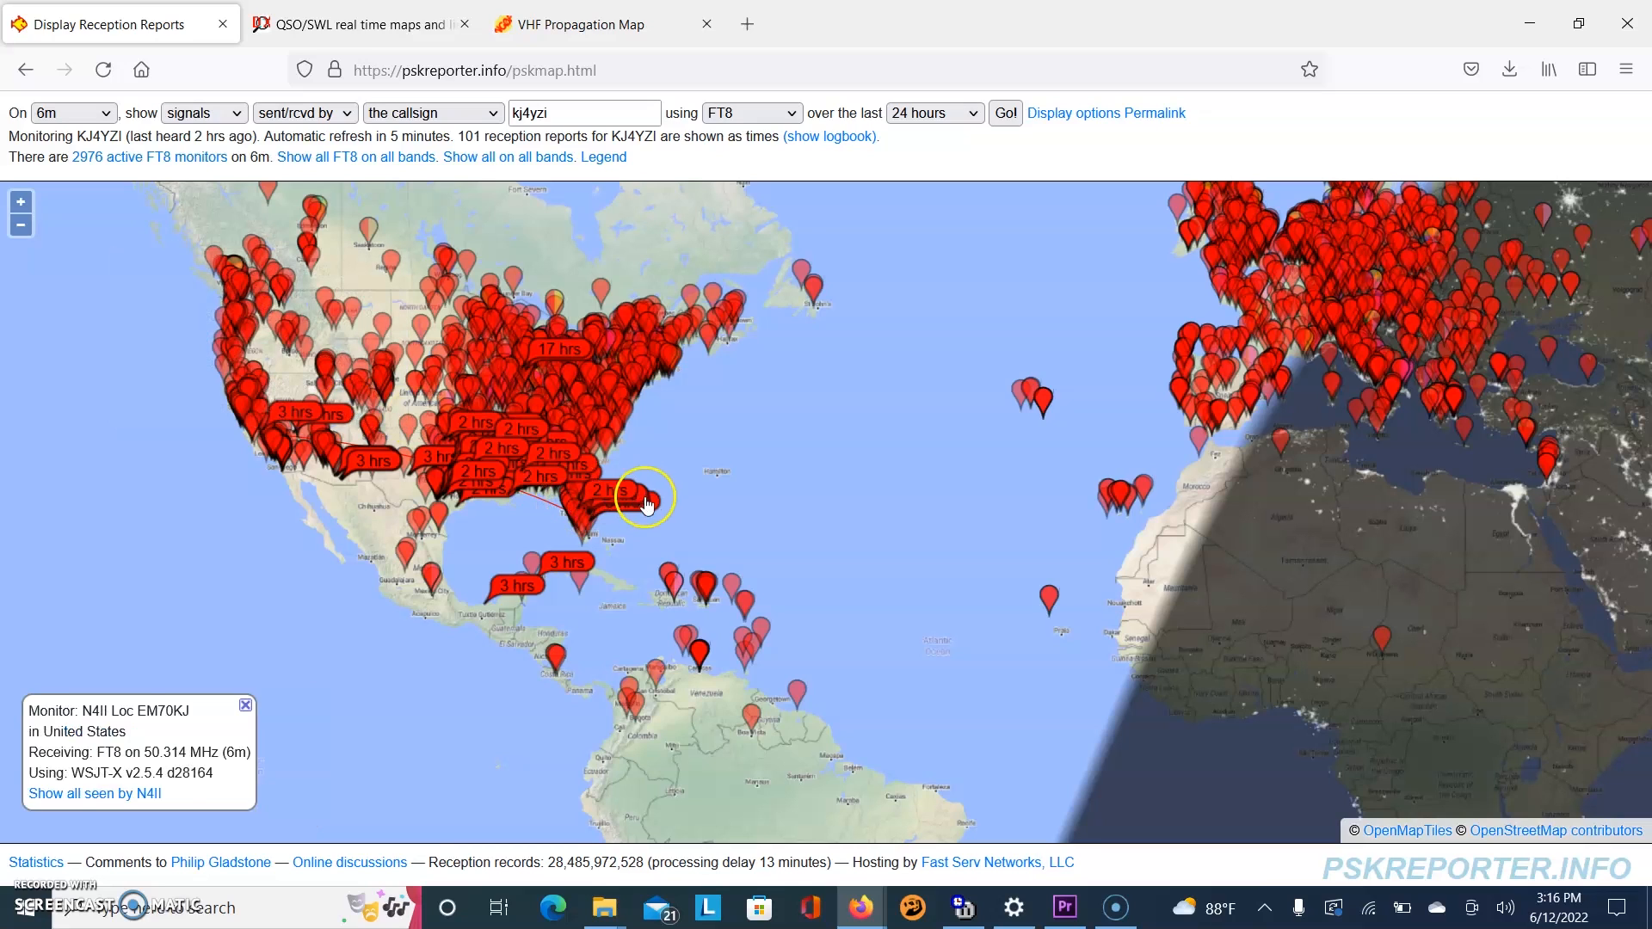
left_click(577, 437)
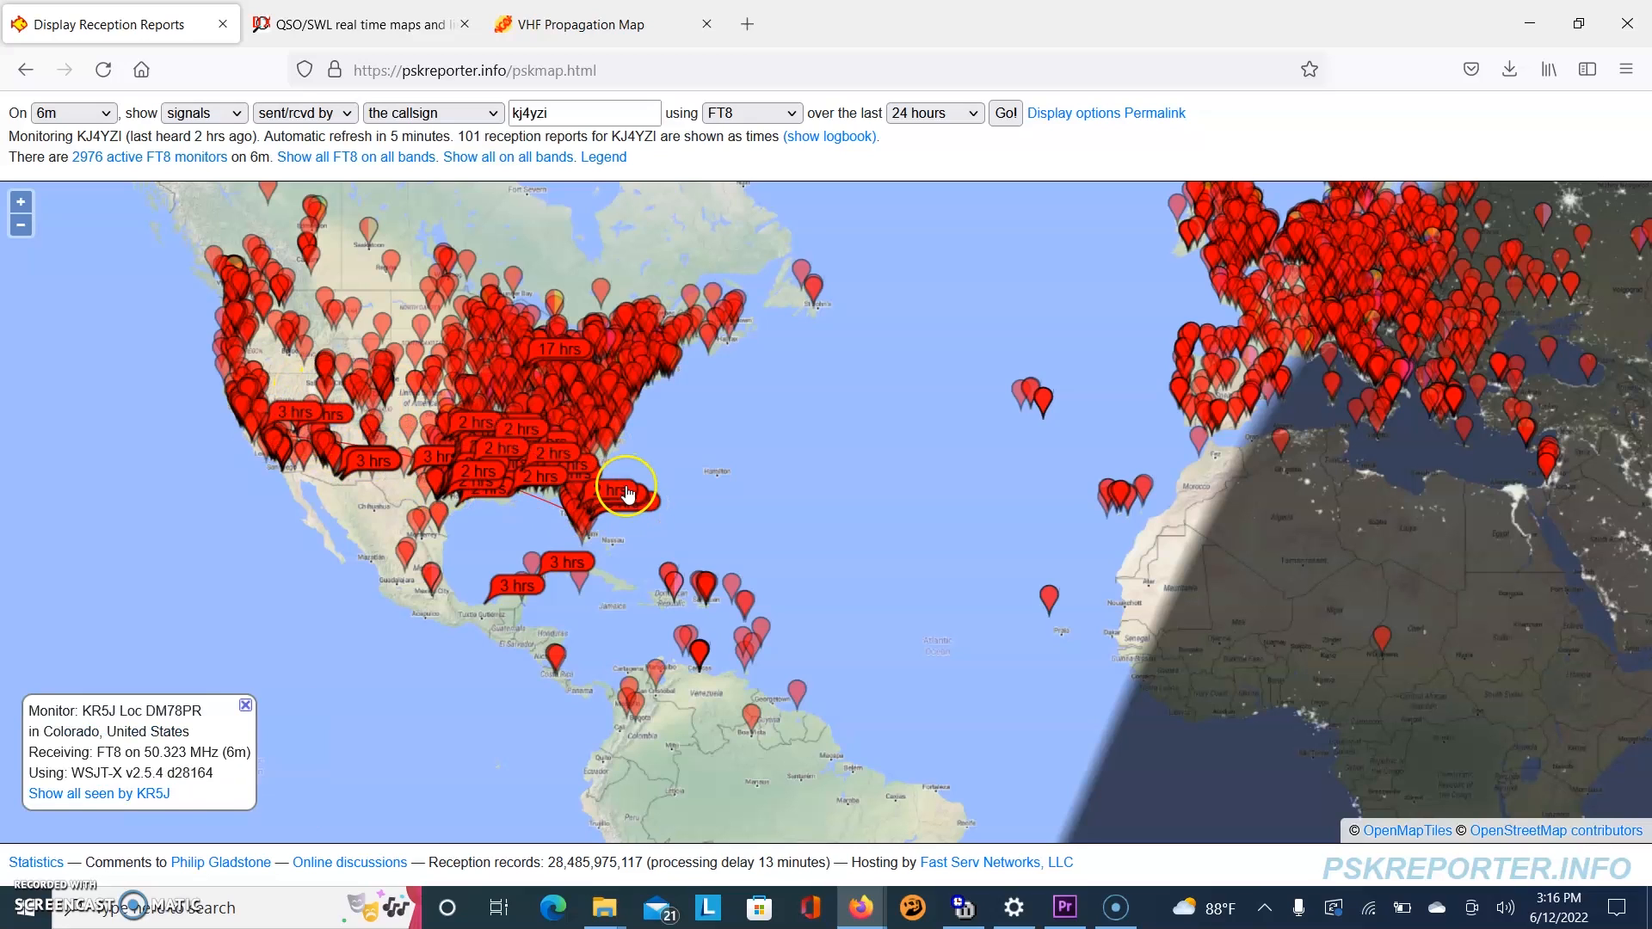
mouse_move(587, 515)
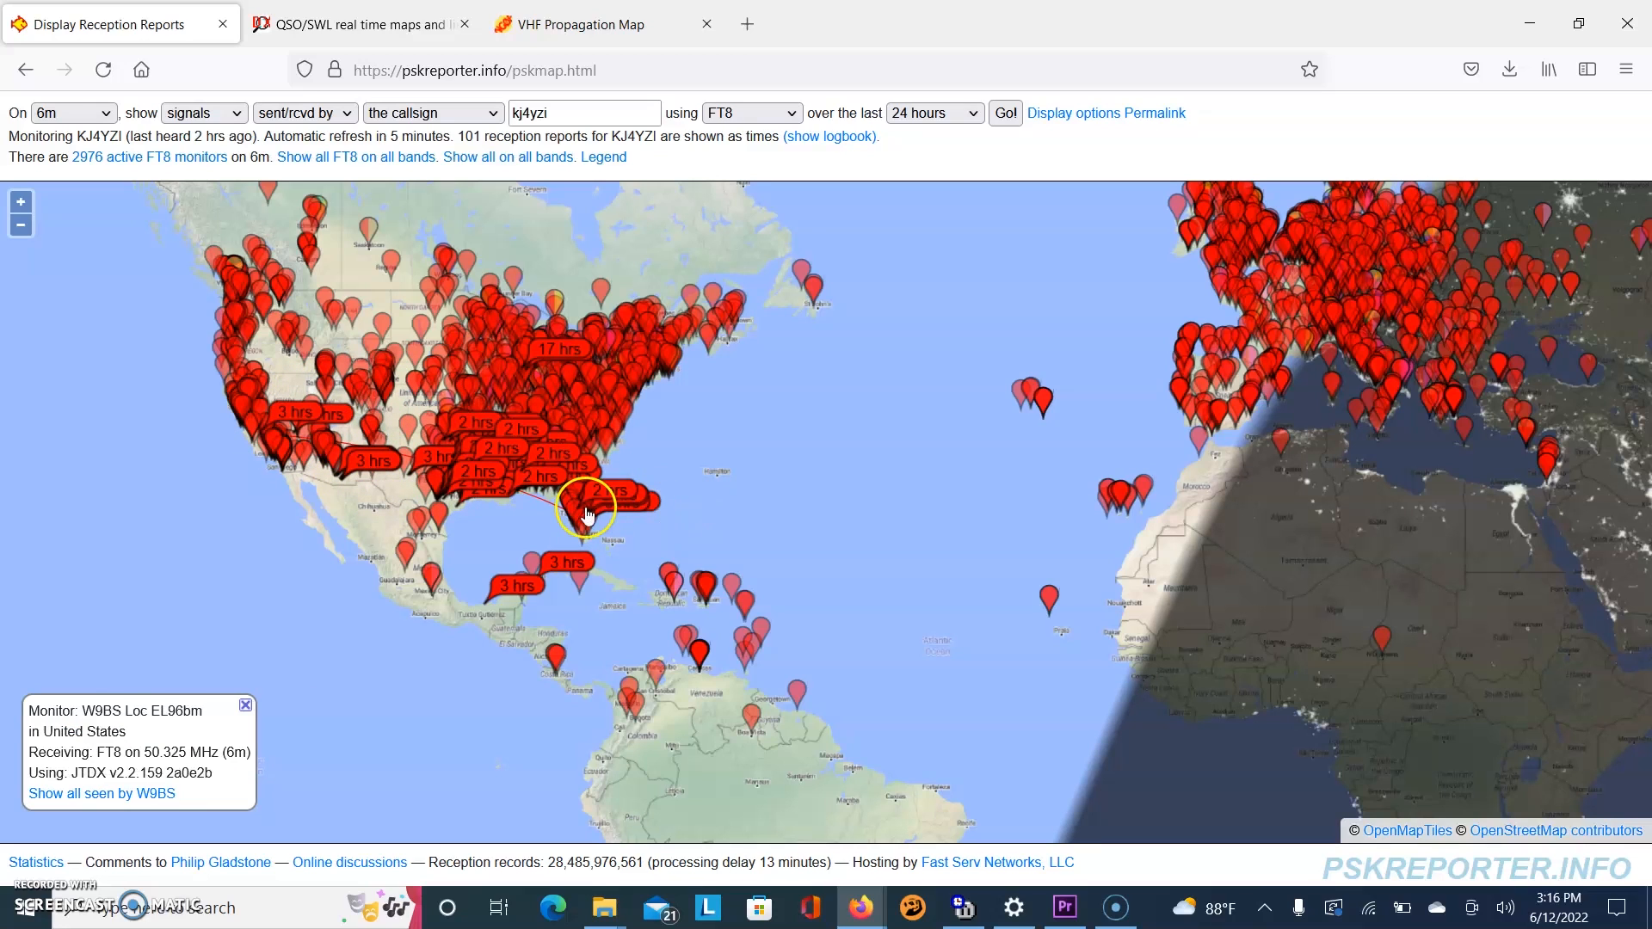
left_click(587, 485)
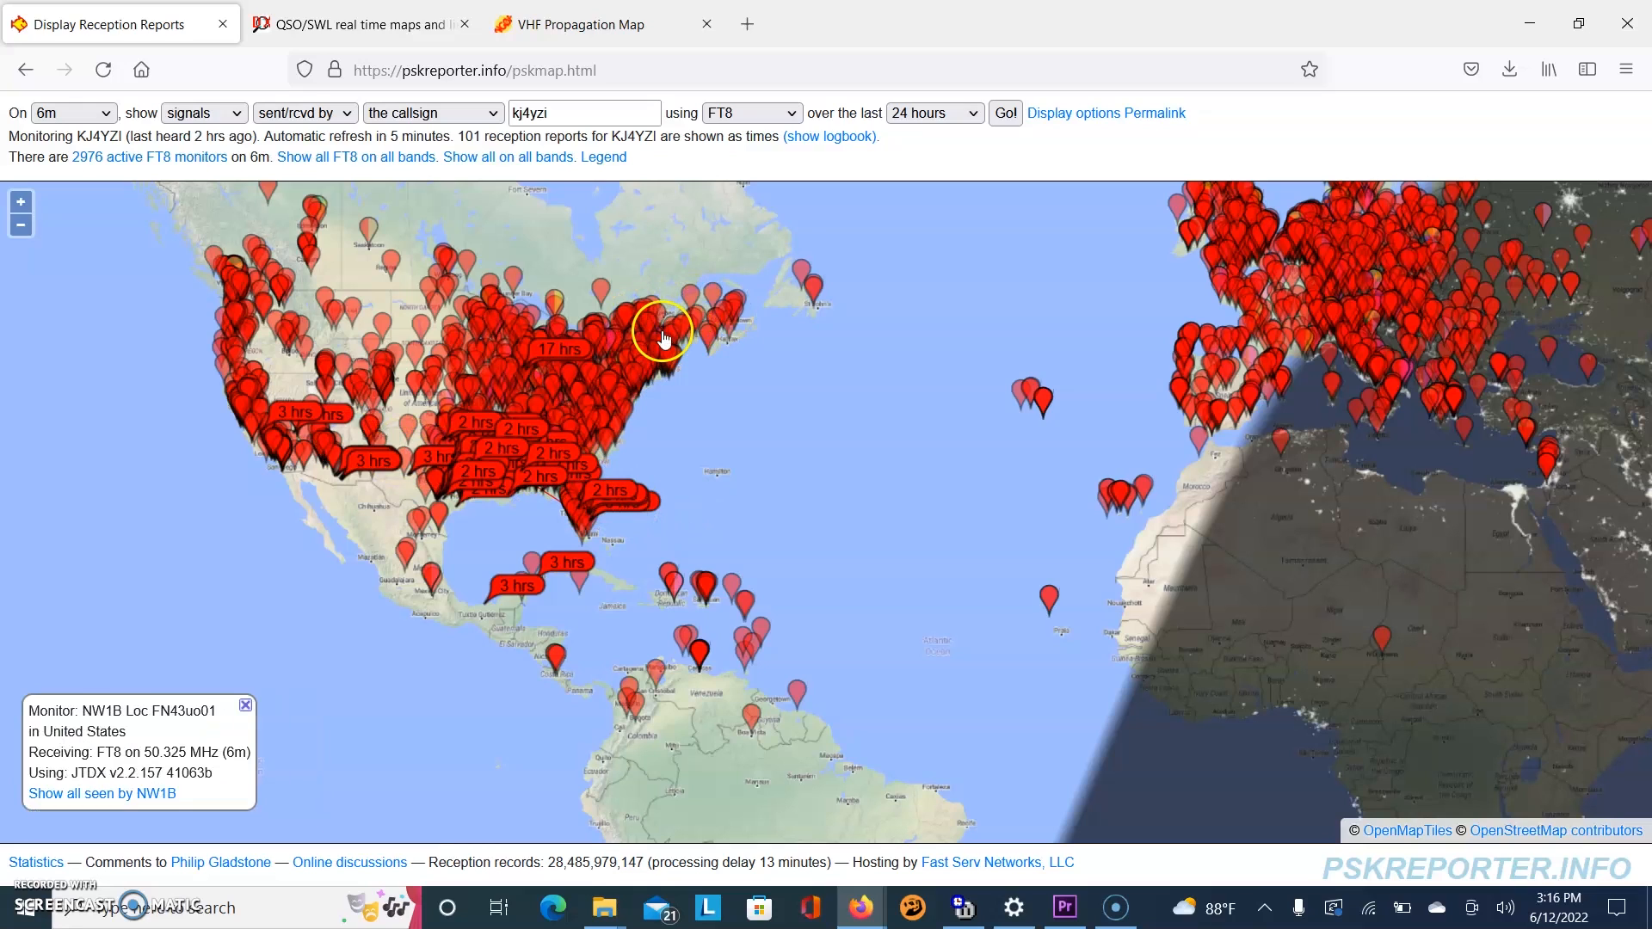
left_click(664, 339)
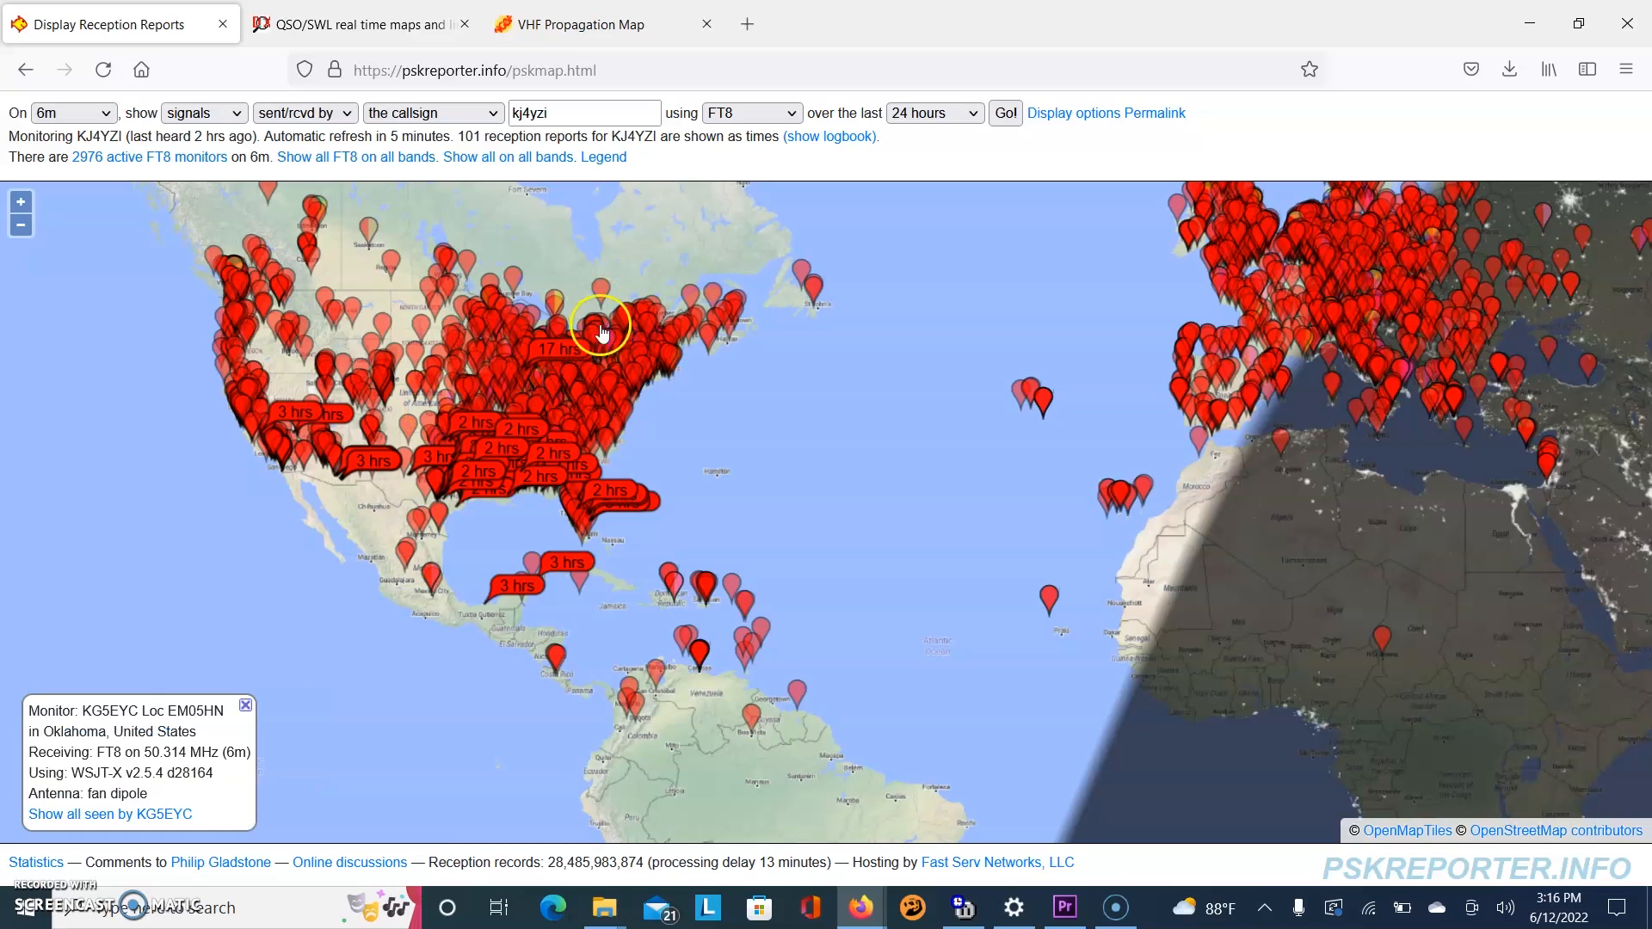
left_click(675, 369)
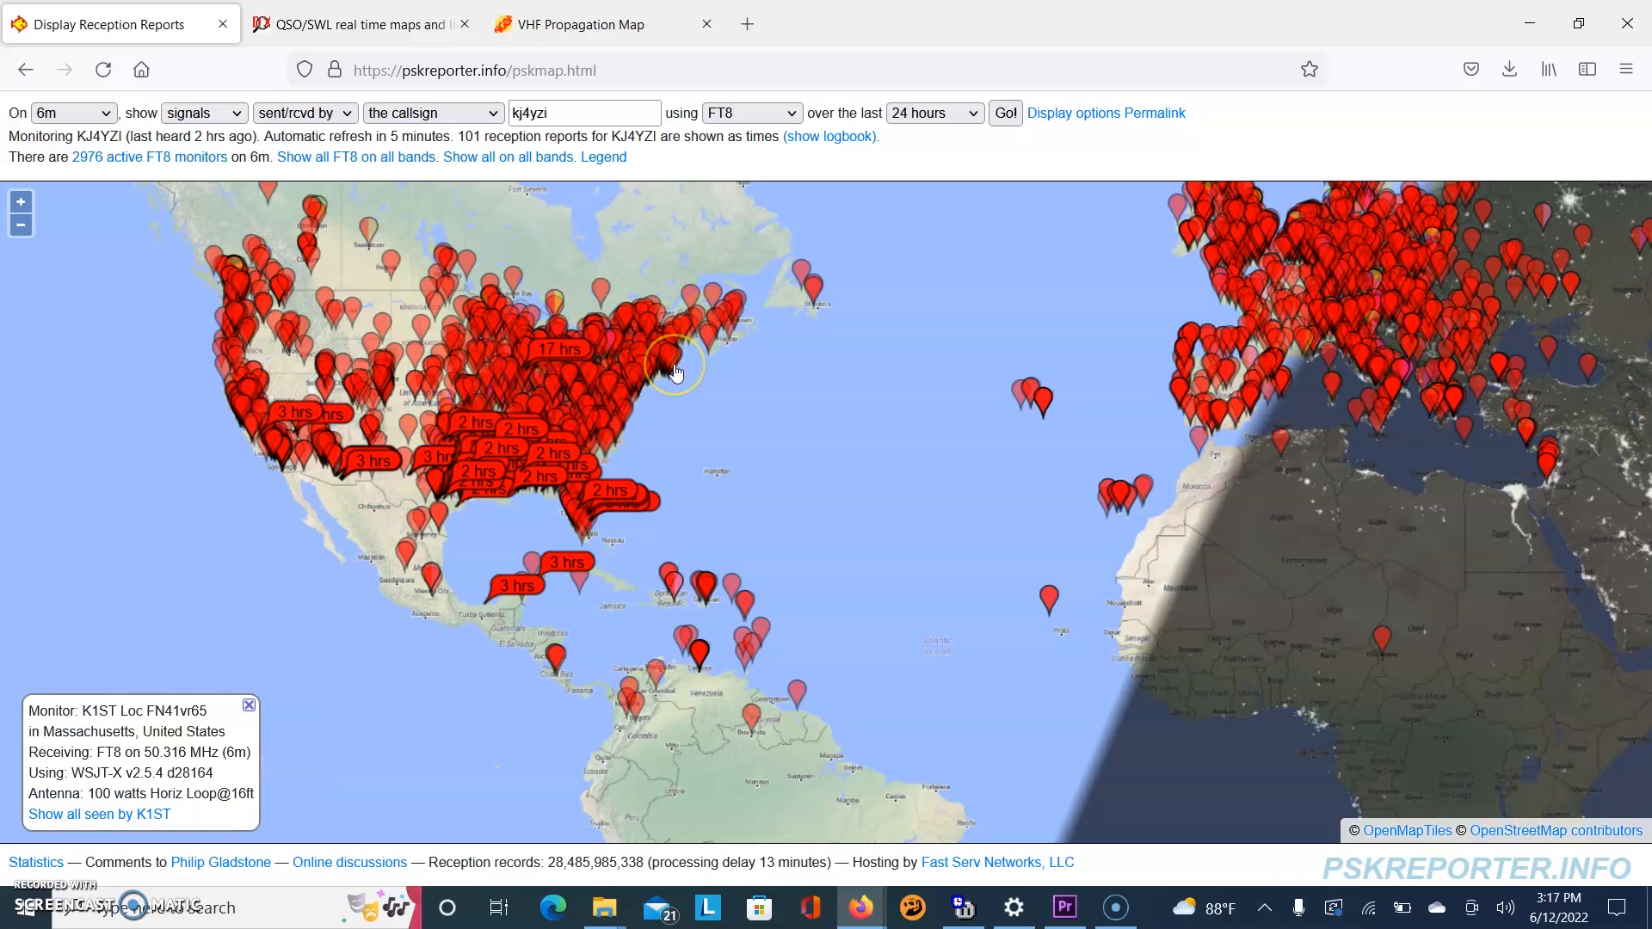
left_click(99, 114)
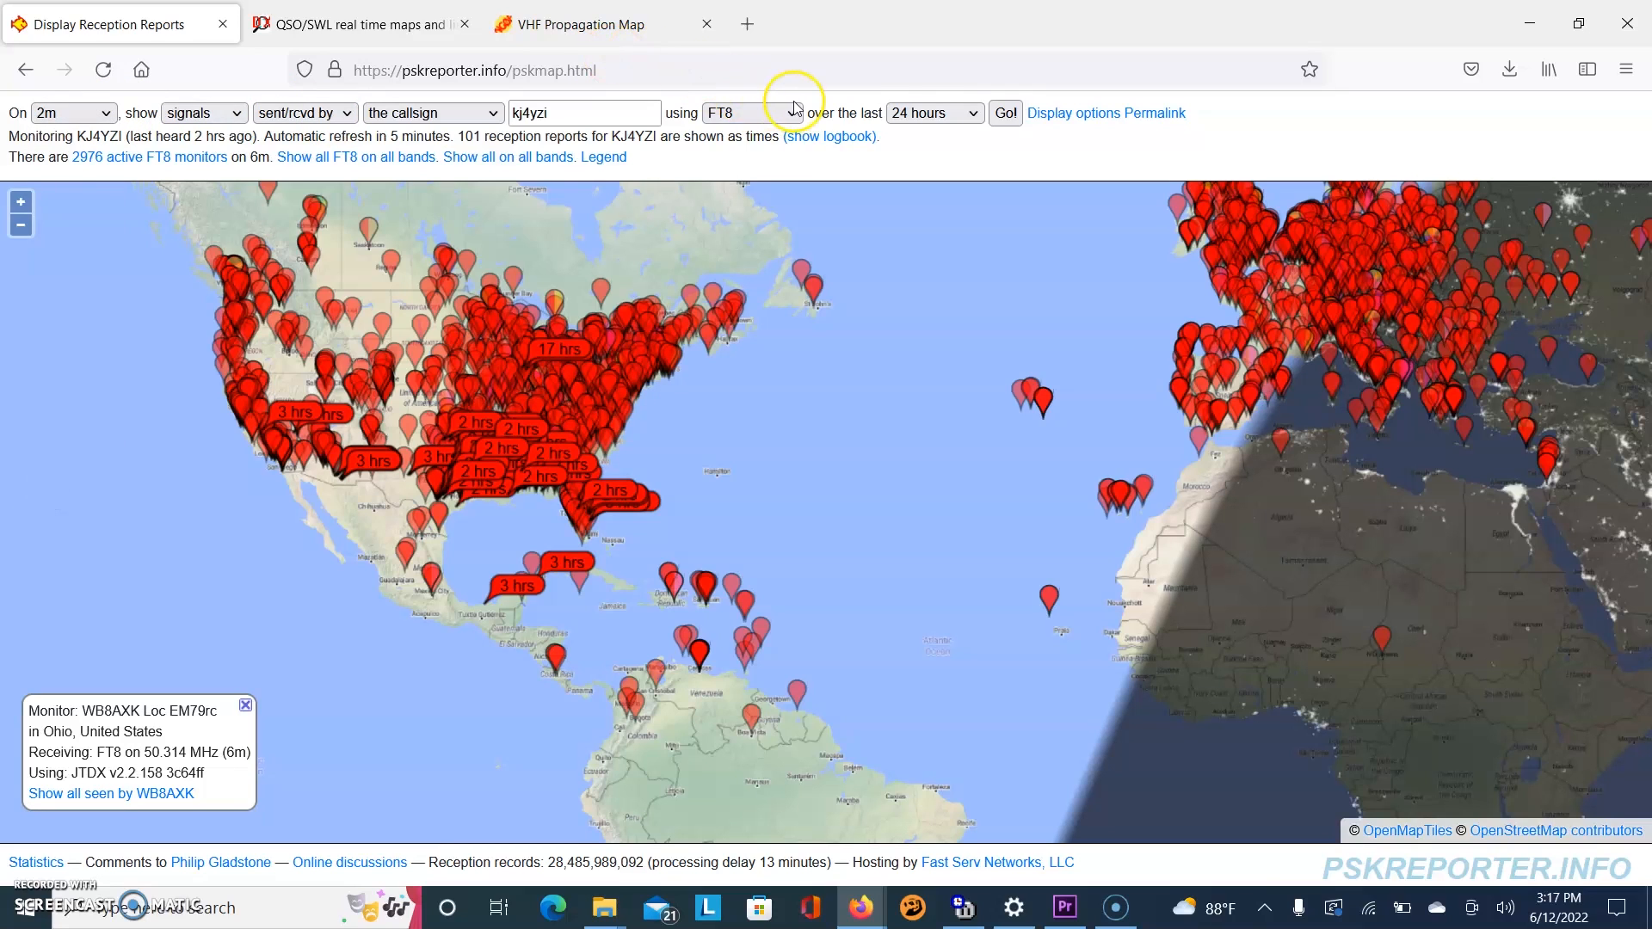
Load KJ4YZI's 2 m FT8 reception map, glancing at the VHF Propagation Map in between.
left_click(1003, 113)
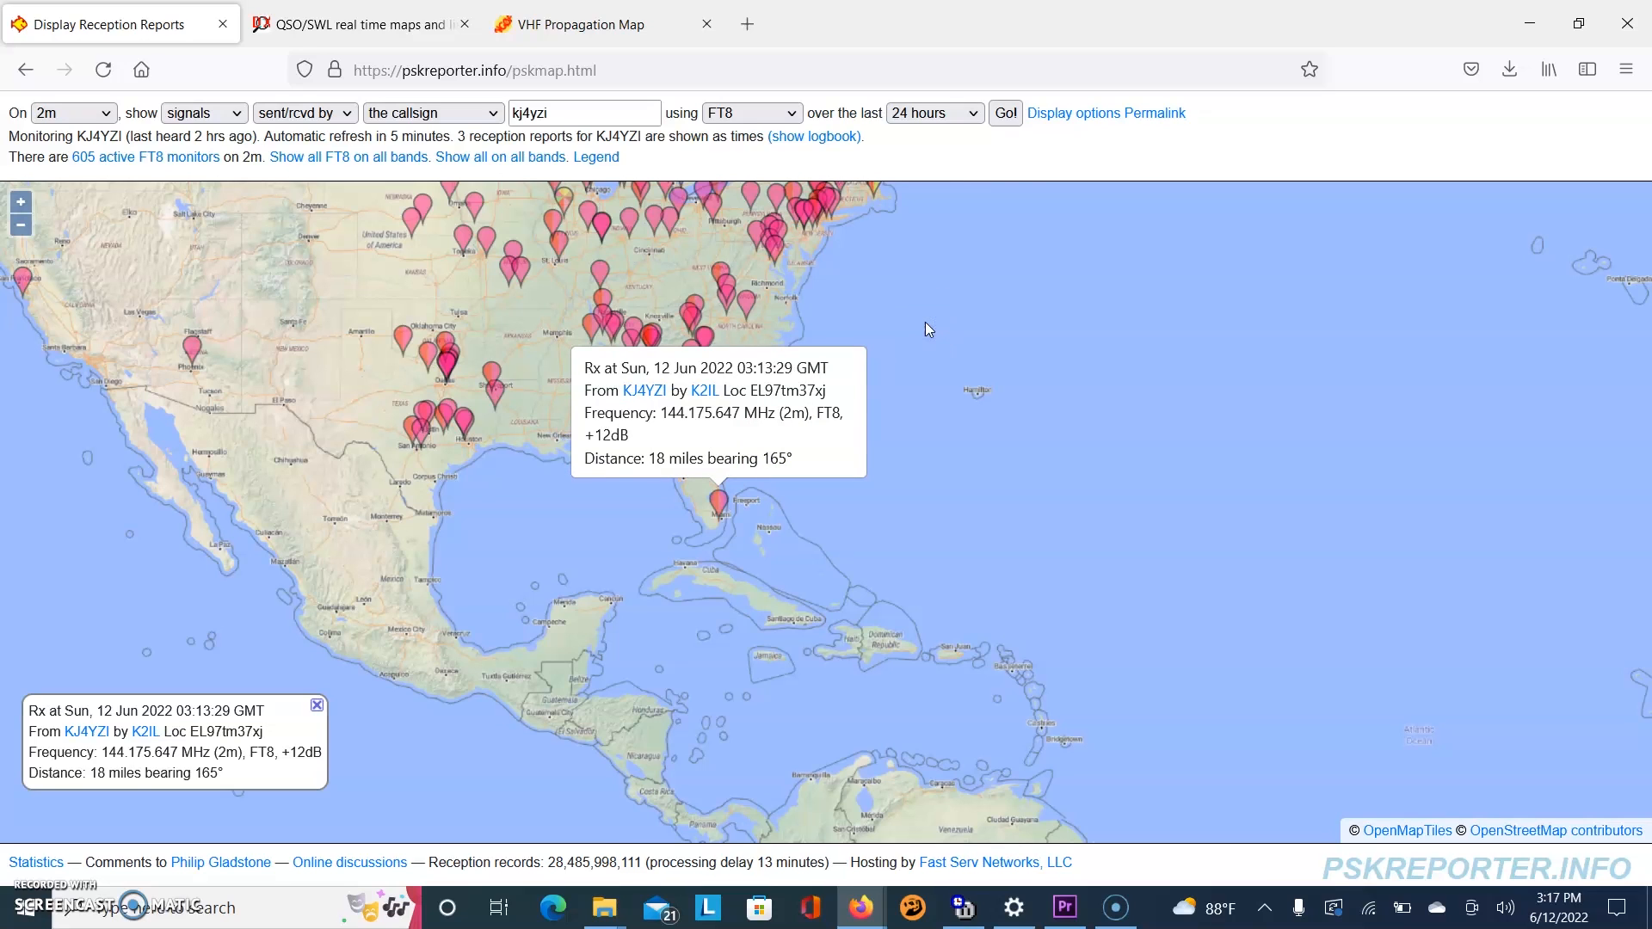
left_click(569, 22)
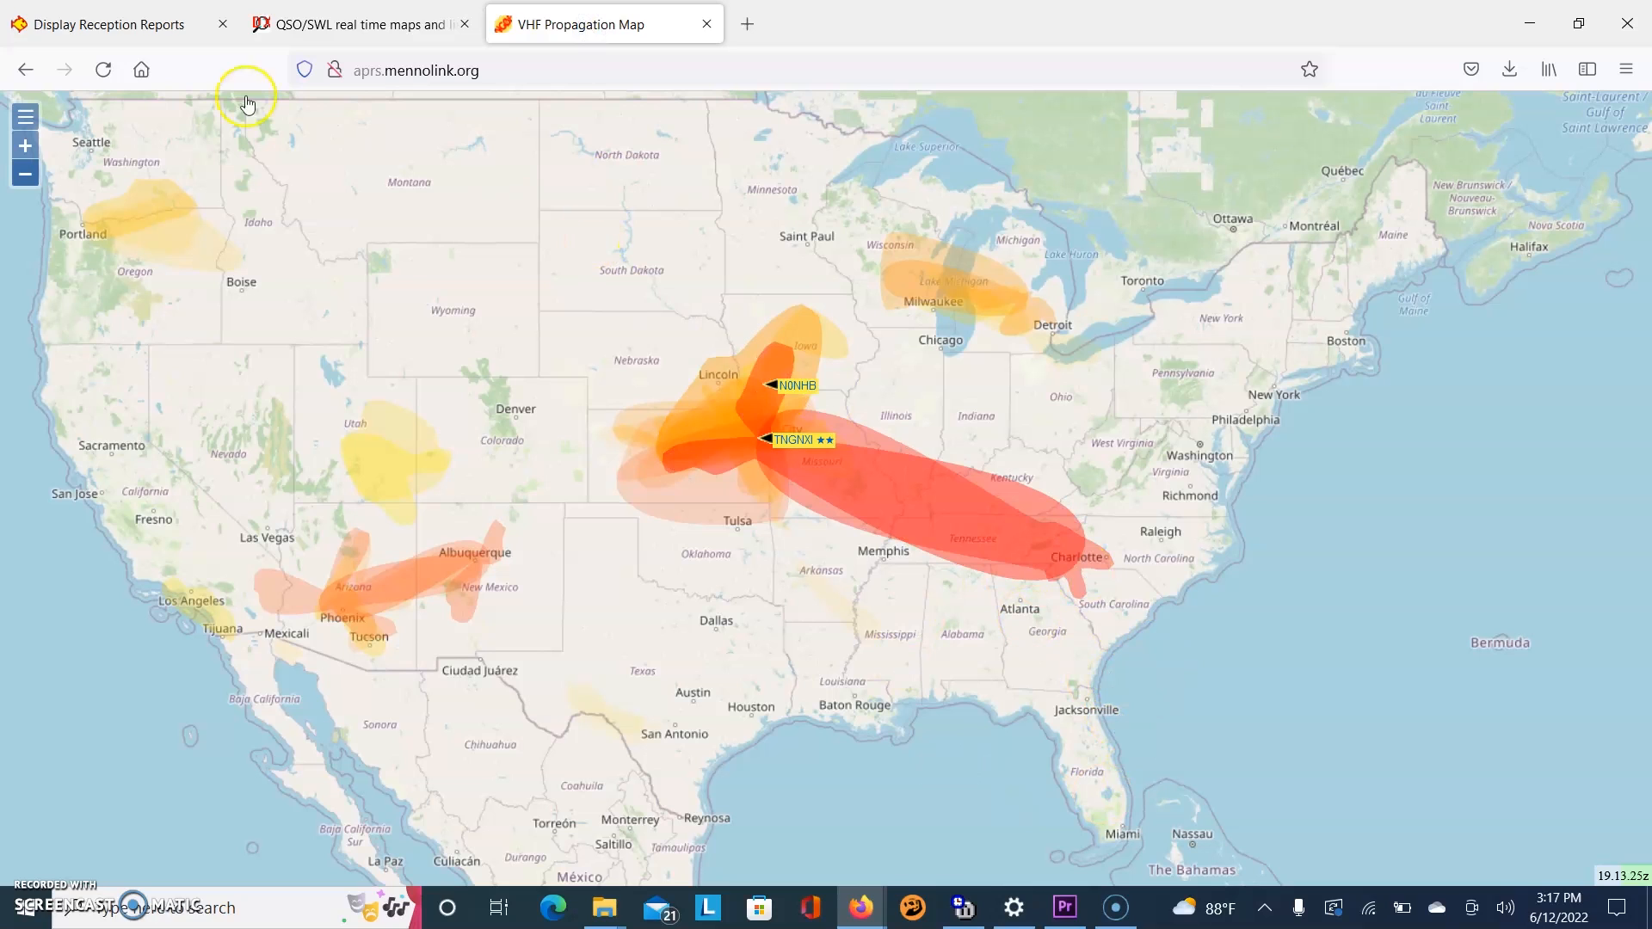
left_click(105, 22)
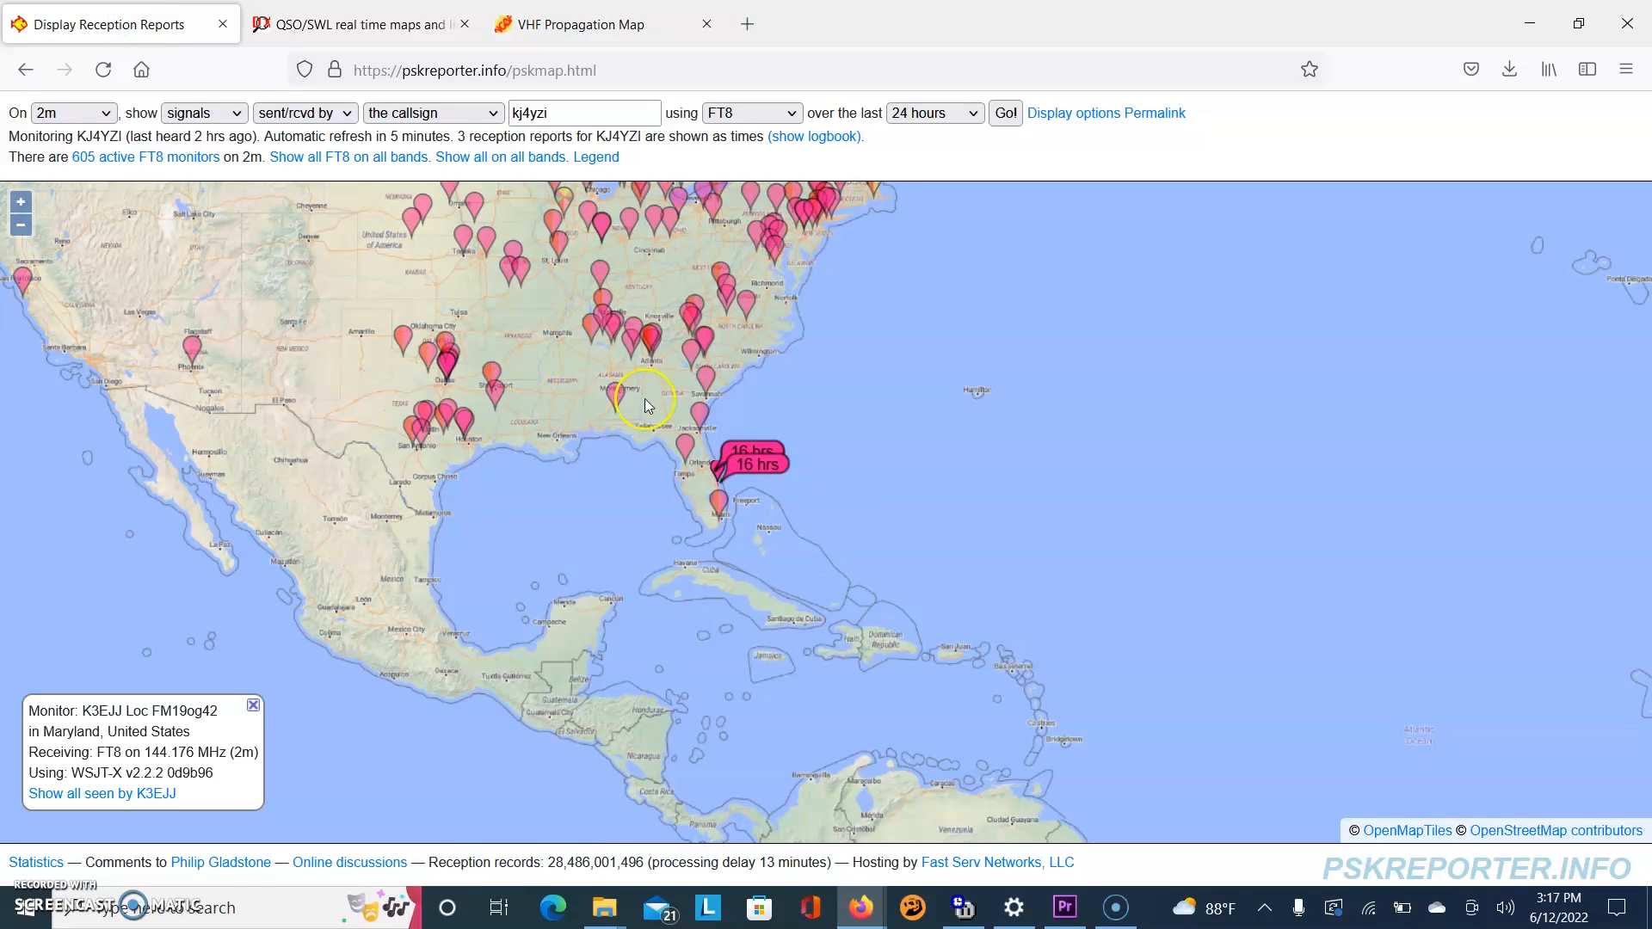
mouse_move(885, 497)
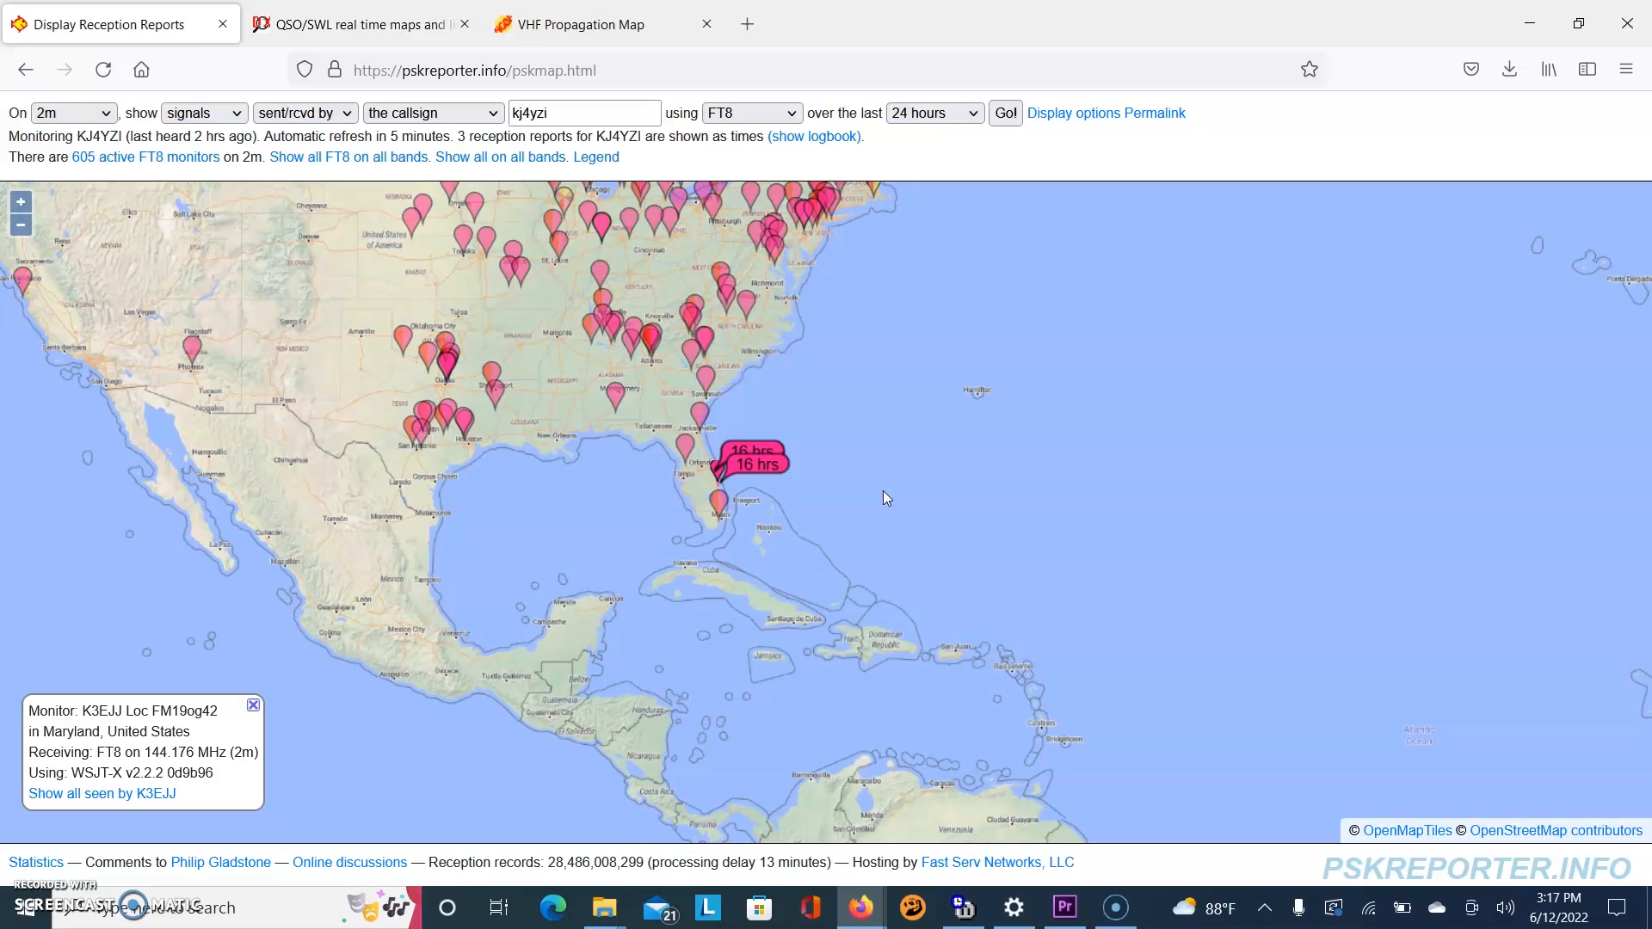
left_click(683, 500)
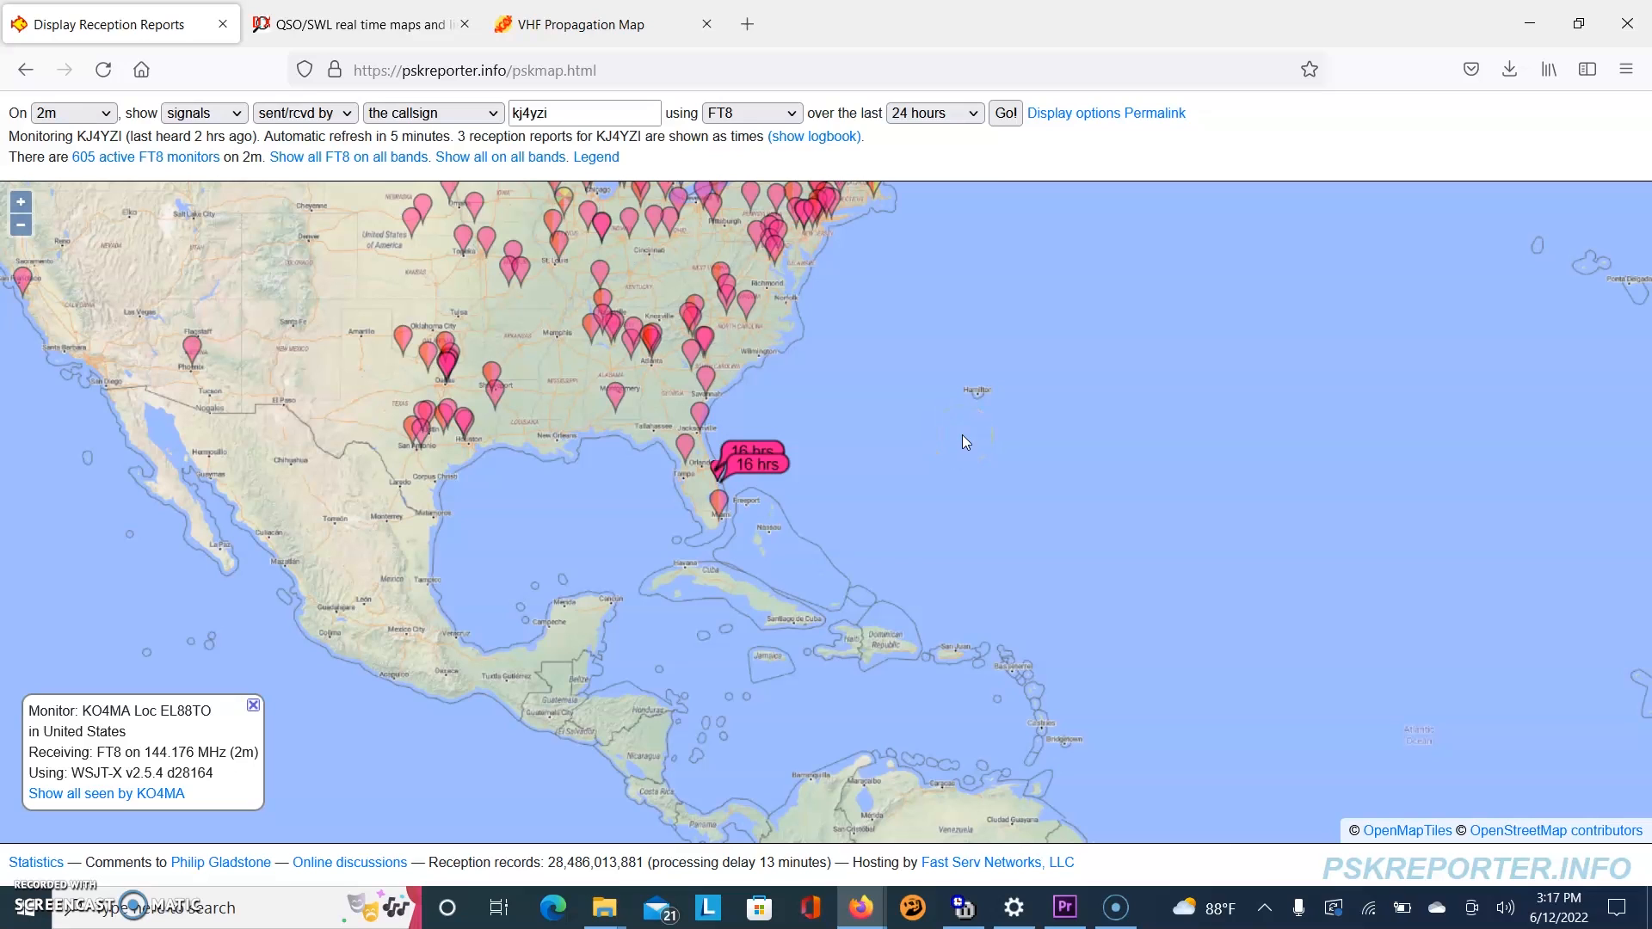
left_click(570, 22)
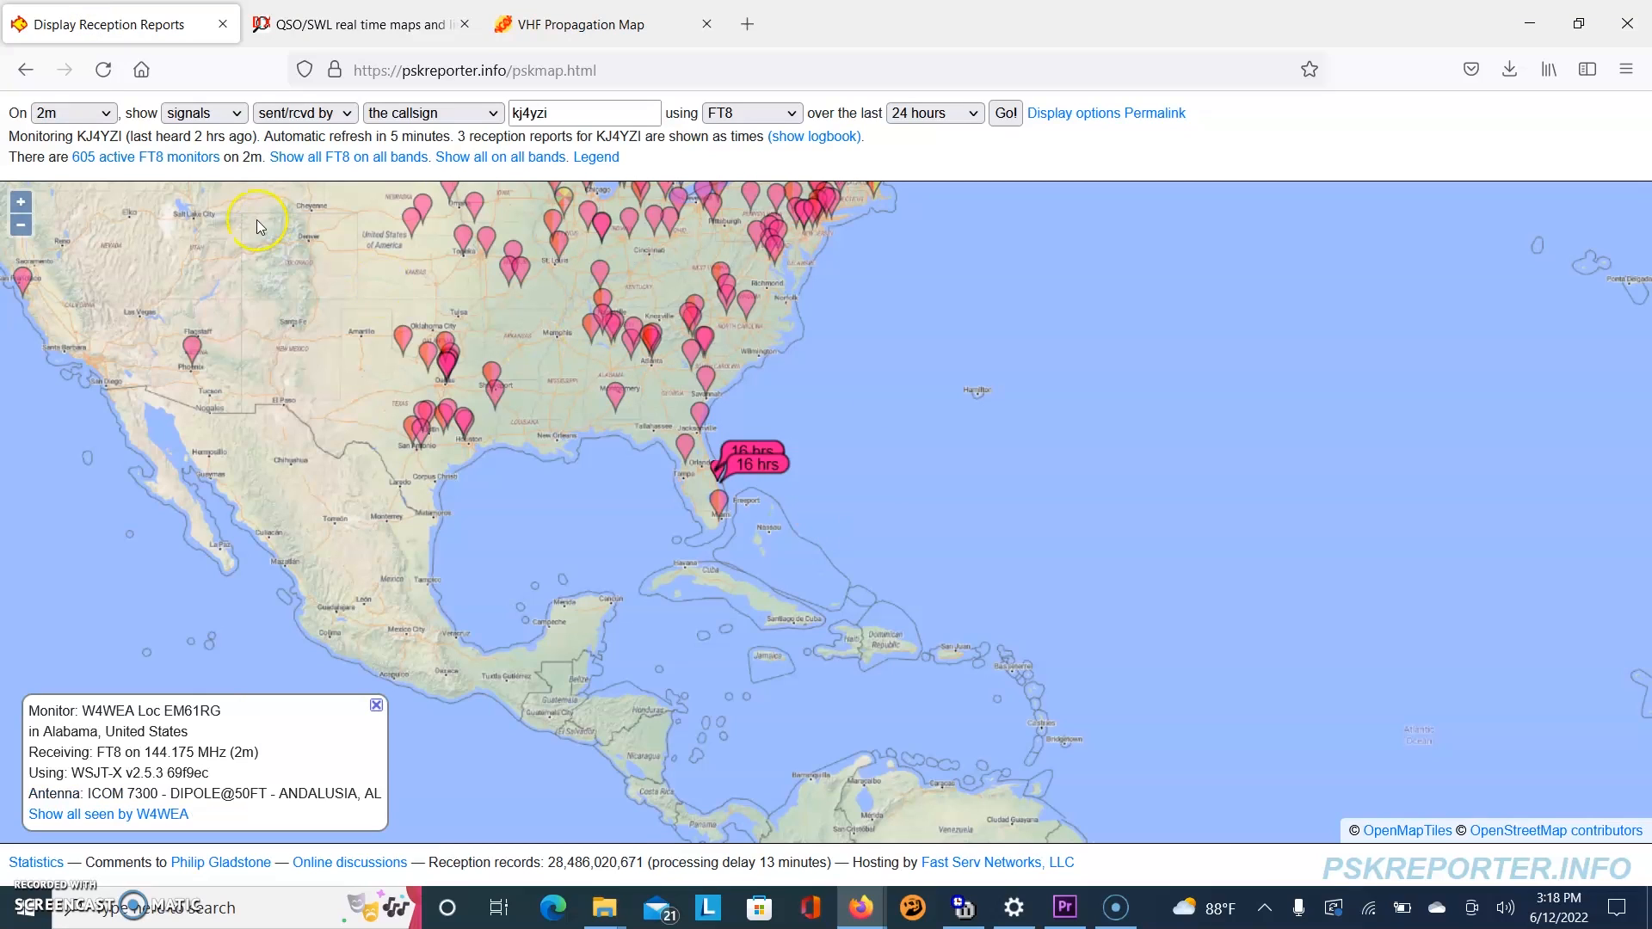
left_click(72, 114)
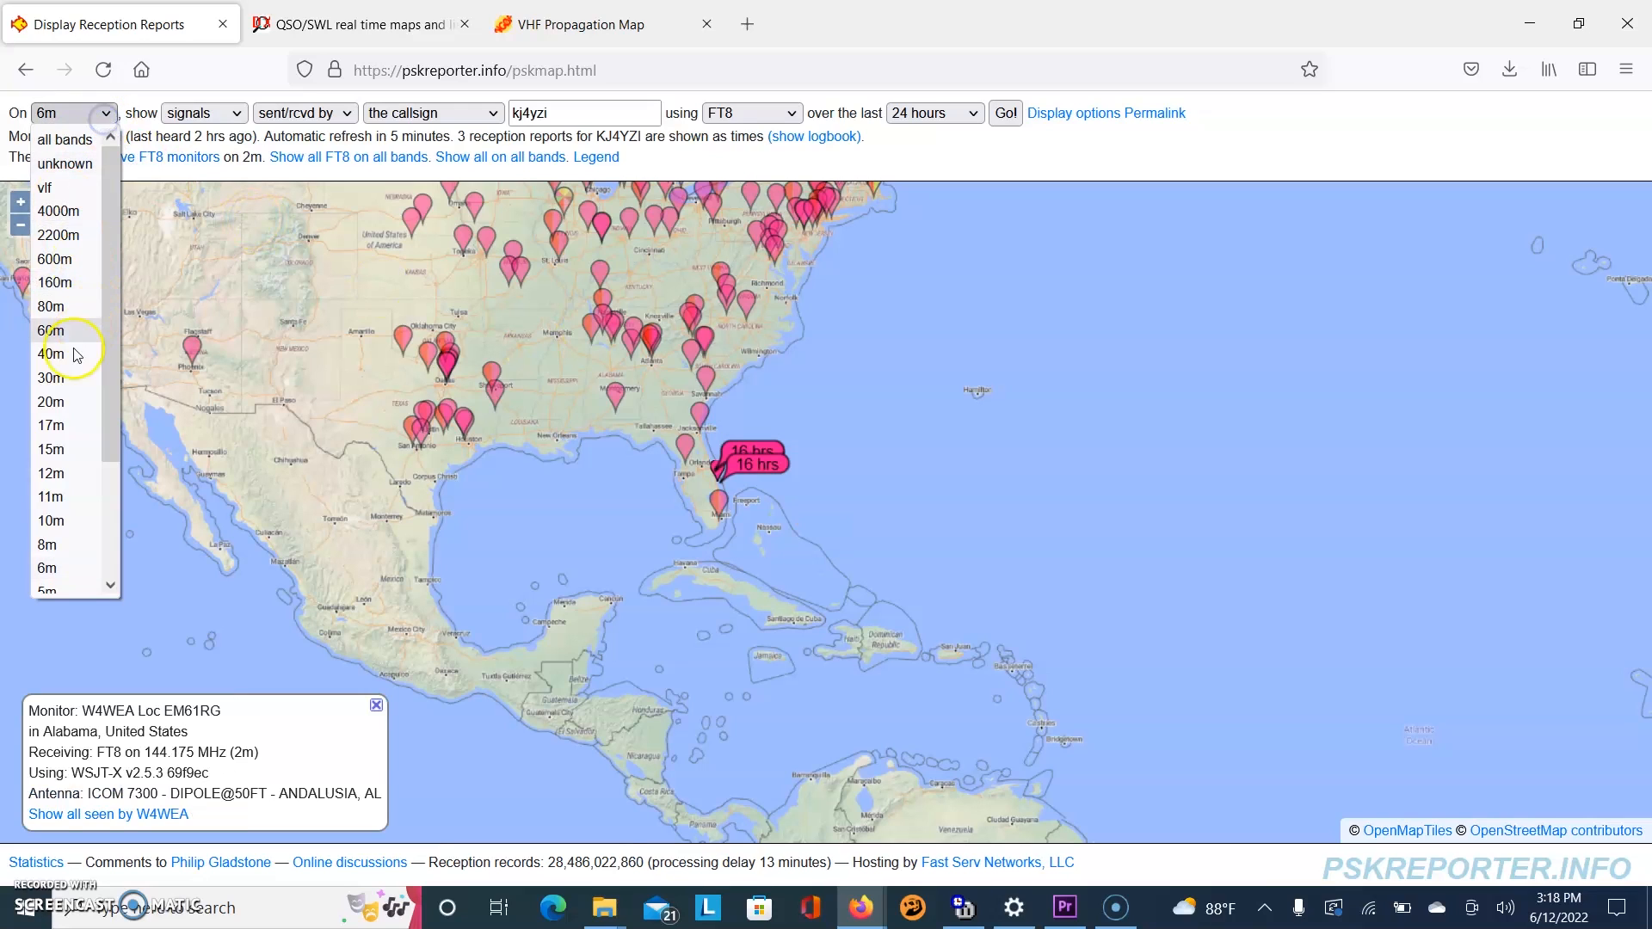
Map 20 m FT8 reception paths sent or received by anyone over the last 24 hours.
left_click(50, 401)
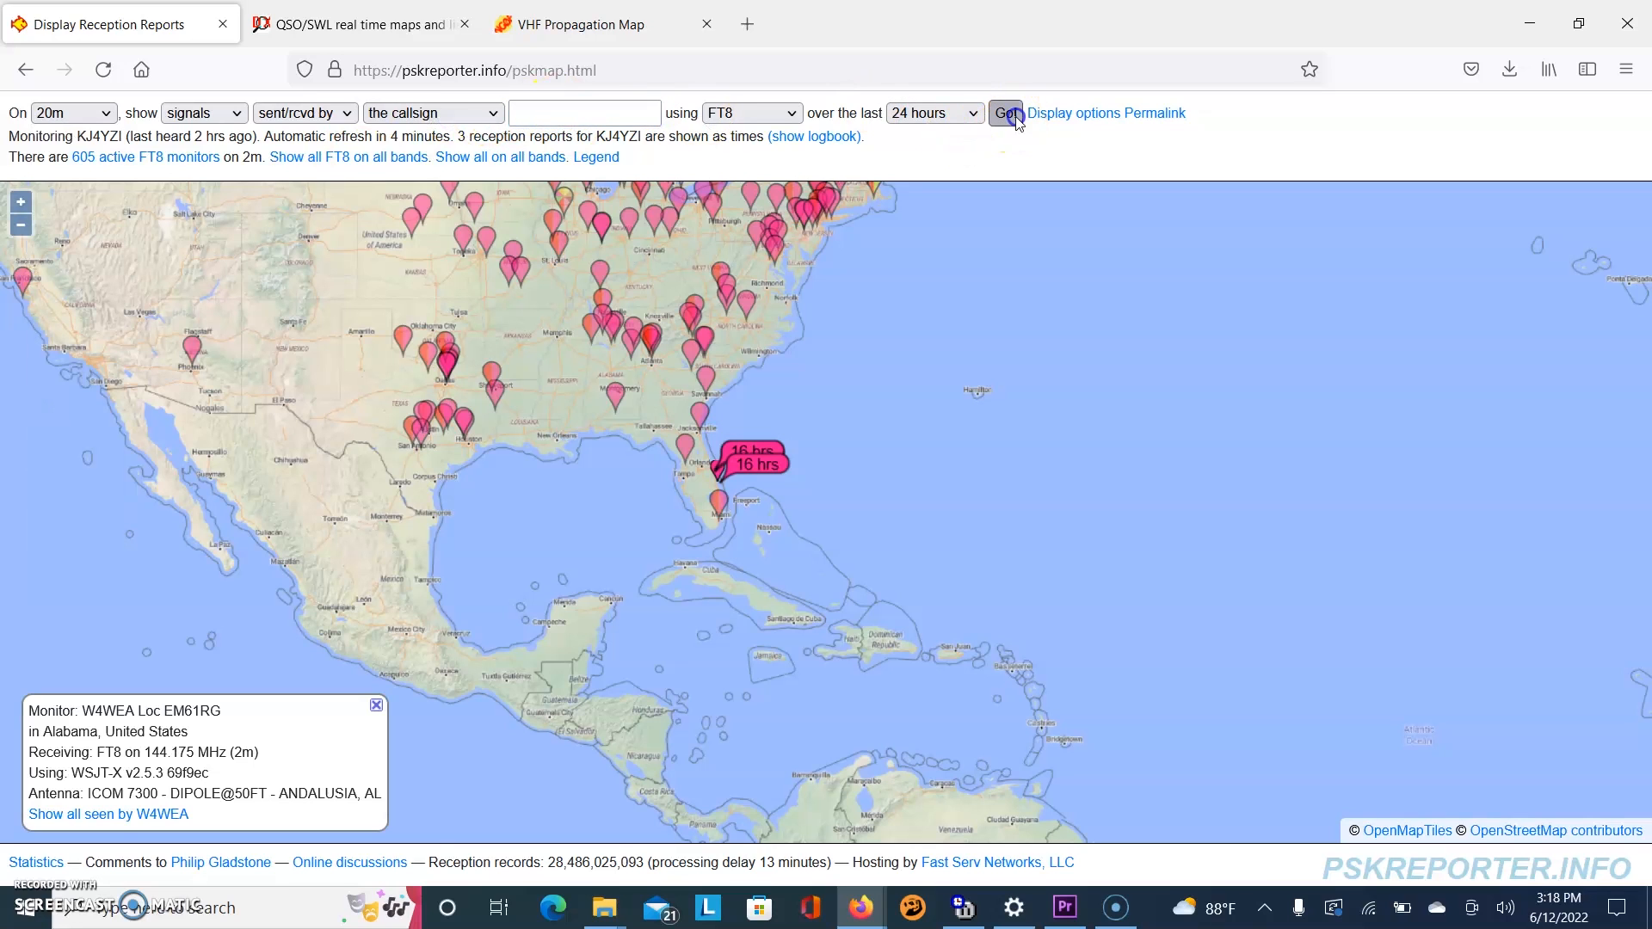
left_click(1003, 113)
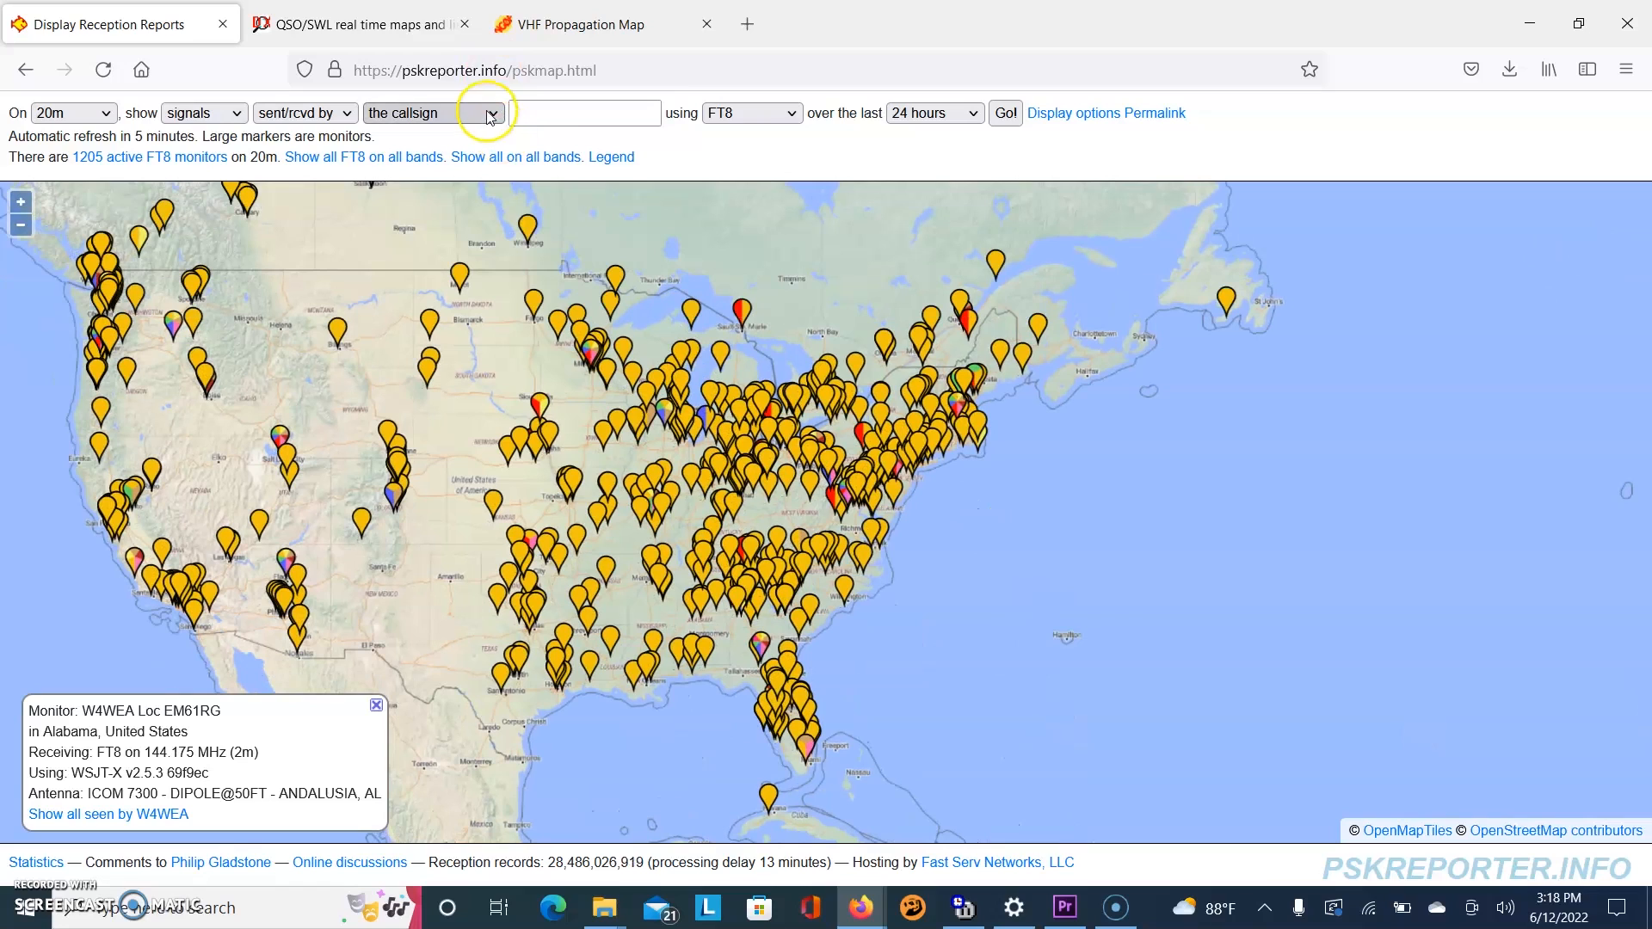
left_click(432, 113)
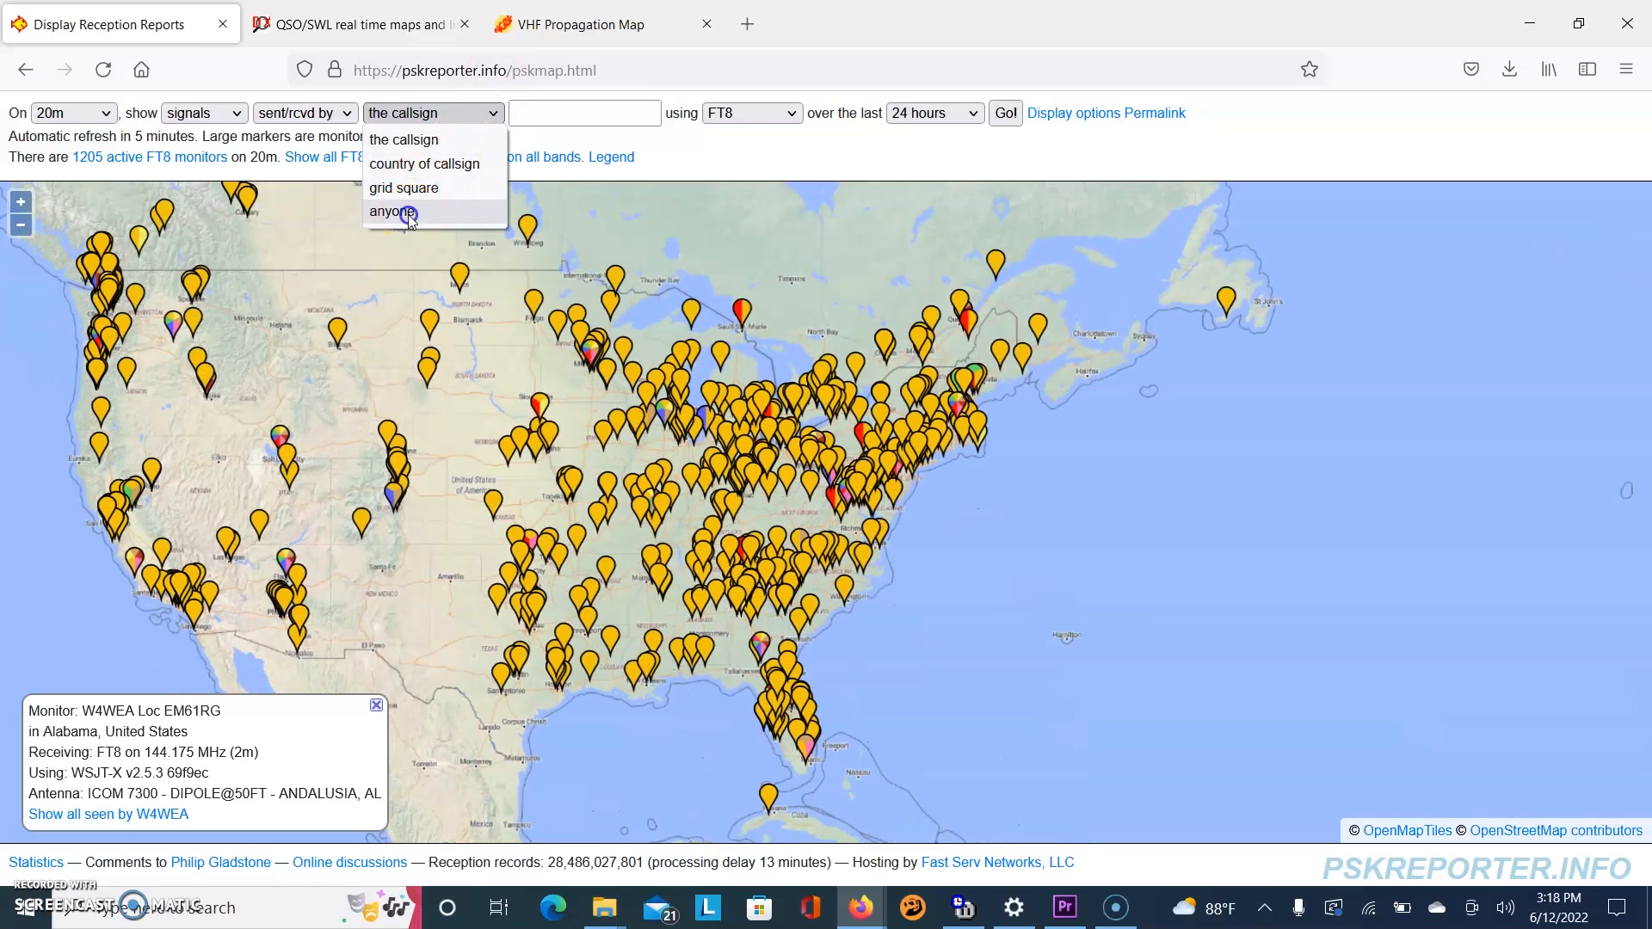
left_click(393, 212)
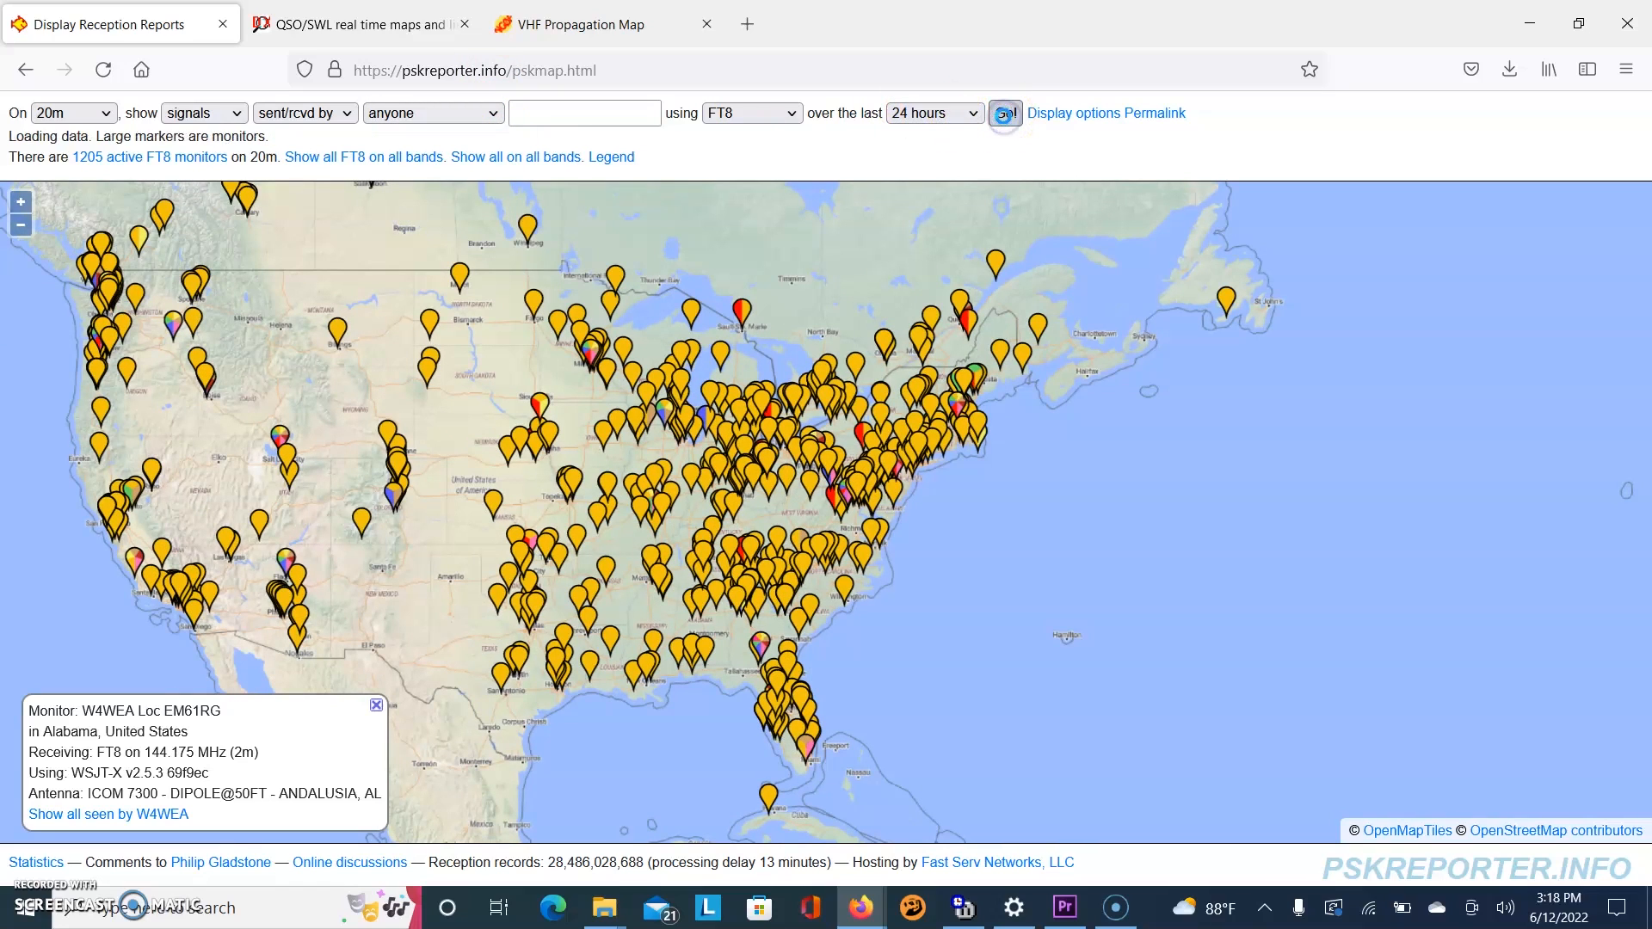
left_click(1003, 113)
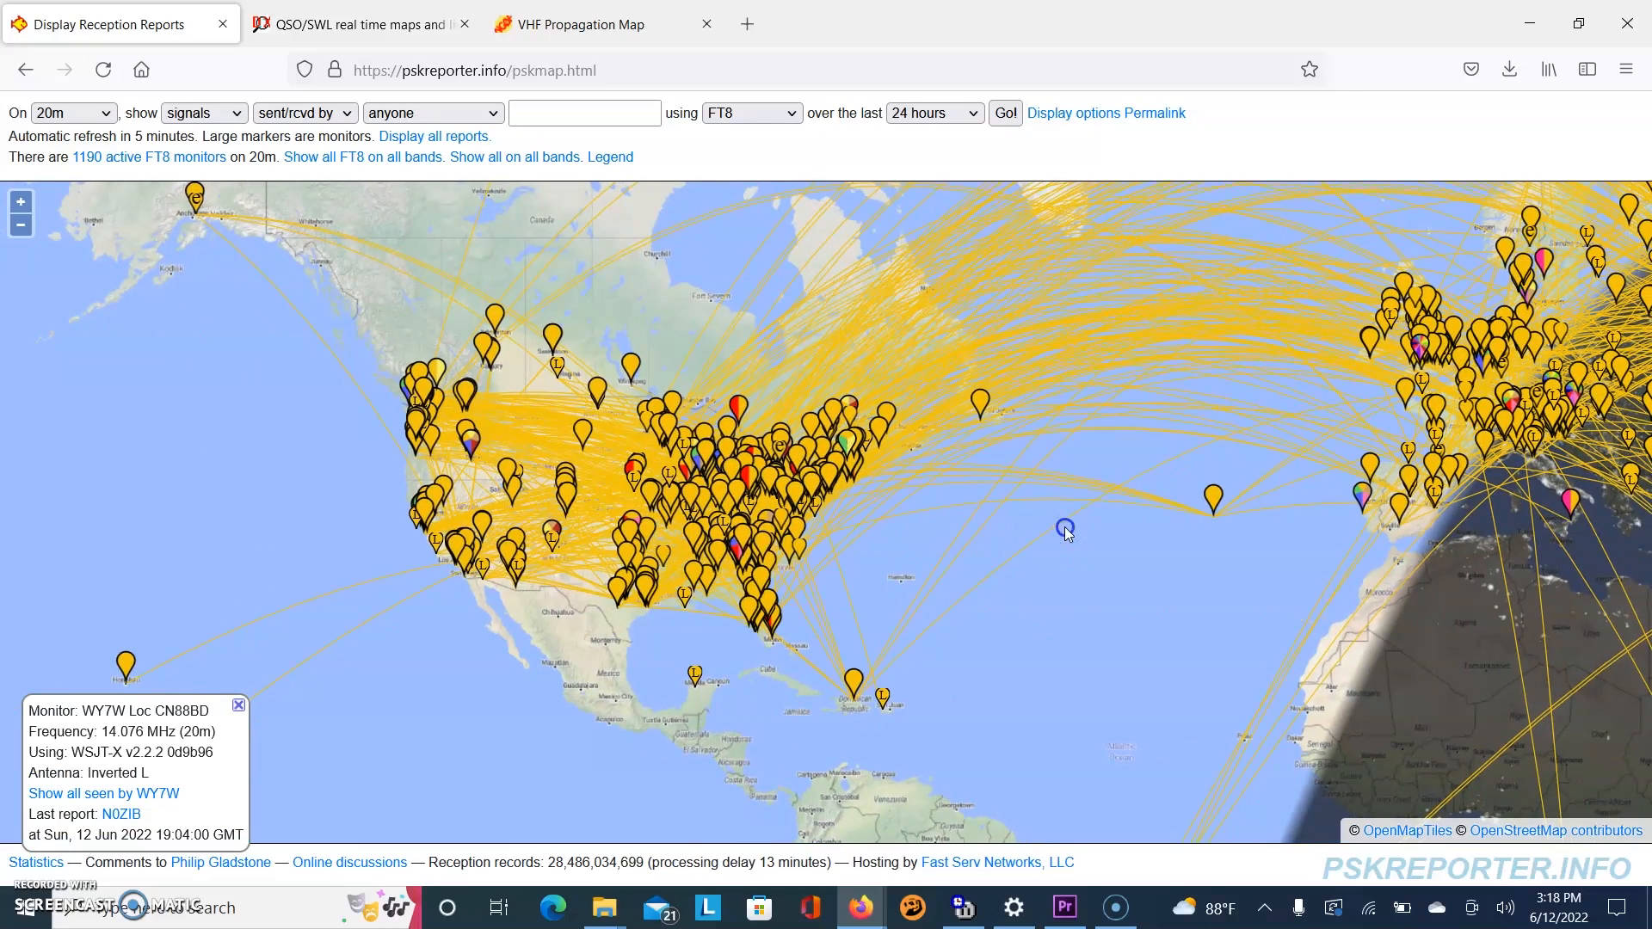
Bring Europe into view and check details of 20 m monitors along the transatlantic paths.
left_click_drag(1063, 527, 795, 583)
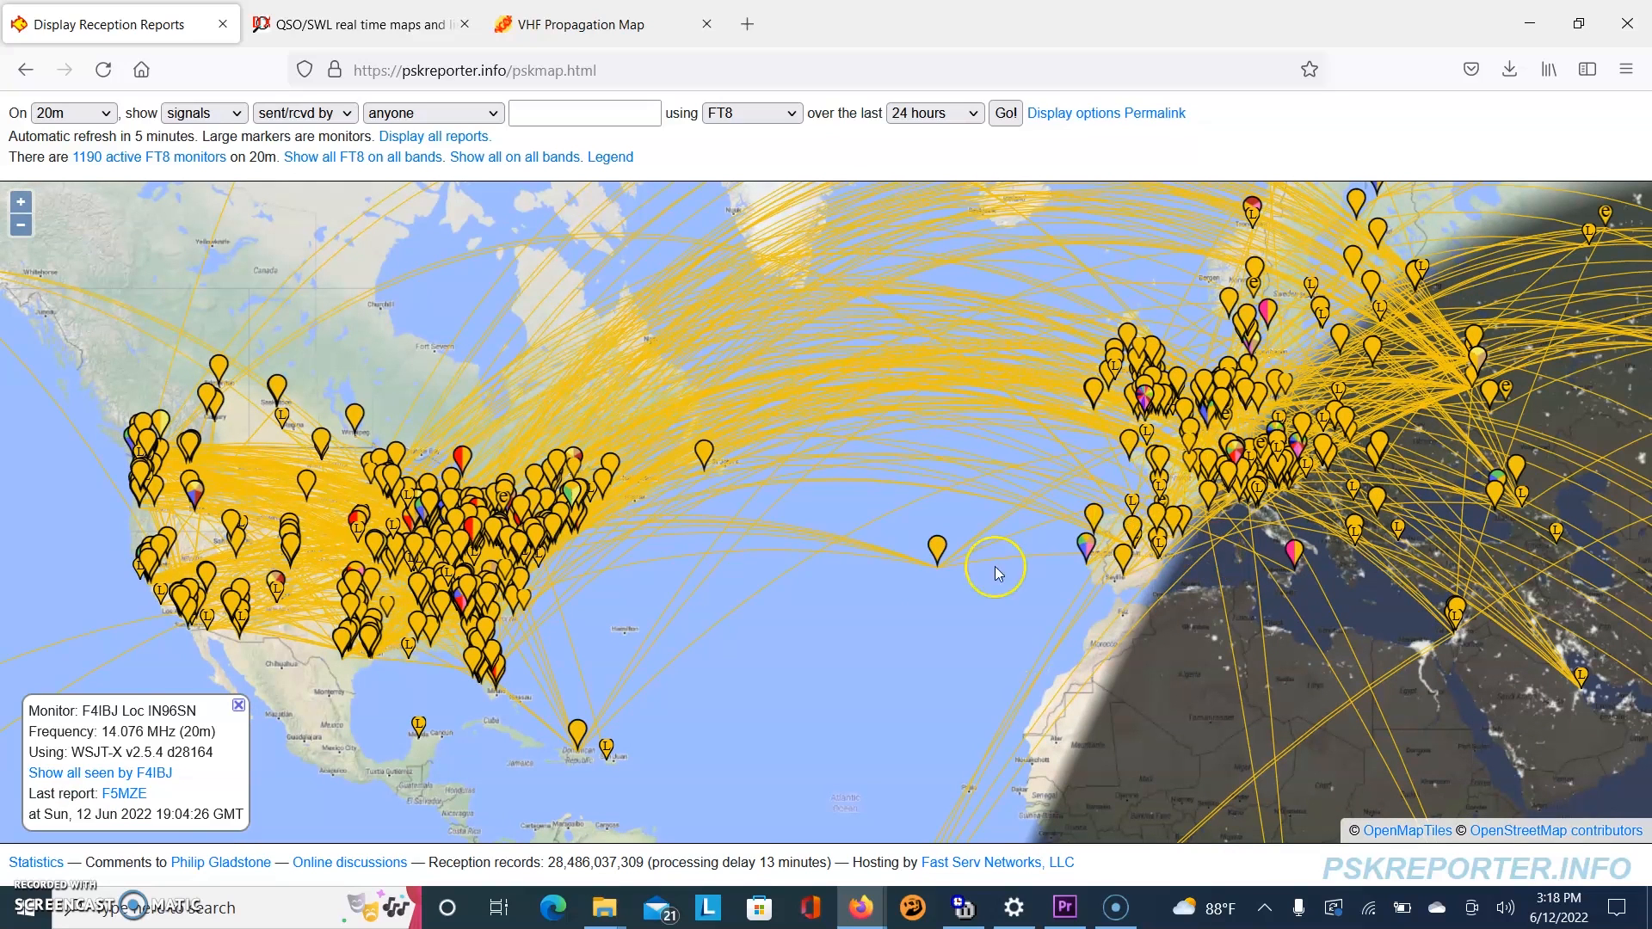
mouse_move(661, 630)
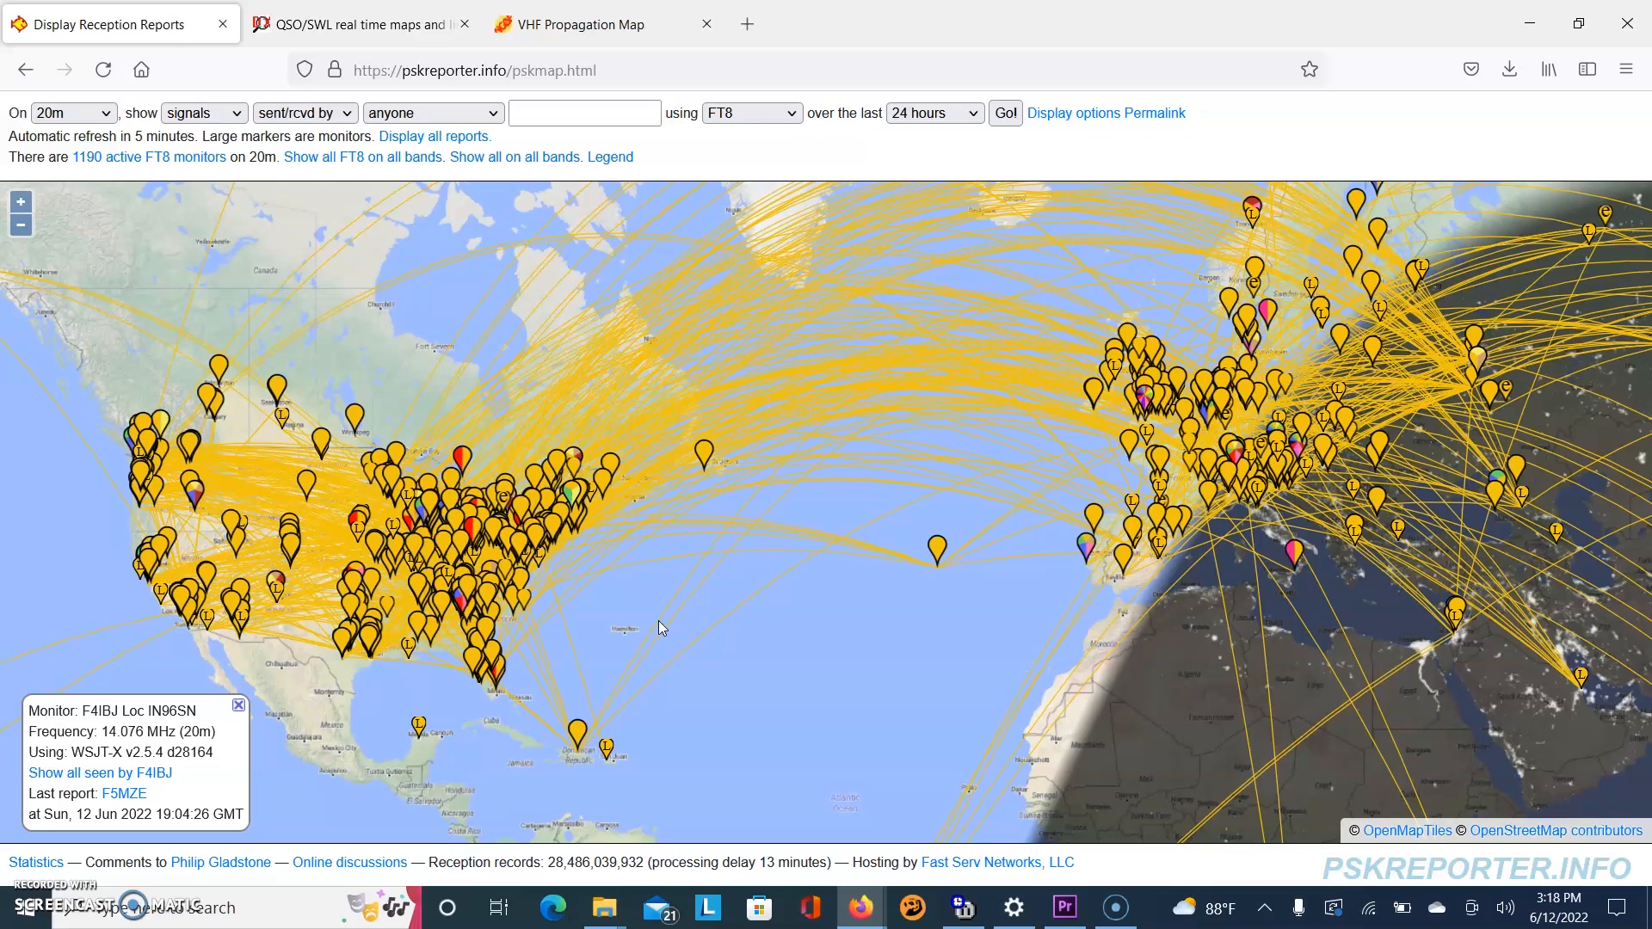
left_click(457, 558)
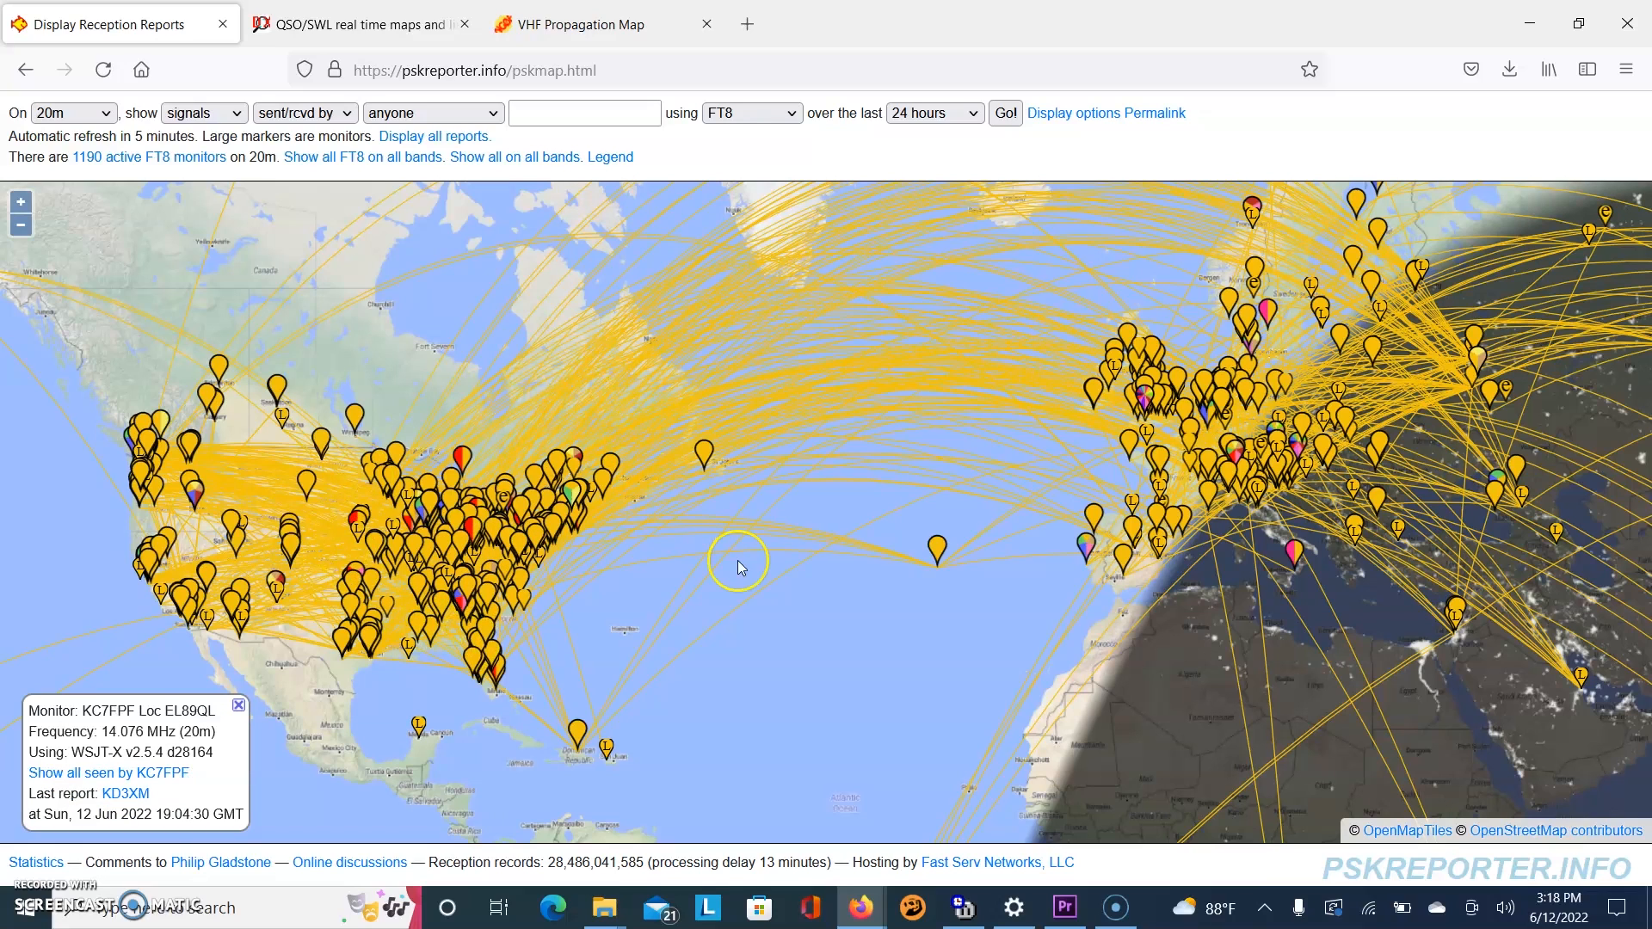
mouse_move(854, 615)
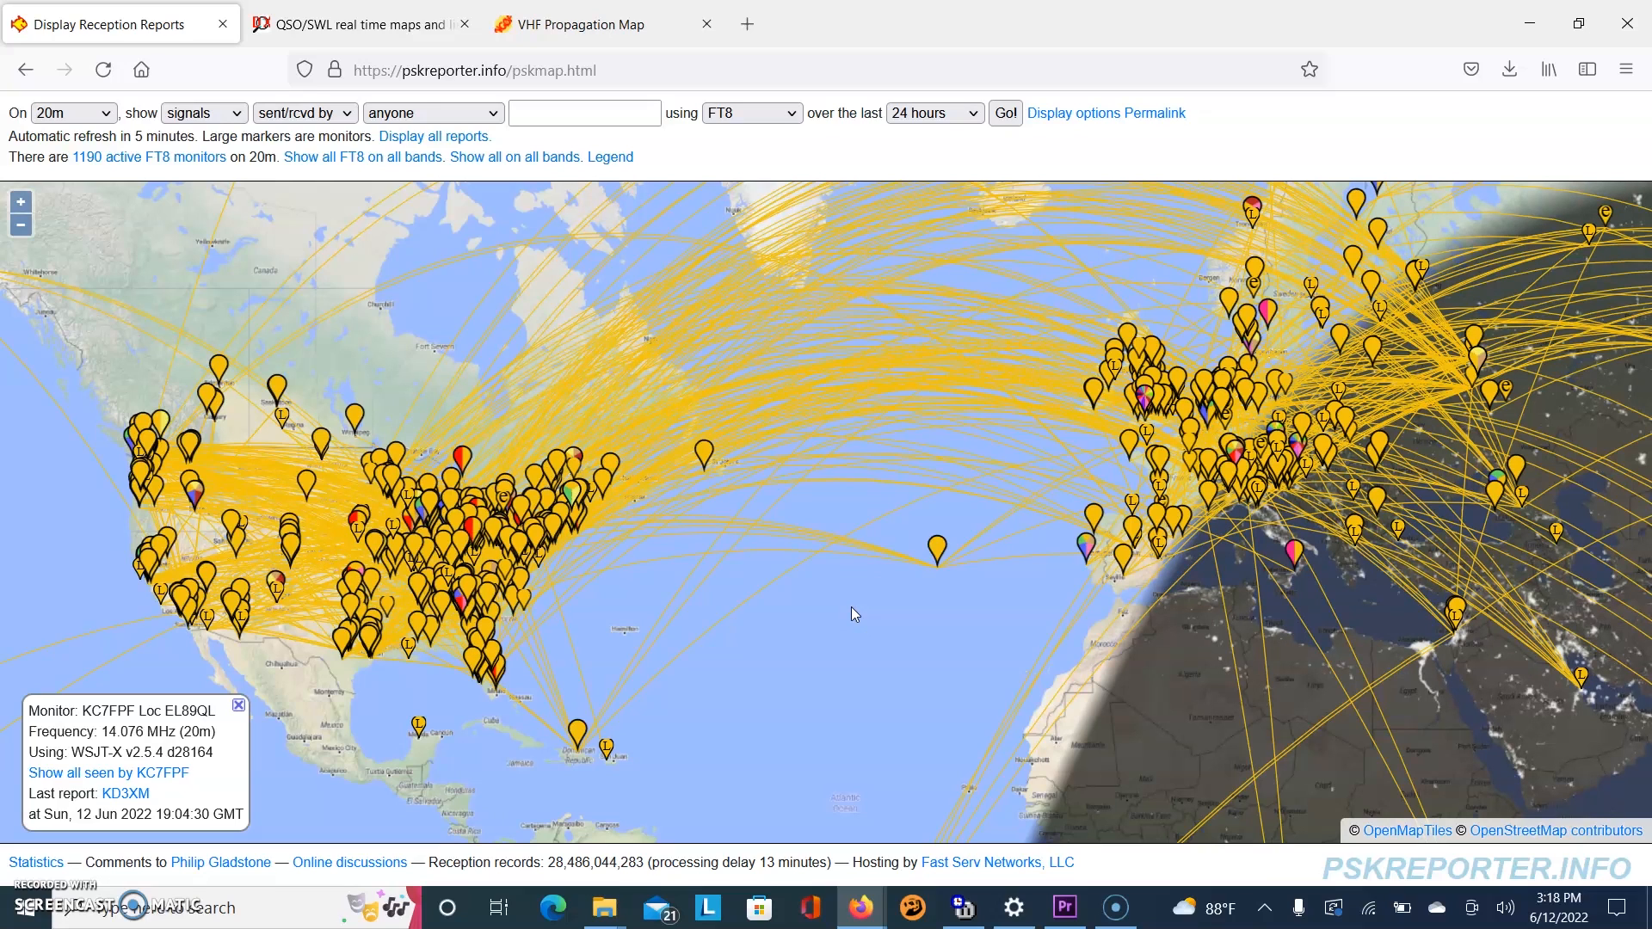
left_click(779, 642)
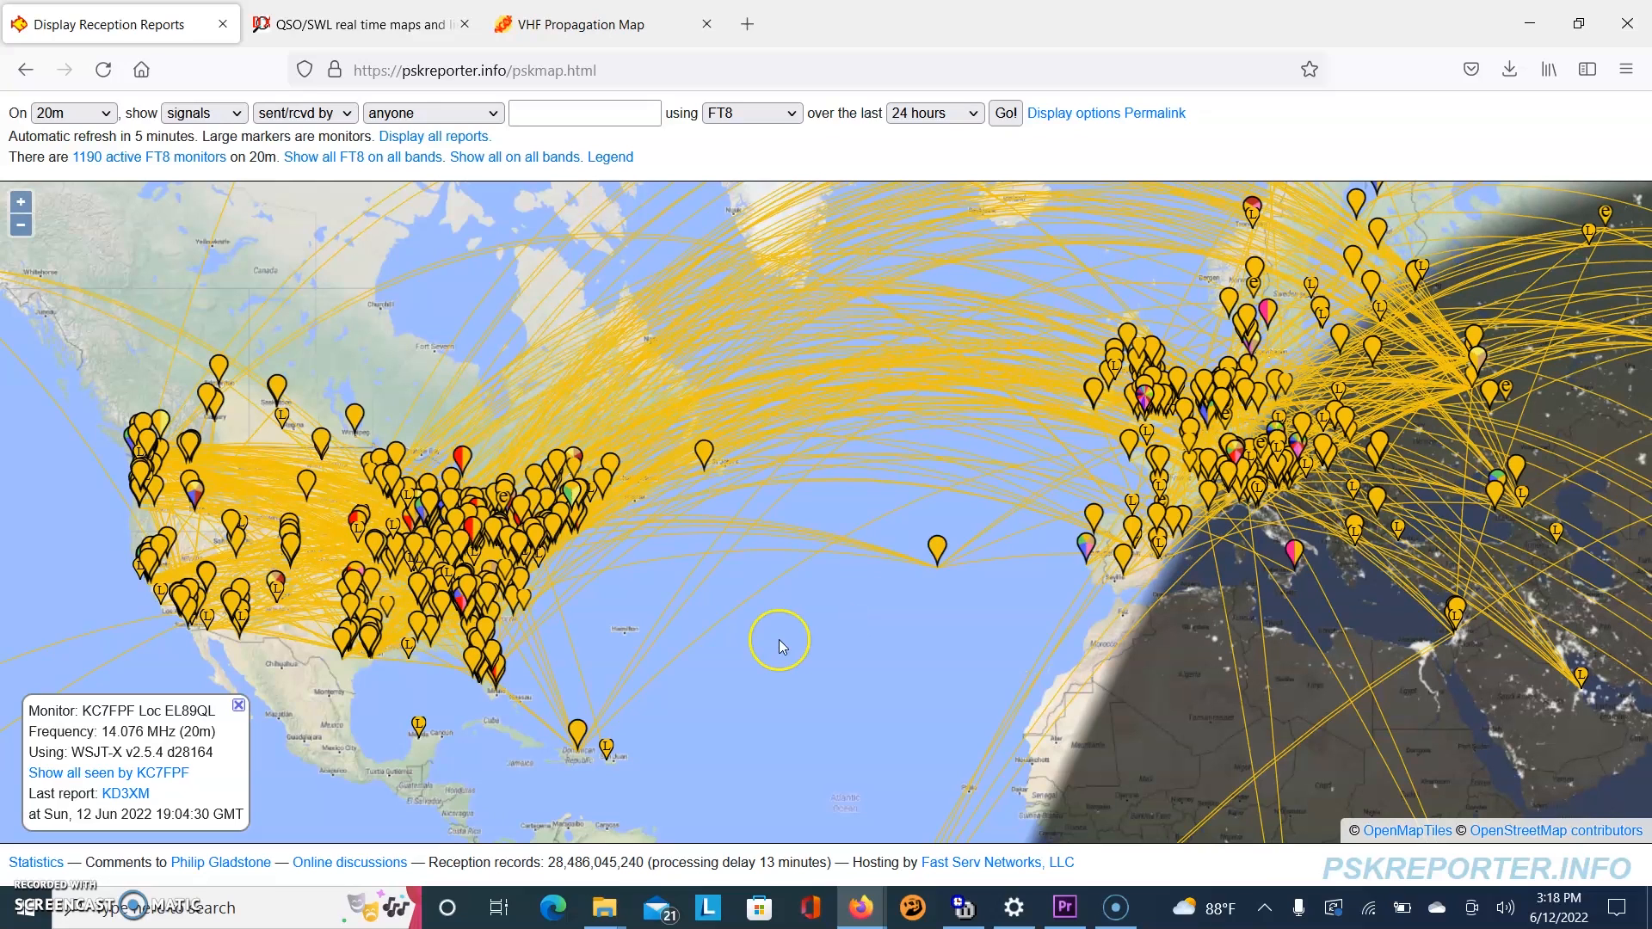